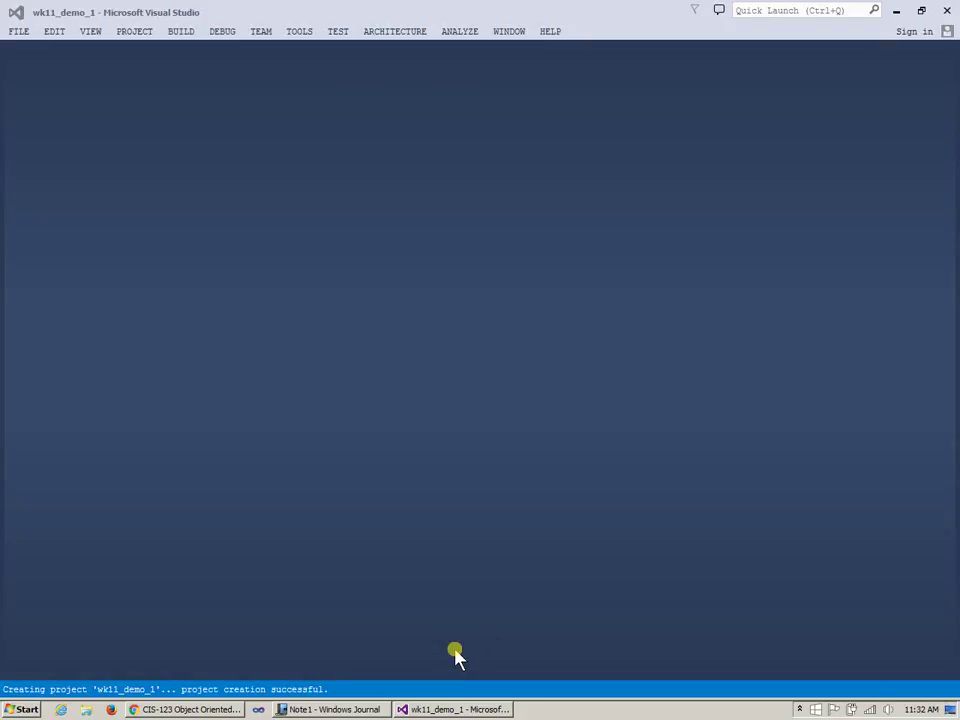
{"action": "mouse_move", "coordinate": [112, 272]}
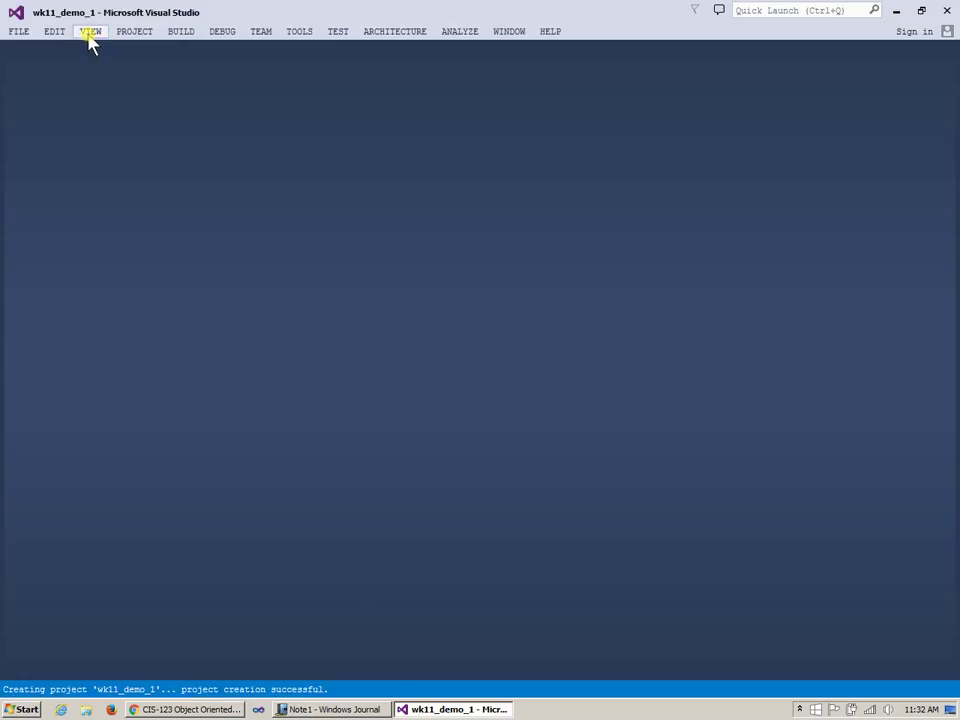
Add a new C++ File named main.cpp under Source Files via Solution Explorer's Add > New Item.
{"action": "left_click", "coordinate": [88, 32]}
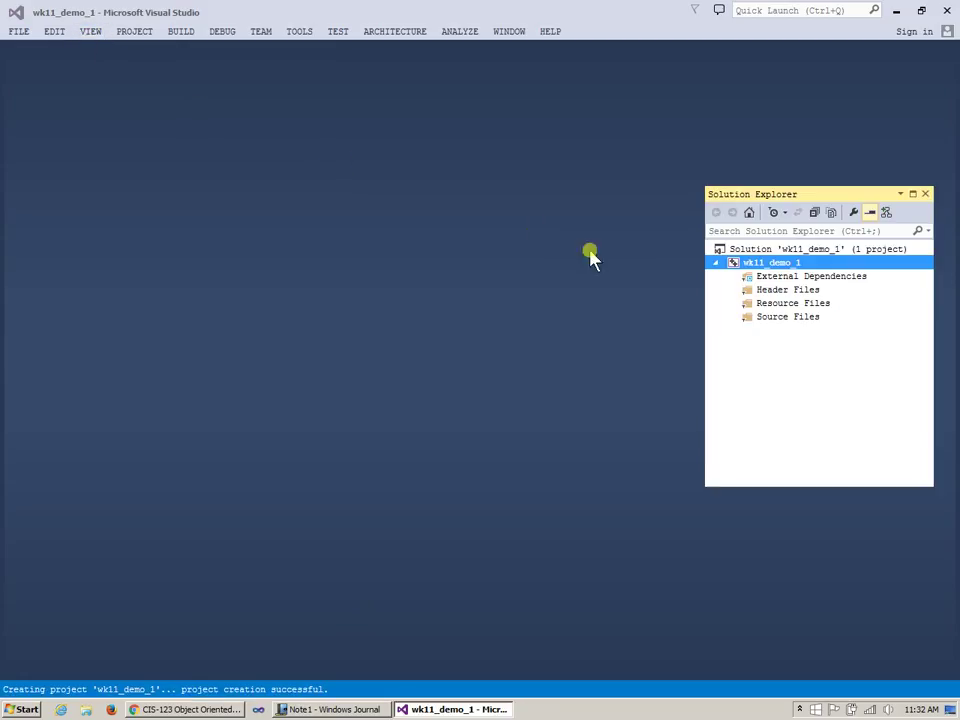
{"action": "left_click", "coordinate": [788, 316]}
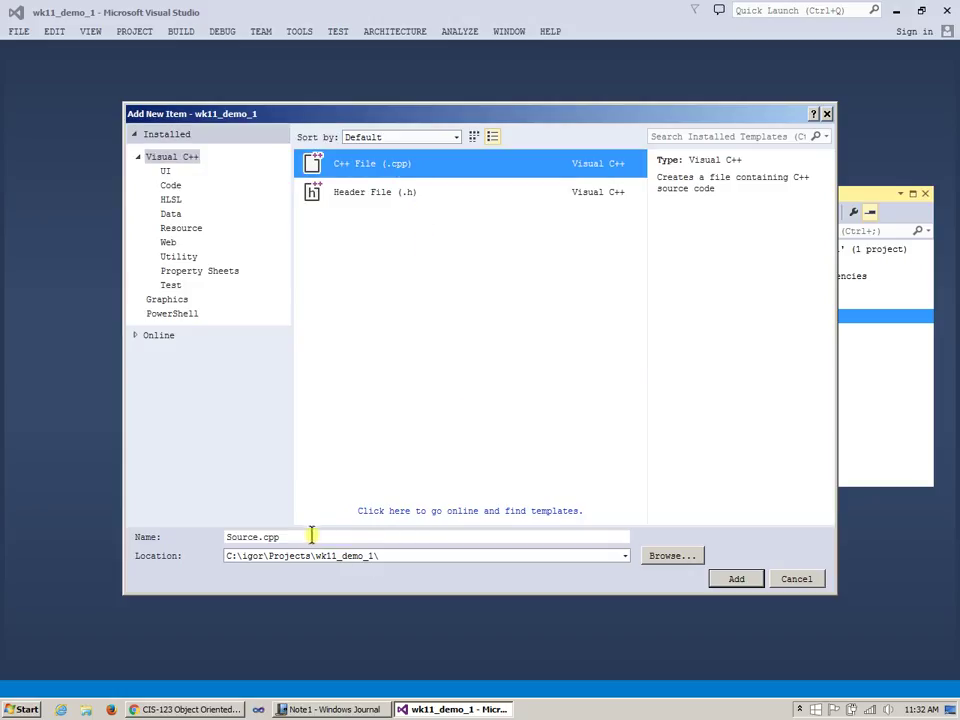
{"action": "left_click", "coordinate": [420, 556]}
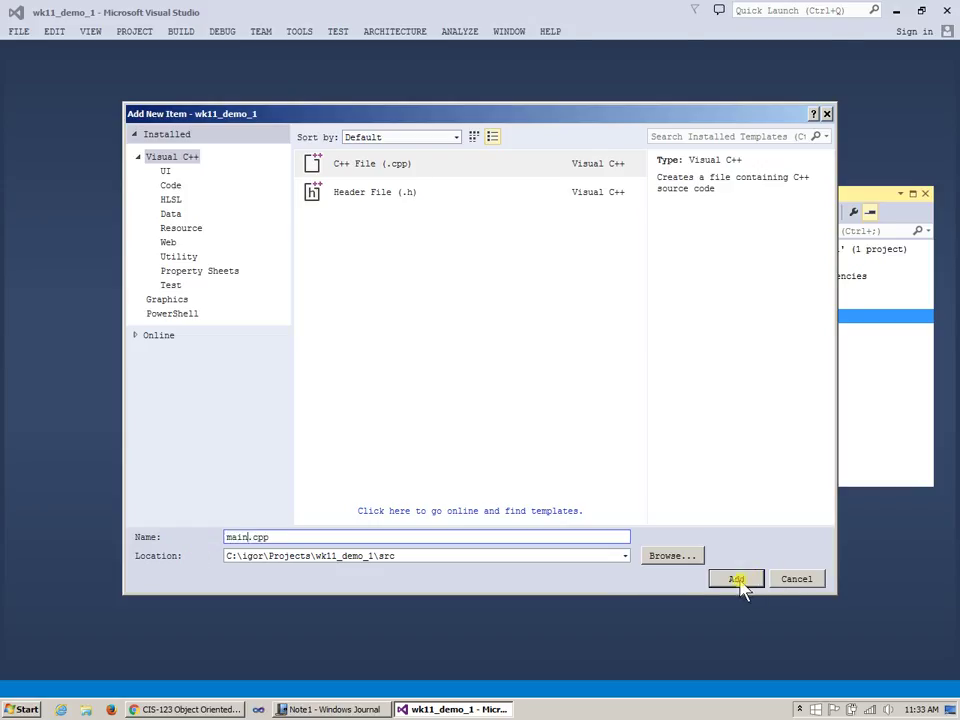
{"action": "left_click", "coordinate": [736, 578]}
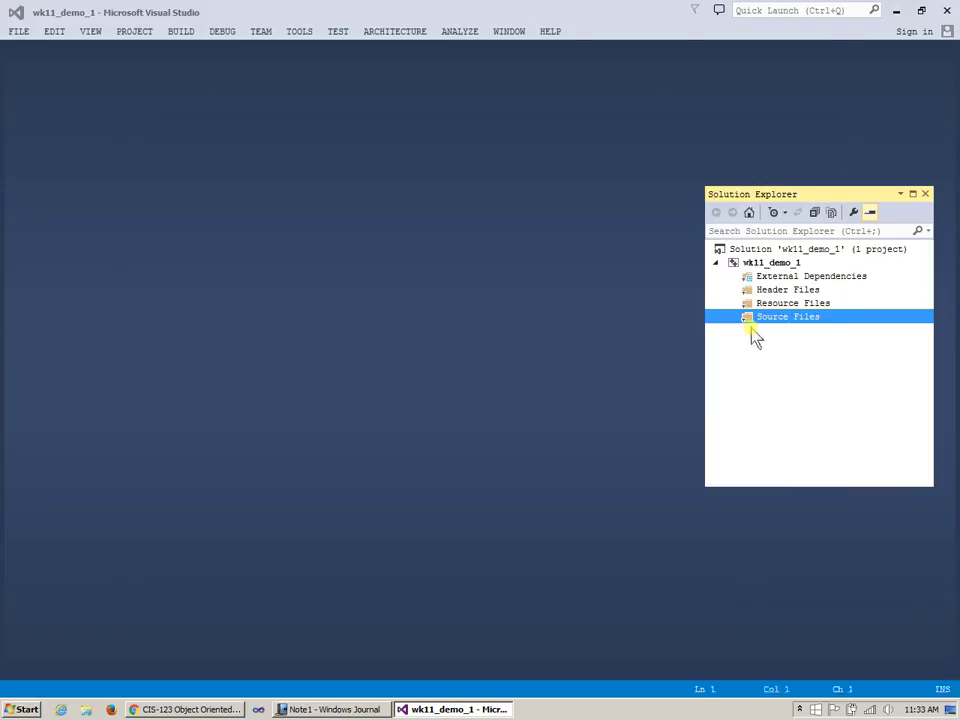
In main.cpp write #include <iostream> and #include <cstdlib> at the top.
{"action": "double_click", "coordinate": [788, 330]}
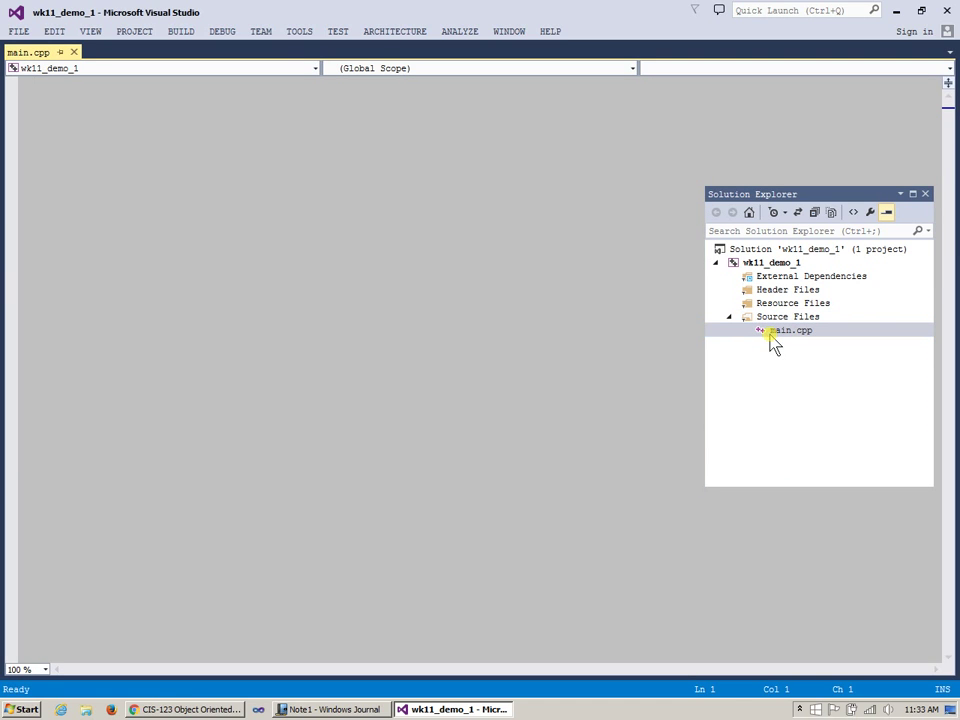
{"action": "type", "text": "#"}
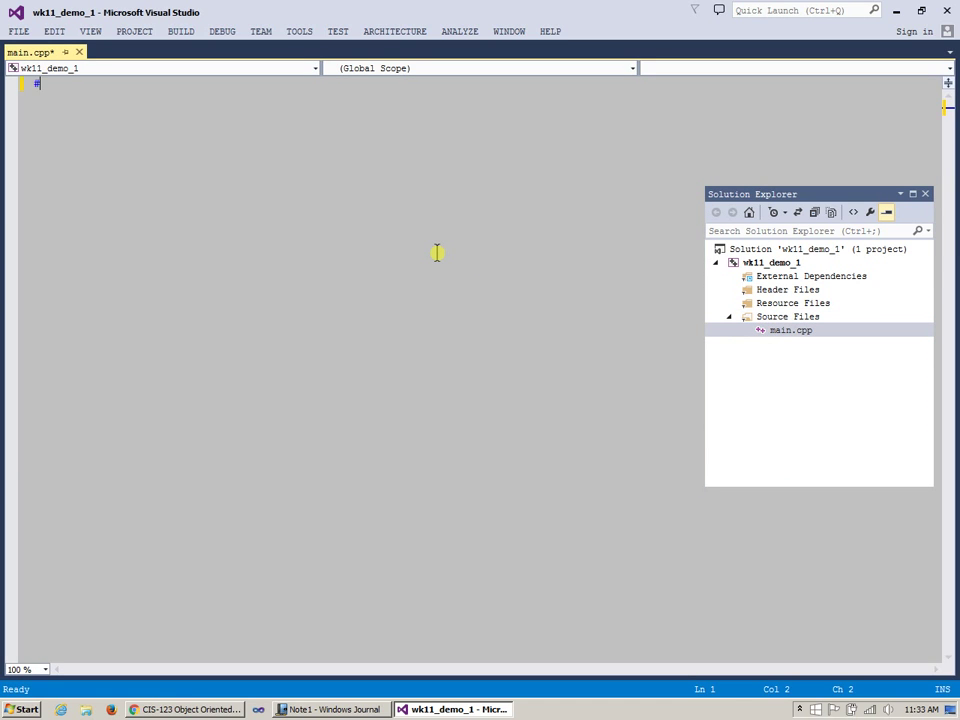
{"action": "type", "text": "include"}
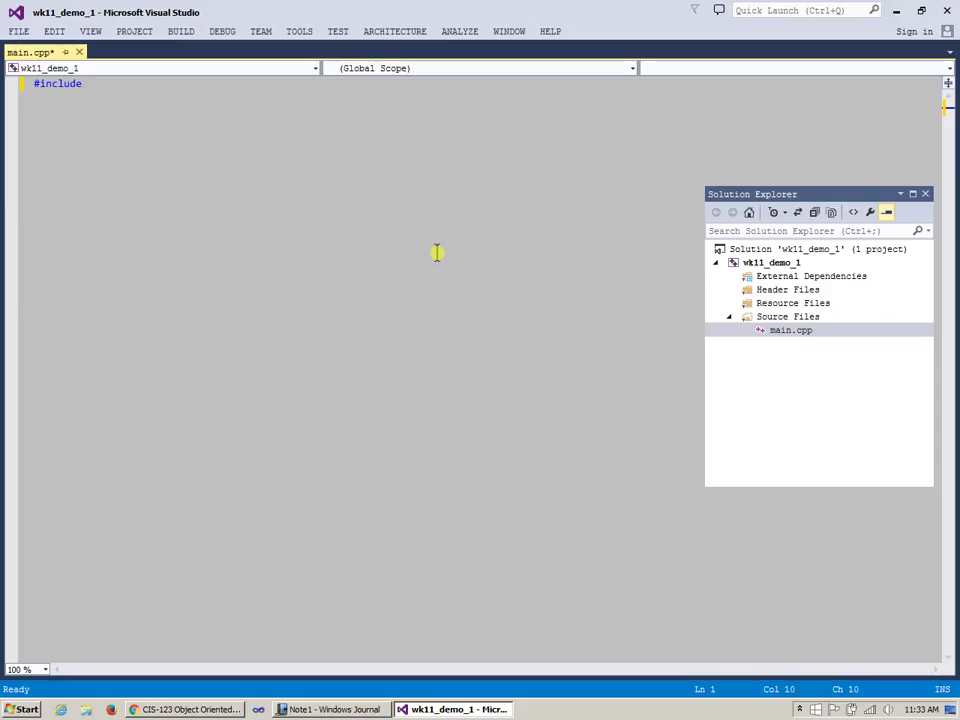
{"action": "type", "text": "<>"}
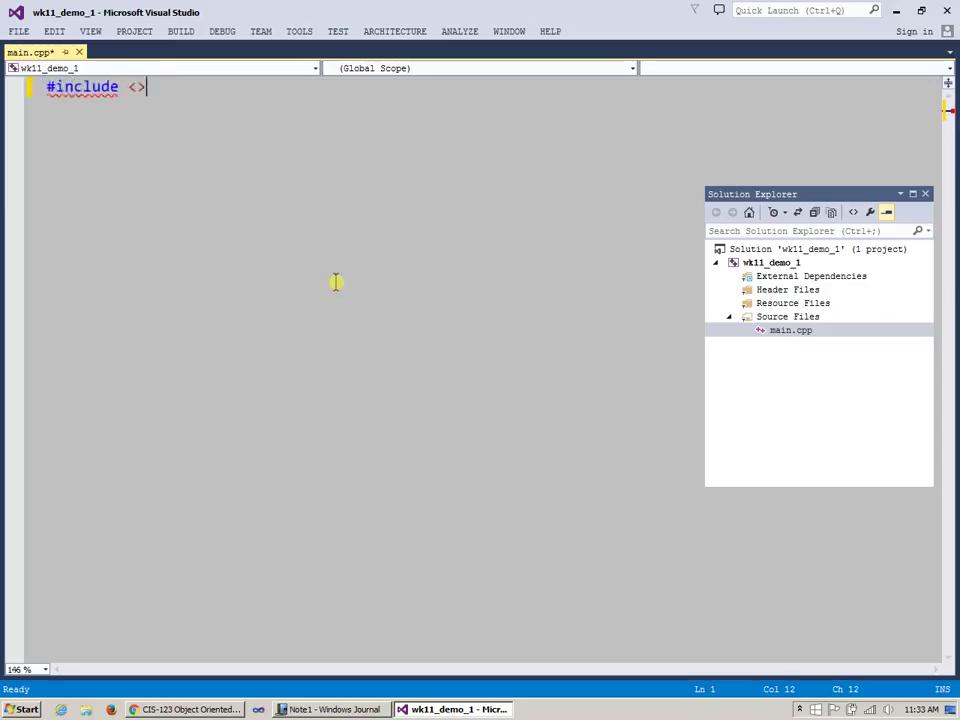
{"action": "type", "text": "io"}
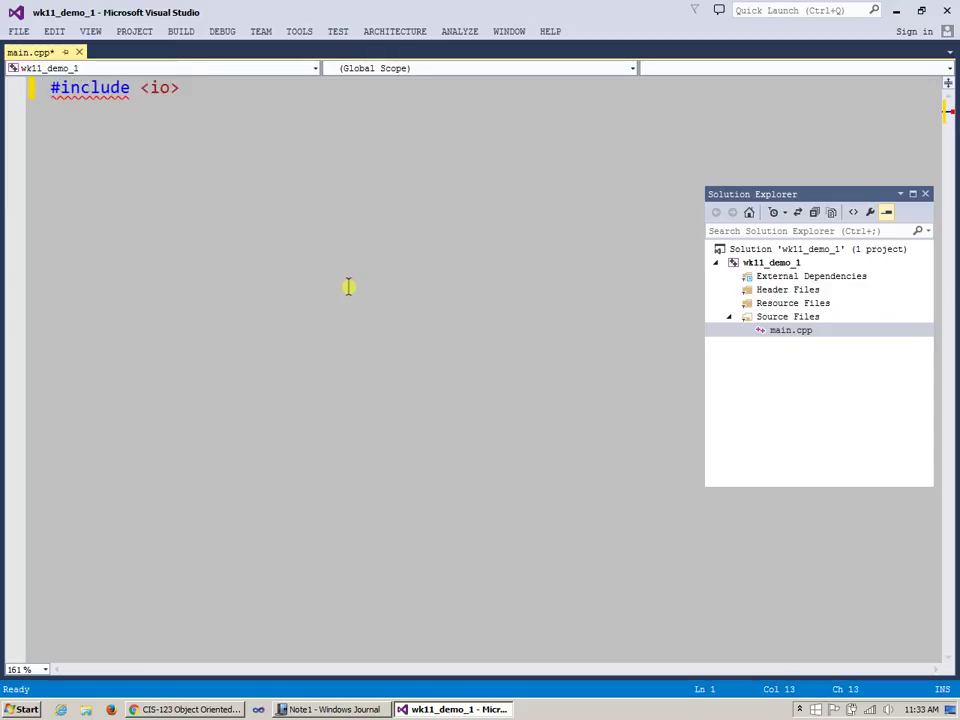
{"action": "type", "text": "stream"}
{"action": "type", "text": "#"}
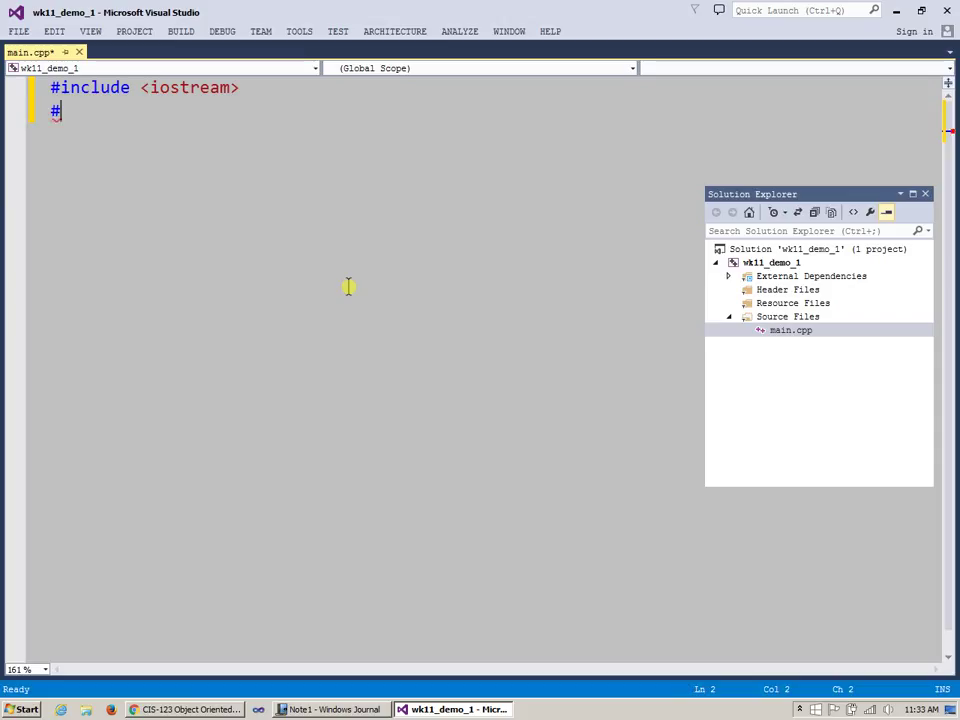
{"action": "type", "text": "include <>"}
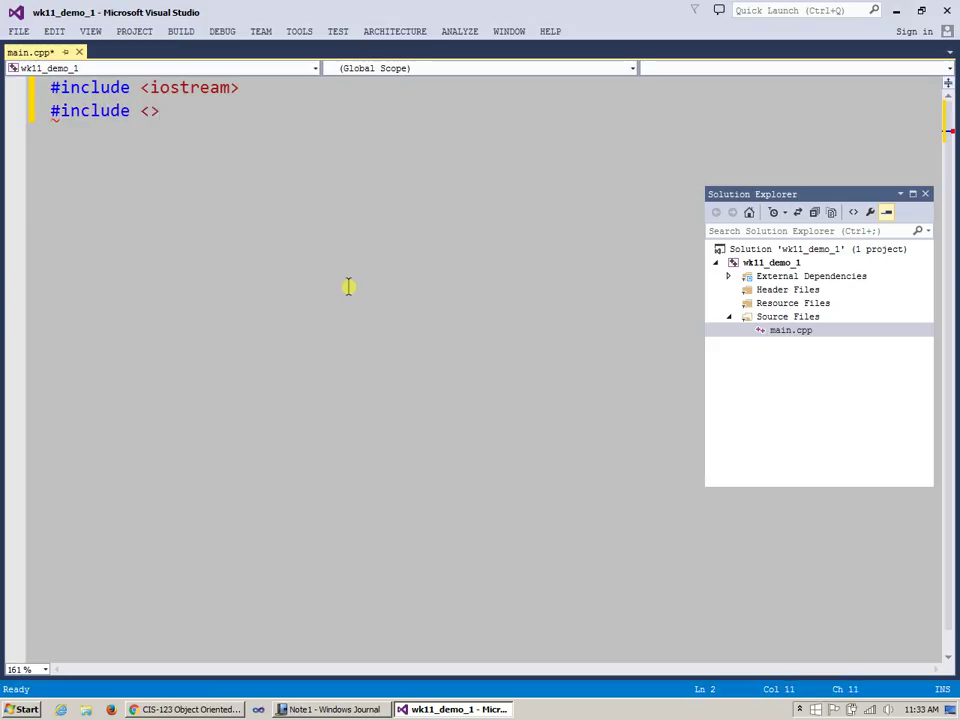
{"action": "left_click", "coordinate": [148, 110]}
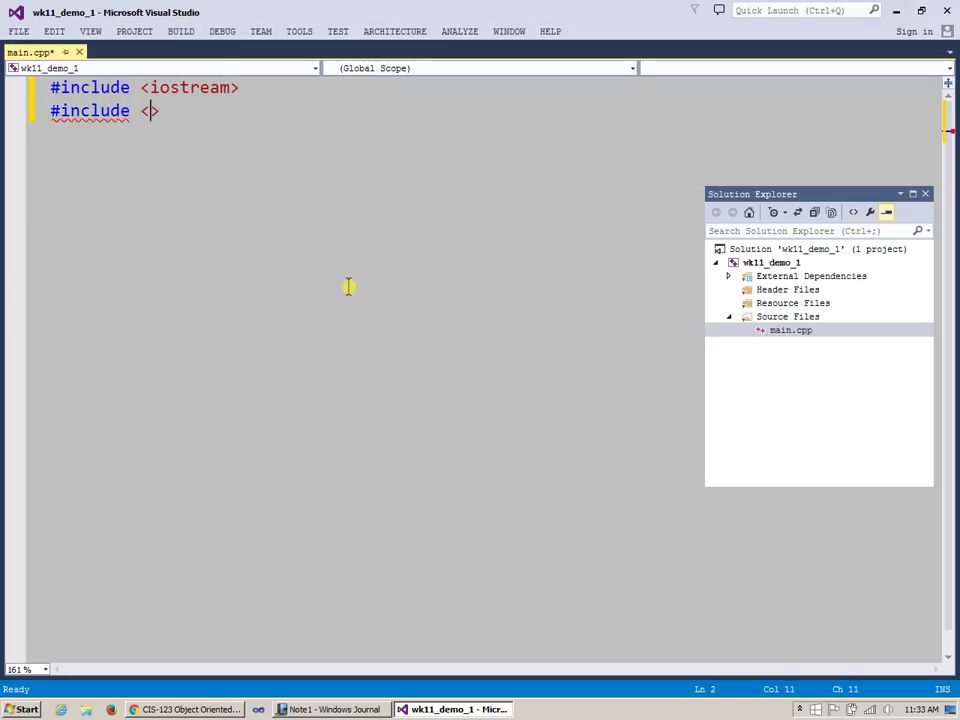
{"action": "type", "text": "cst"}
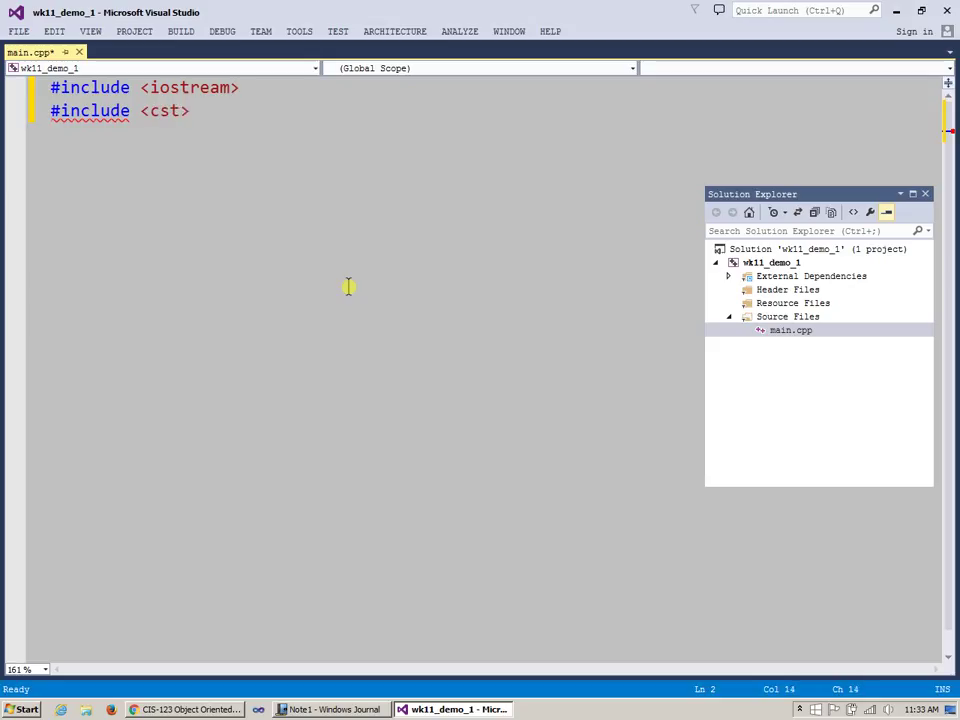
{"action": "type", "text": "dl"}
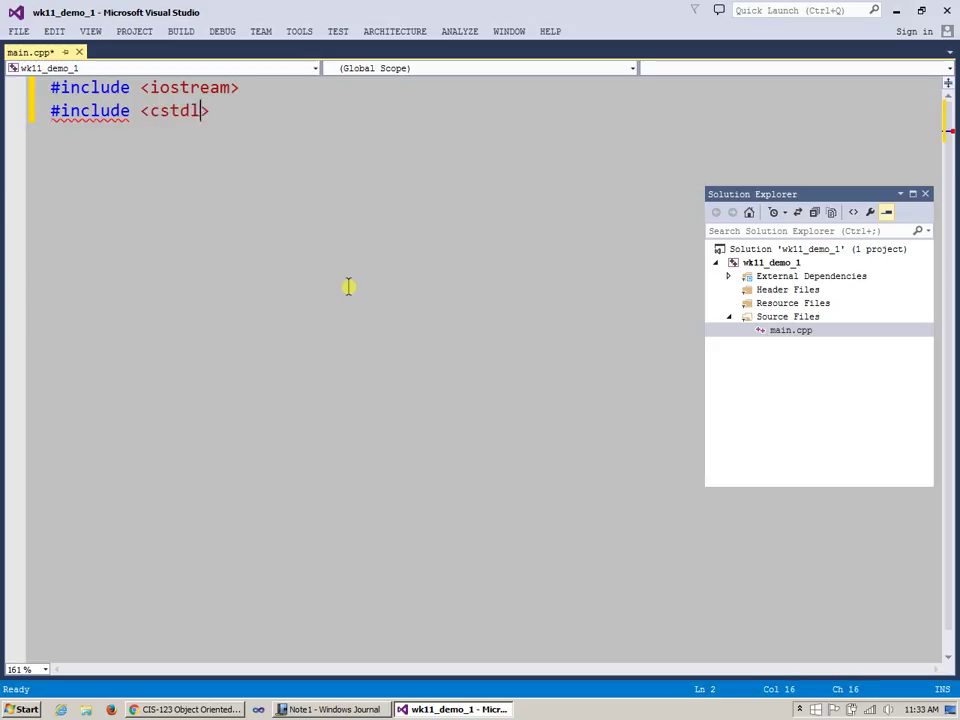
{"action": "type", "text": "ib>"}
{"action": "type", "text": "int"}
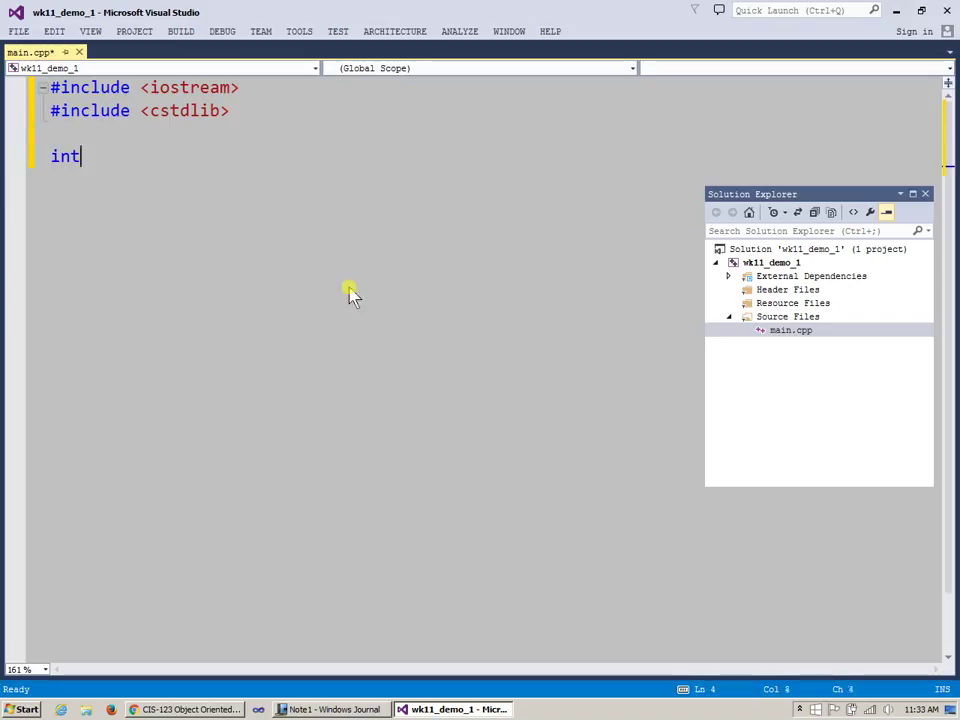
Write int main() whose body calls system("pause"); and ends with return 0;.
{"action": "type", "text": "main"}
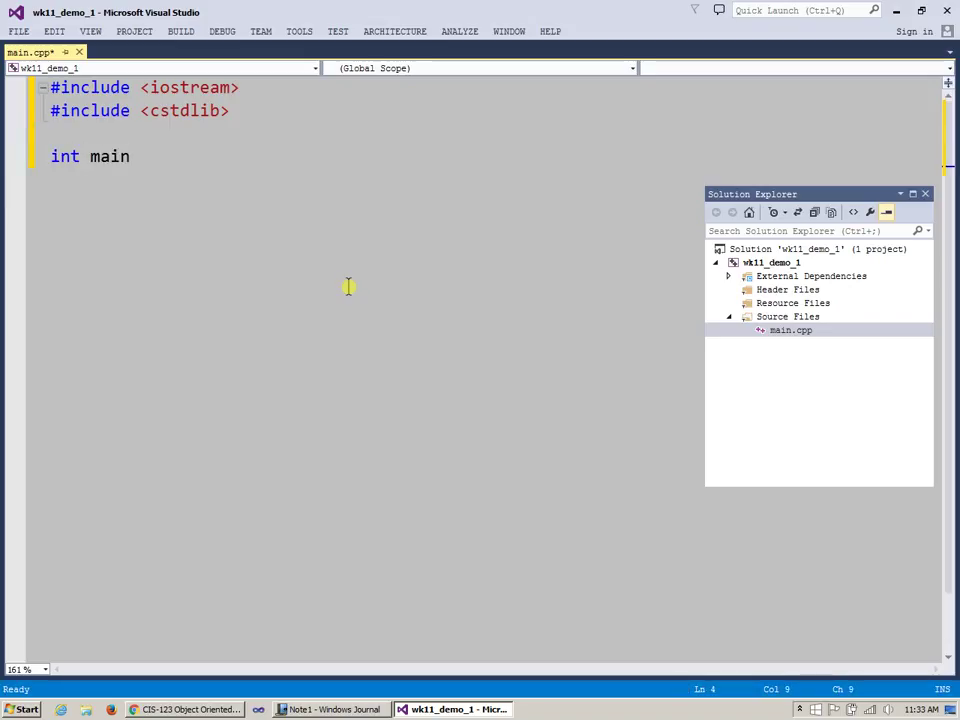
{"action": "type", "text": "()"}
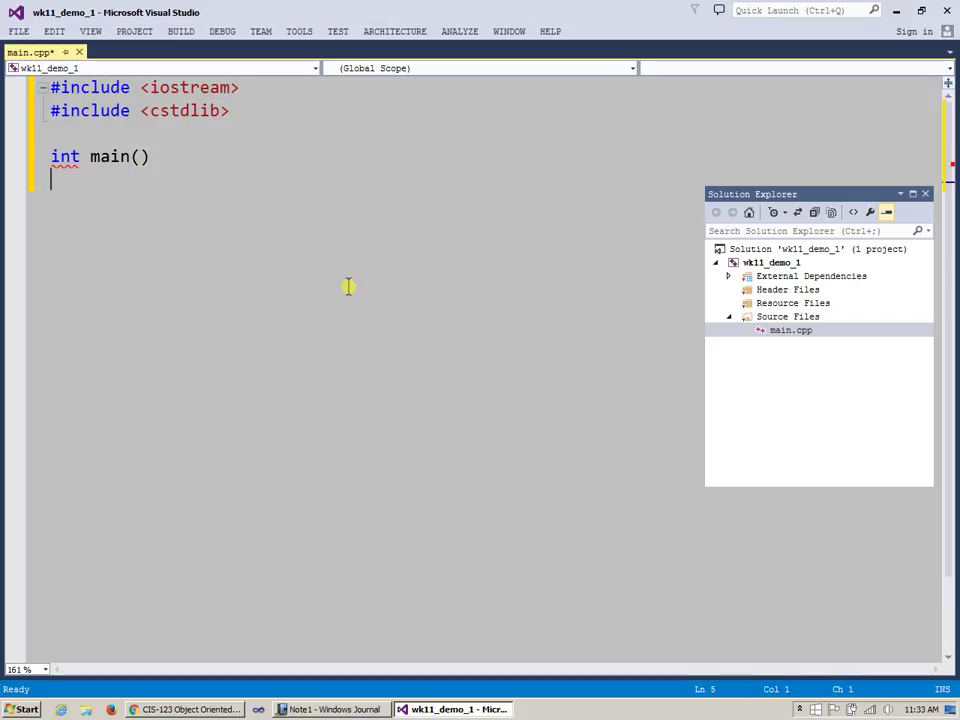
{"action": "type", "text": "{}"}
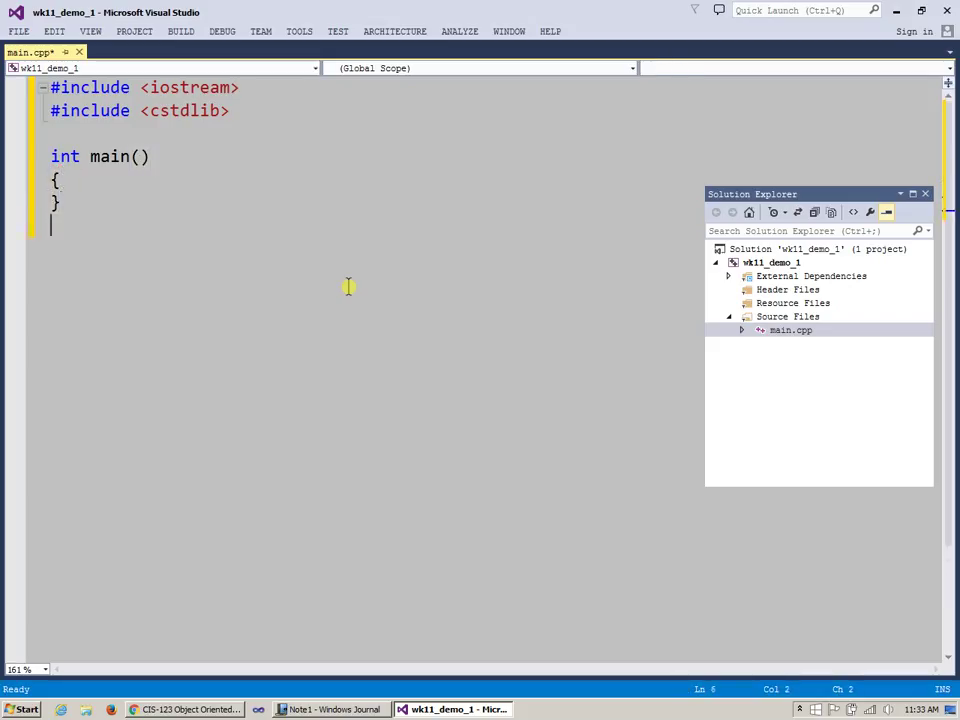
{"action": "type", "text": "re"}
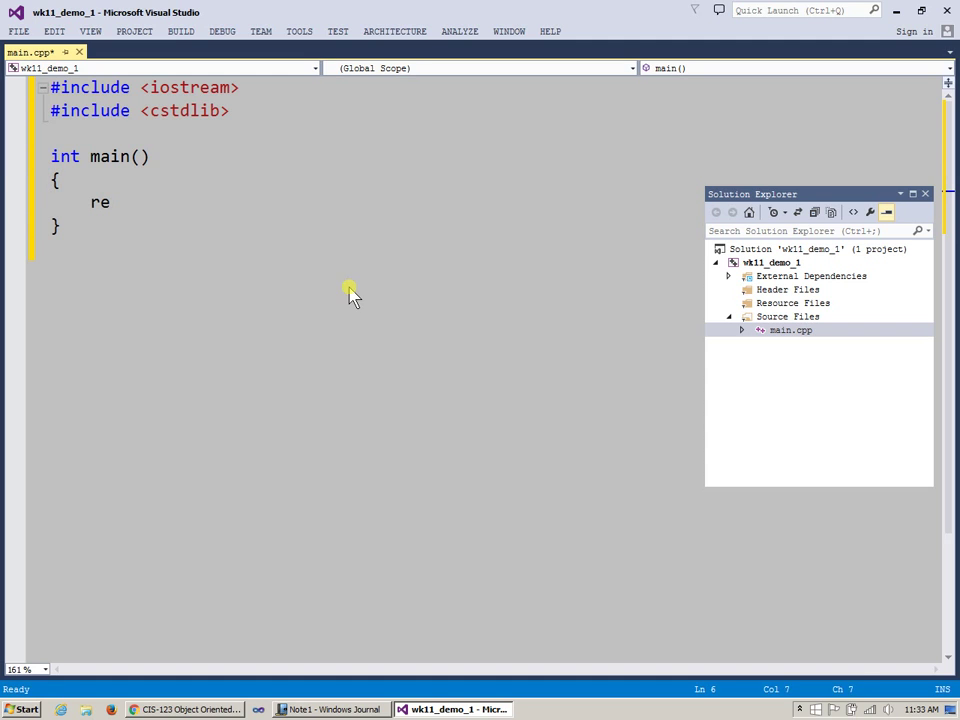
{"action": "type", "text": "turn 0;"}
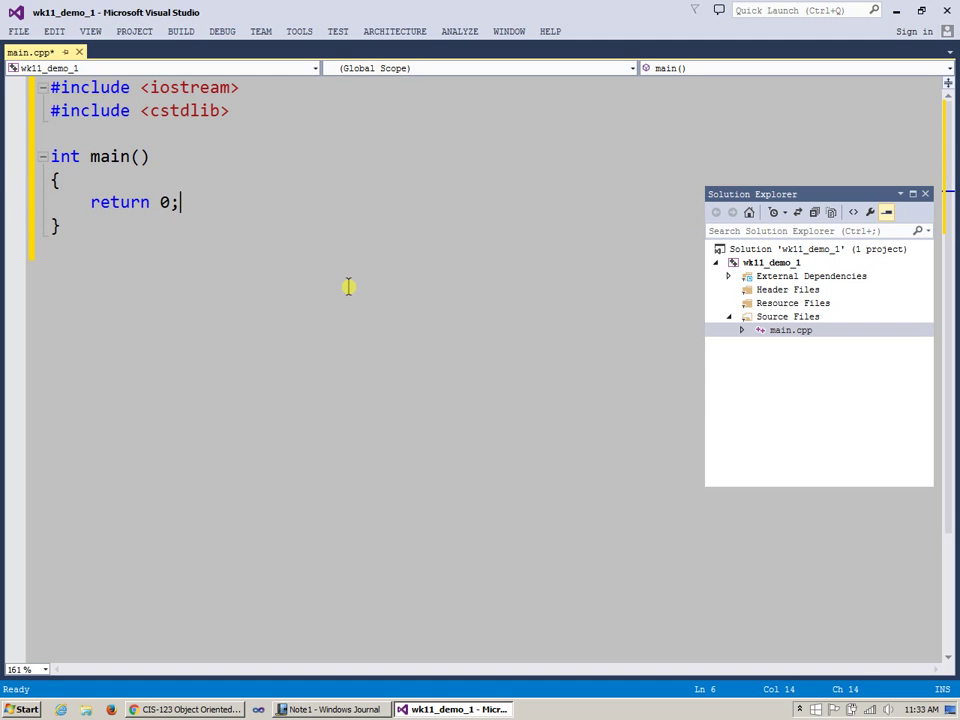
{"action": "type", "text": "syst"}
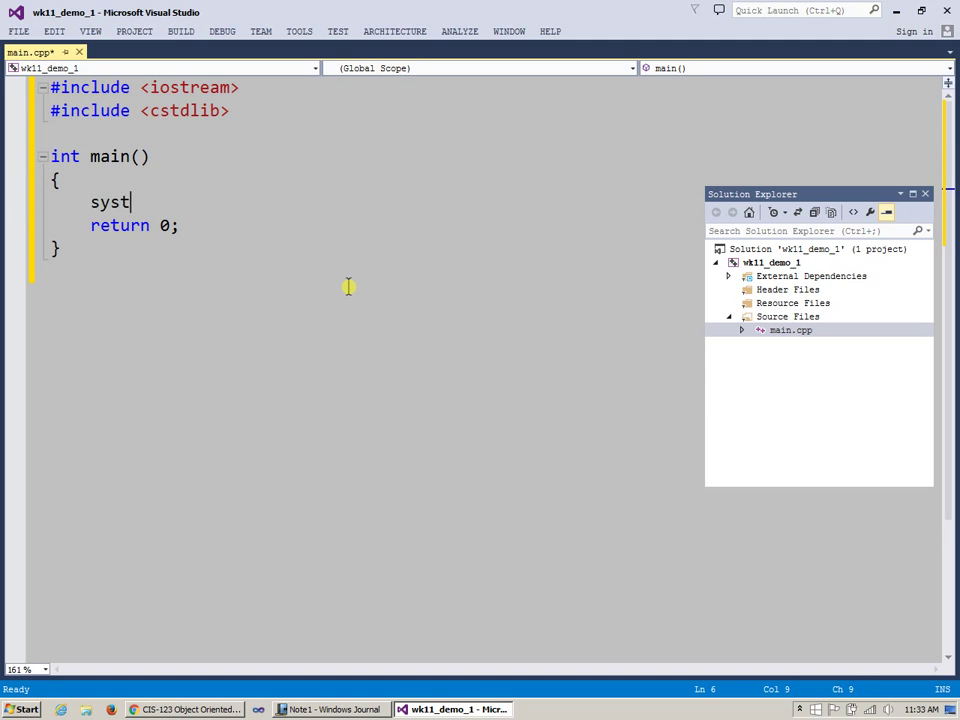
{"action": "type", "text": "em();"}
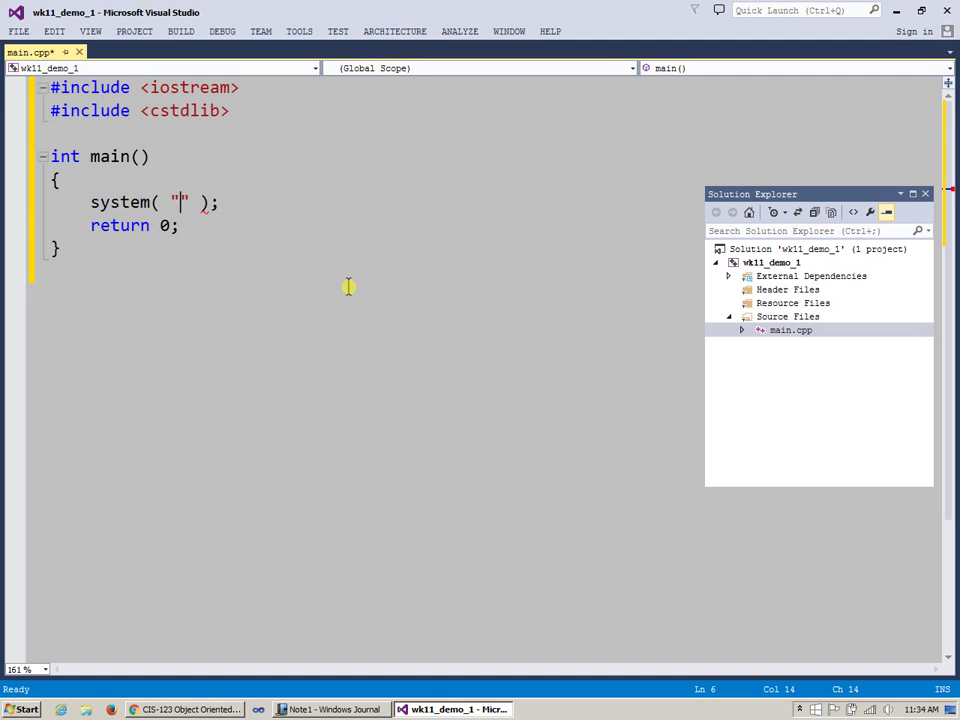
{"action": "type", "text": "pau"}
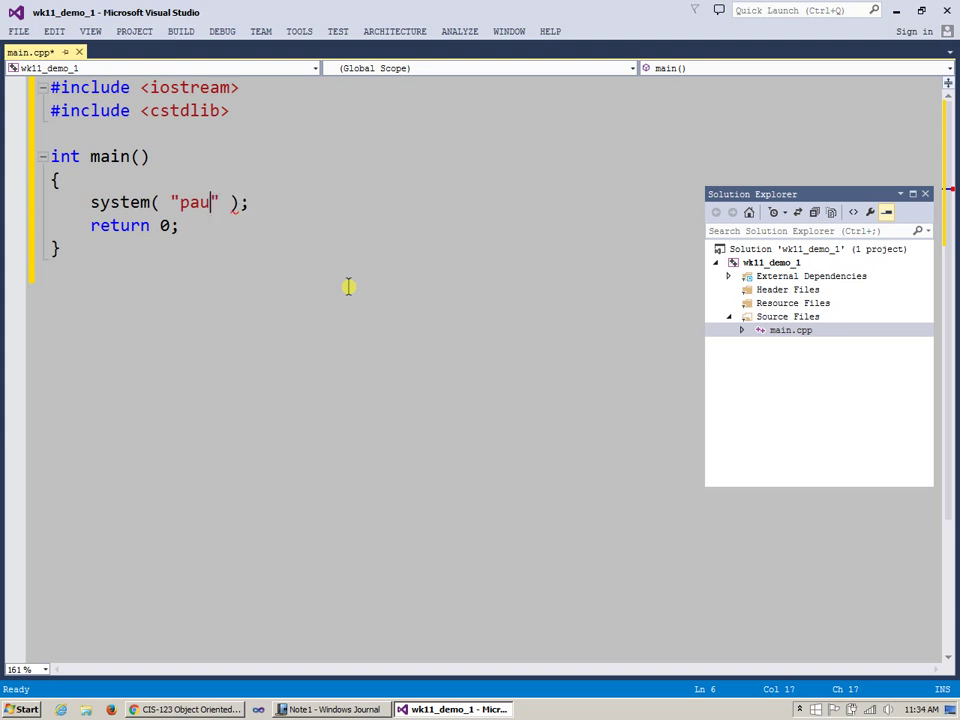
{"action": "type", "text": "se"}
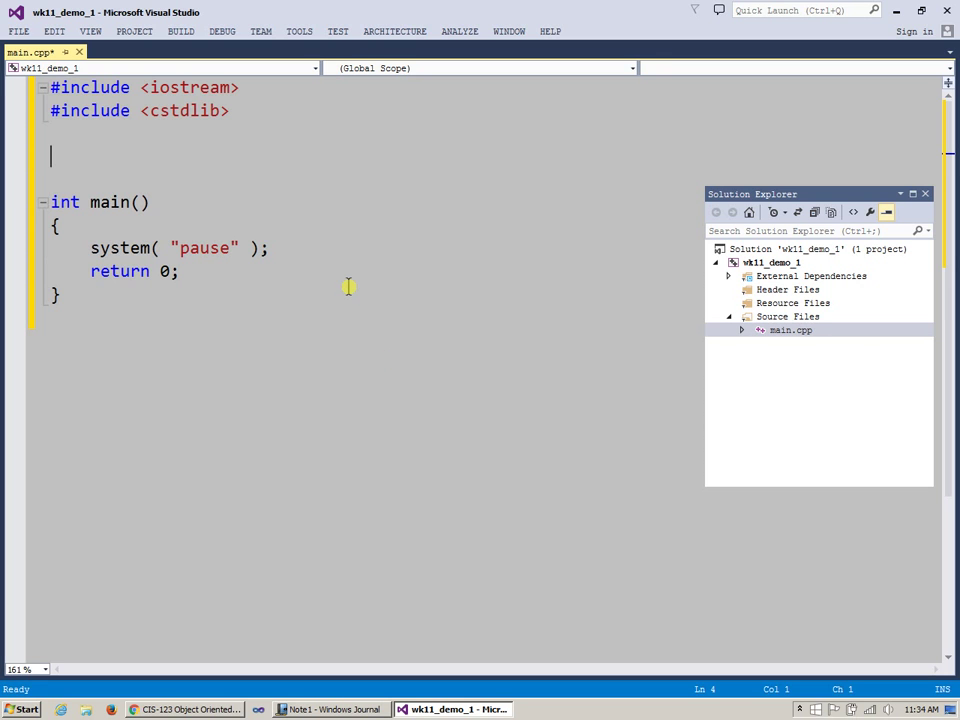
Highlight the house-shaped IntStack sketch in the Windows Journal note, then return to main.cpp.
{"action": "left_click", "coordinate": [330, 708]}
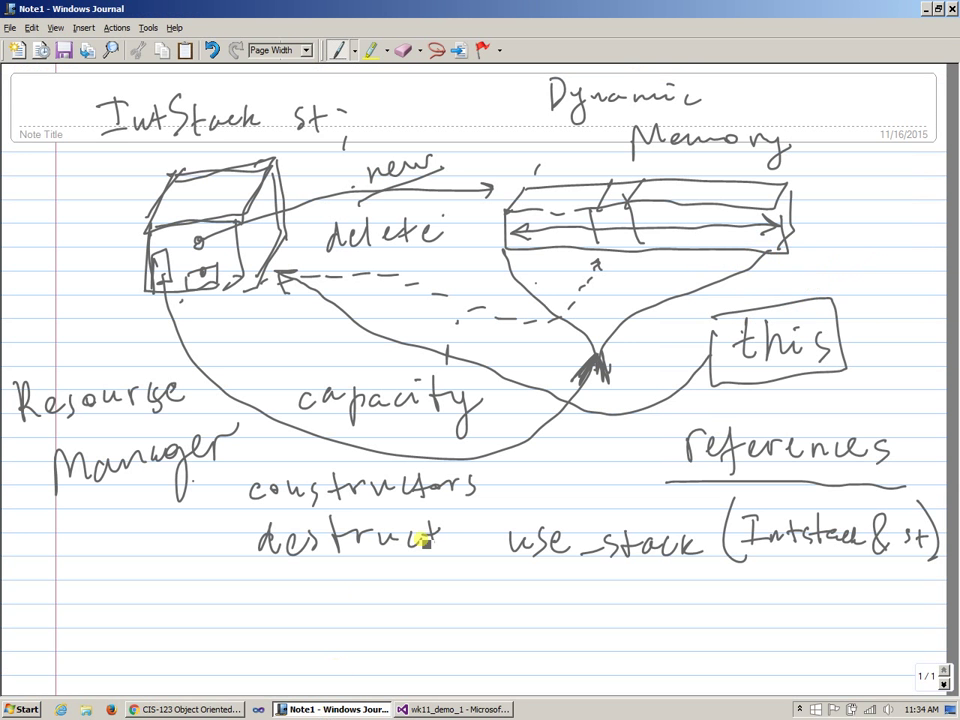
{"action": "mouse_move", "coordinate": [224, 184]}
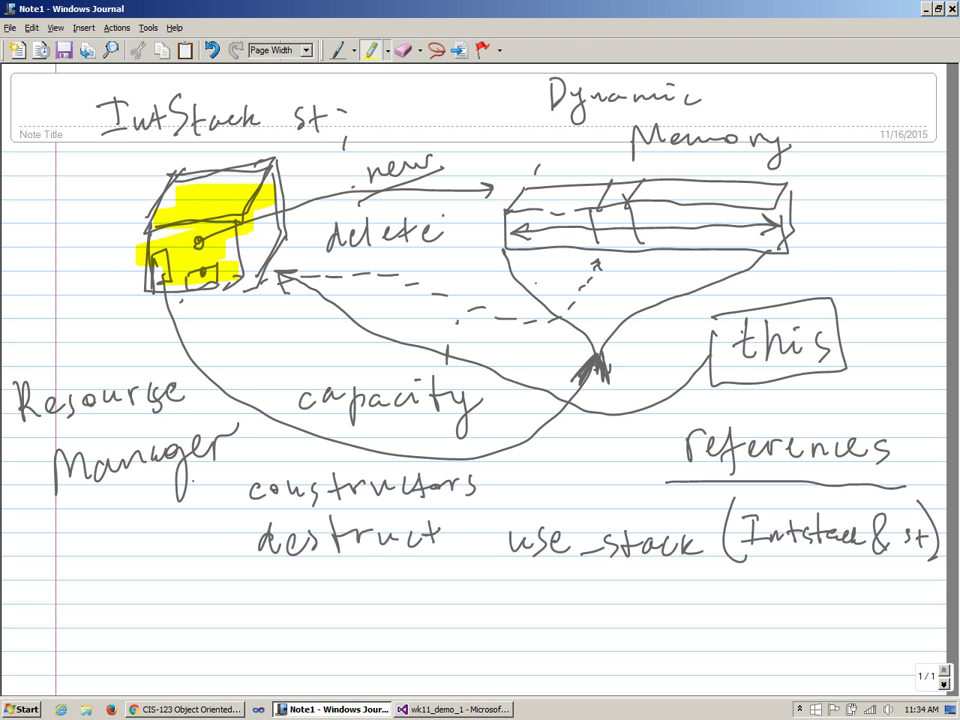
{"action": "left_click", "coordinate": [452, 708]}
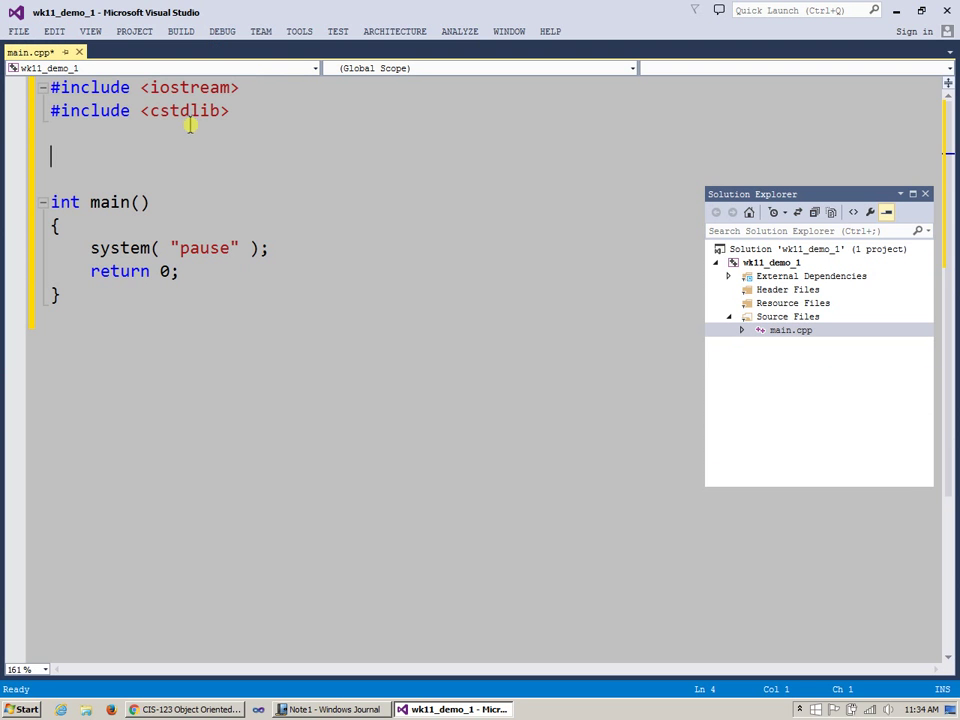
Add #include <string> below the other includes and start a blank line inside main.
{"action": "type", "text": "#"}
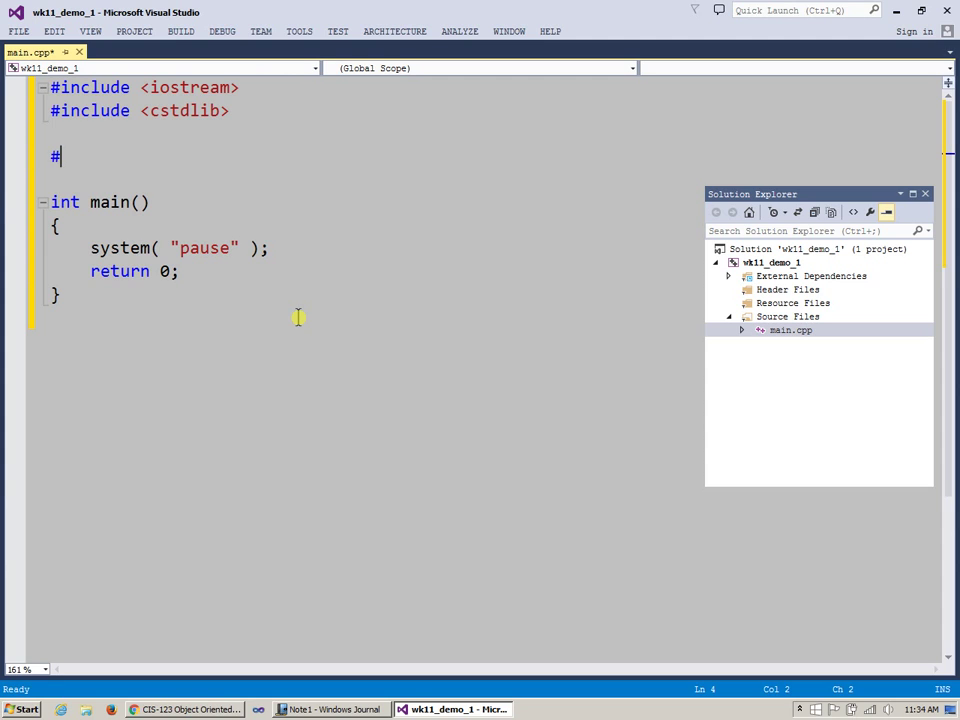
{"action": "type", "text": "incl"}
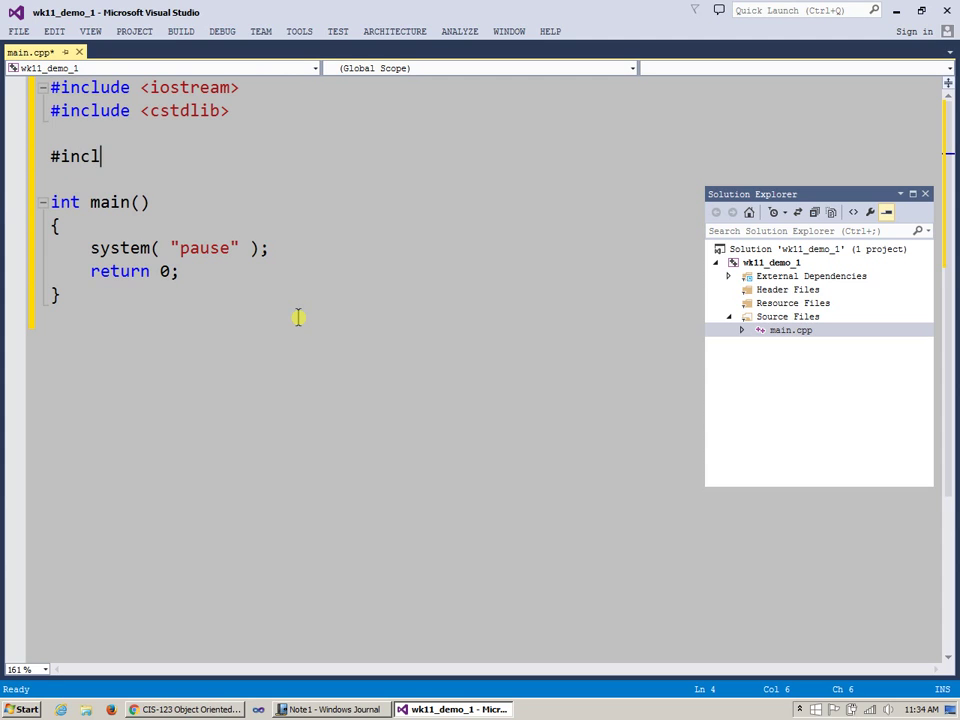
{"action": "type", "text": "ude <"}
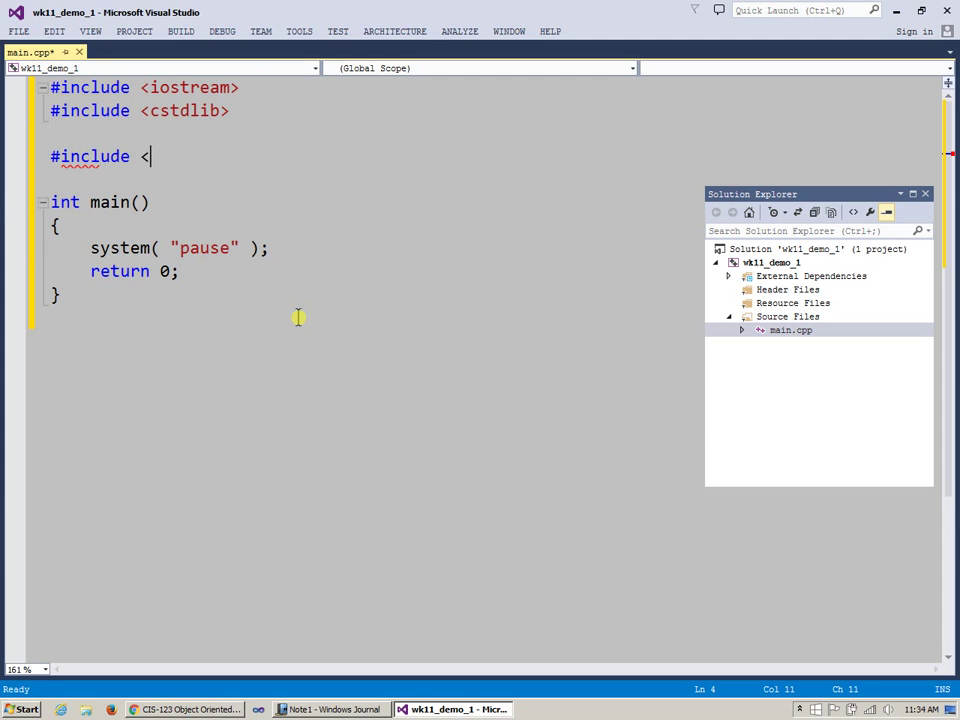
{"action": "type", "text": "strin>"}
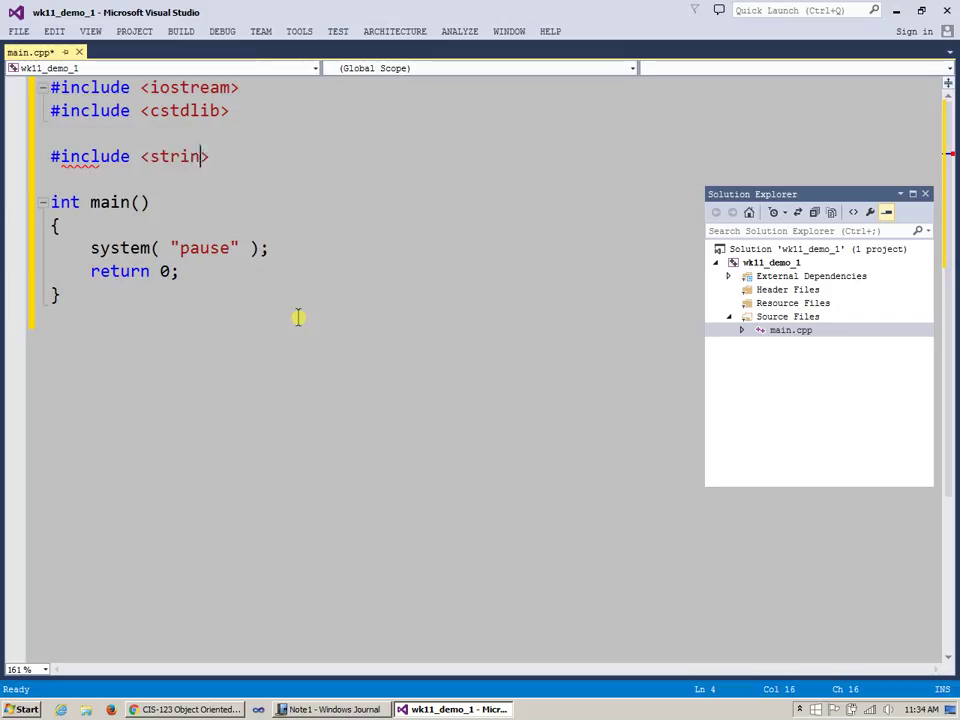
{"action": "type", "text": "g>"}
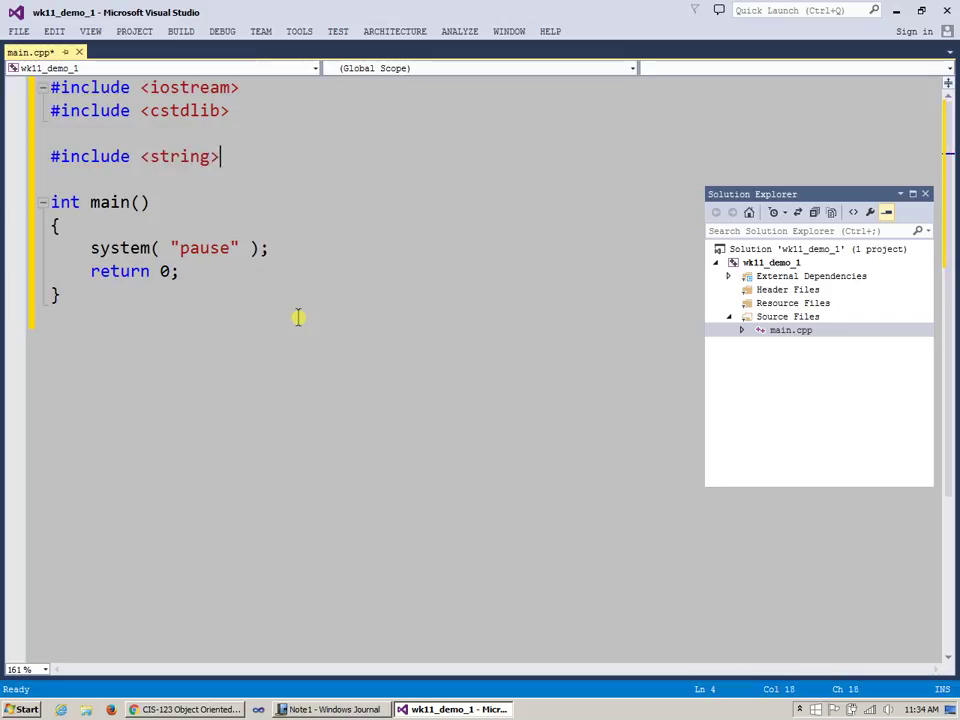
{"action": "double_click", "coordinate": [178, 156]}
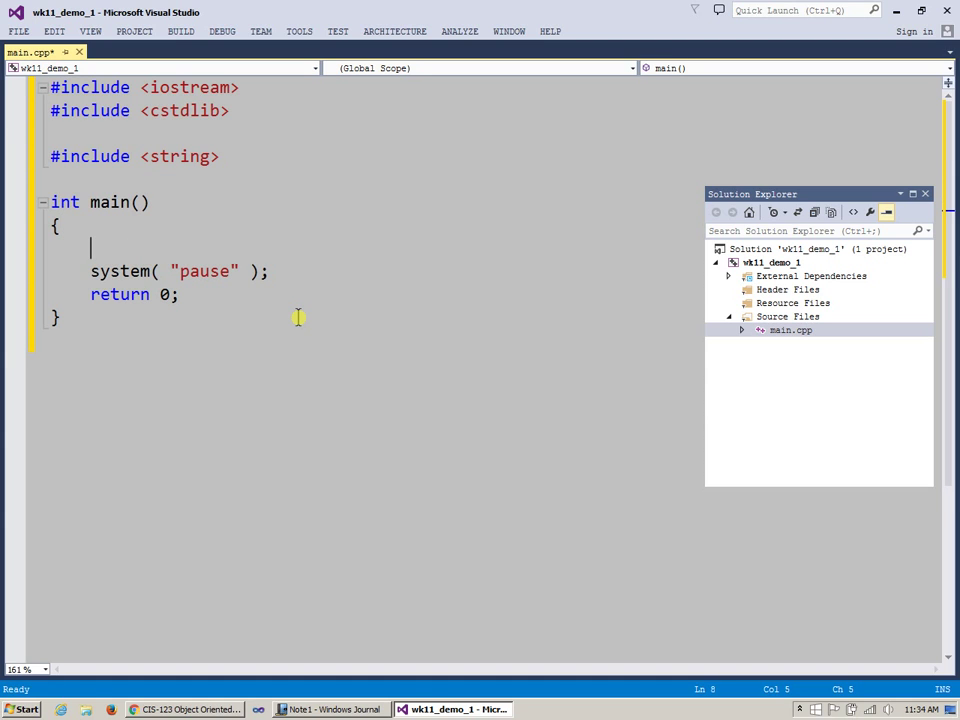
Write std::cout << "Welcome, please enter a string: "; as main's prompt.
{"action": "type", "text": "std::"}
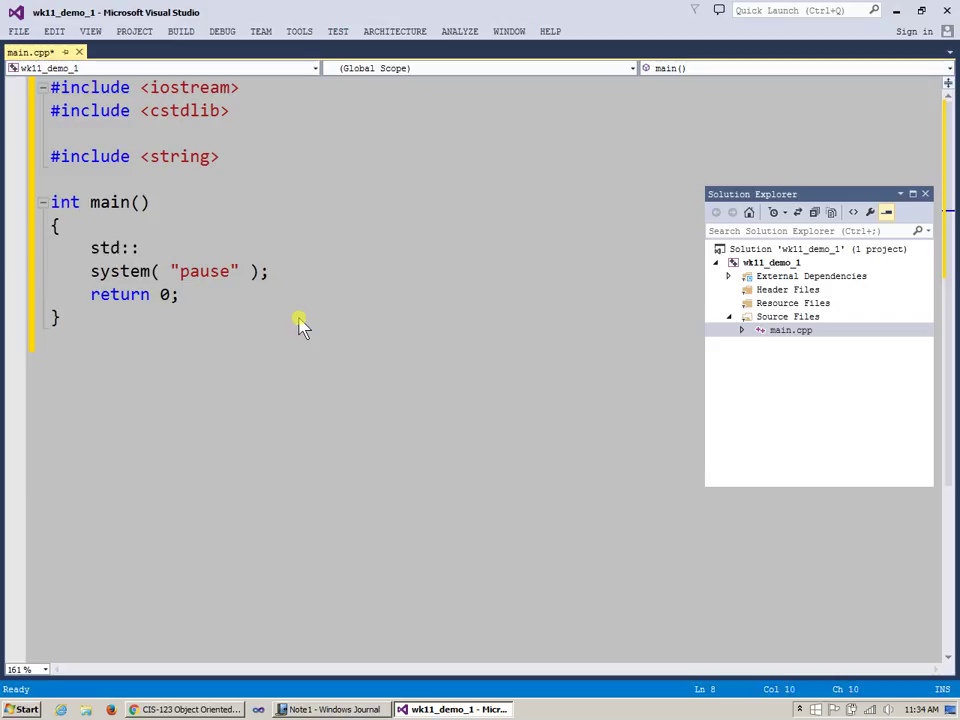
{"action": "type", "text": "co"}
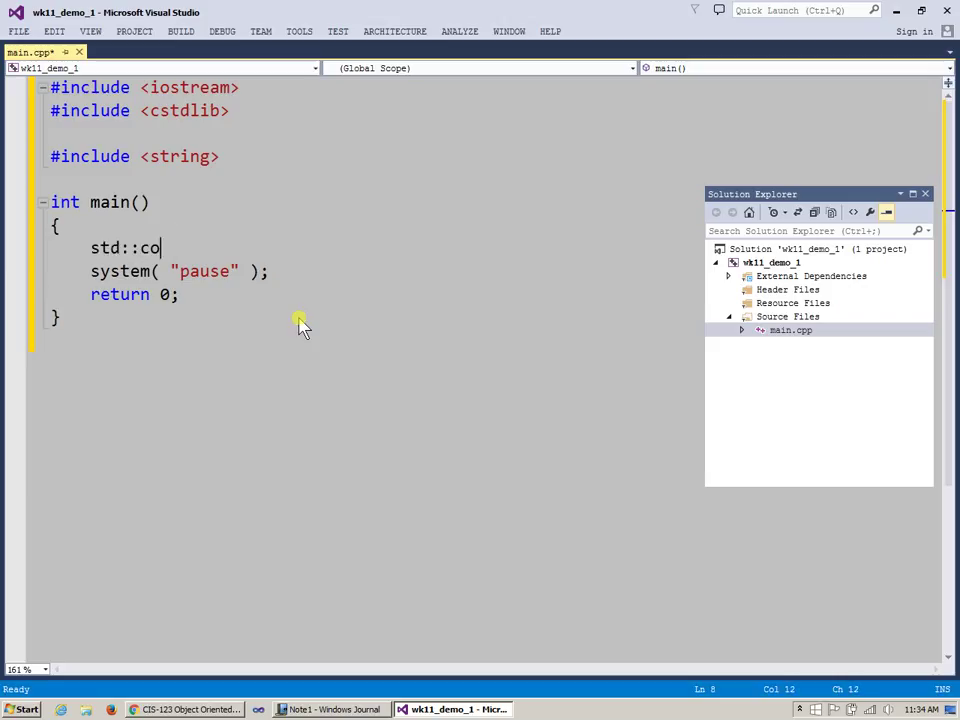
{"action": "type", "text": "ut <<"}
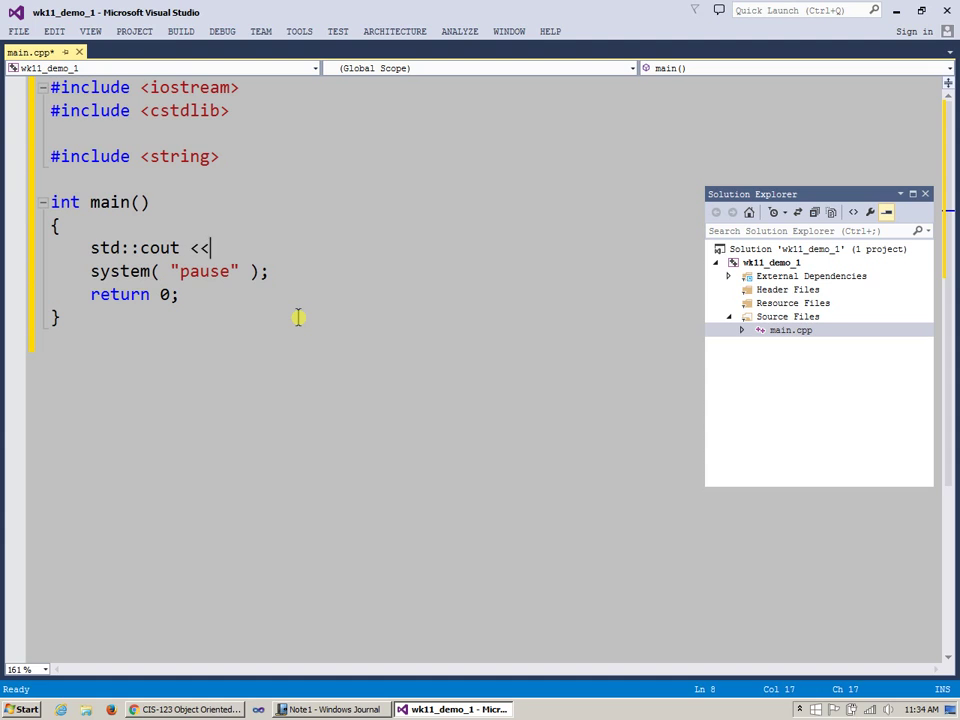
{"action": "type", "text": "\"\""}
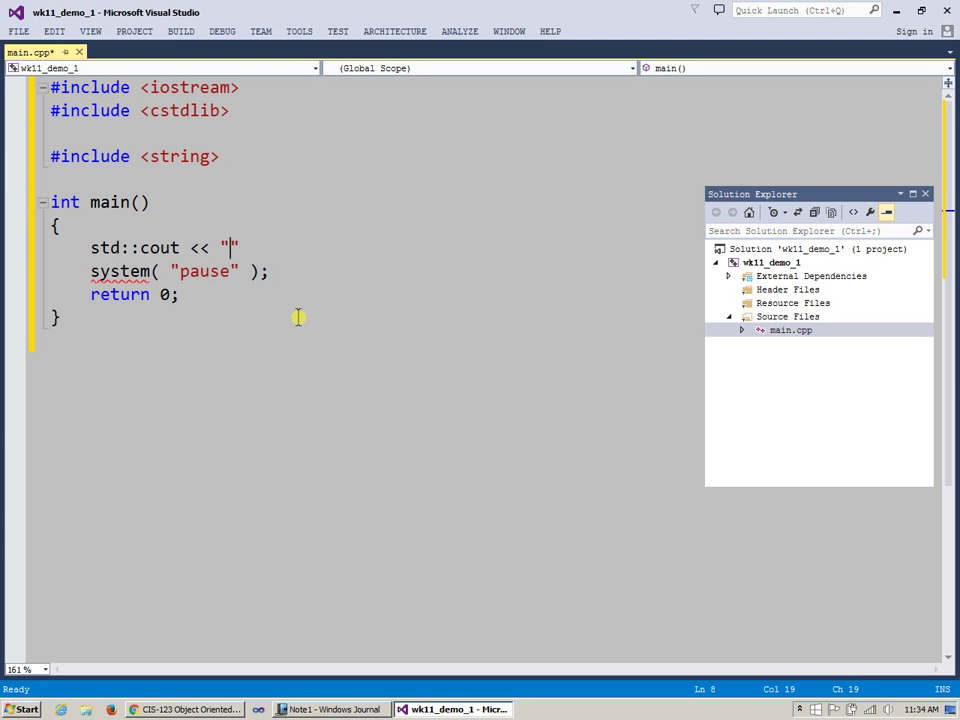
{"action": "type", "text": "Welcome"}
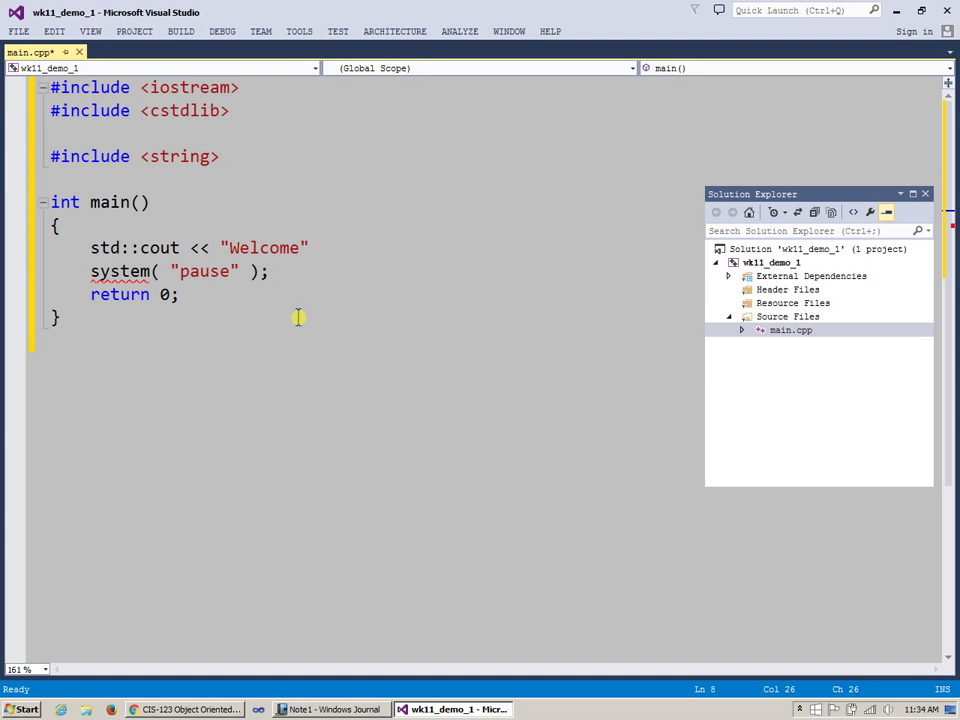
{"action": "type", "text": ", please"}
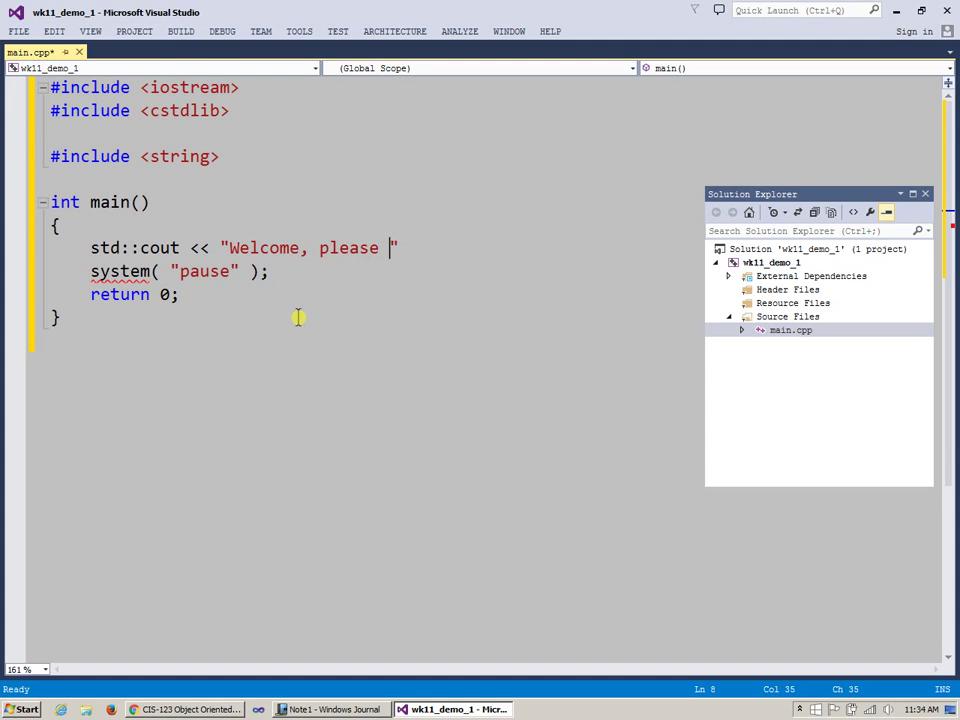
{"action": "type", "text": "enter a"}
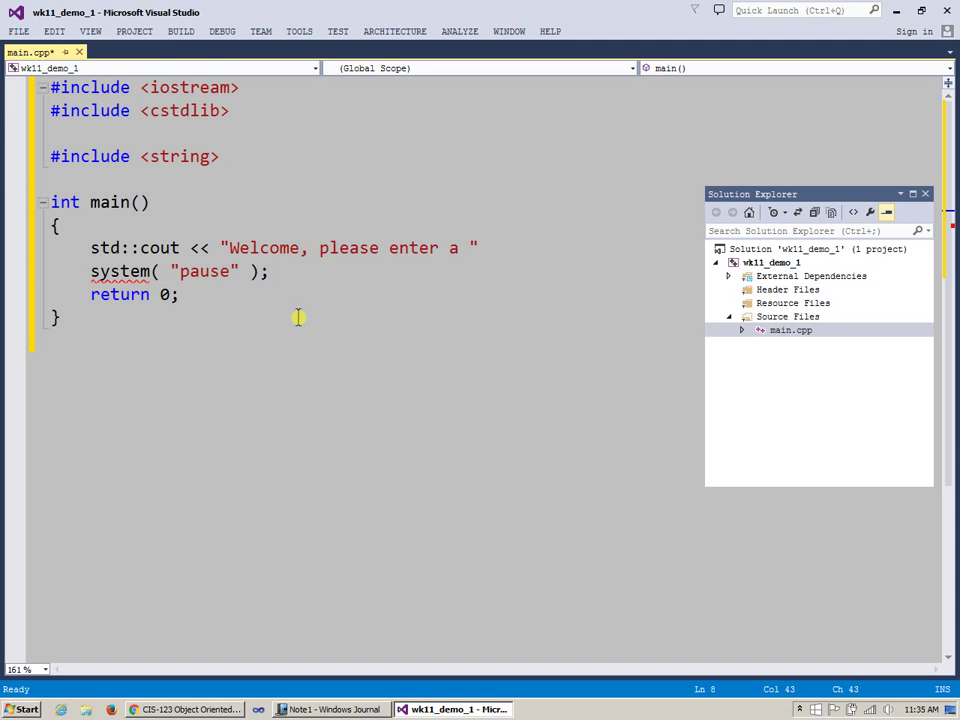
{"action": "type", "text": "string:"}
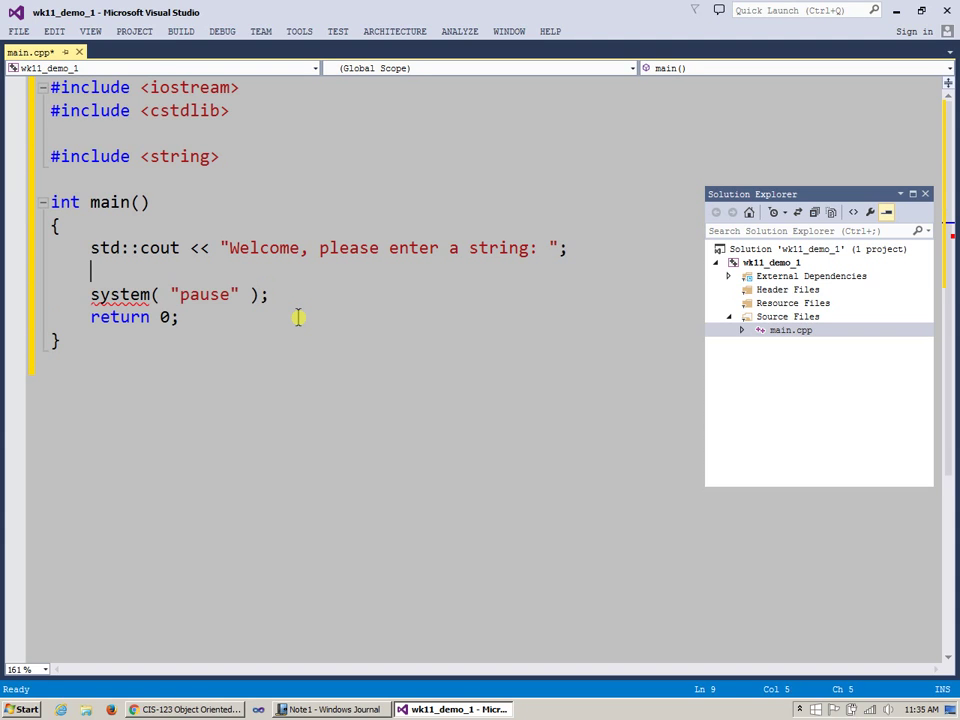
Read with std::cin >> input; and declare std::string input; as main's first line.
{"action": "type", "text": "std::cin"}
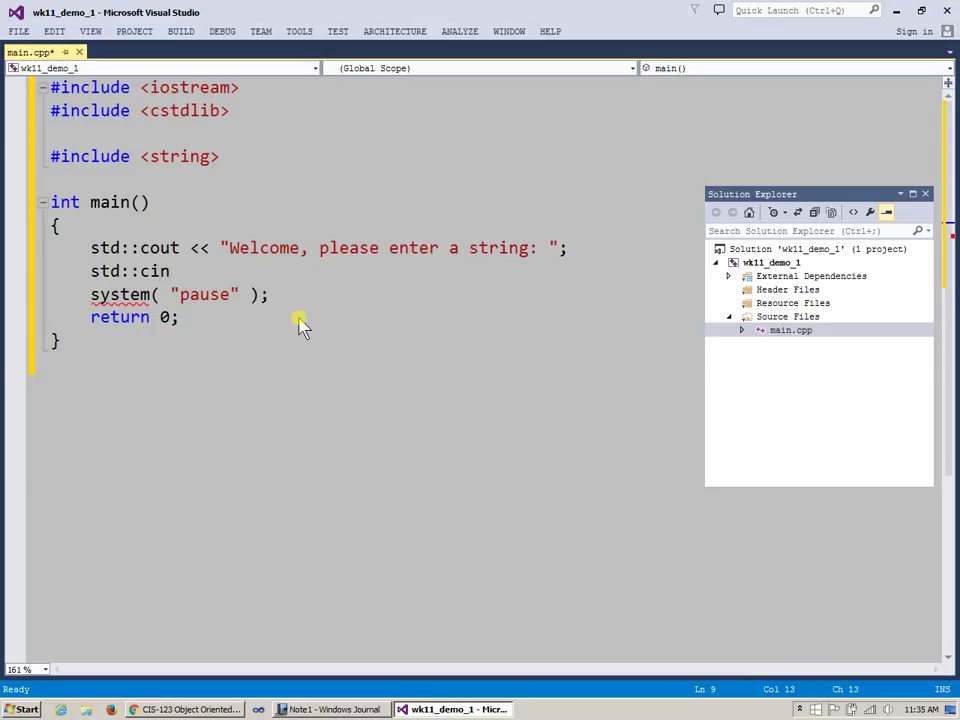
{"action": "type", "text": ">>"}
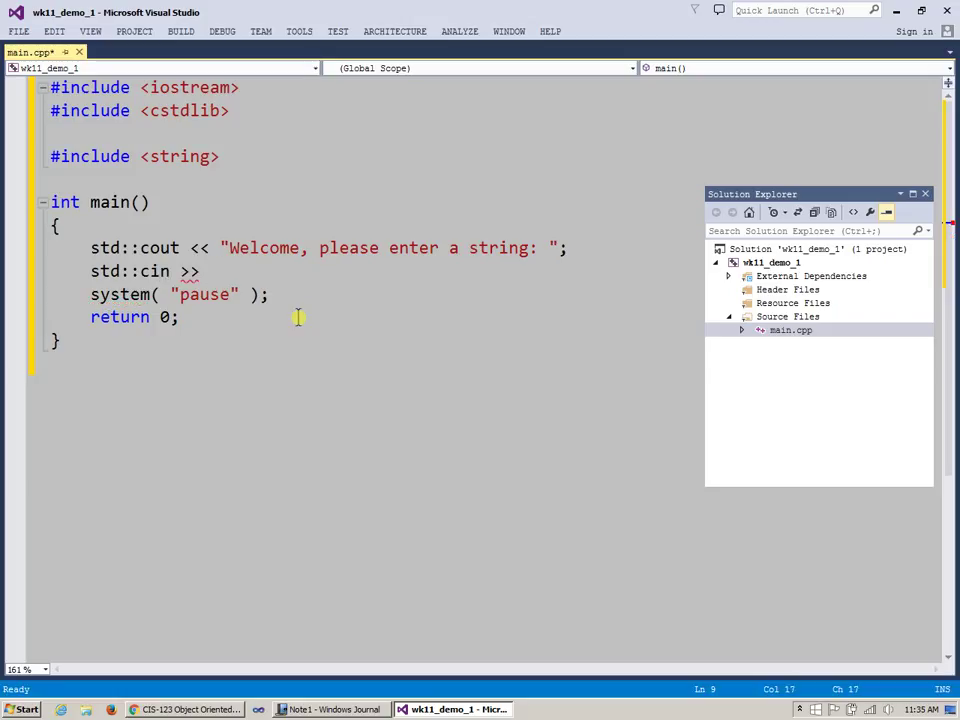
{"action": "type", "text": "input;"}
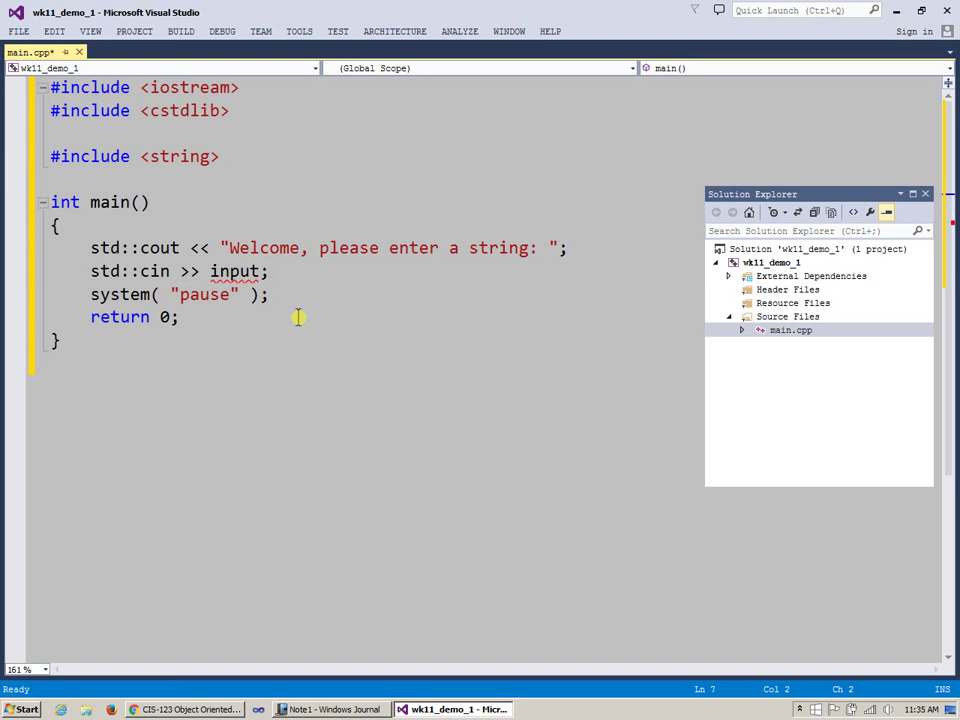
{"action": "key", "text": "Return"}
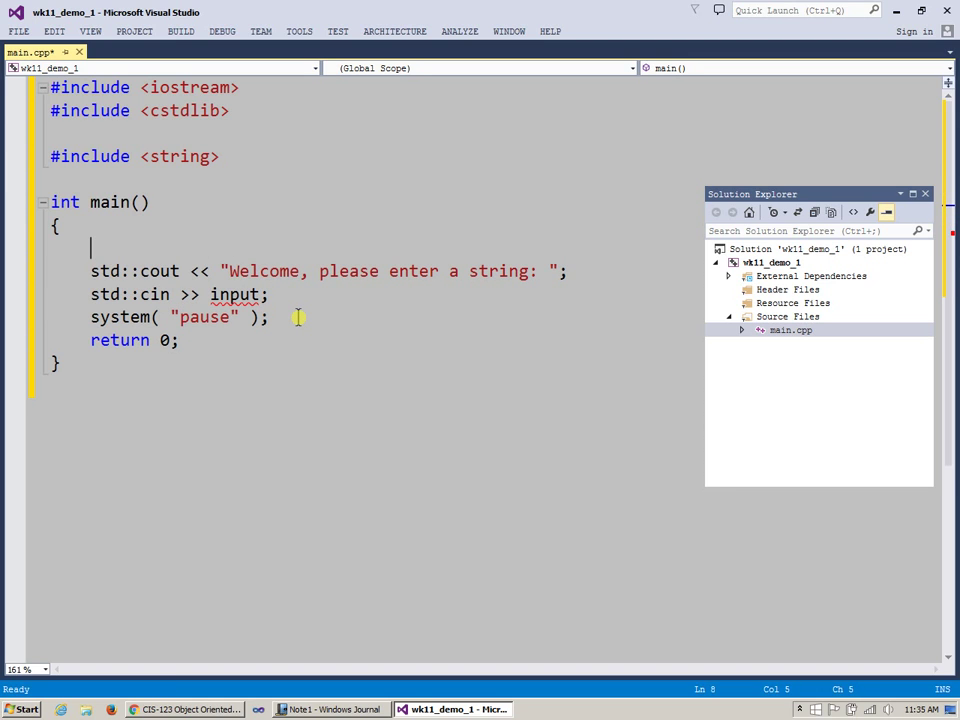
{"action": "type", "text": "std::"}
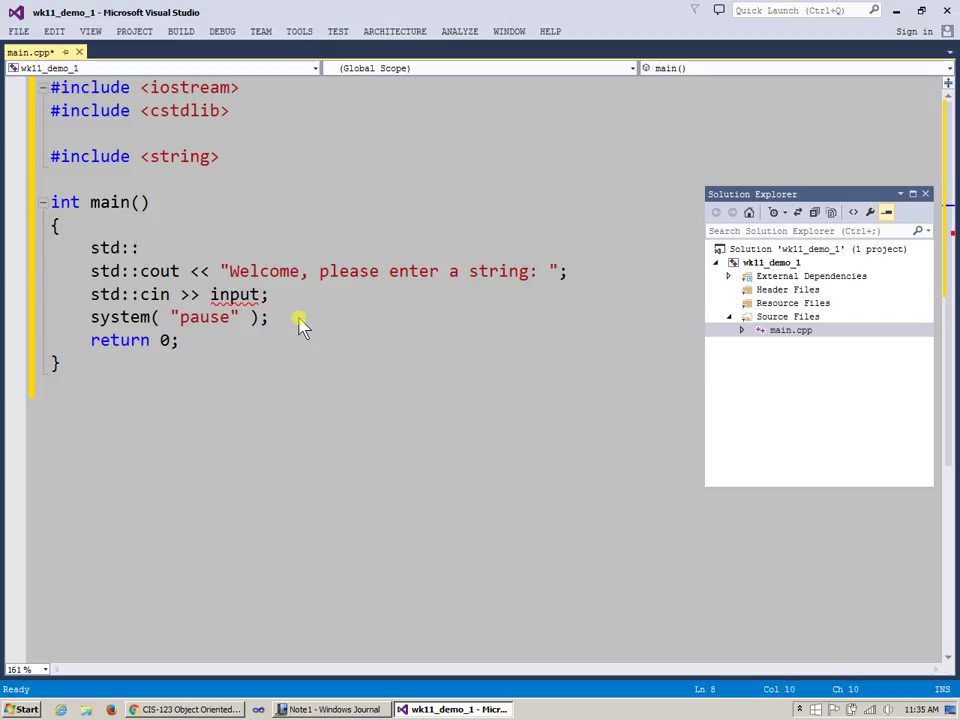
{"action": "type", "text": "string"}
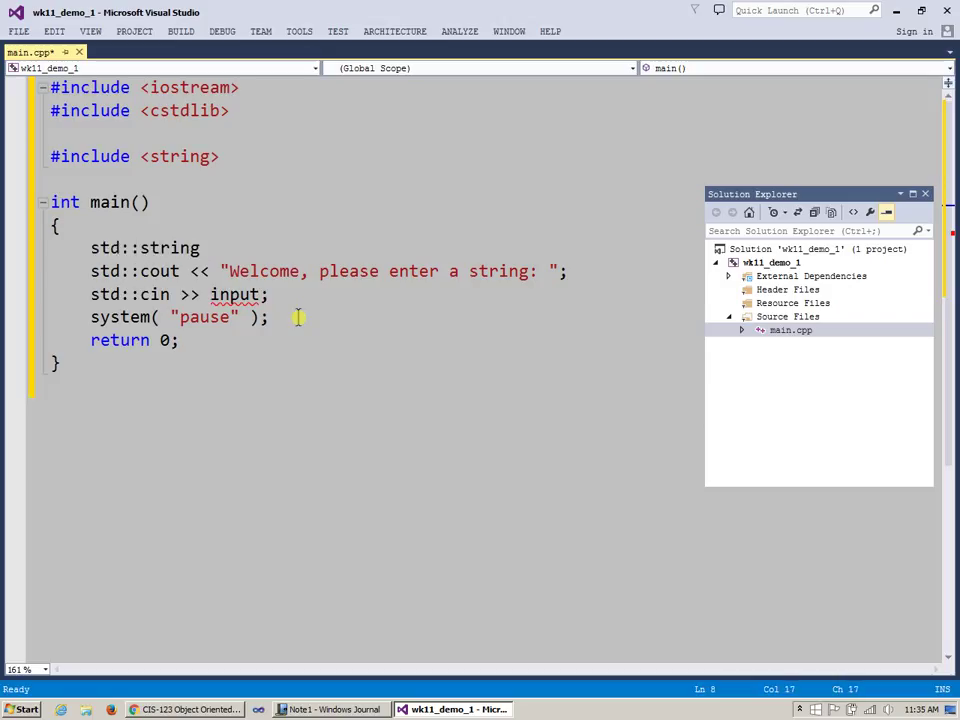
{"action": "type", "text": "input;"}
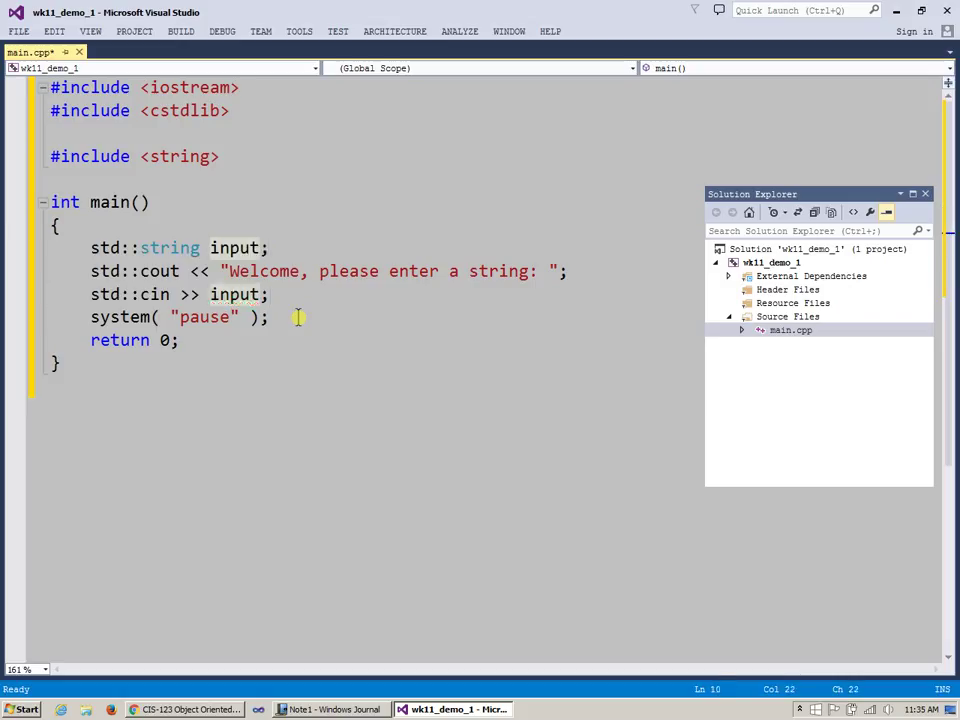
{"action": "double_click", "coordinate": [234, 294]}
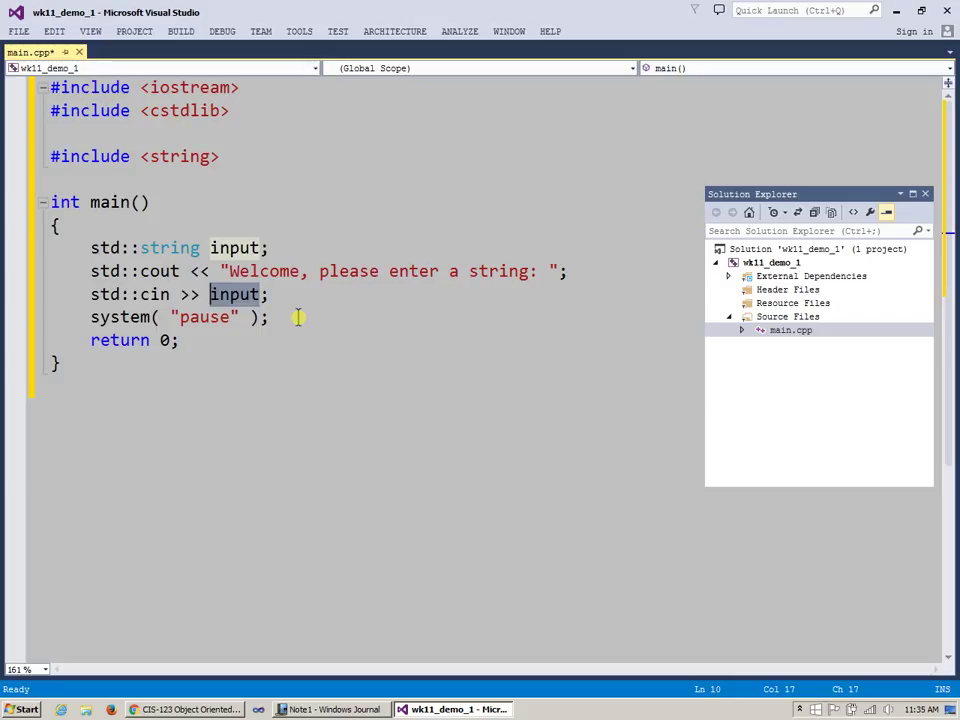
Echo the word with std::cout << "You entered: " << input; below the cin line.
{"action": "left_click", "coordinate": [264, 294]}
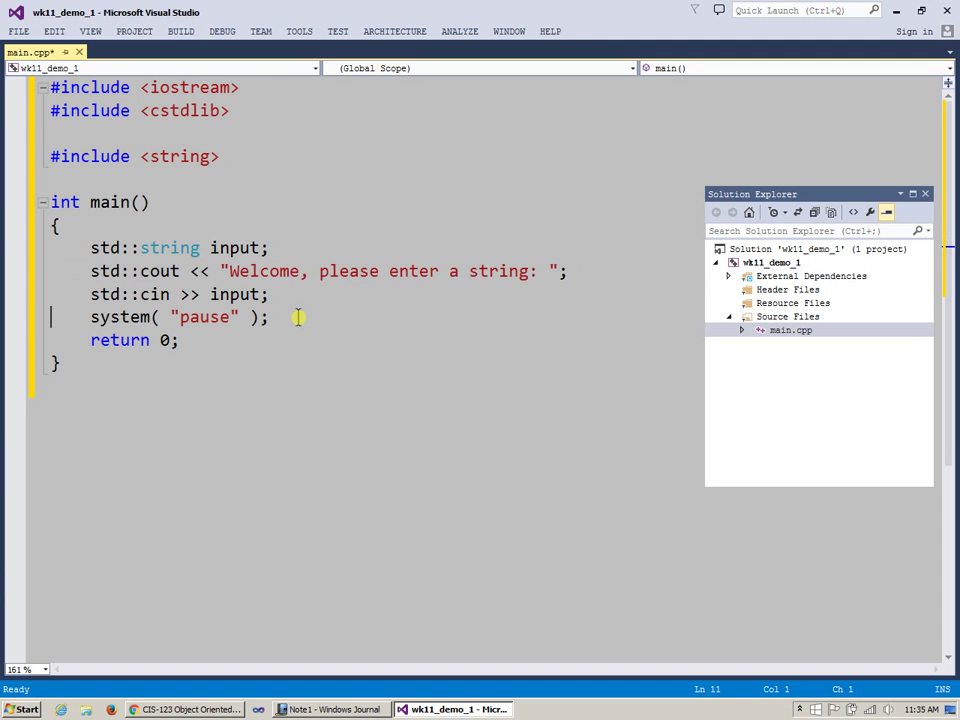
{"action": "type", "text": "std::cout << \"Welcome, please enter a string: \";"}
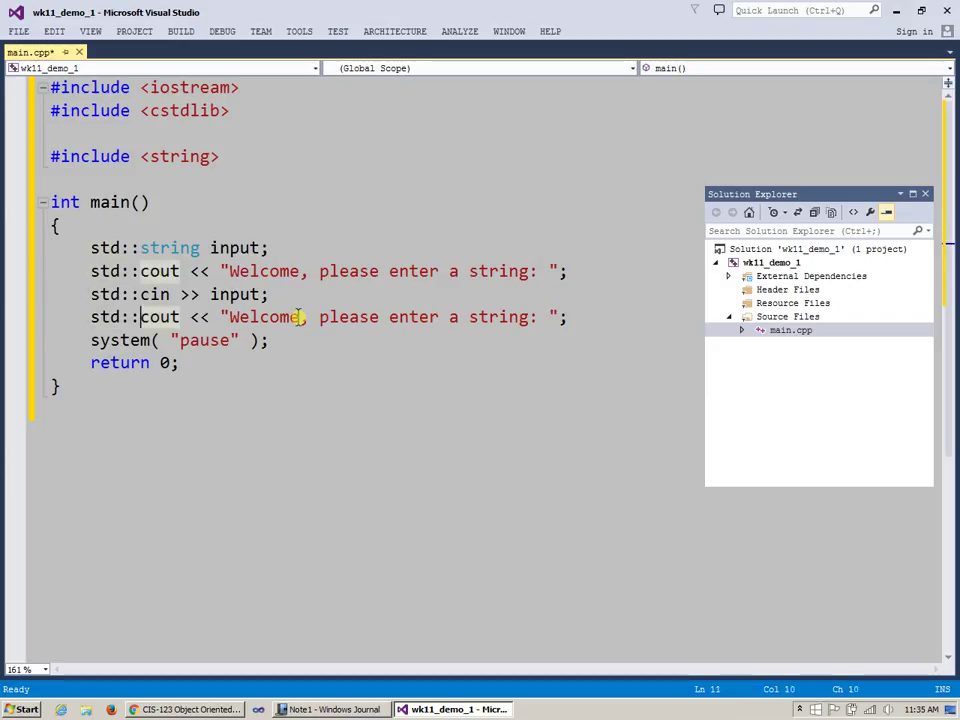
{"action": "double_click", "coordinate": [264, 316]}
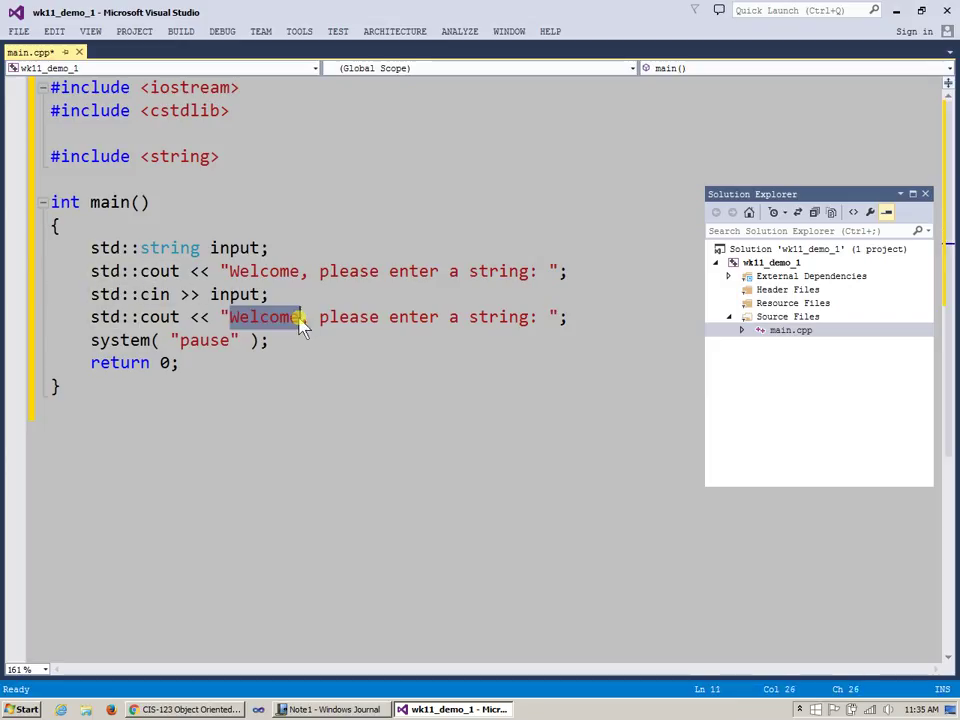
{"action": "left_click_drag", "start_coordinate": [300, 316], "coordinate": [530, 316]}
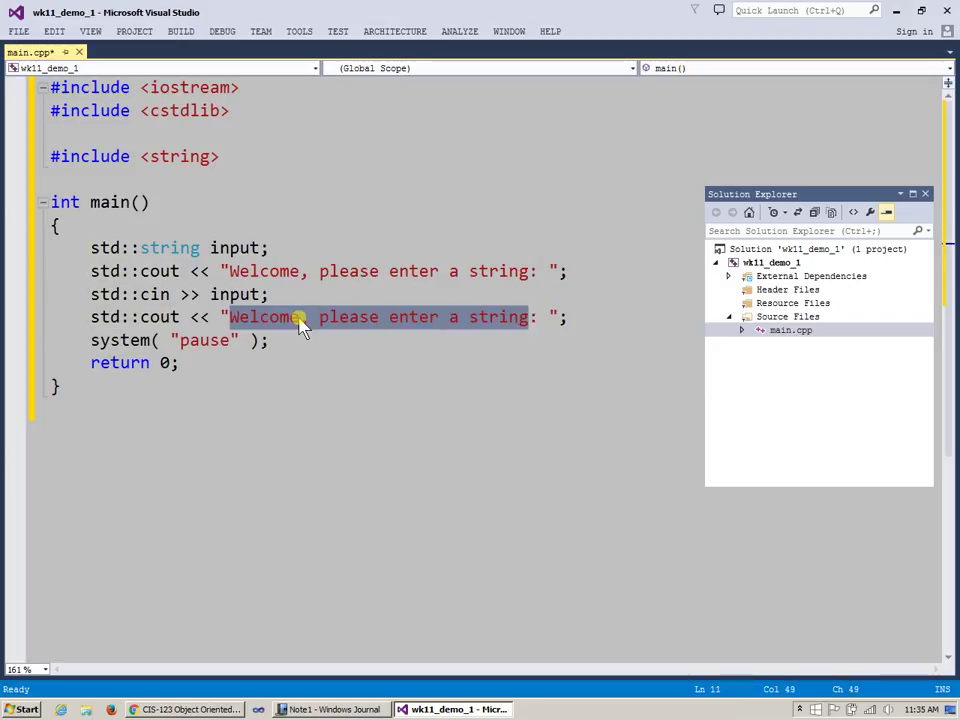
{"action": "type", "text": "You en: \";"}
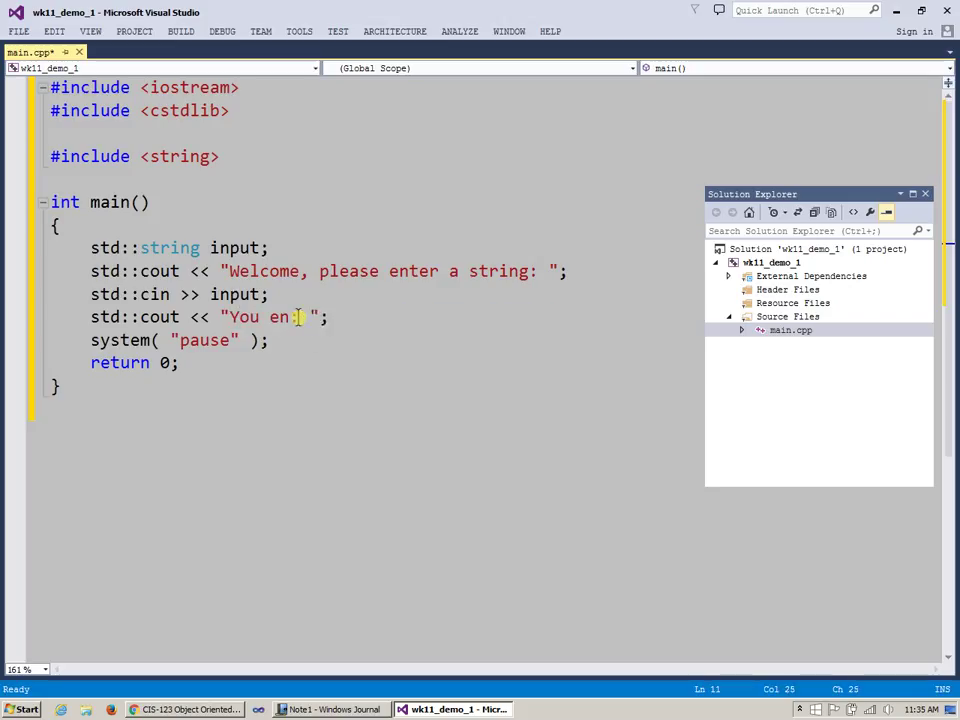
{"action": "type", "text": "tered:"}
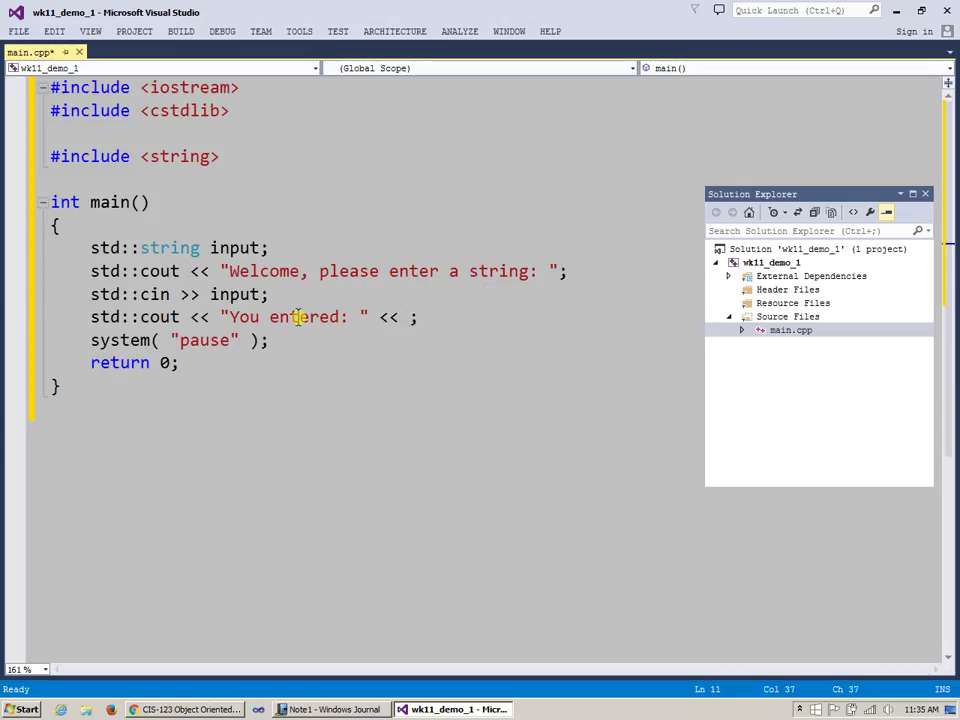
{"action": "type", "text": "inpur"}
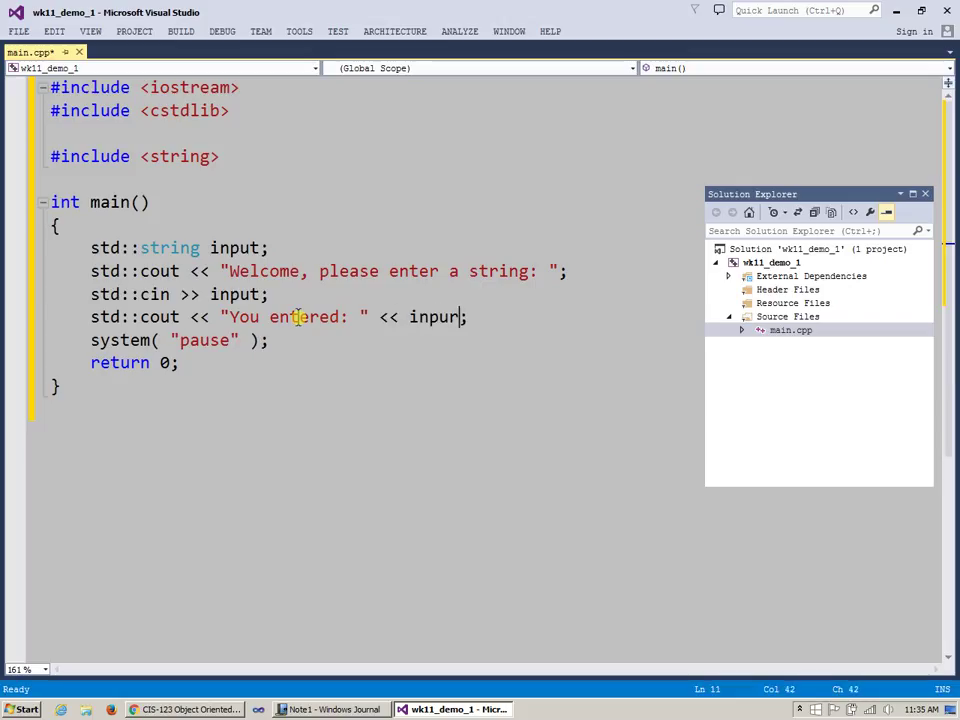
{"action": "type", "text": "t"}
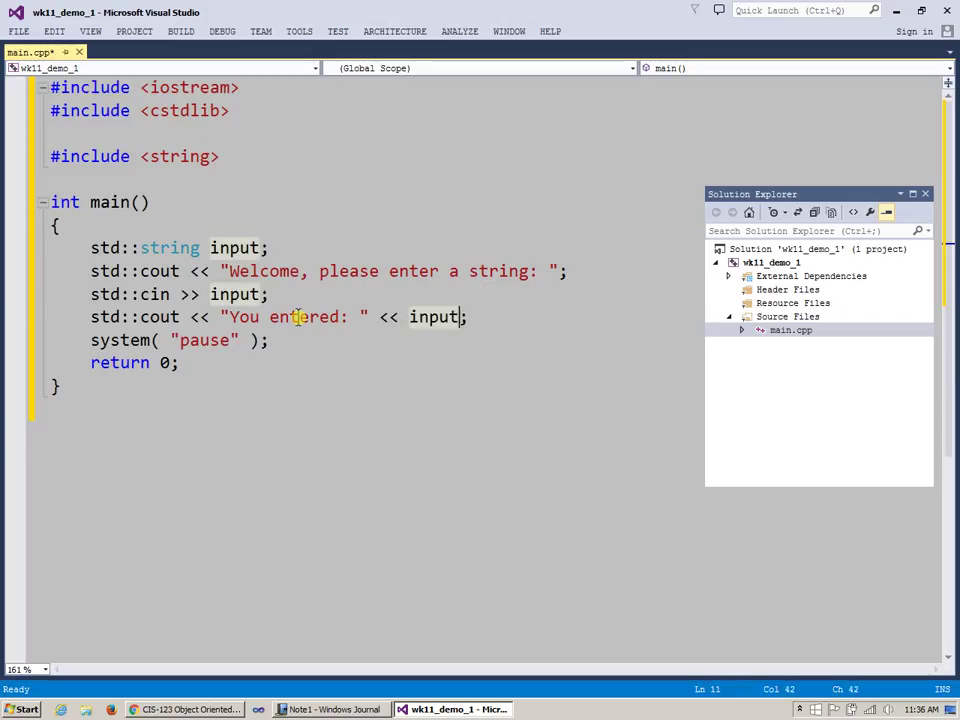
{"action": "left_click", "coordinate": [264, 294]}
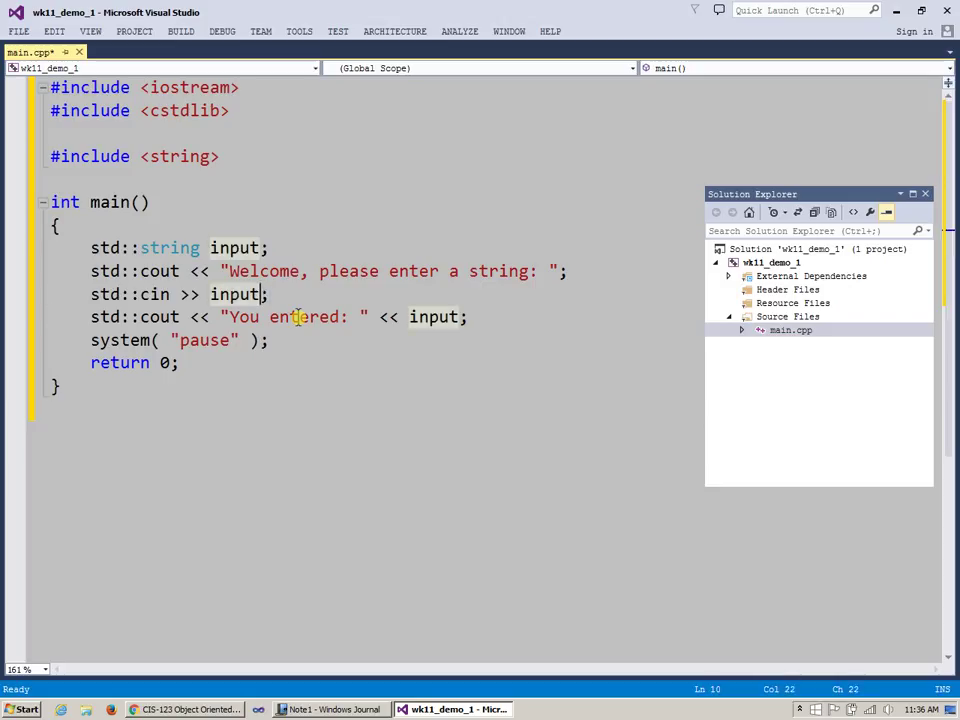
{"action": "double_click", "coordinate": [236, 294]}
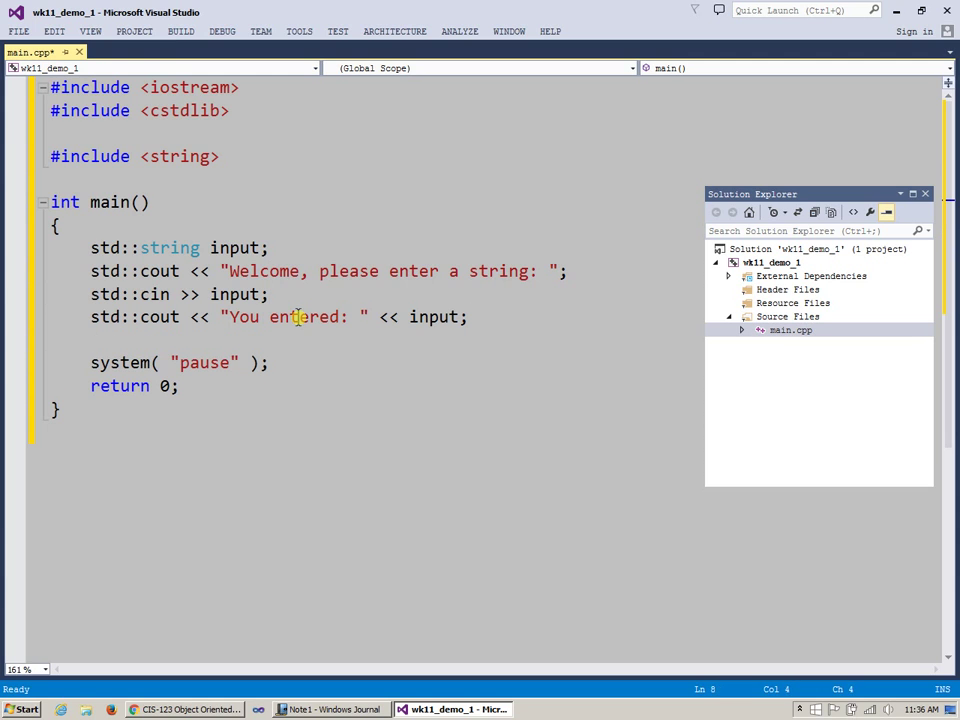
Add using namespace std; after the includes and strip std:: from string, cout and cin.
{"action": "double_click", "coordinate": [112, 248]}
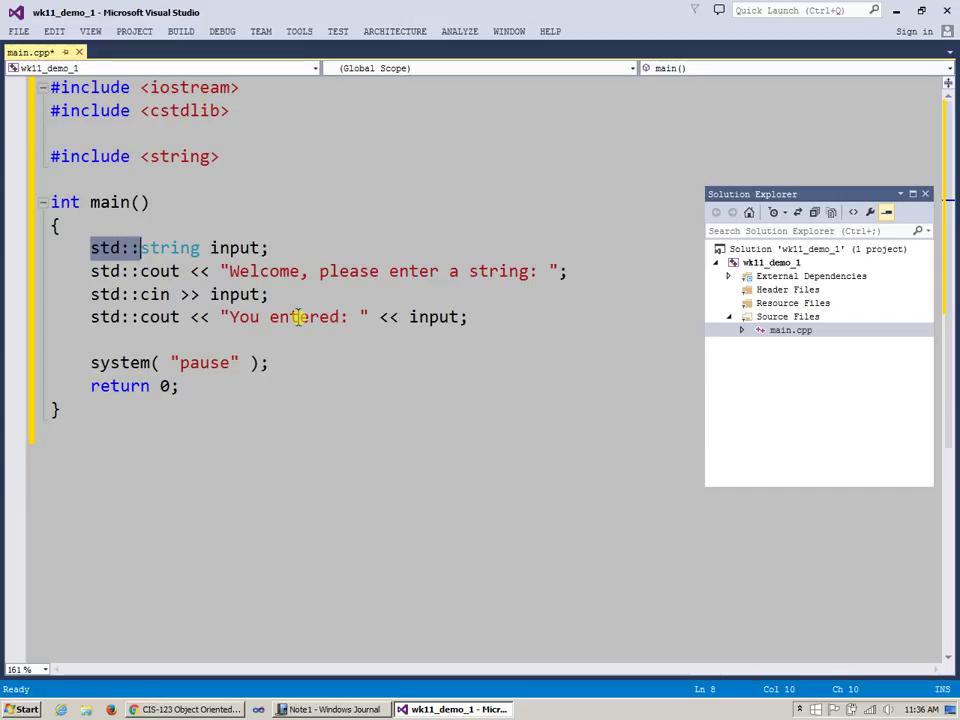
{"action": "mouse_move", "coordinate": [280, 160]}
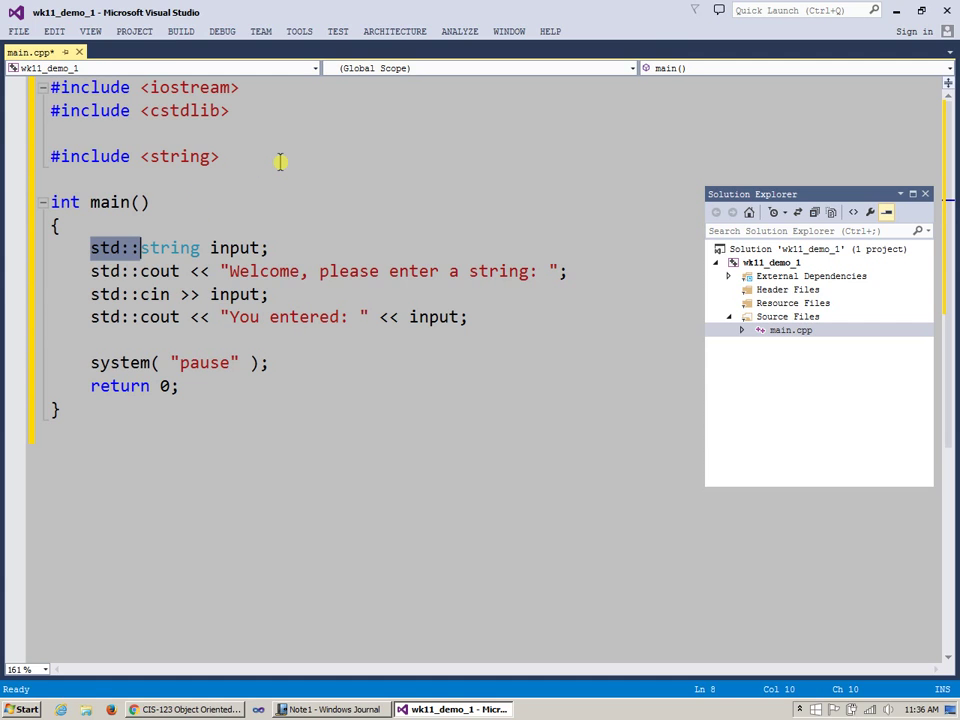
{"action": "left_click", "coordinate": [220, 156]}
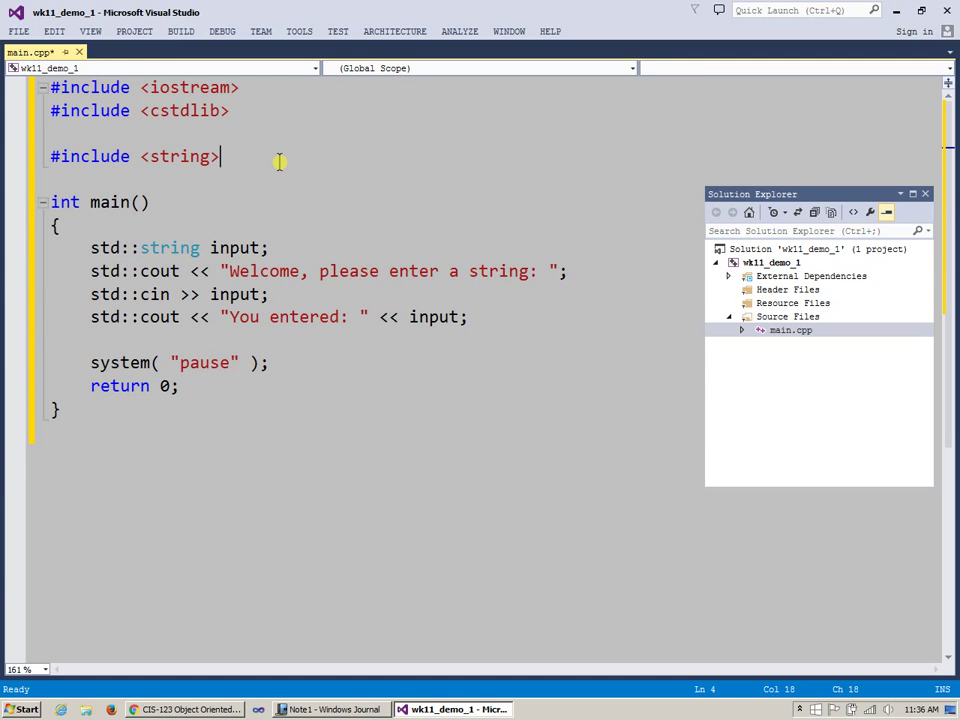
{"action": "key", "text": "Enter"}
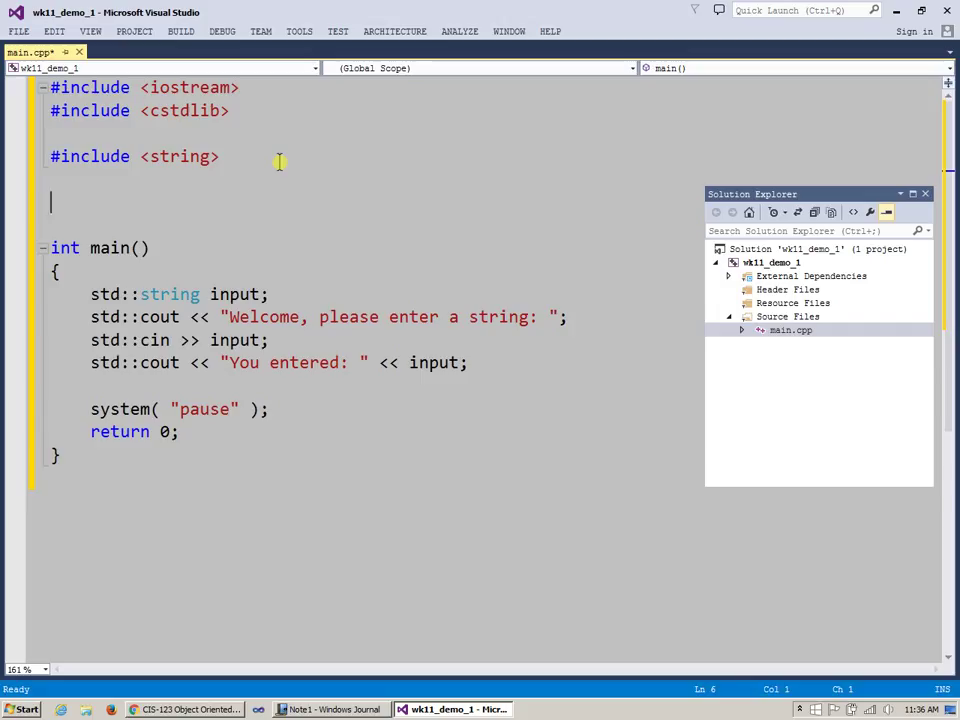
{"action": "type", "text": "using name"}
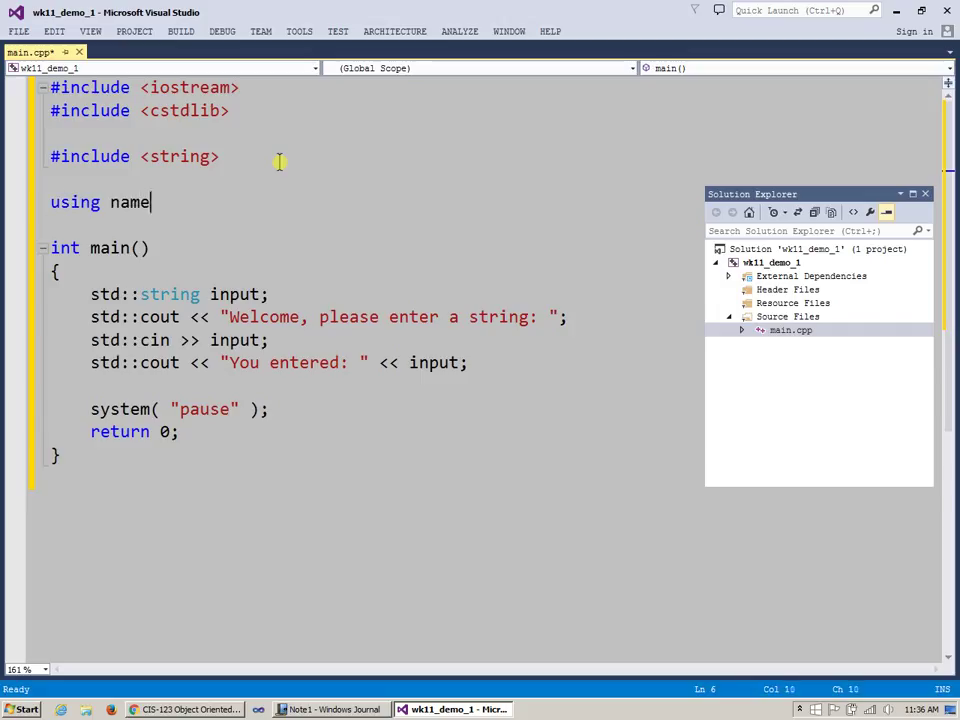
{"action": "type", "text": "spa"}
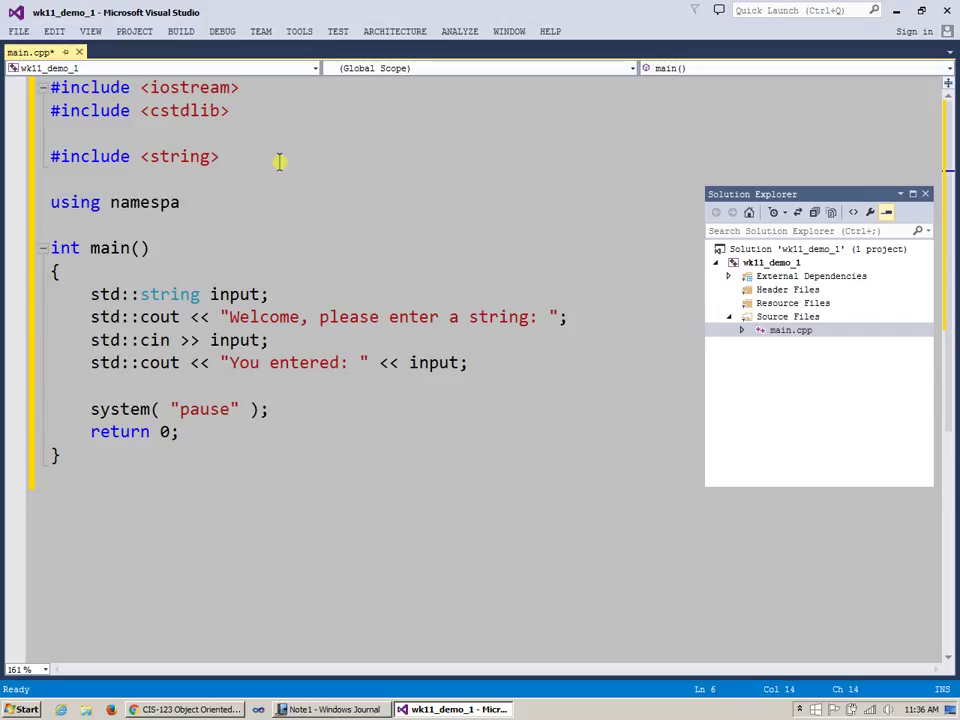
{"action": "type", "text": "ce std:"}
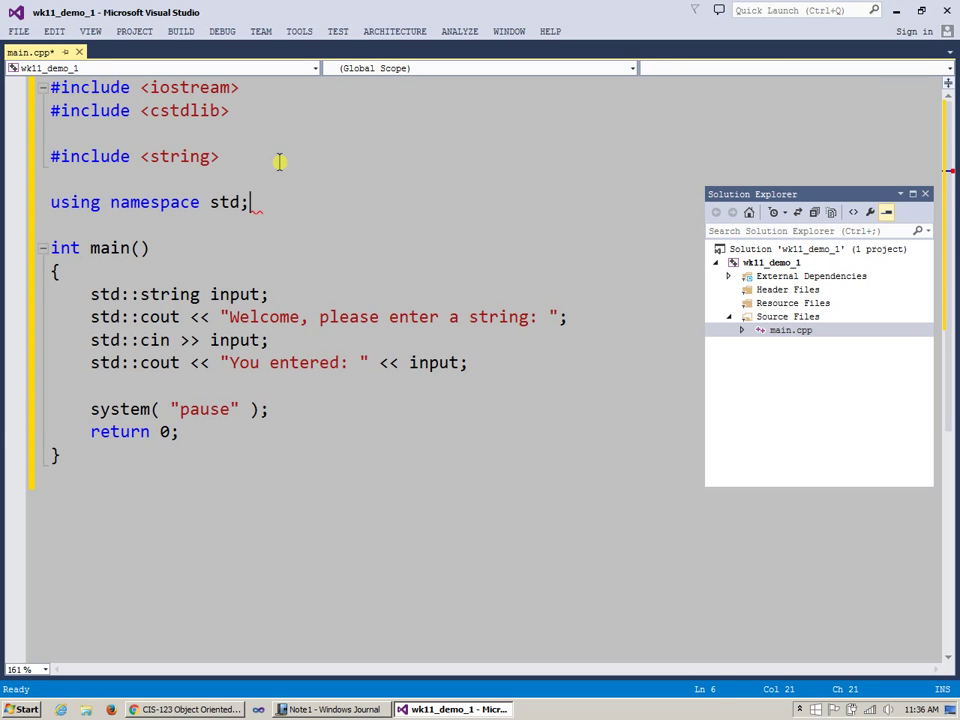
{"action": "left_click", "coordinate": [98, 294]}
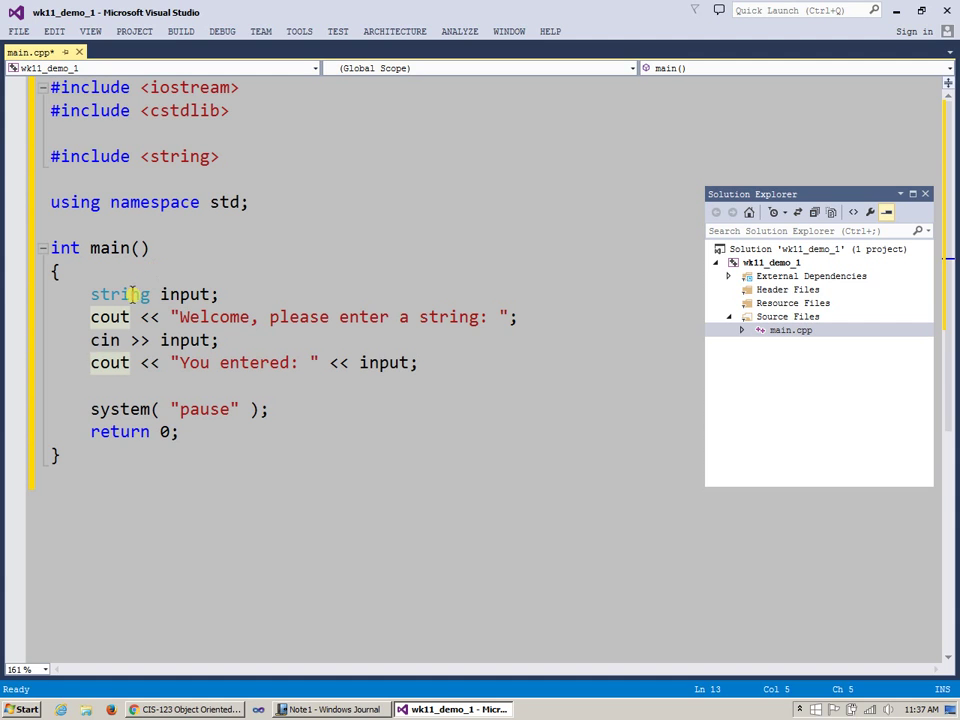
{"action": "double_click", "coordinate": [120, 294]}
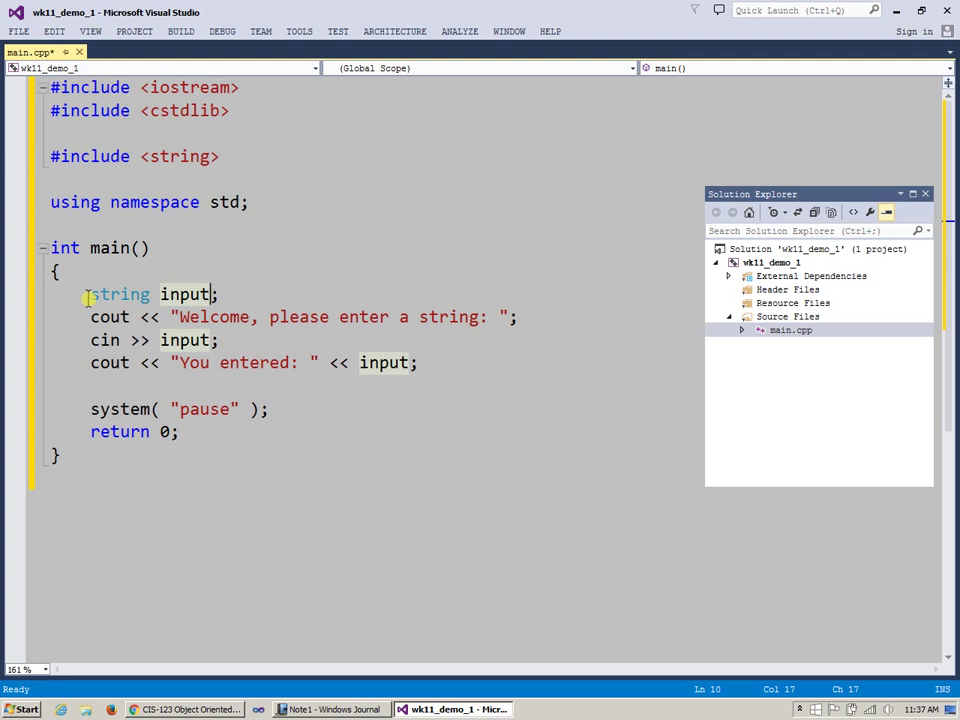
{"action": "mouse_move", "coordinate": [170, 232]}
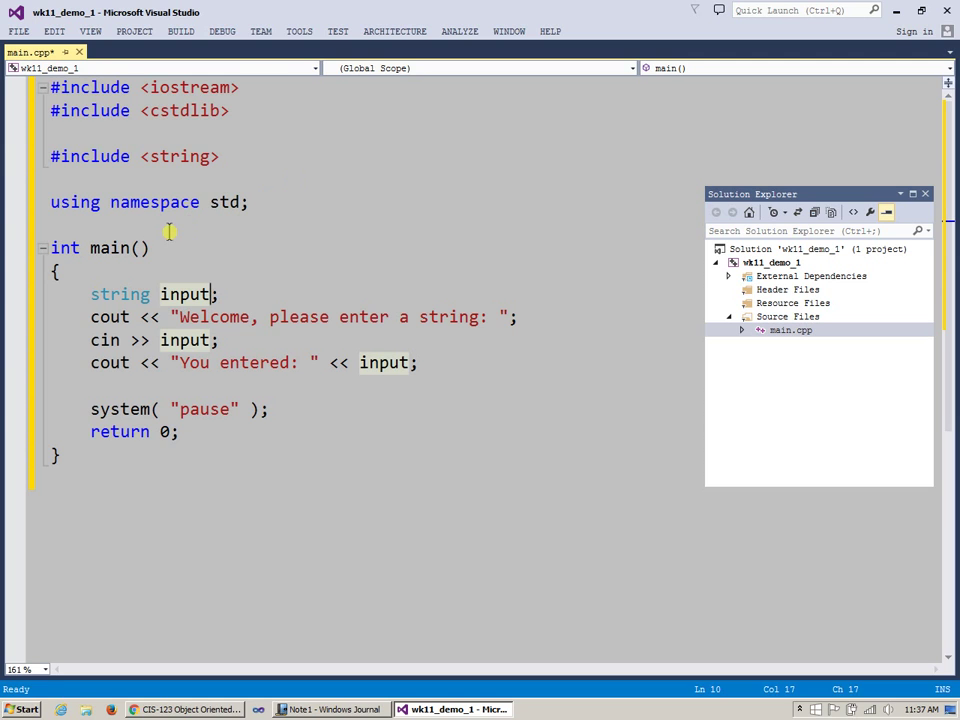
{"action": "double_click", "coordinate": [116, 294]}
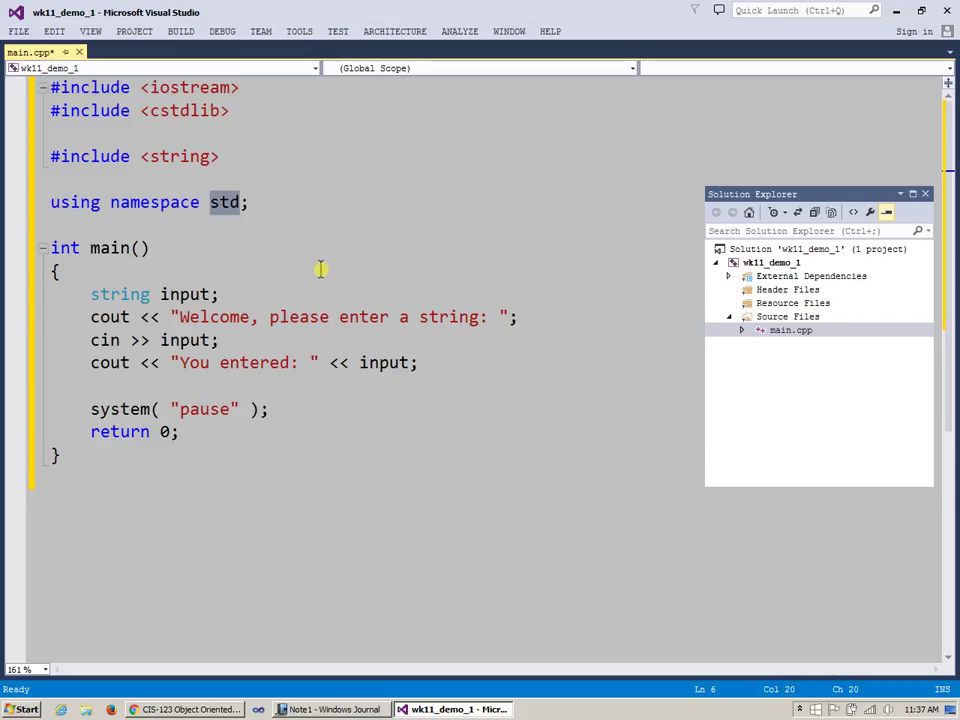
{"action": "mouse_move", "coordinate": [284, 360]}
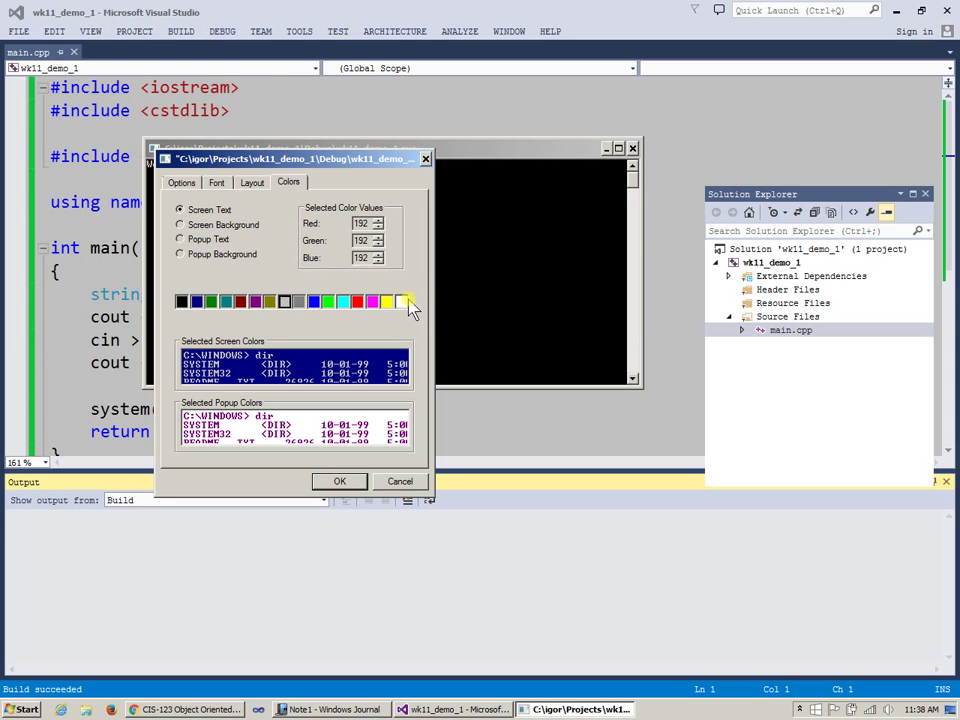
Set the console to white Lucida Console text at a larger size and enter hello.
{"action": "left_click", "coordinate": [400, 300]}
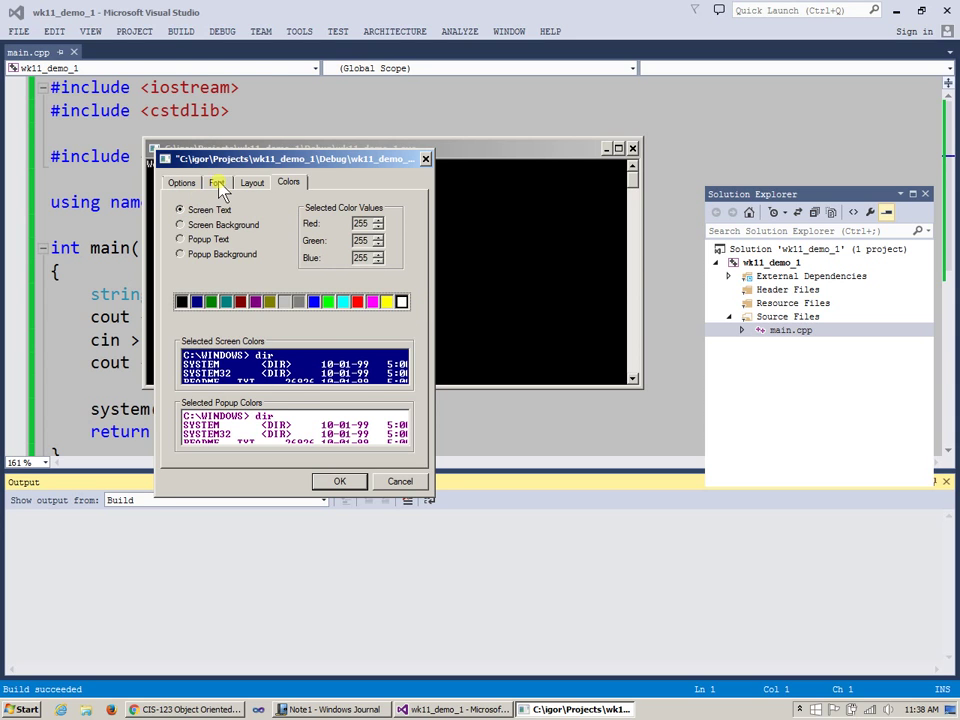
{"action": "left_click", "coordinate": [216, 182]}
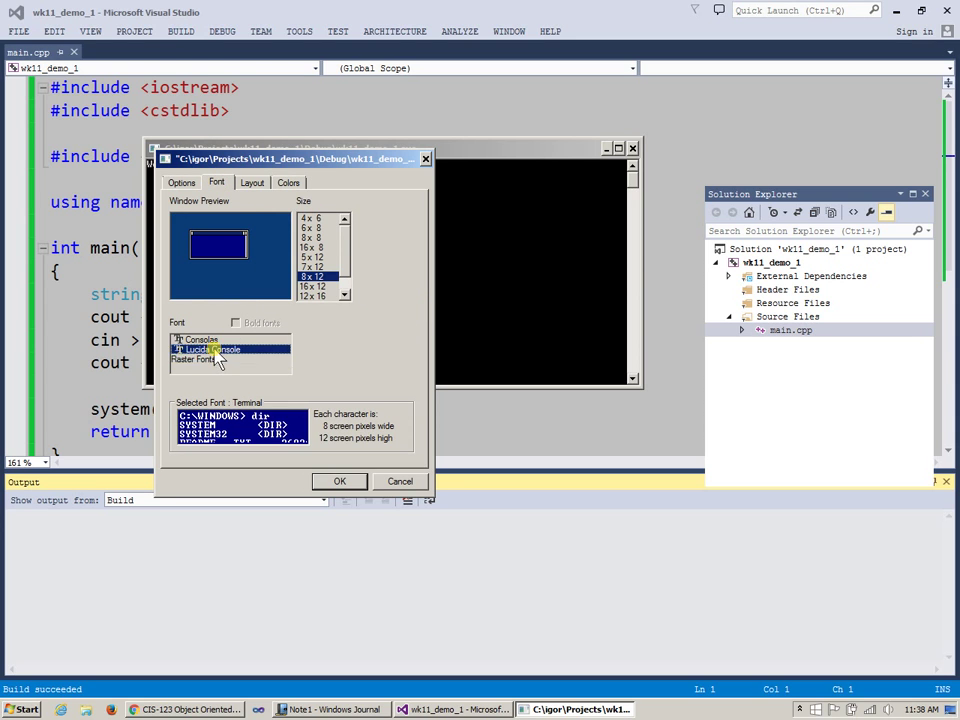
{"action": "left_click", "coordinate": [204, 348]}
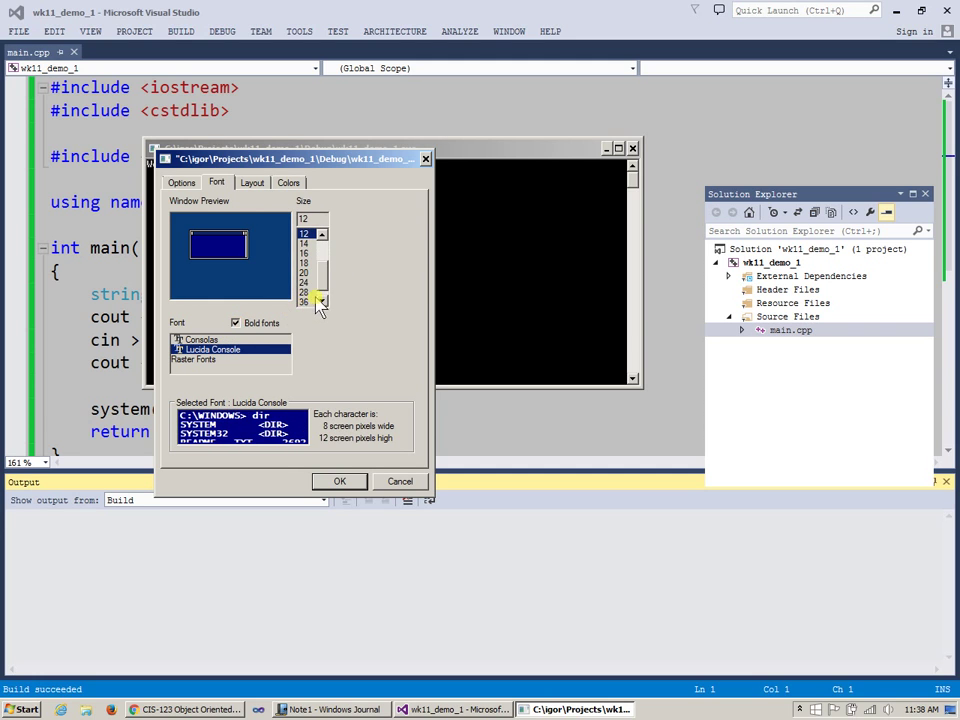
{"action": "left_click", "coordinate": [340, 480]}
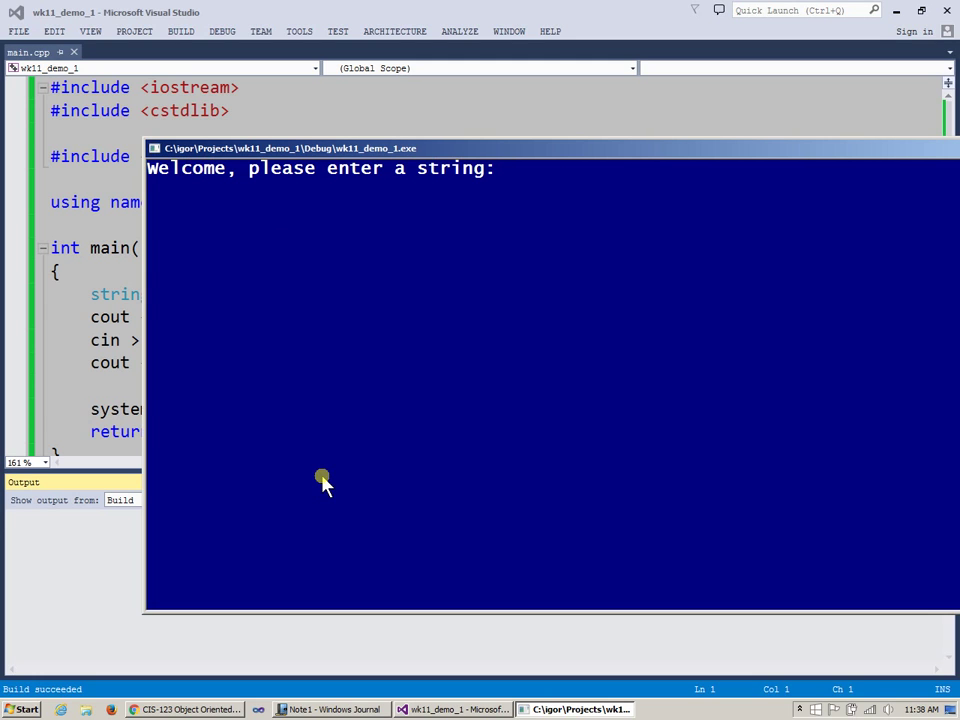
{"action": "mouse_move", "coordinate": [456, 390]}
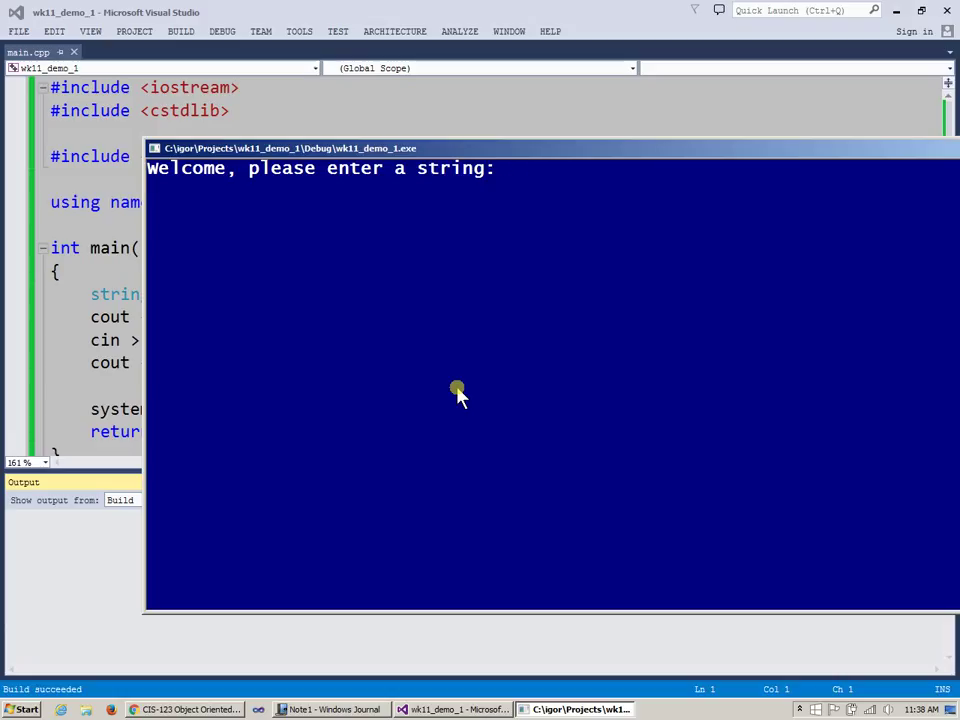
{"action": "type", "text": "hello"}
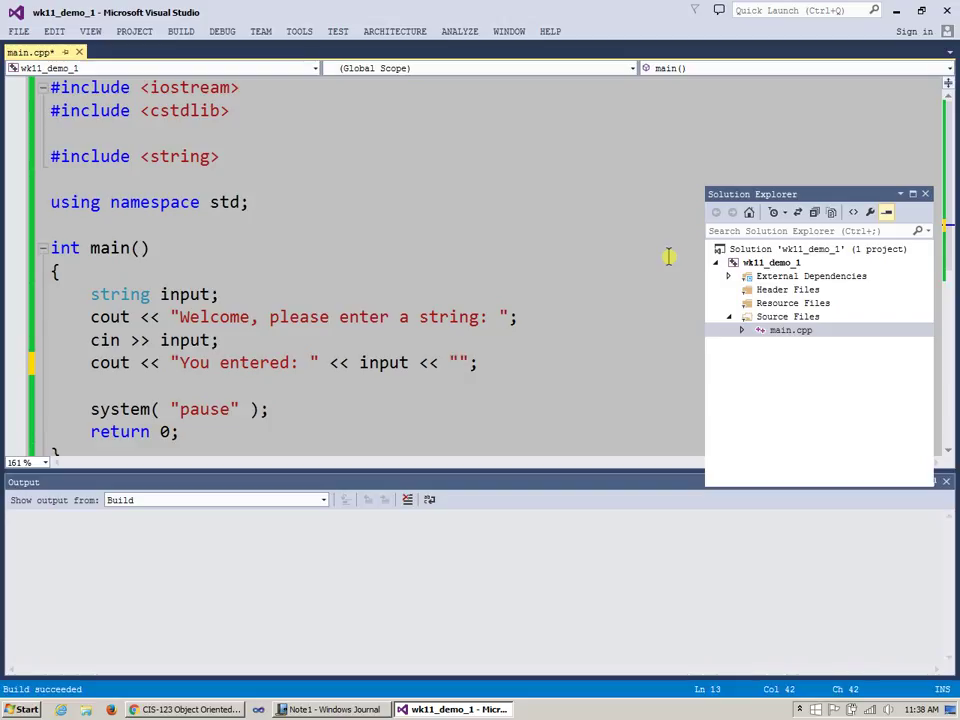
End the You entered line with '\n', then replace it with std::endl.
{"action": "type", "text": "\\n'"}
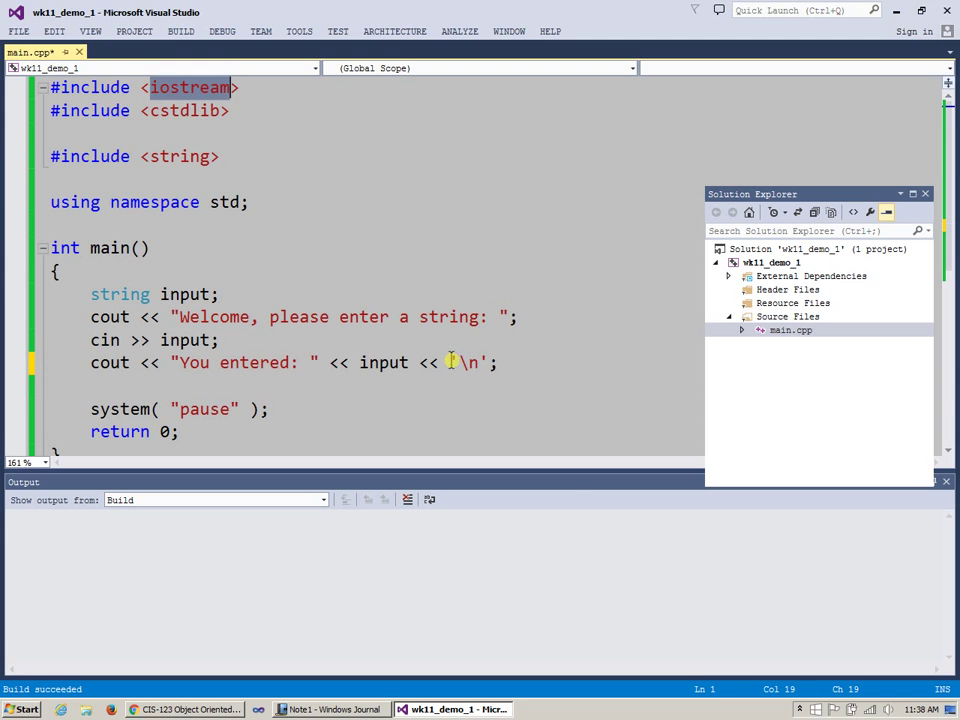
{"action": "double_click", "coordinate": [470, 362]}
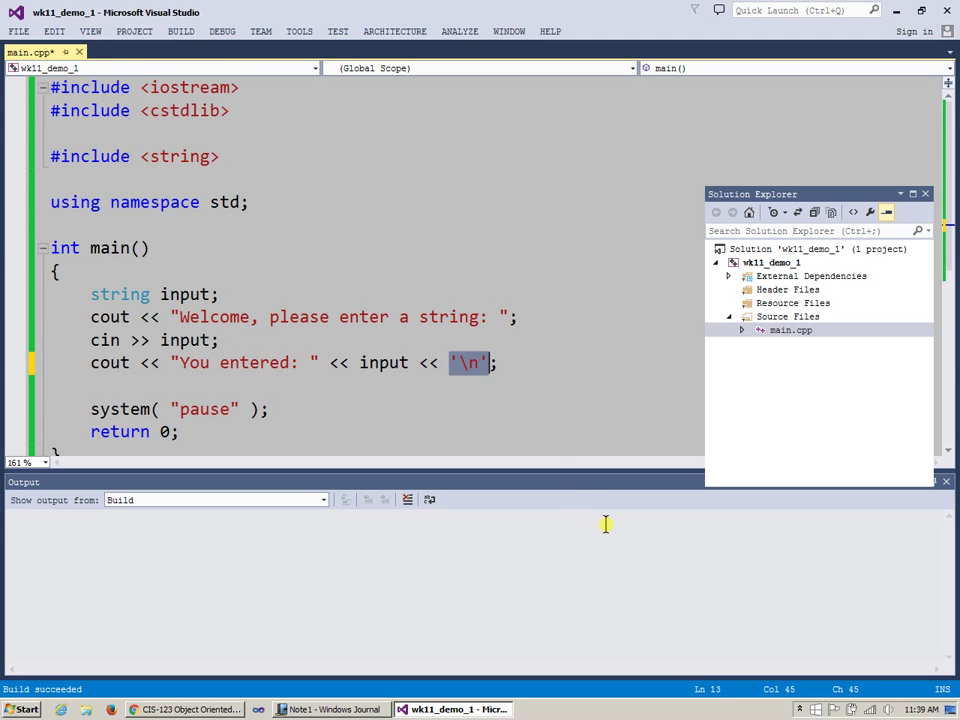
{"action": "type", "text": "std::e"}
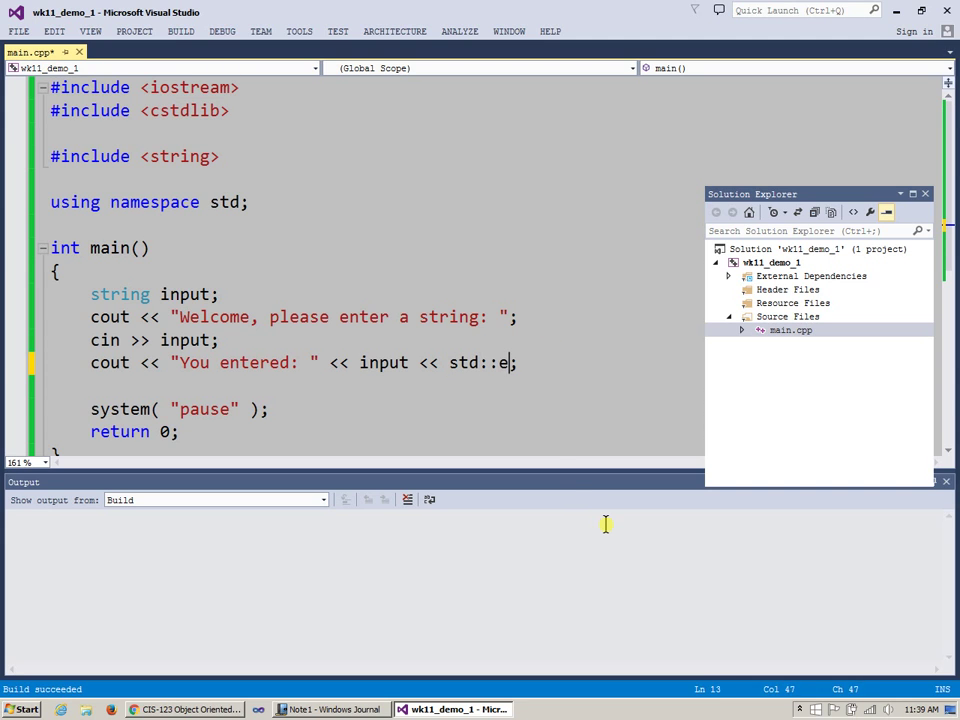
{"action": "type", "text": "dl"}
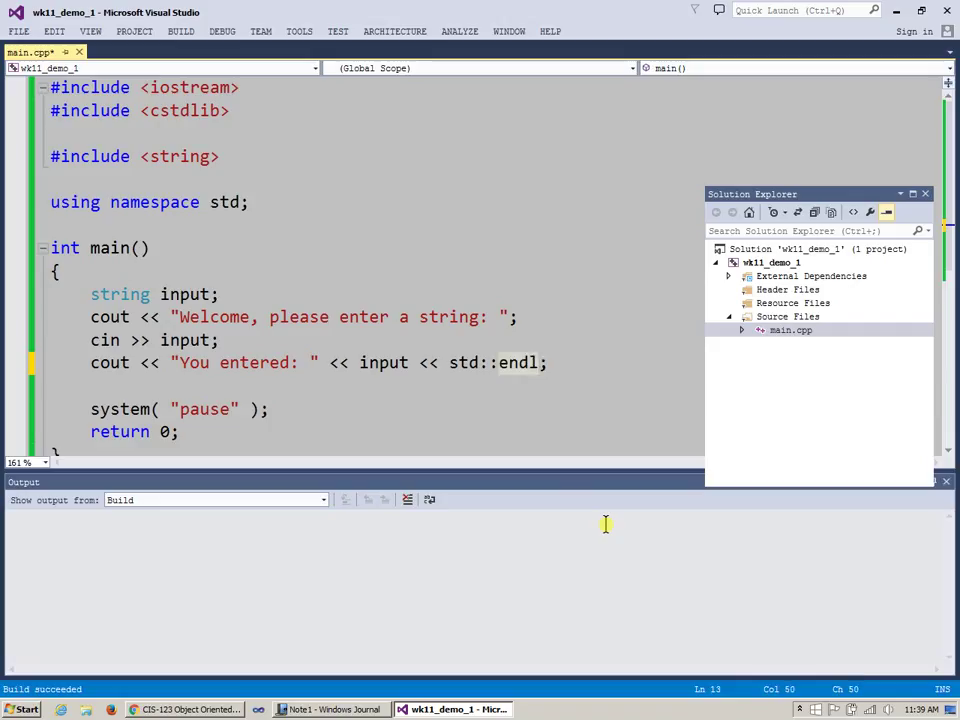
Drop the std:: prefix so the You entered line ends with plain endl.
{"action": "double_click", "coordinate": [490, 362]}
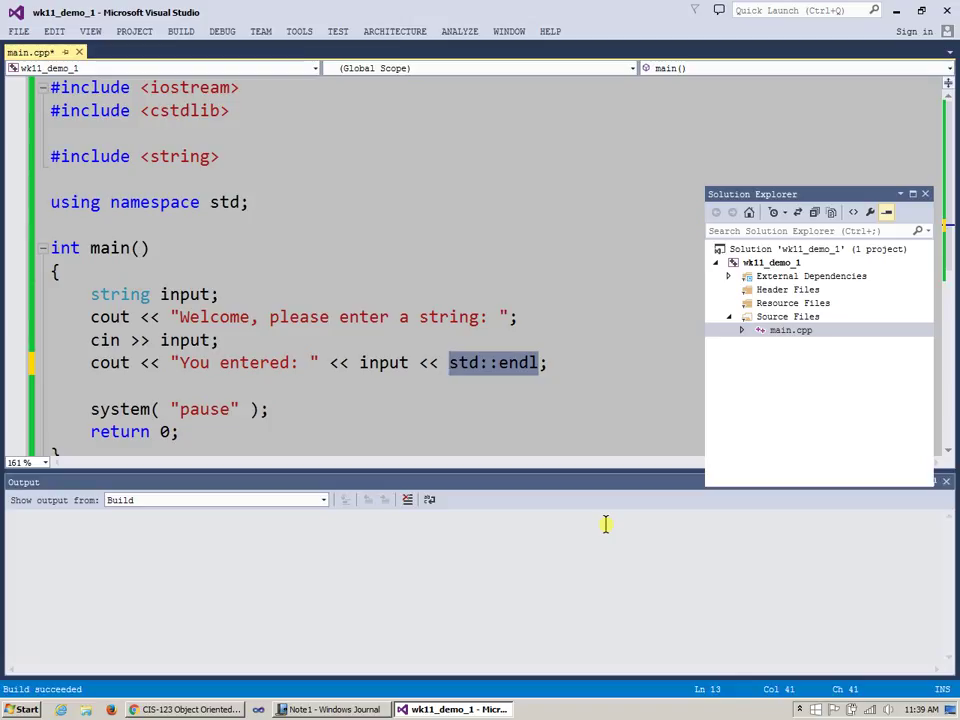
{"action": "mouse_move", "coordinate": [506, 390]}
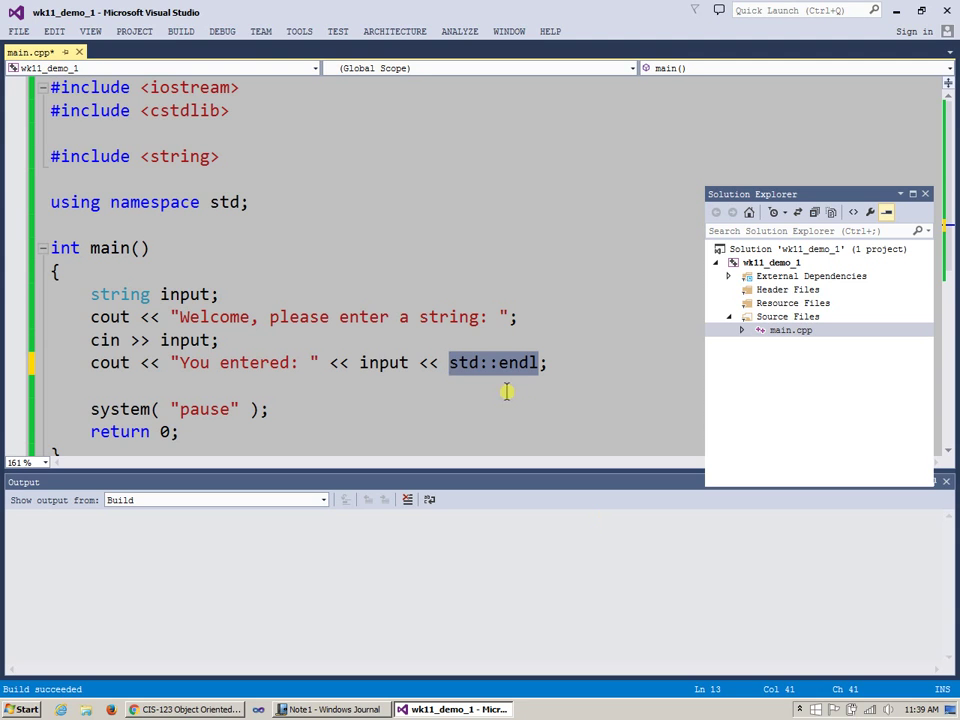
{"action": "left_click", "coordinate": [110, 202]}
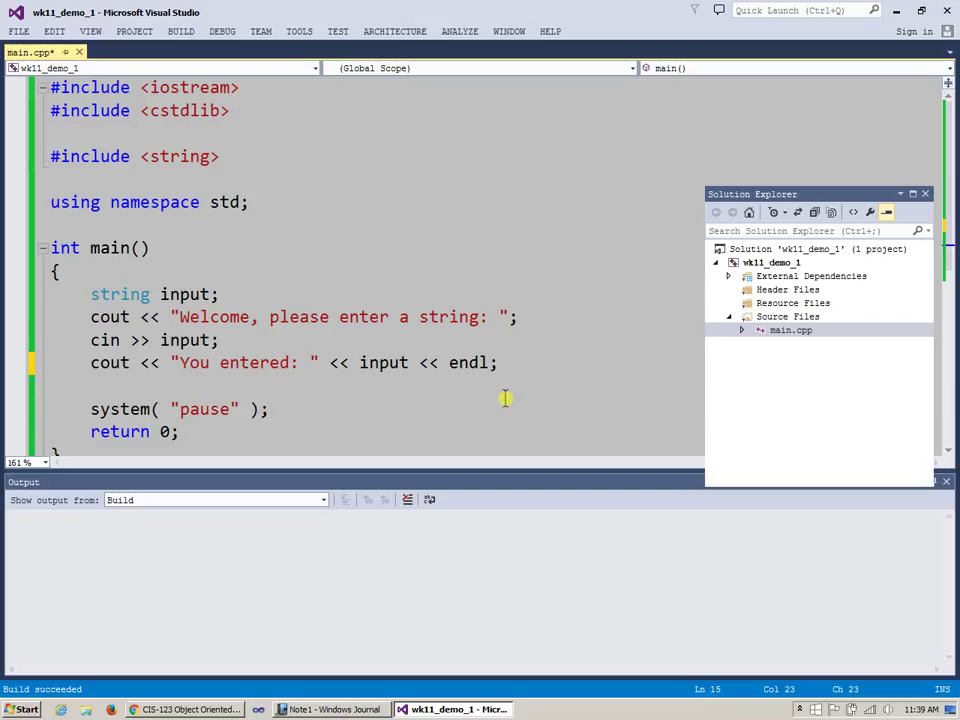
Append the trailing comment // "\n" '\n' after endl on the You entered line.
{"action": "left_click", "coordinate": [268, 408]}
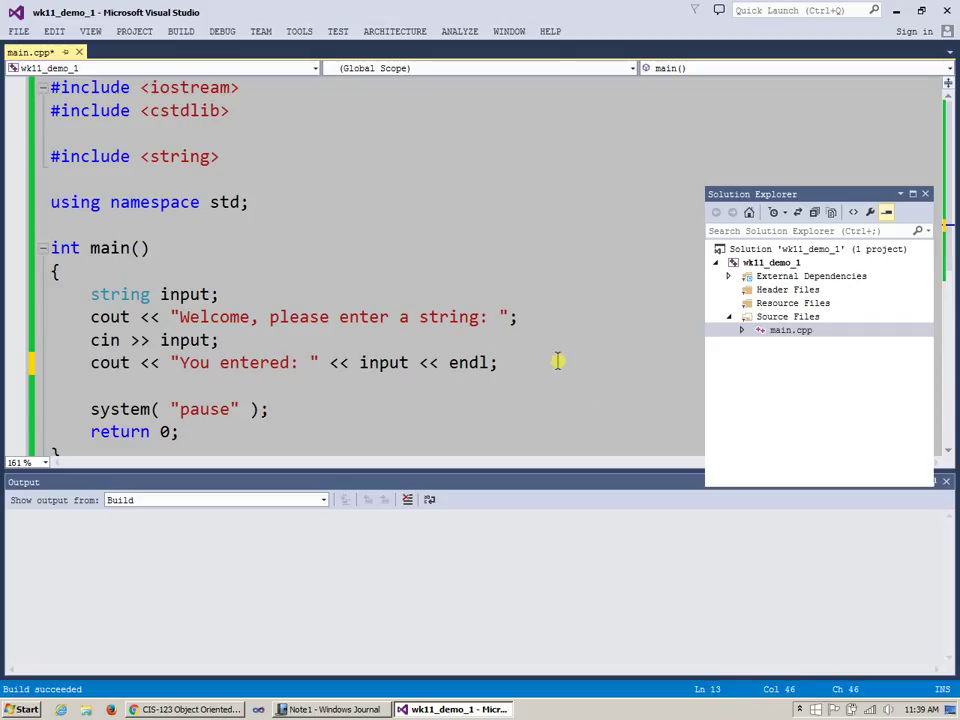
{"action": "type", "text": "// \"\""}
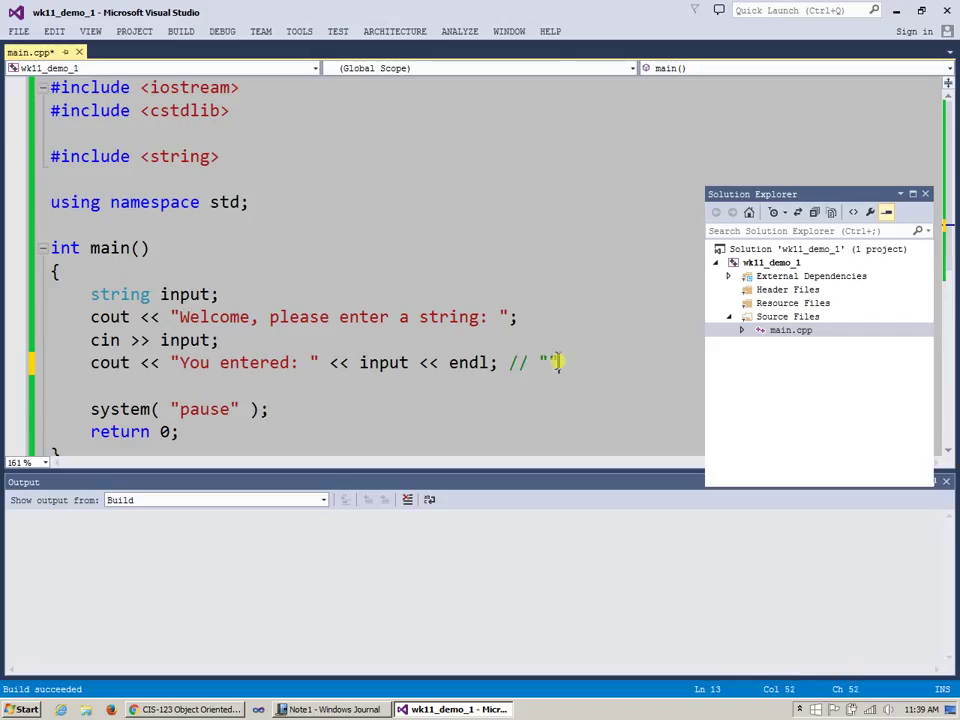
{"action": "type", "text": "\\n"}
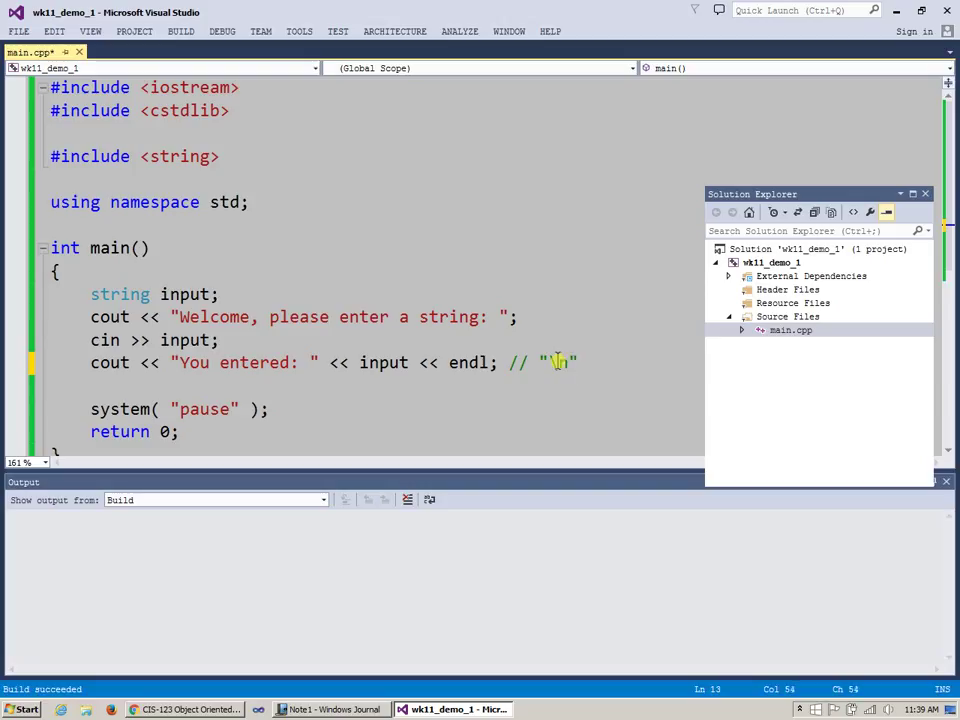
{"action": "type", "text": "'\\"}
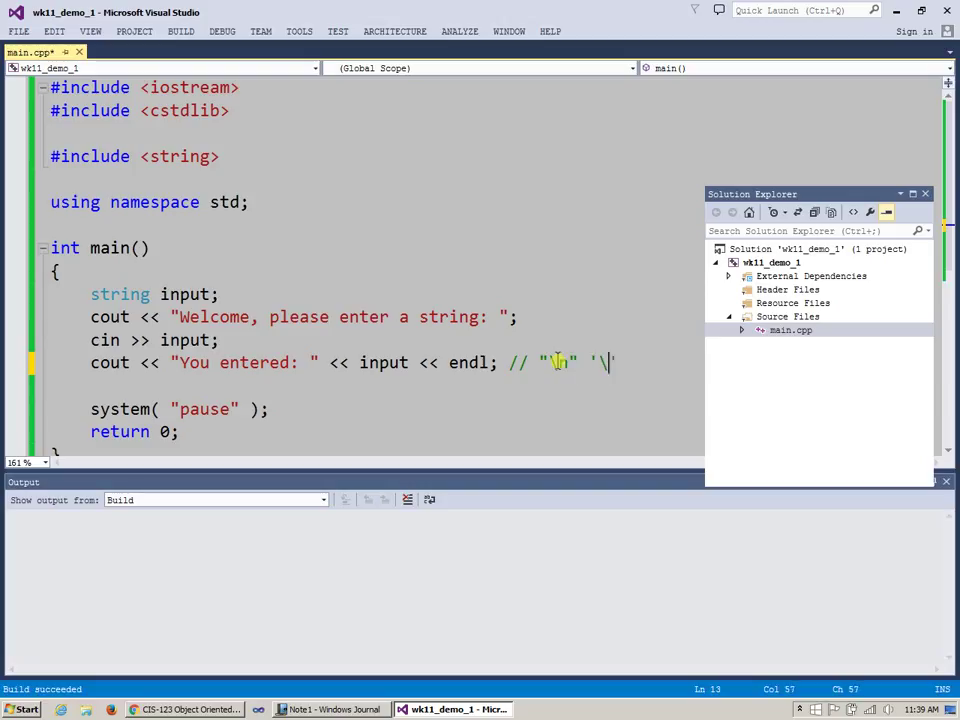
{"action": "type", "text": "n"}
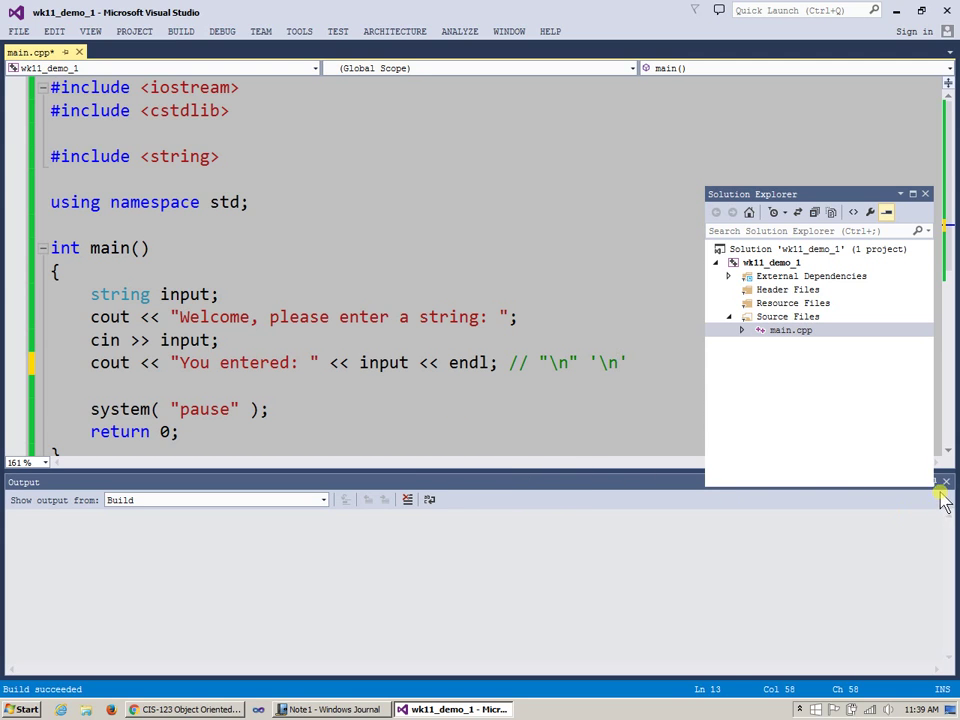
Close the build output pane and select the cin and cout lines for review.
{"action": "left_click", "coordinate": [944, 482]}
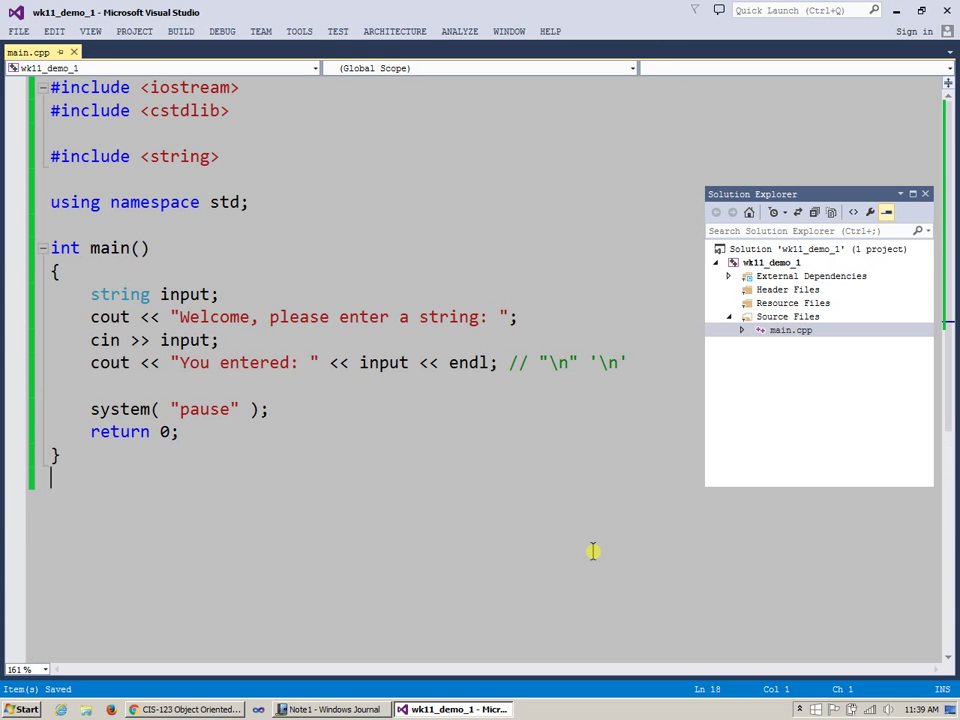
{"action": "mouse_move", "coordinate": [482, 556]}
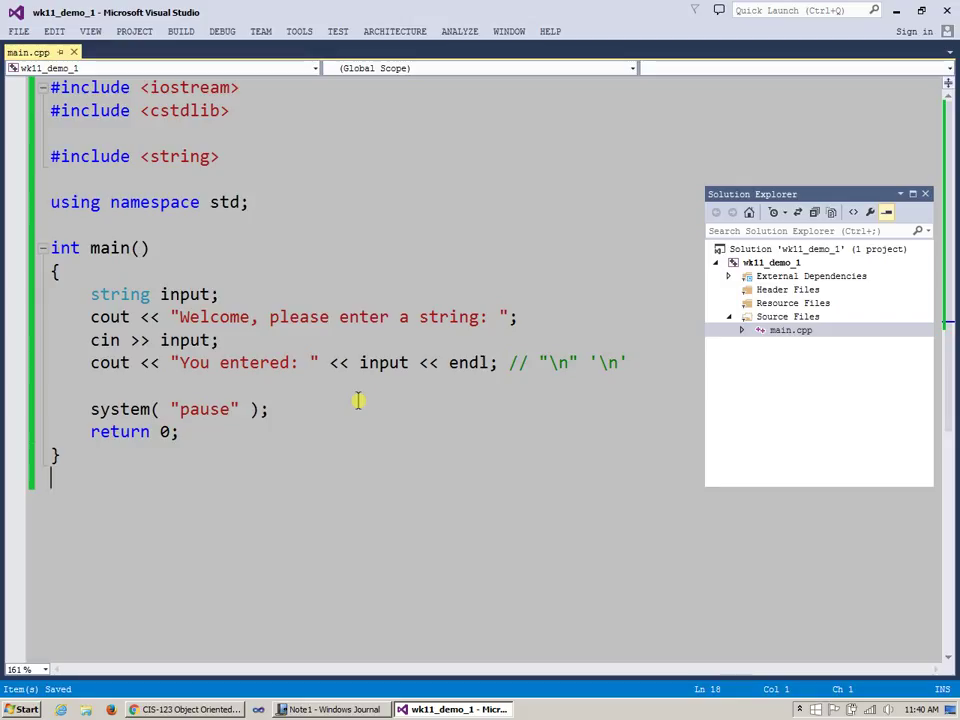
{"action": "mouse_move", "coordinate": [338, 280]}
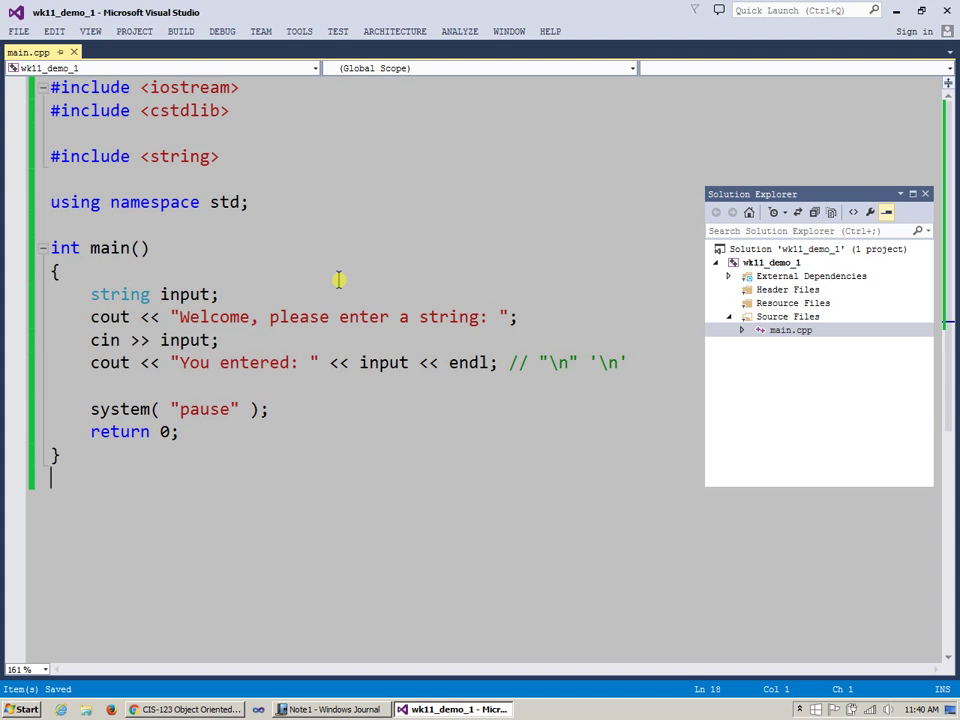
{"action": "mouse_move", "coordinate": [136, 344]}
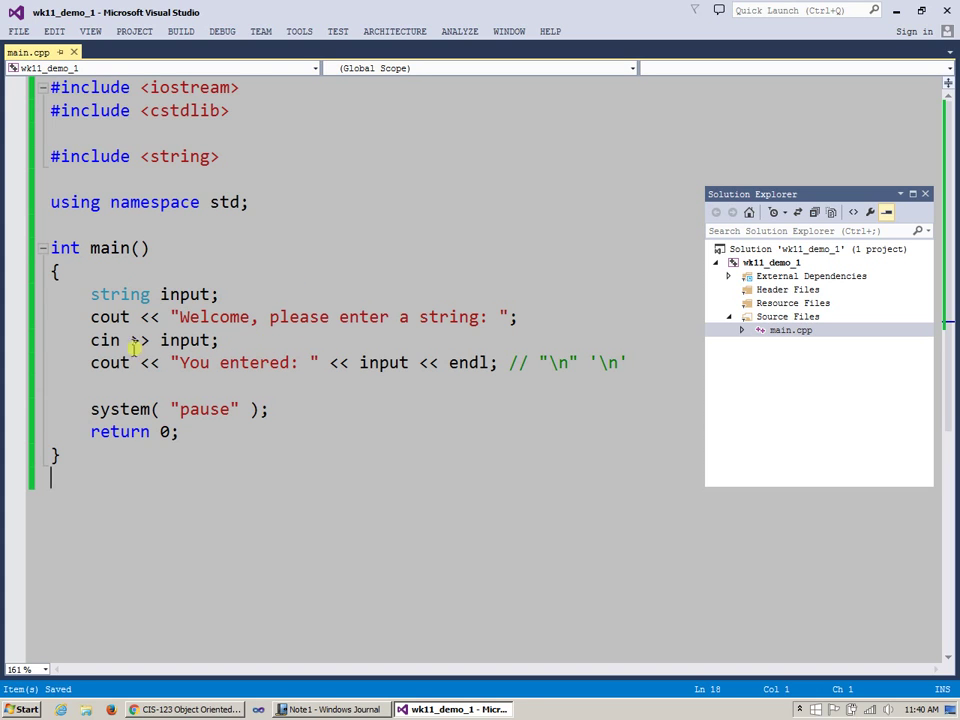
{"action": "left_click_drag", "start_coordinate": [90, 340], "coordinate": [324, 362]}
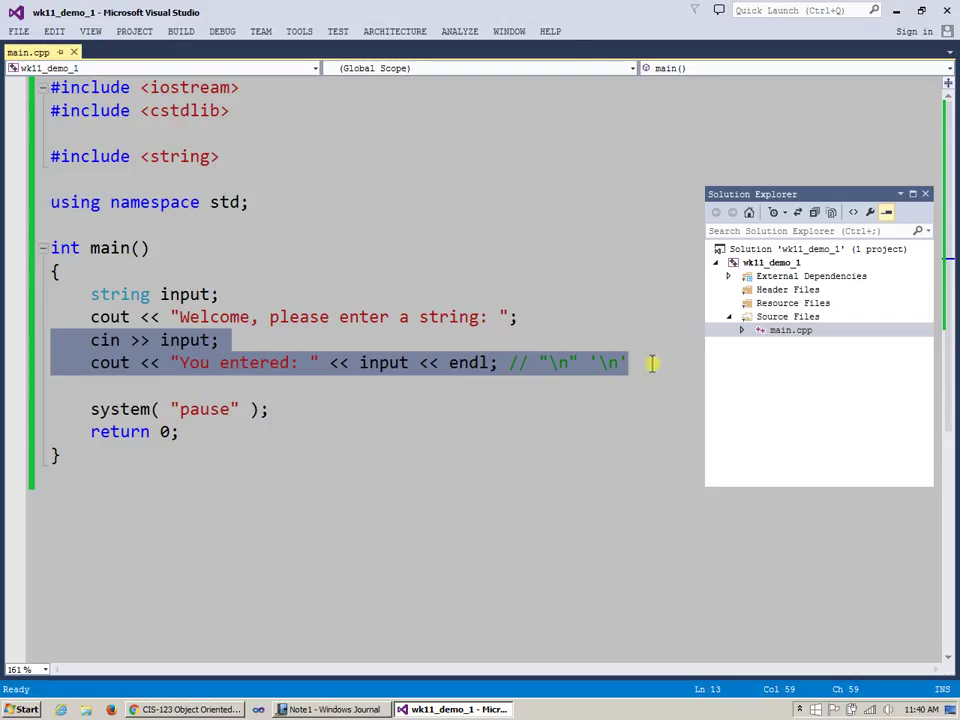
Turn the single cin >> input read into a while ( cin >> input ) loop header.
{"action": "left_click", "coordinate": [520, 316]}
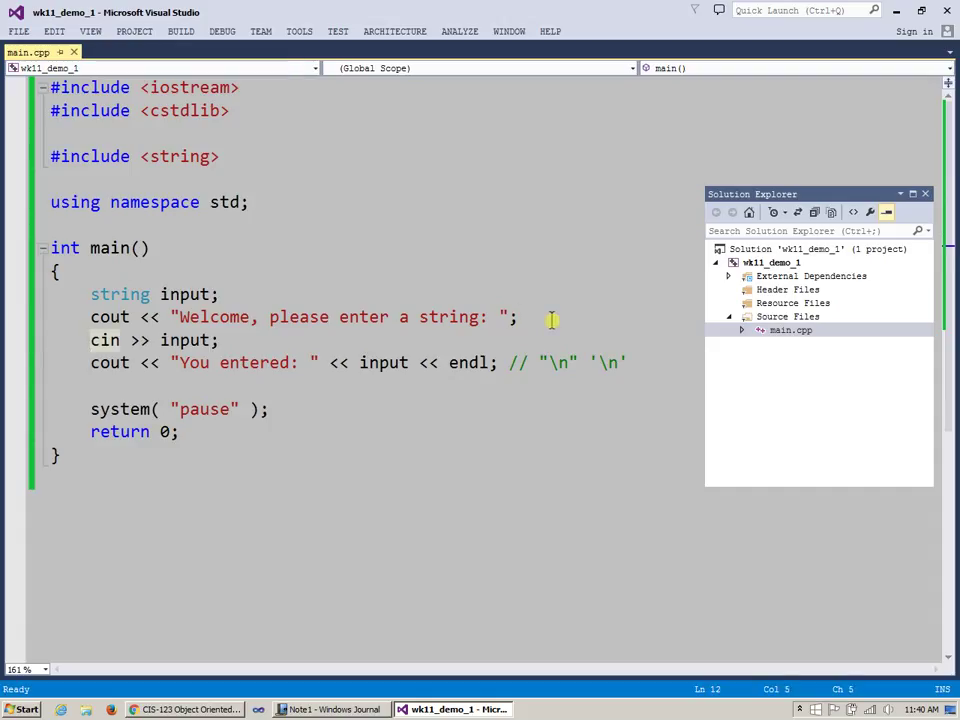
{"action": "type", "text": "while ("}
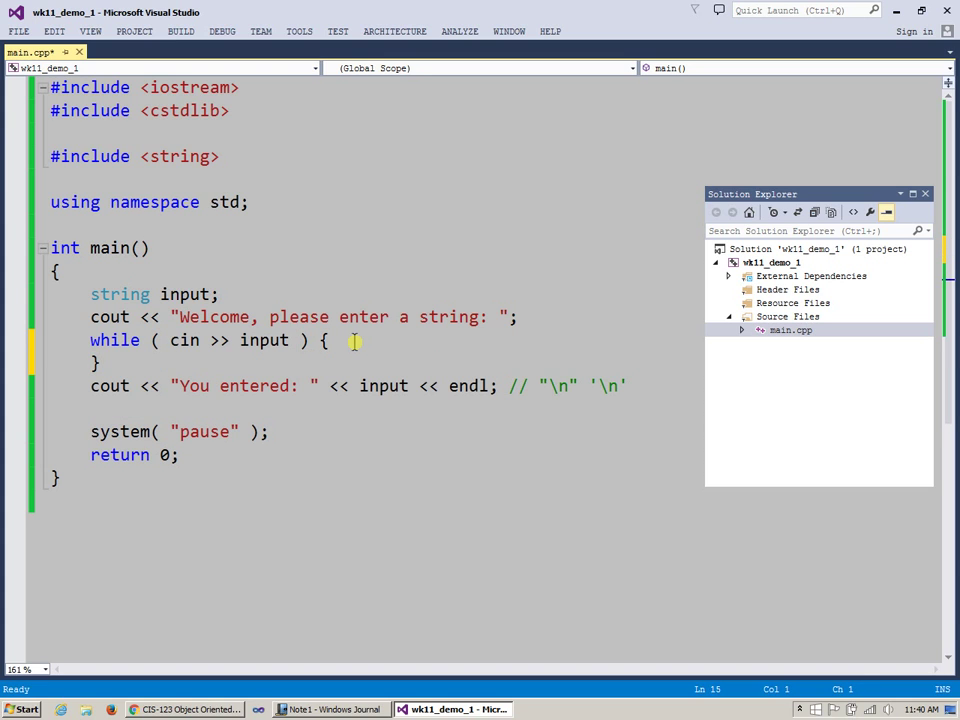
{"action": "left_click", "coordinate": [324, 340]}
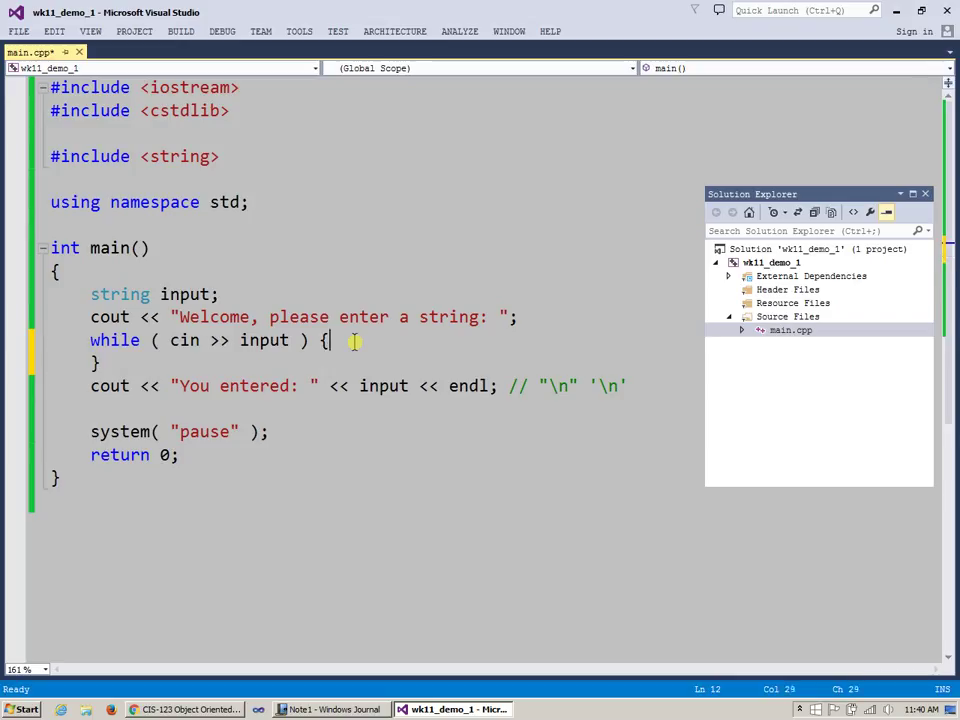
{"action": "key", "text": "enter"}
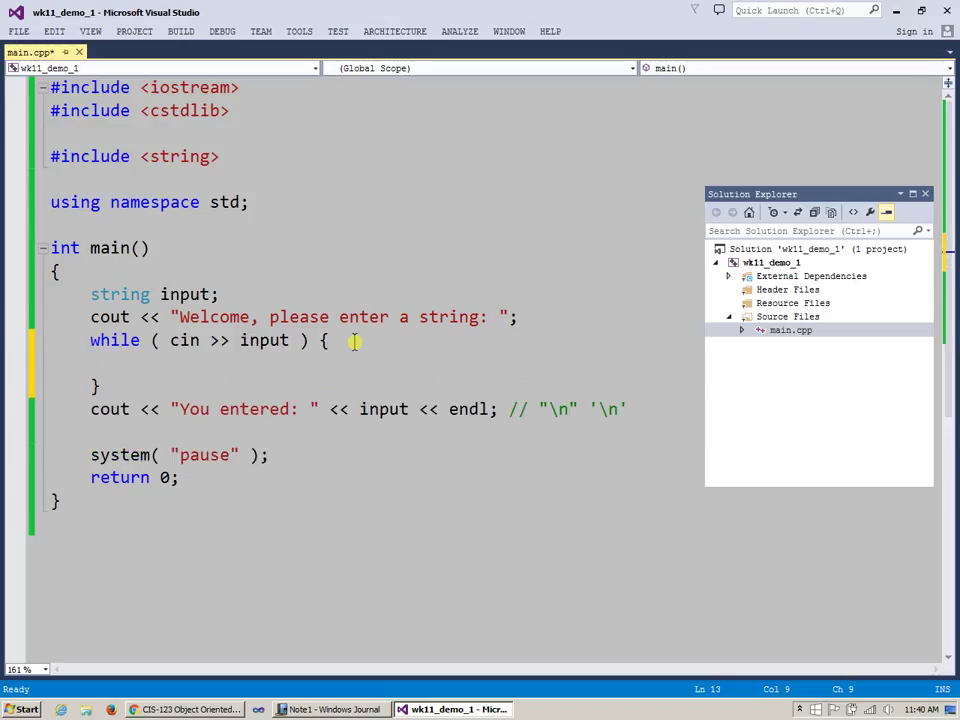
Add container.push_back( input ); inside the while loop body.
{"action": "type", "text": "contai"}
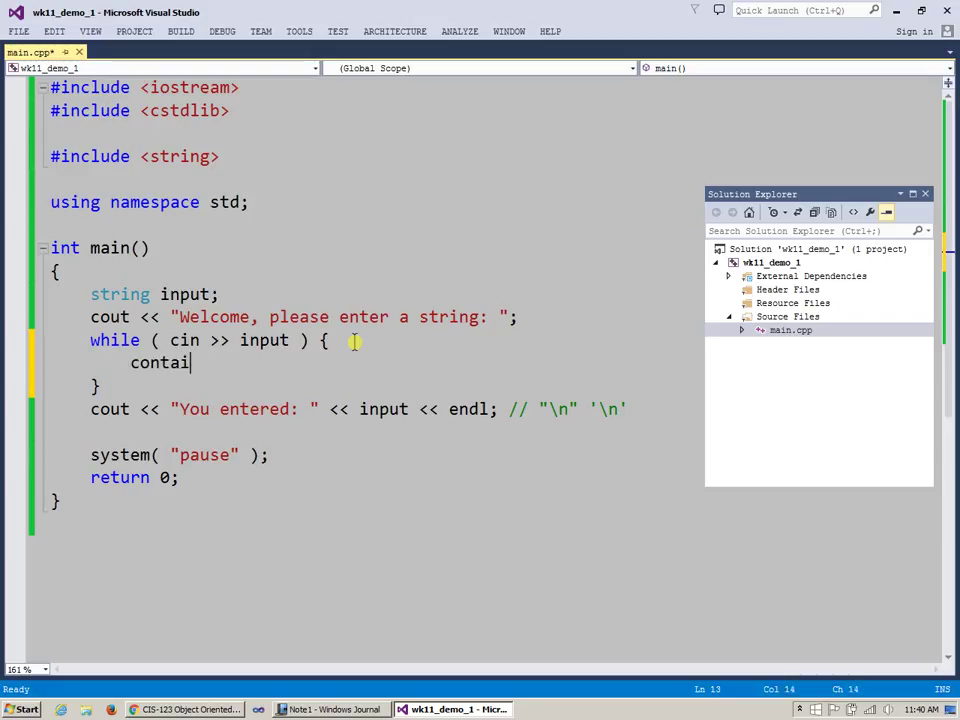
{"action": "type", "text": "ner"}
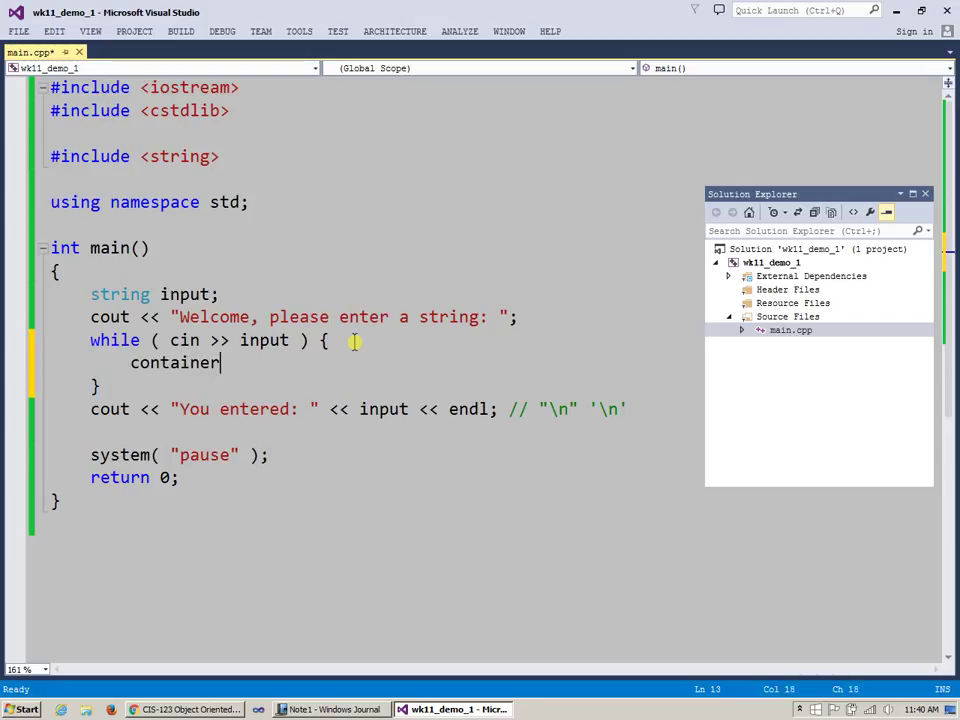
{"action": "type", "text": "."}
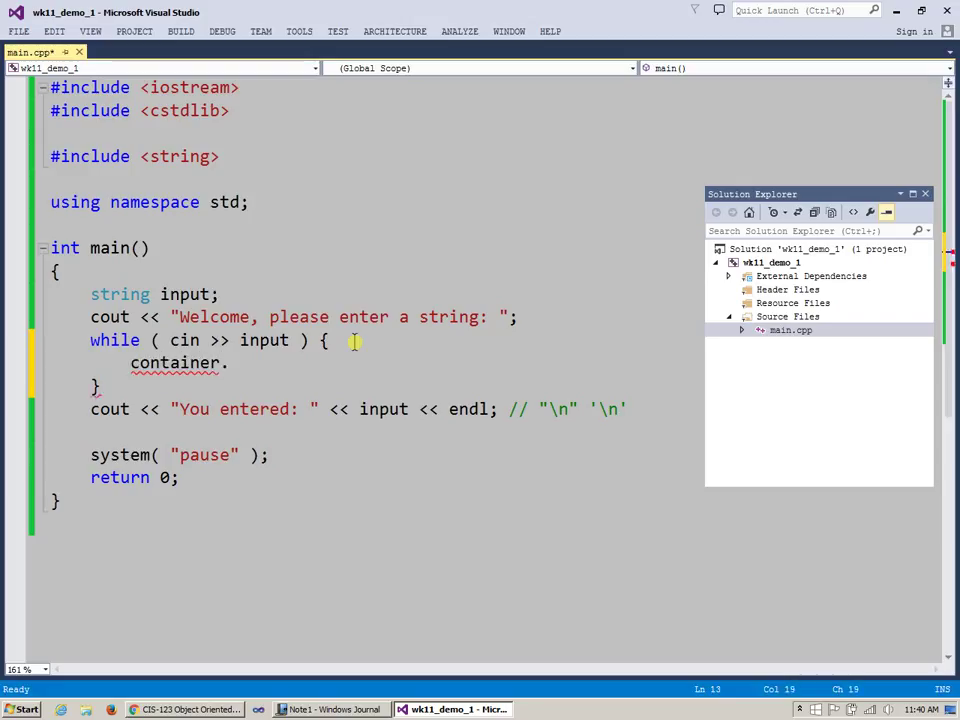
{"action": "type", "text": "push"}
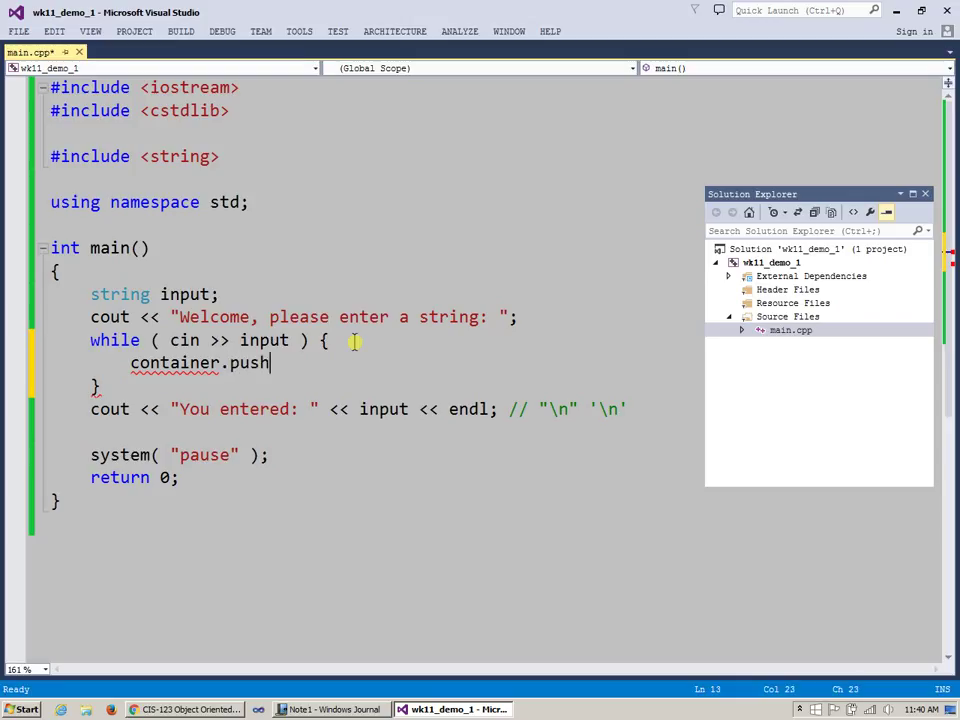
{"action": "type", "text": "_"}
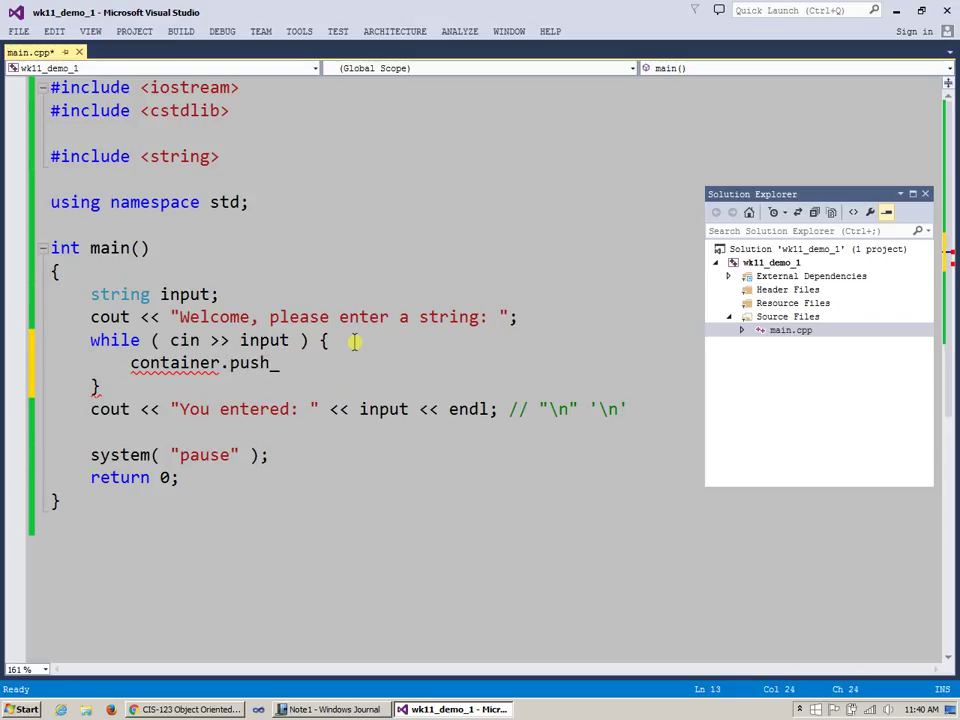
{"action": "type", "text": "back"}
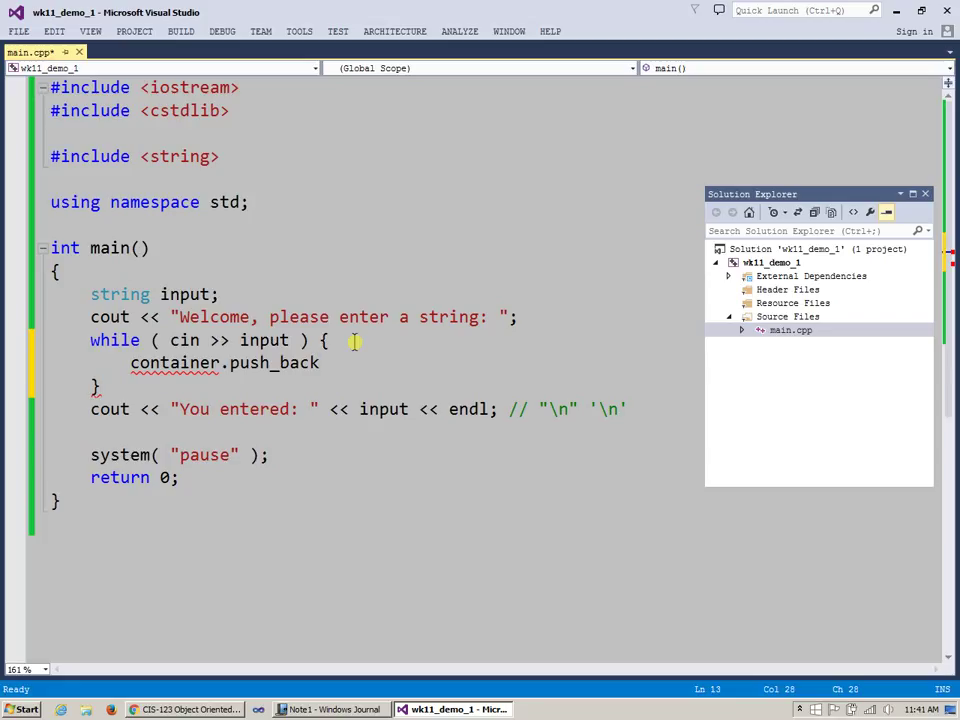
{"action": "type", "text": "();"}
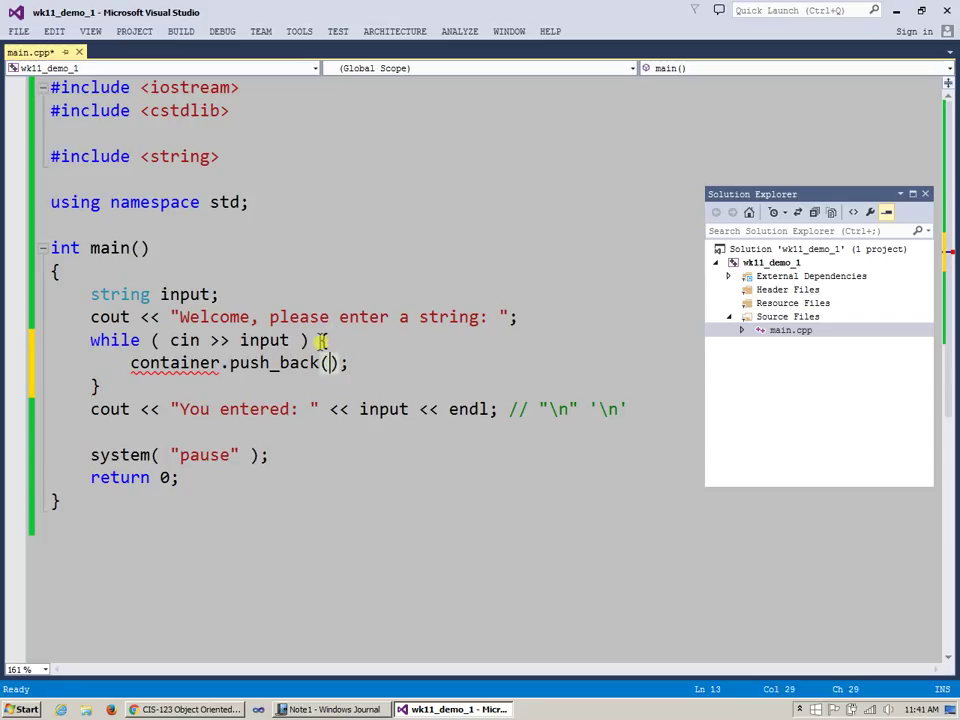
{"action": "type", "text": "input"}
{"action": "left_click", "coordinate": [208, 340]}
{"action": "type", "text": " {"}
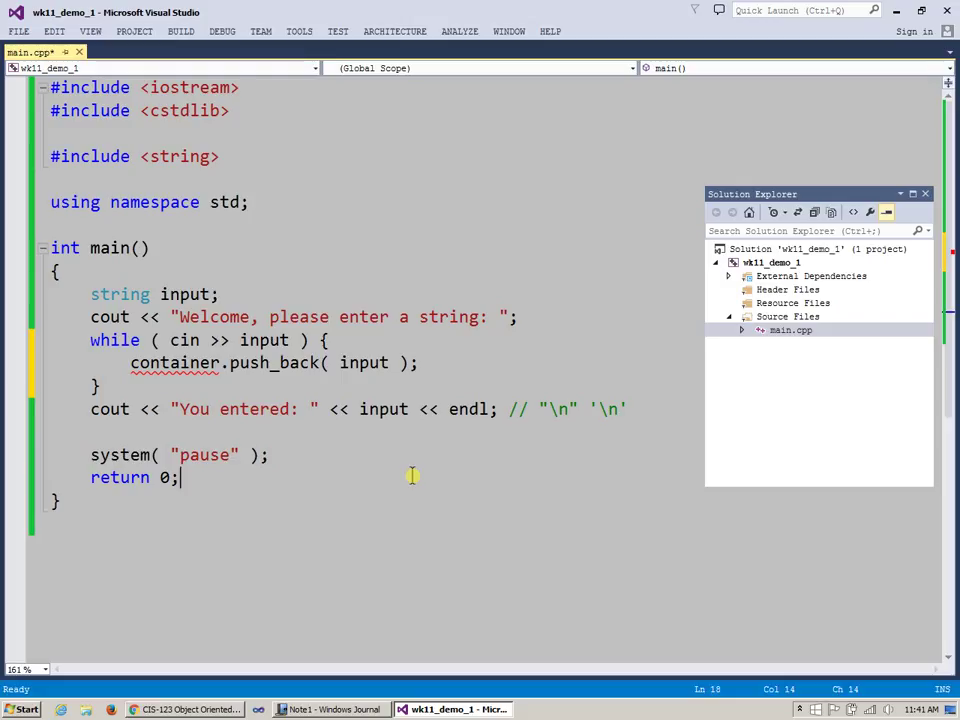
{"action": "mouse_move", "coordinate": [308, 454]}
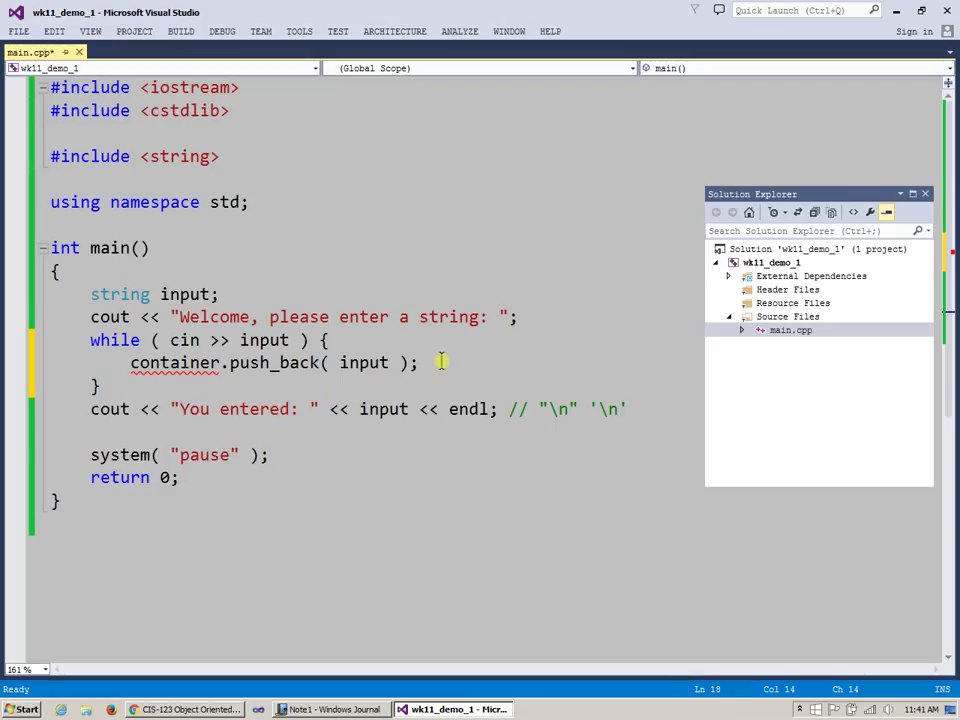
{"action": "mouse_move", "coordinate": [438, 348]}
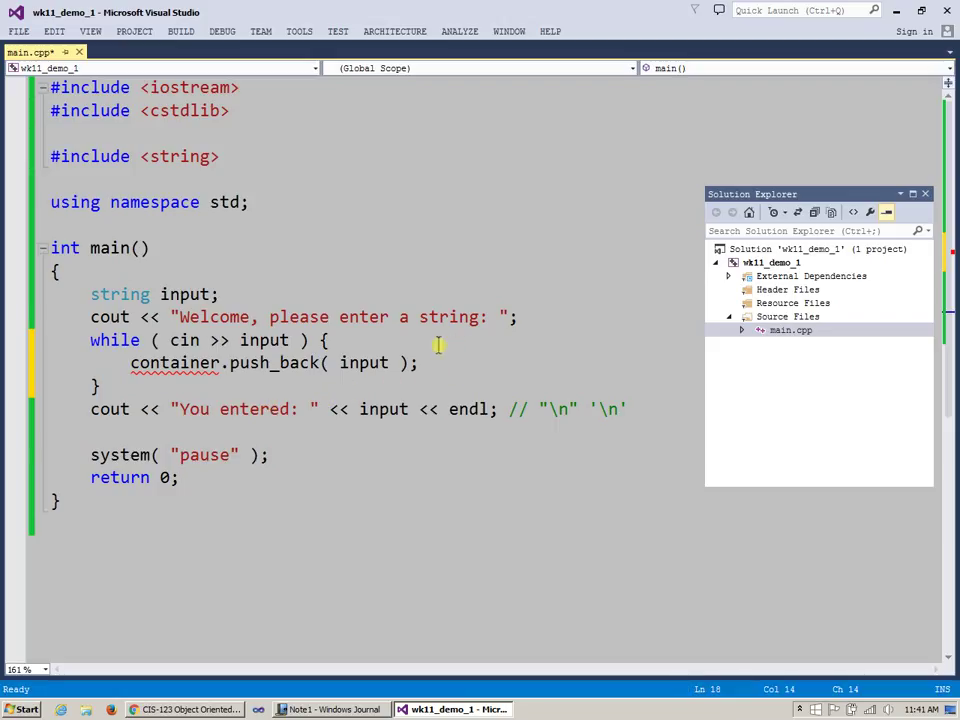
{"action": "mouse_move", "coordinate": [488, 336]}
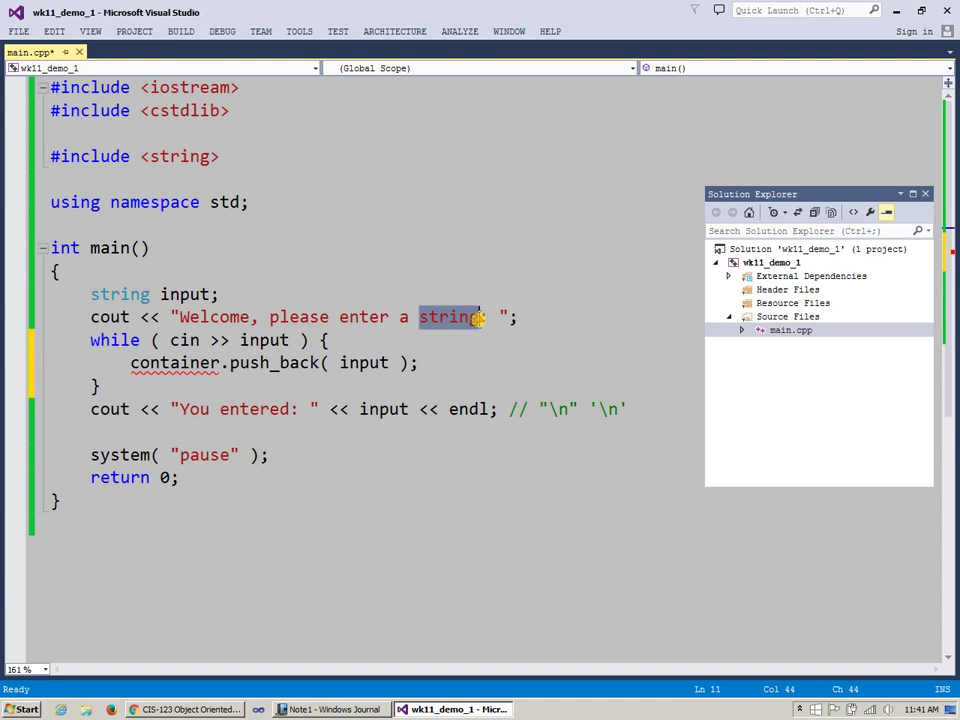
Reword the welcome prompt to 'Welcome, please enter a set of words: '.
{"action": "type", "text": "set of rop"}
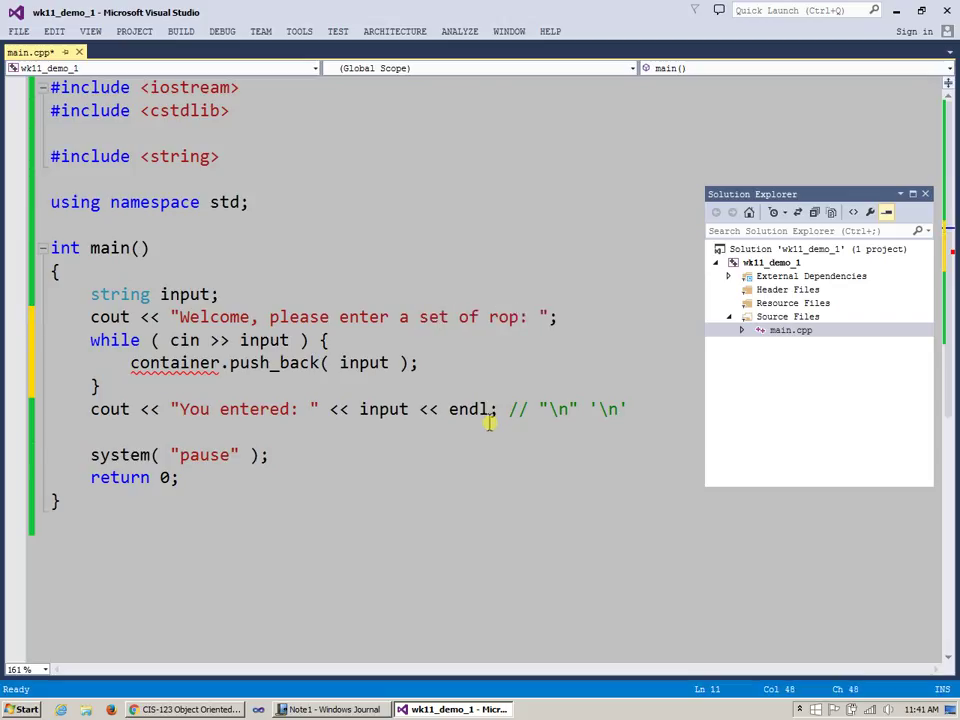
{"action": "type", "text": "w"}
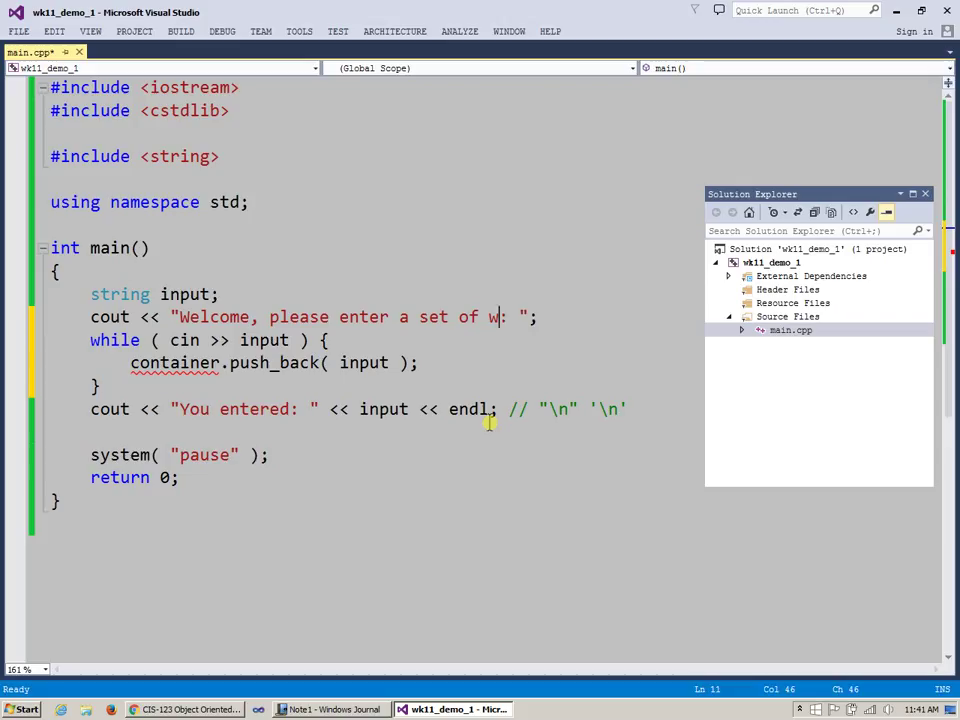
{"action": "type", "text": "ords"}
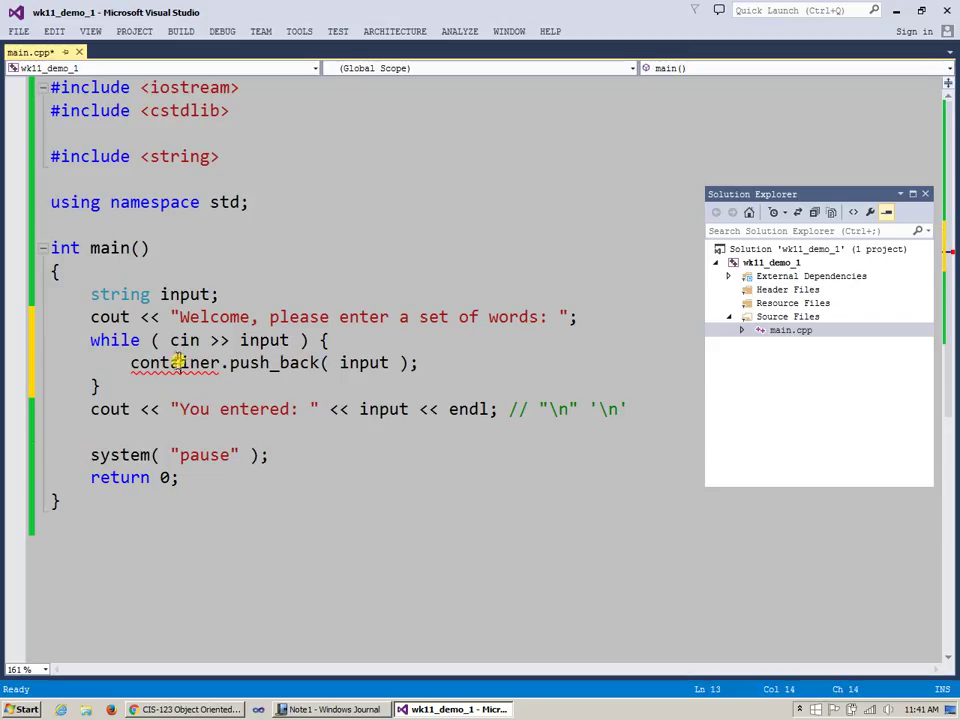
Highlight container, input and the cin >> input condition to review the loop.
{"action": "double_click", "coordinate": [176, 362]}
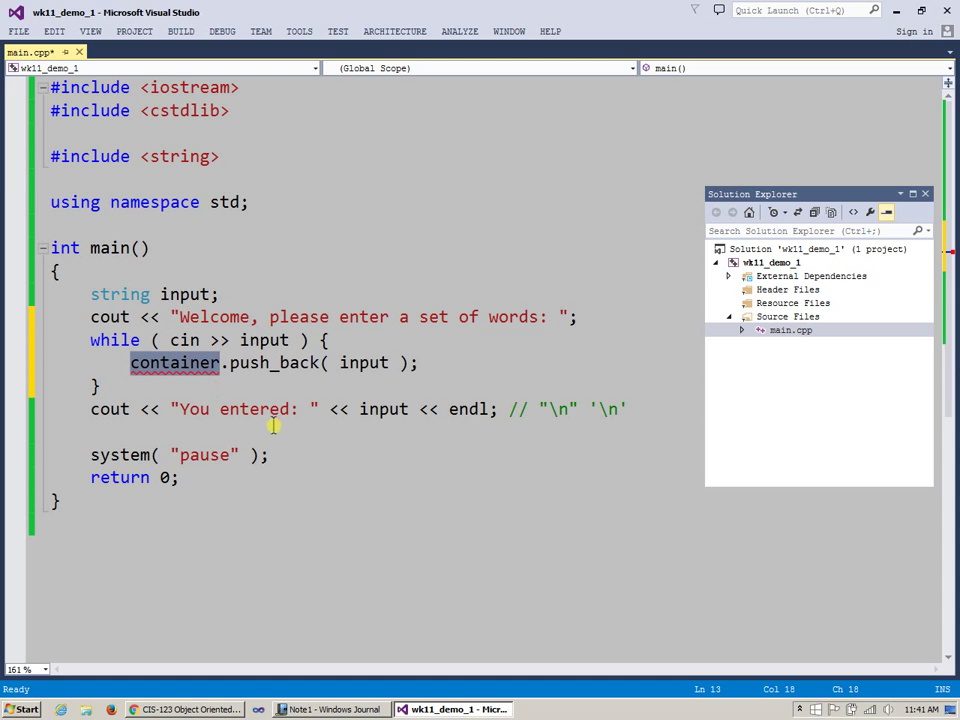
{"action": "left_click", "coordinate": [384, 408]}
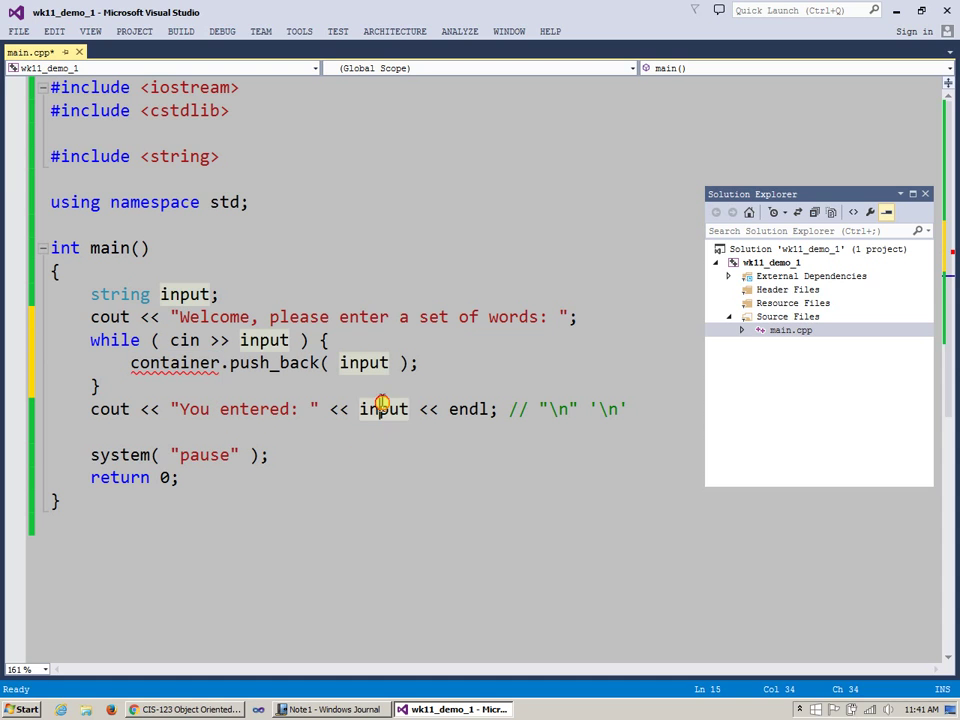
{"action": "double_click", "coordinate": [384, 408]}
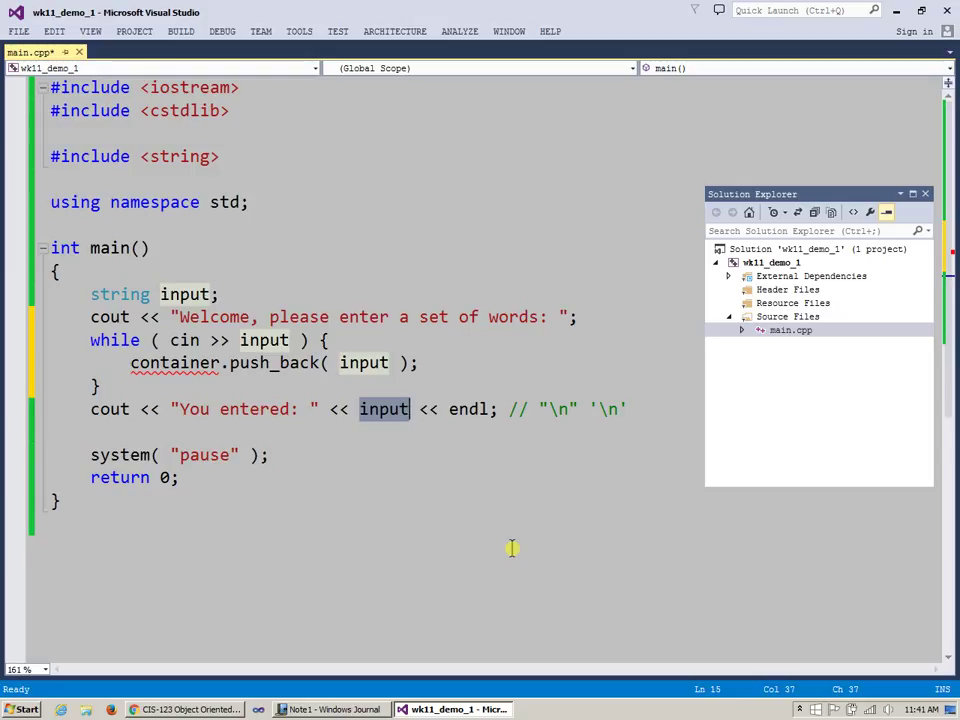
{"action": "mouse_move", "coordinate": [196, 394]}
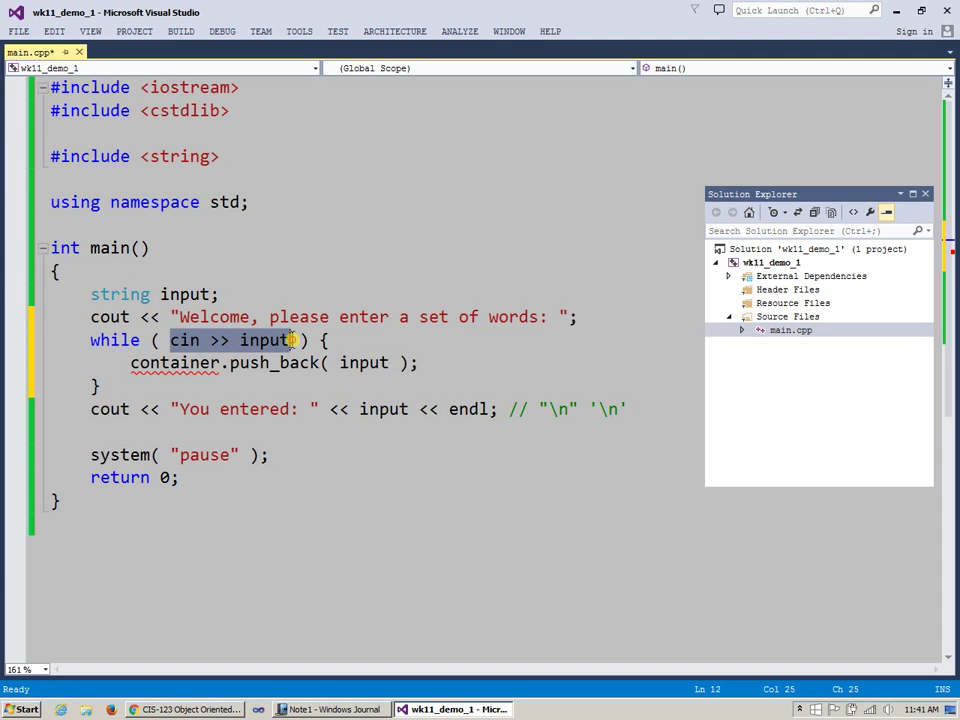
{"action": "double_click", "coordinate": [114, 340]}
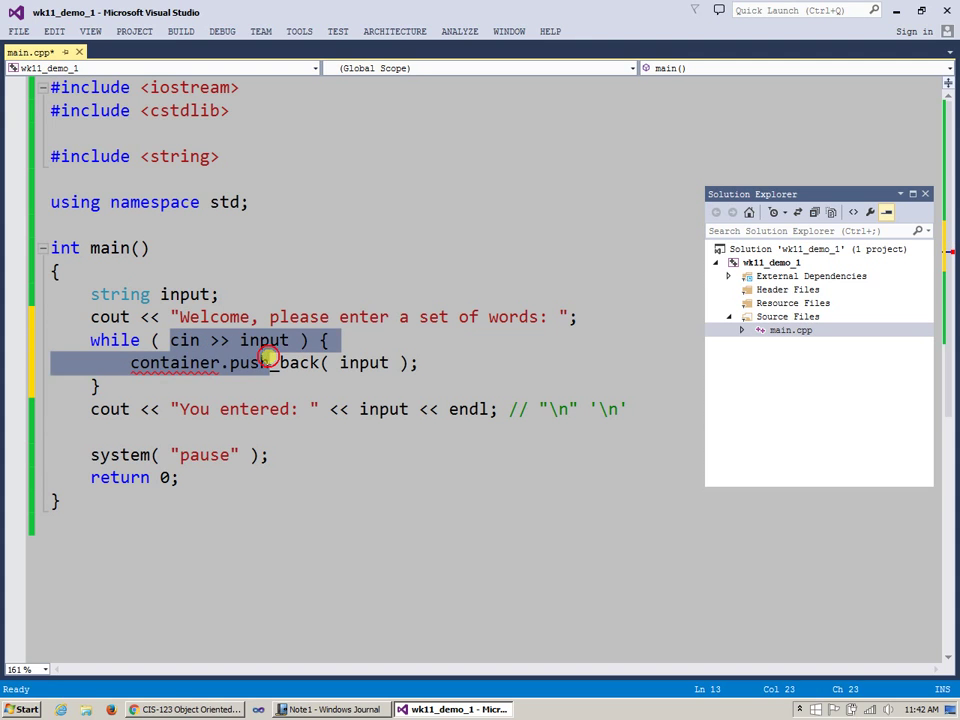
{"action": "left_click", "coordinate": [288, 340]}
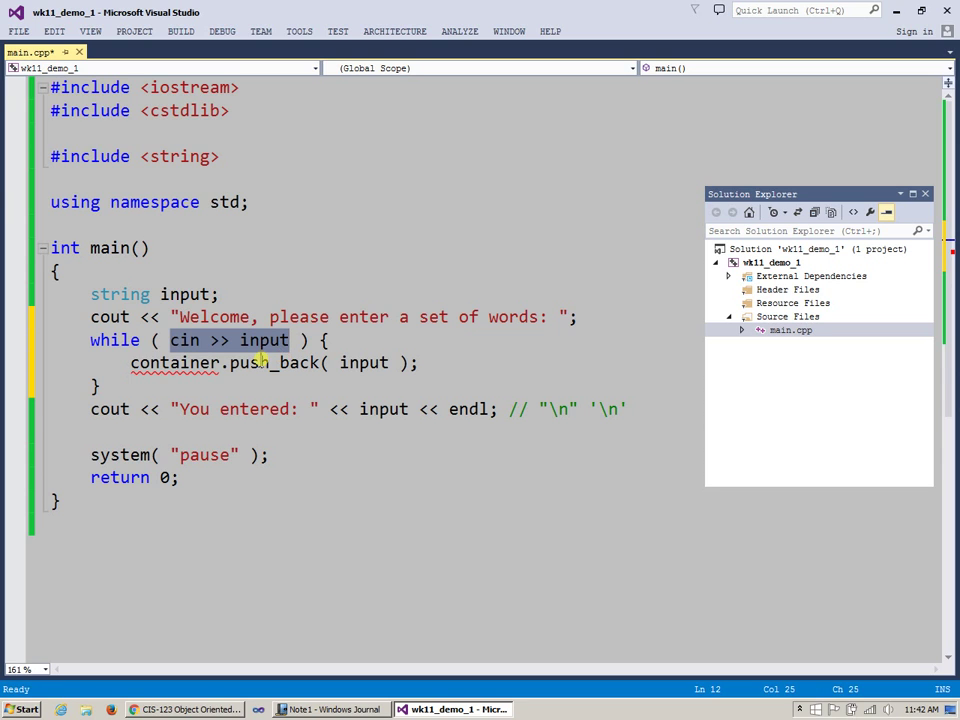
{"action": "left_click", "coordinate": [184, 340]}
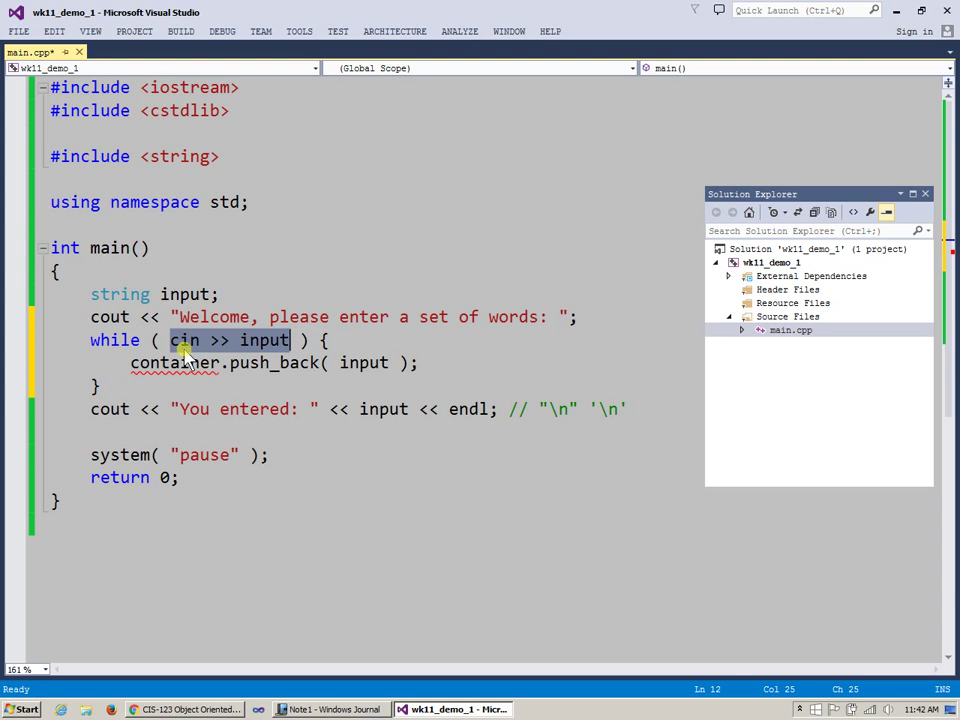
{"action": "mouse_move", "coordinate": [248, 376]}
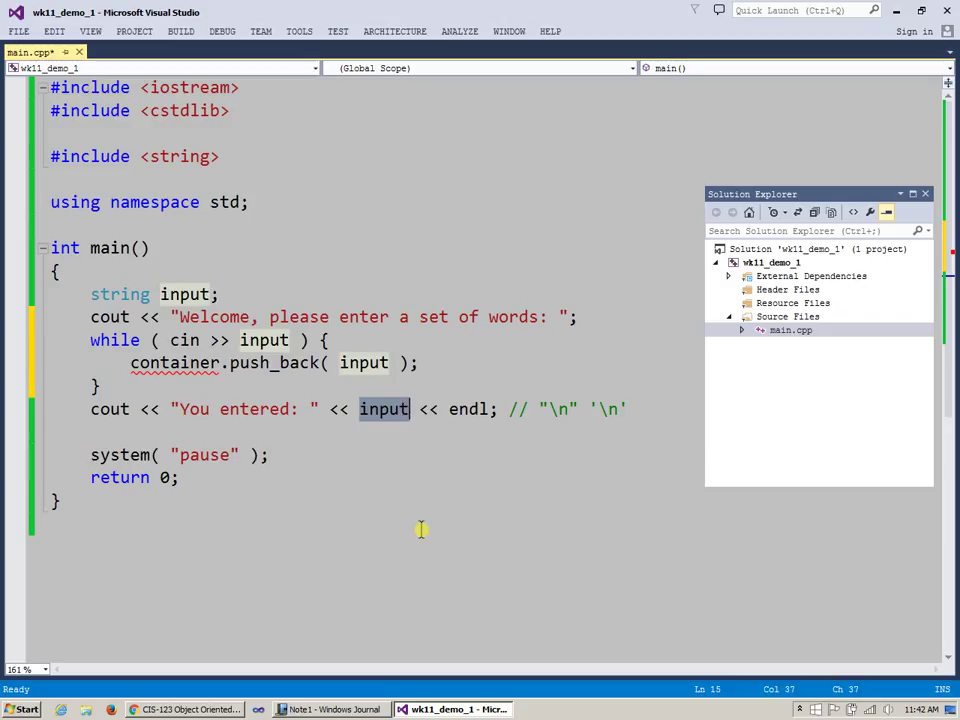
Write the for header: int idx = 0; idx < container.size(); ++idx.
{"action": "type", "text": "wo"}
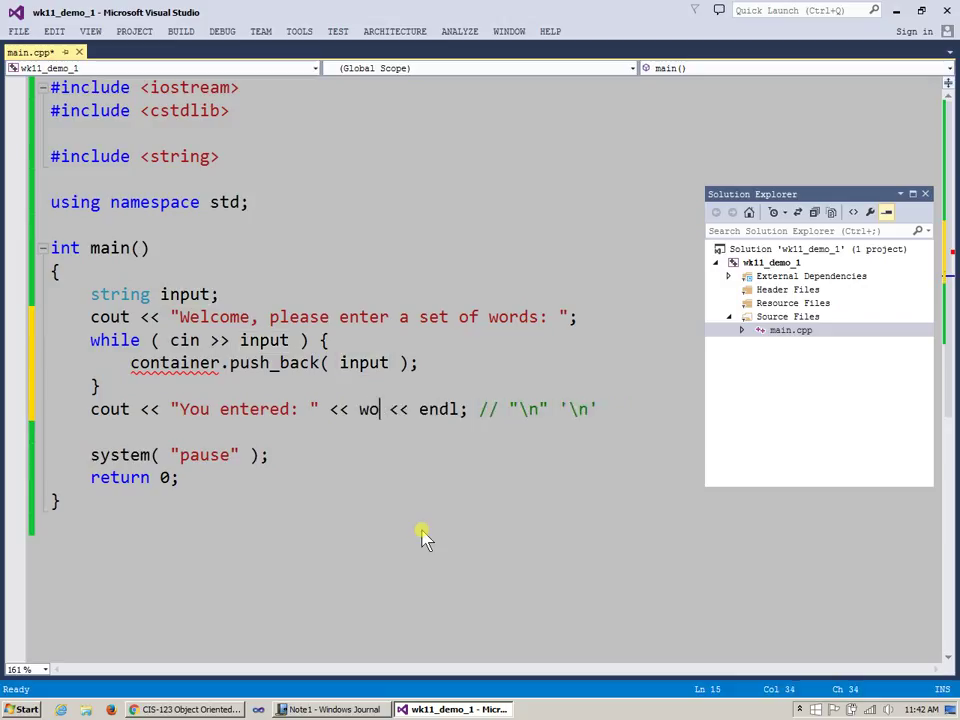
{"action": "type", "text": "rd`"}
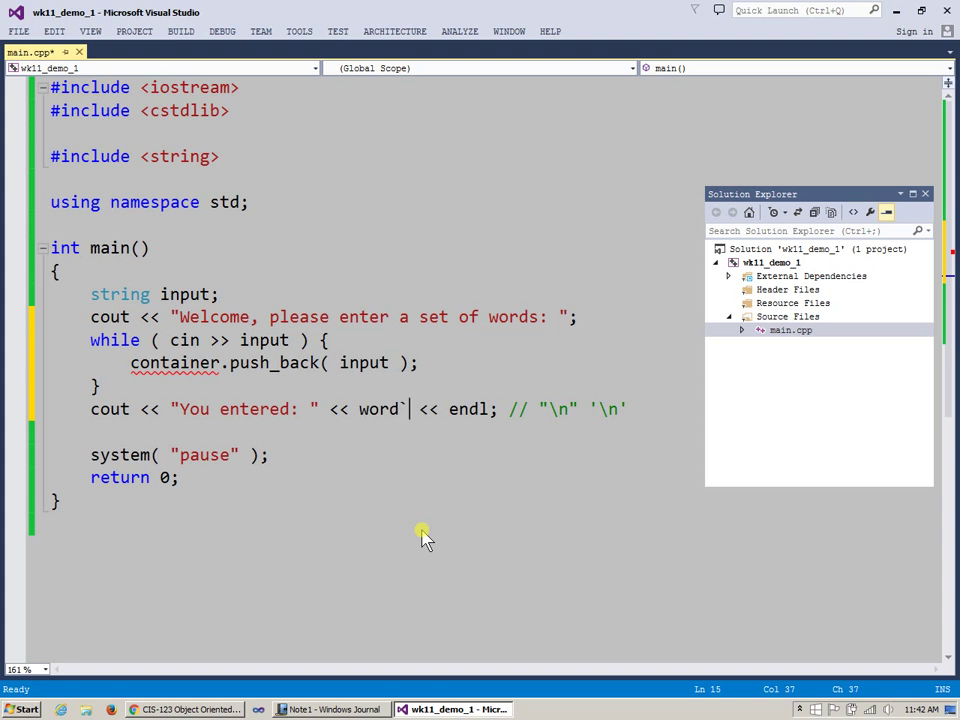
{"action": "key", "text": "Backspace"}
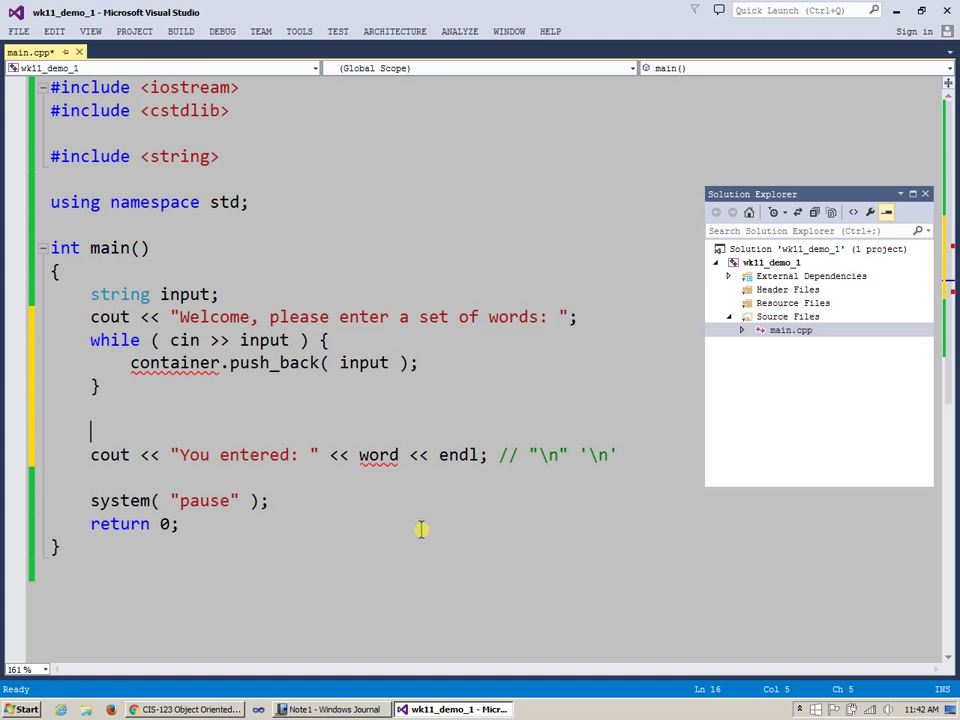
{"action": "type", "text": "for ("}
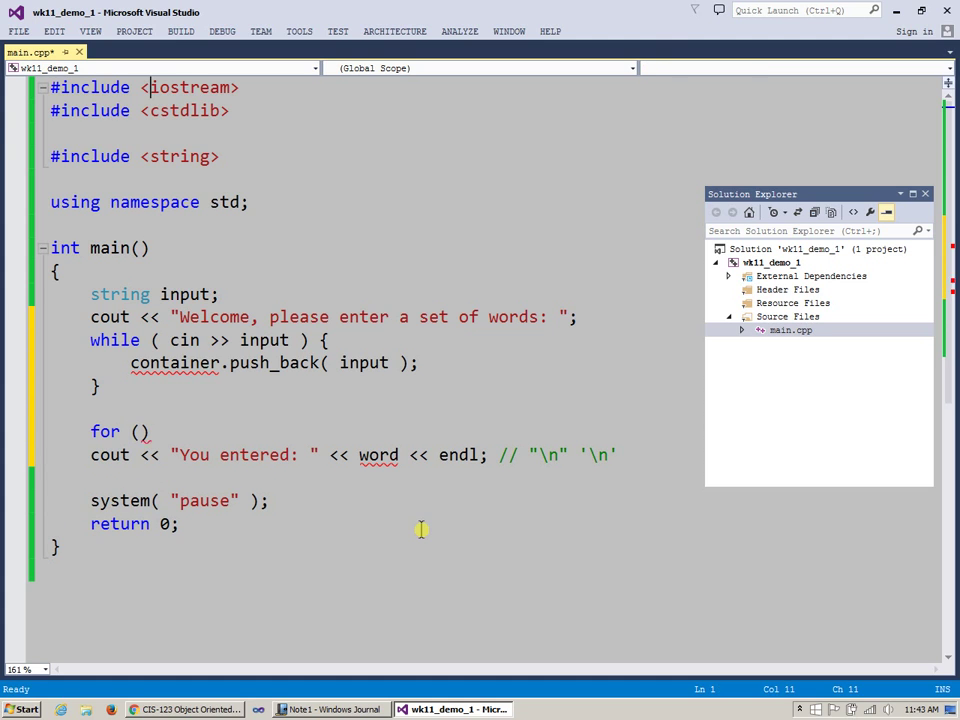
{"action": "left_click", "coordinate": [140, 432]}
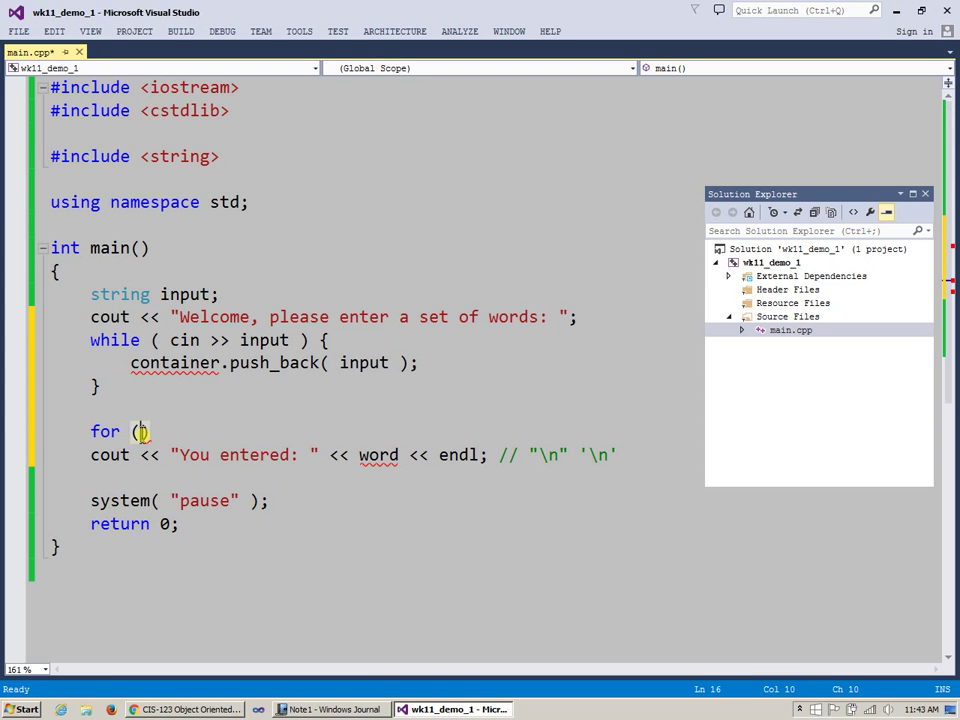
{"action": "type", "text": "int"}
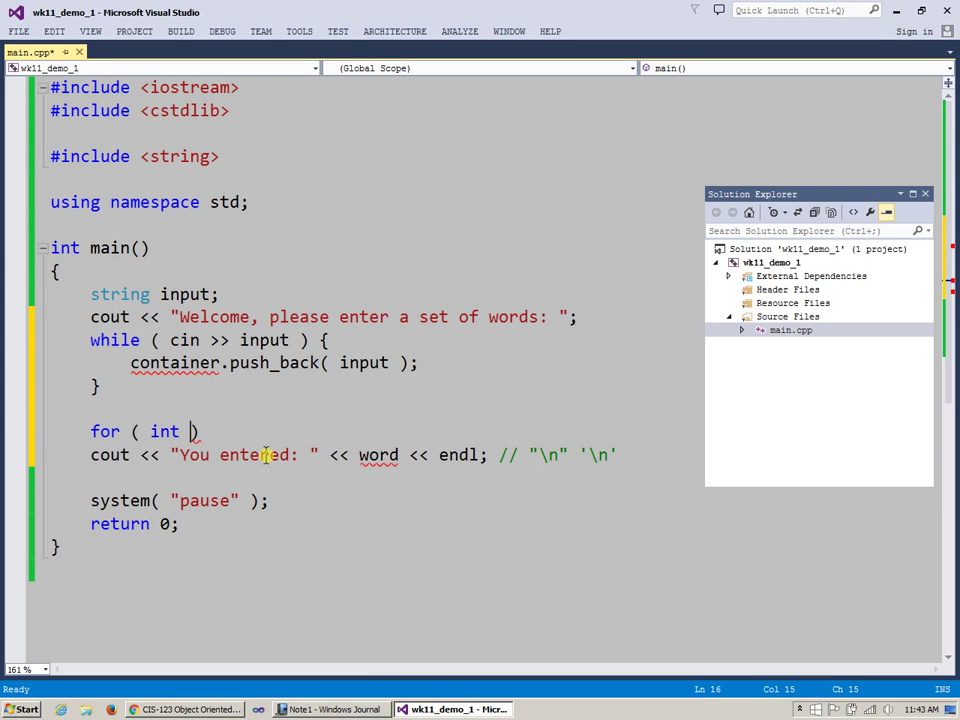
{"action": "type", "text": "idx"}
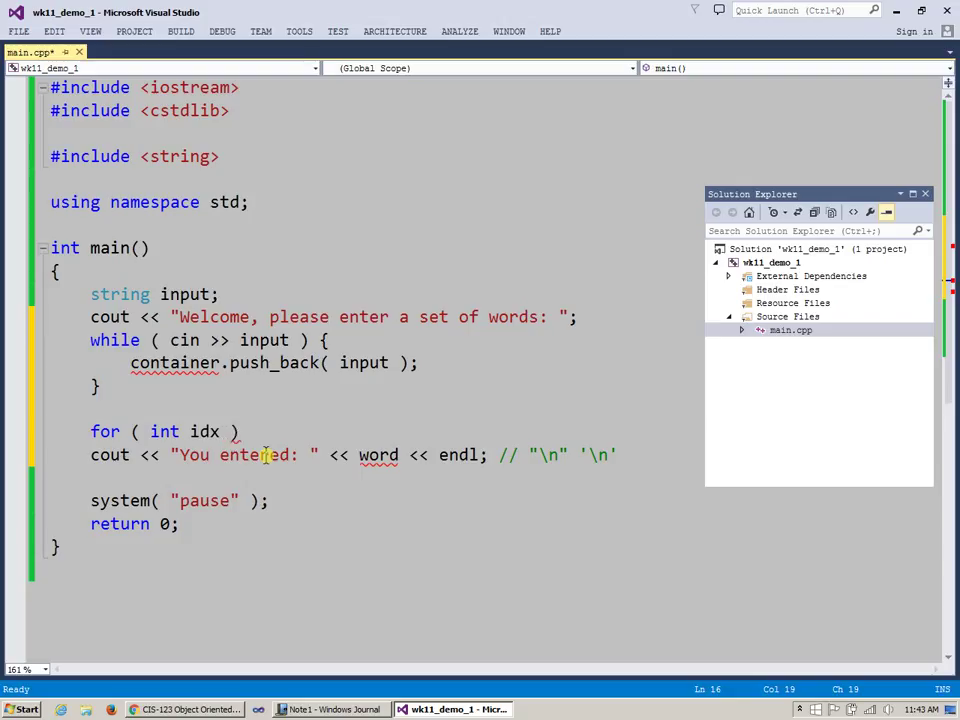
{"action": "type", "text": "= 0"}
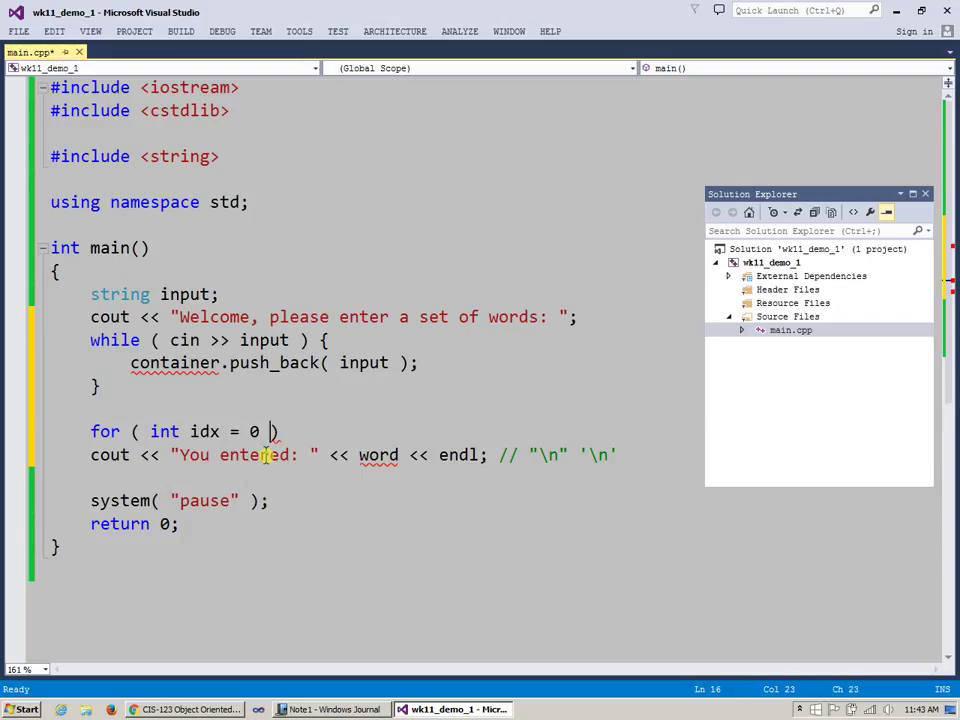
{"action": "type", "text": ";"}
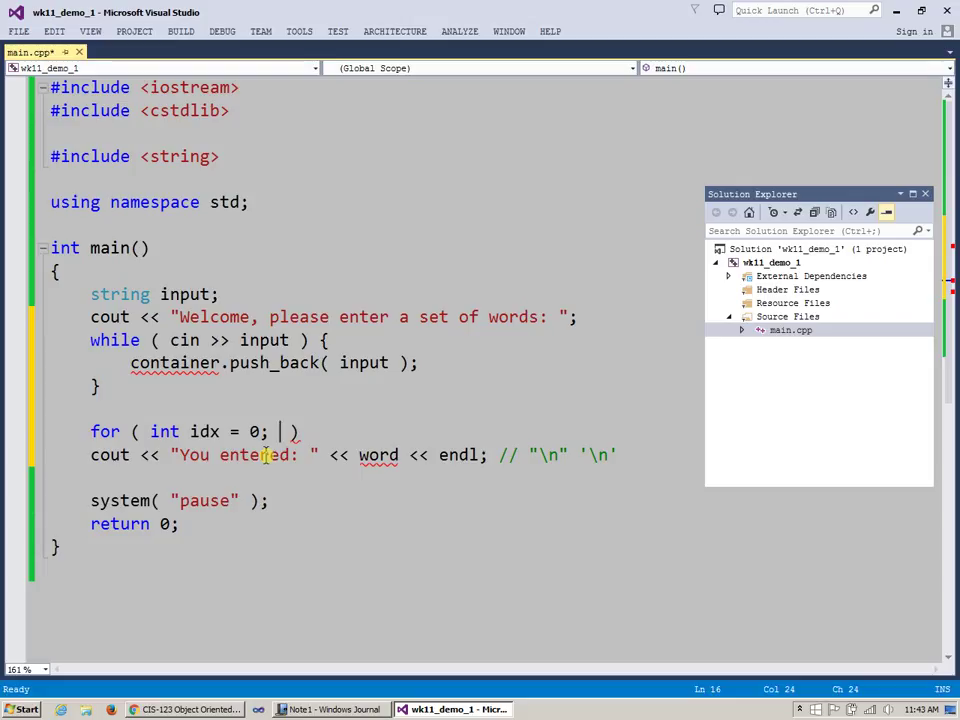
{"action": "type", "text": "idx <"}
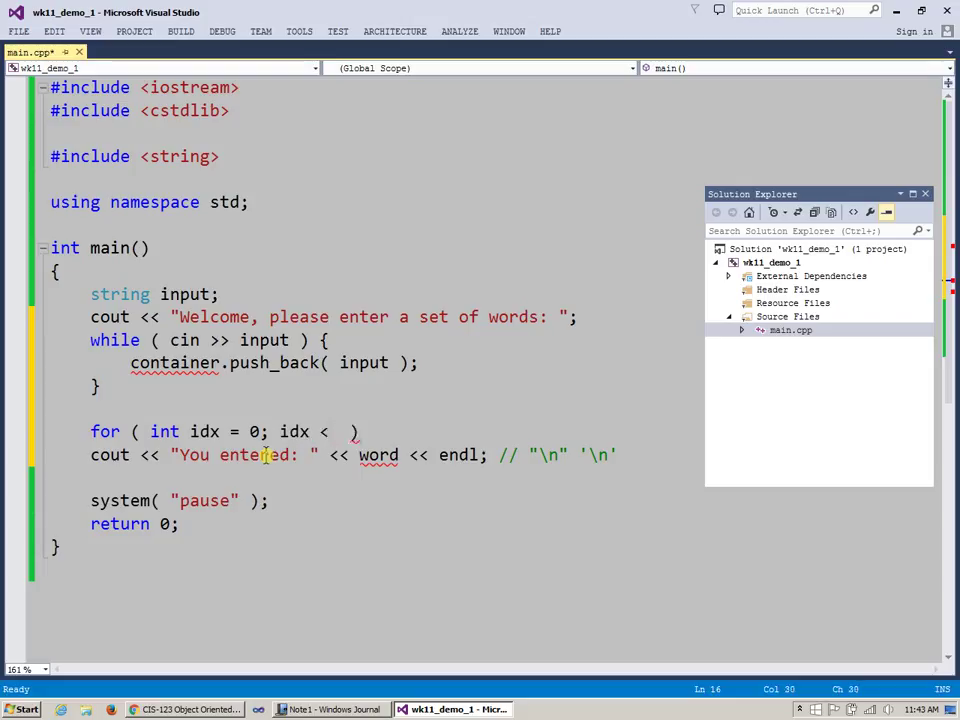
{"action": "type", "text": "conte"}
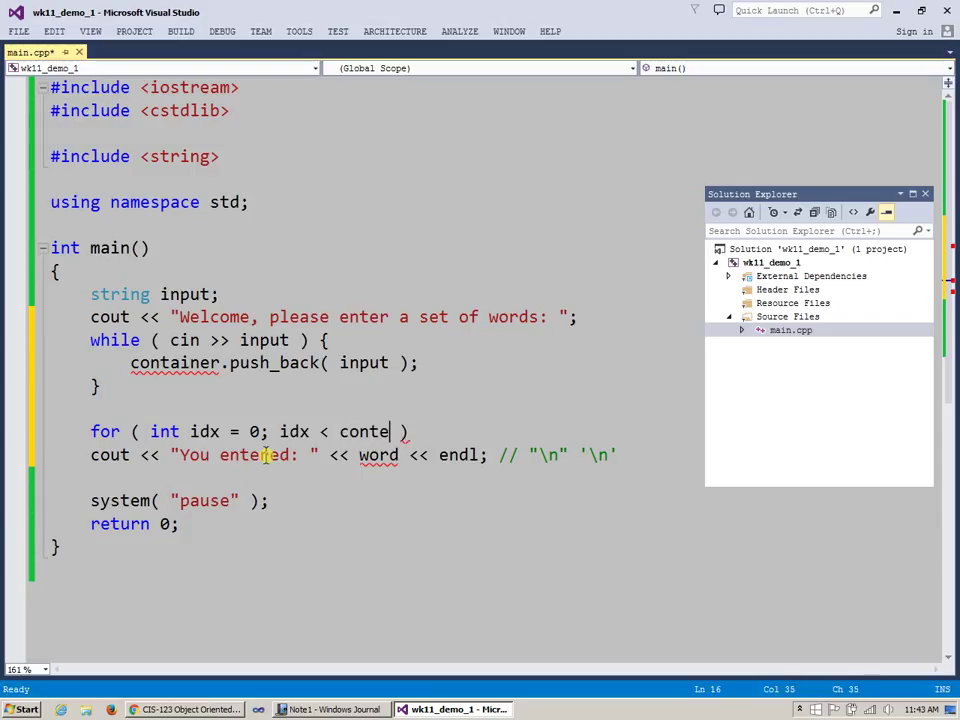
{"action": "type", "text": "ainer.siz"}
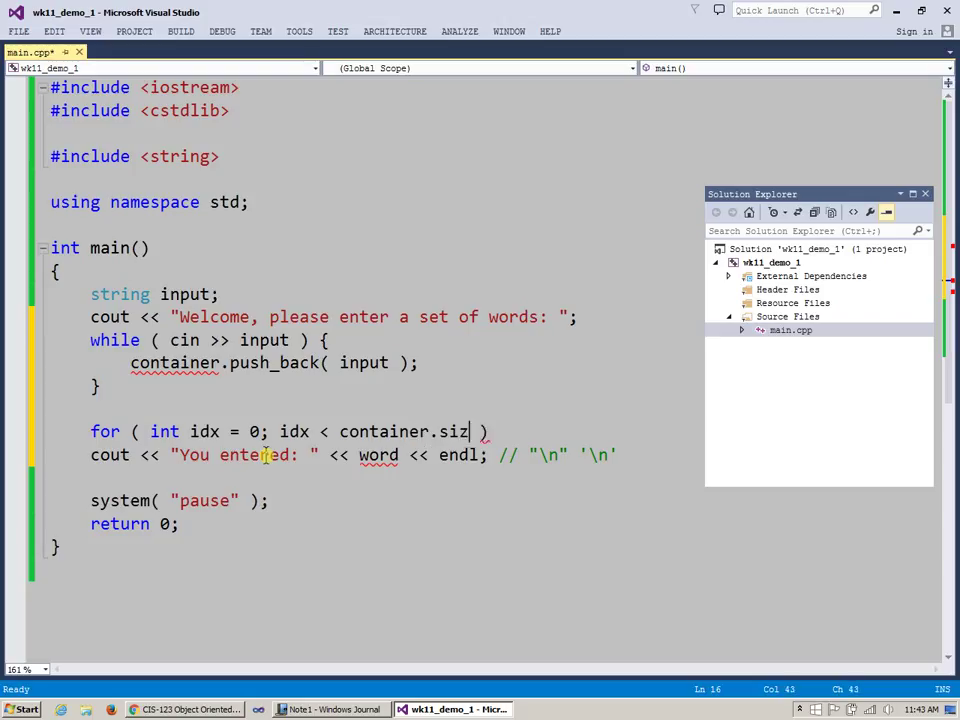
{"action": "type", "text": "e(); ++idx"}
{"action": "type", "text": "cout << \"You entered: \";"}
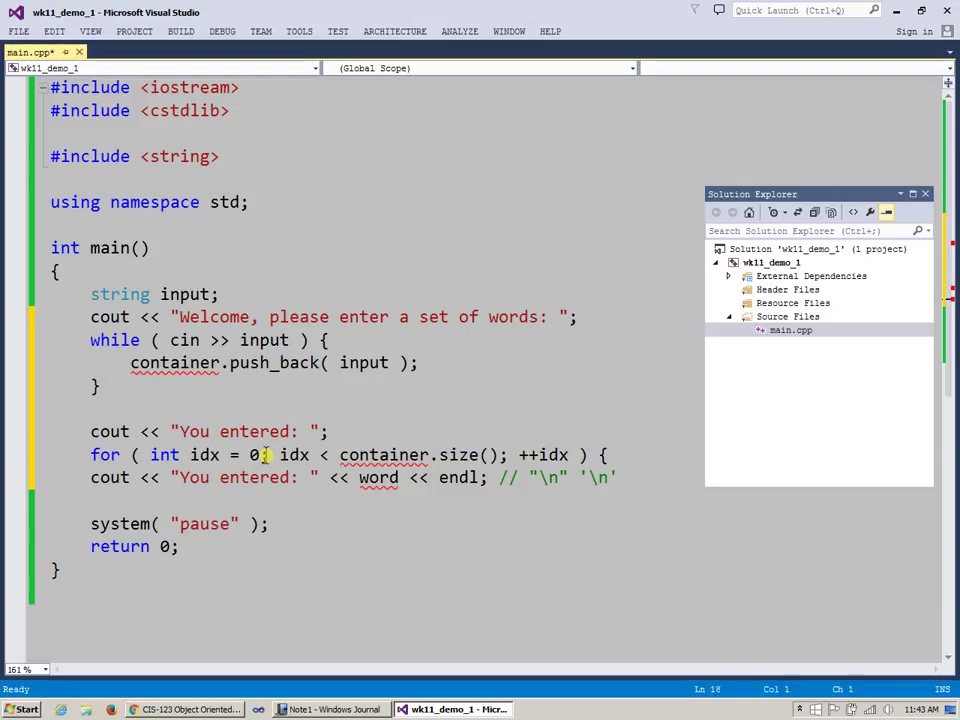
Move the print statement into the loop body and output container[ idx ] instead of word.
{"action": "left_click", "coordinate": [70, 476]}
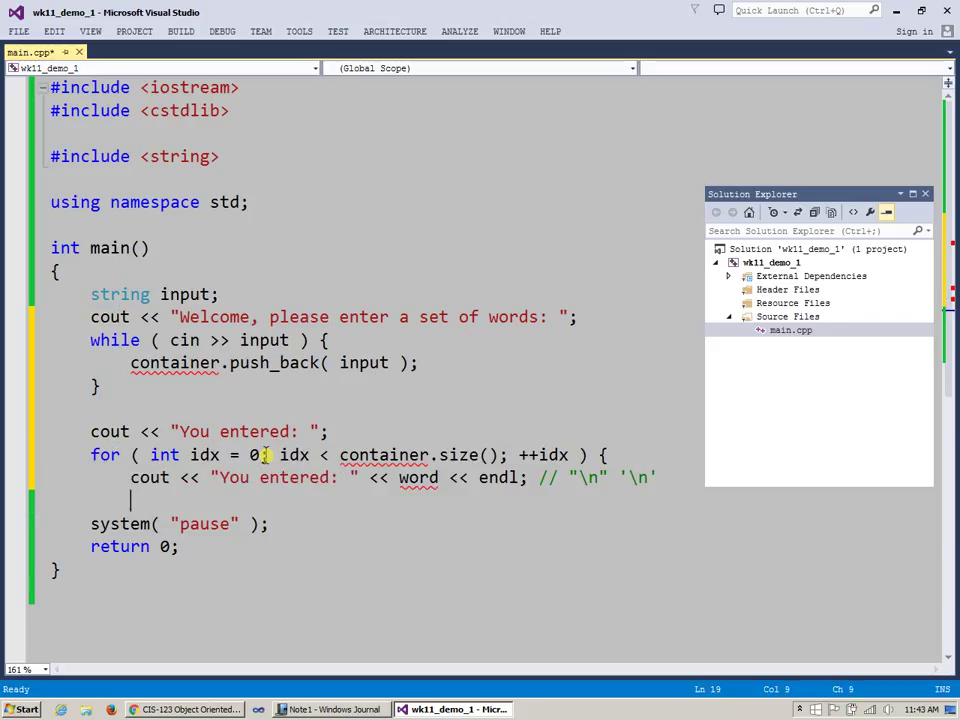
{"action": "key", "text": "enter"}
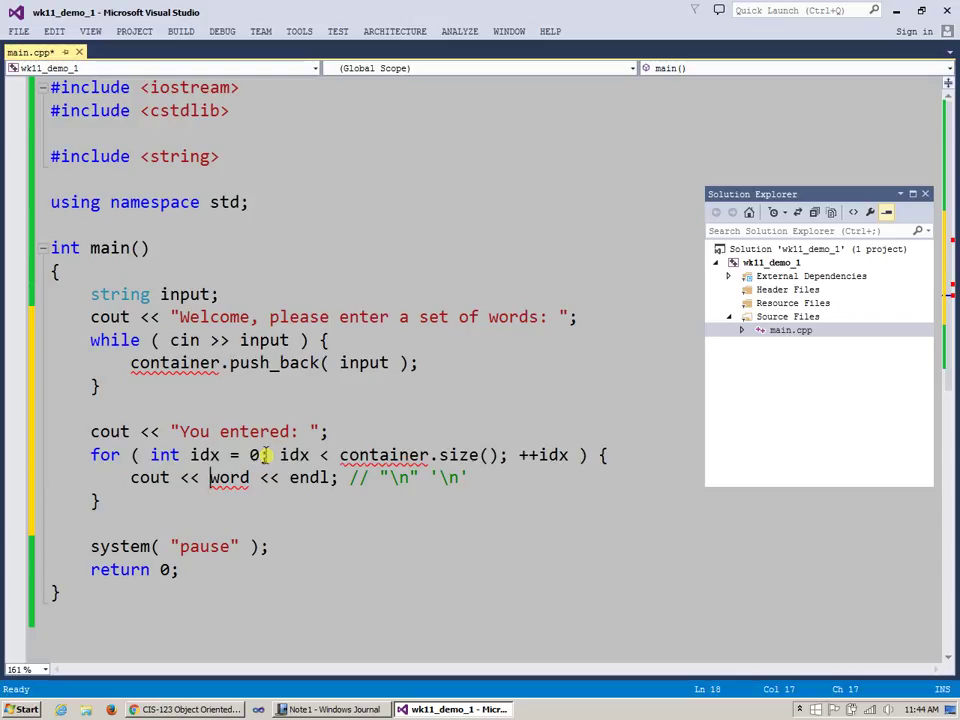
{"action": "double_click", "coordinate": [228, 476]}
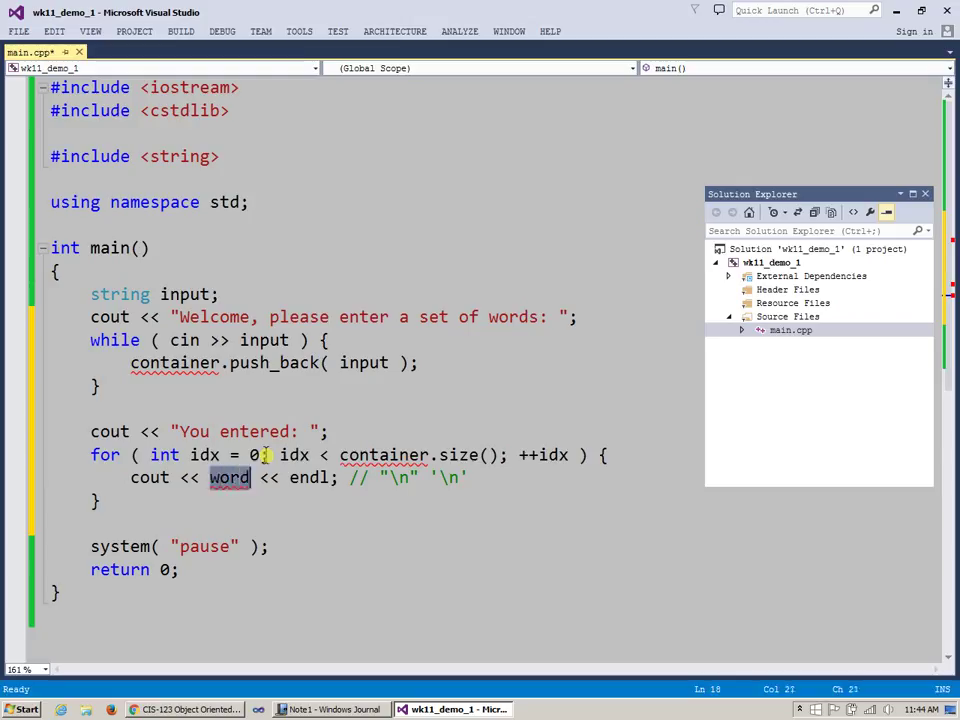
{"action": "type", "text": "con"}
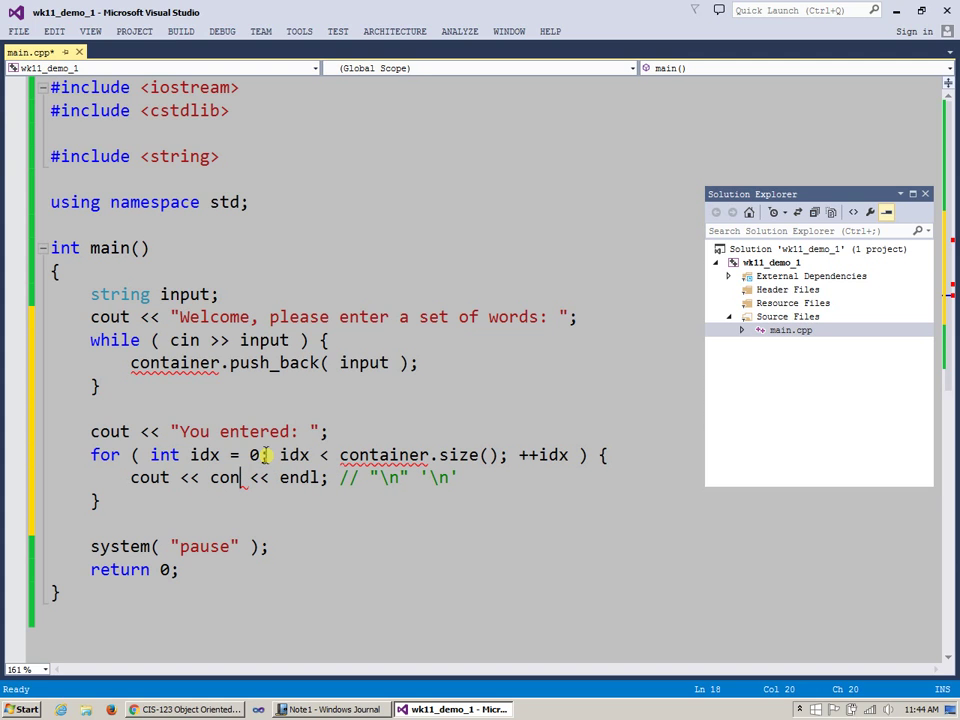
{"action": "type", "text": "ta"}
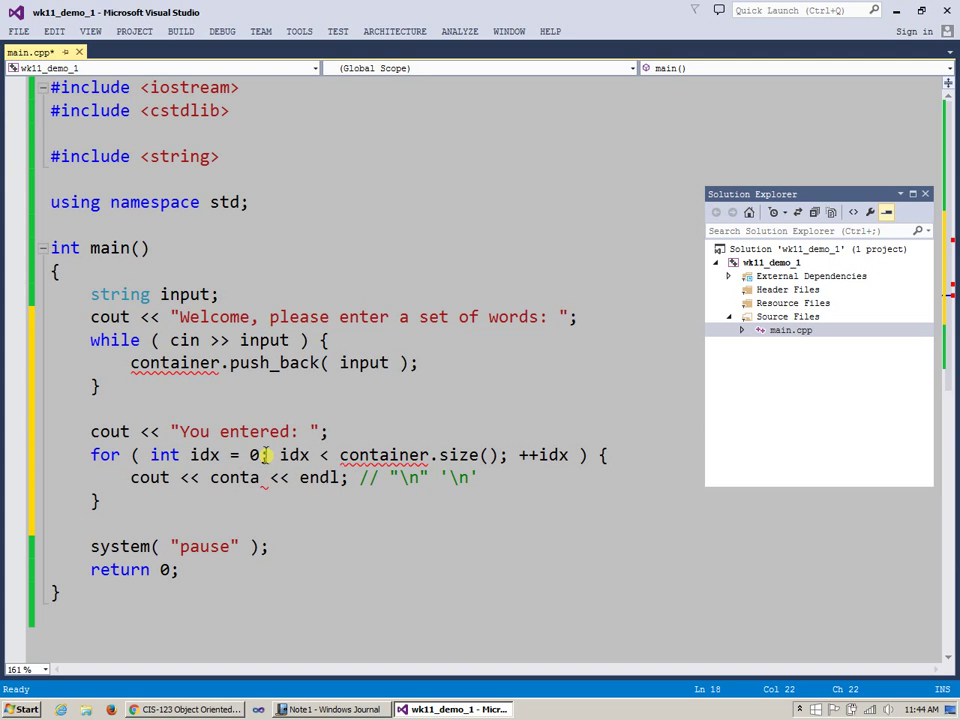
{"action": "type", "text": "iner"}
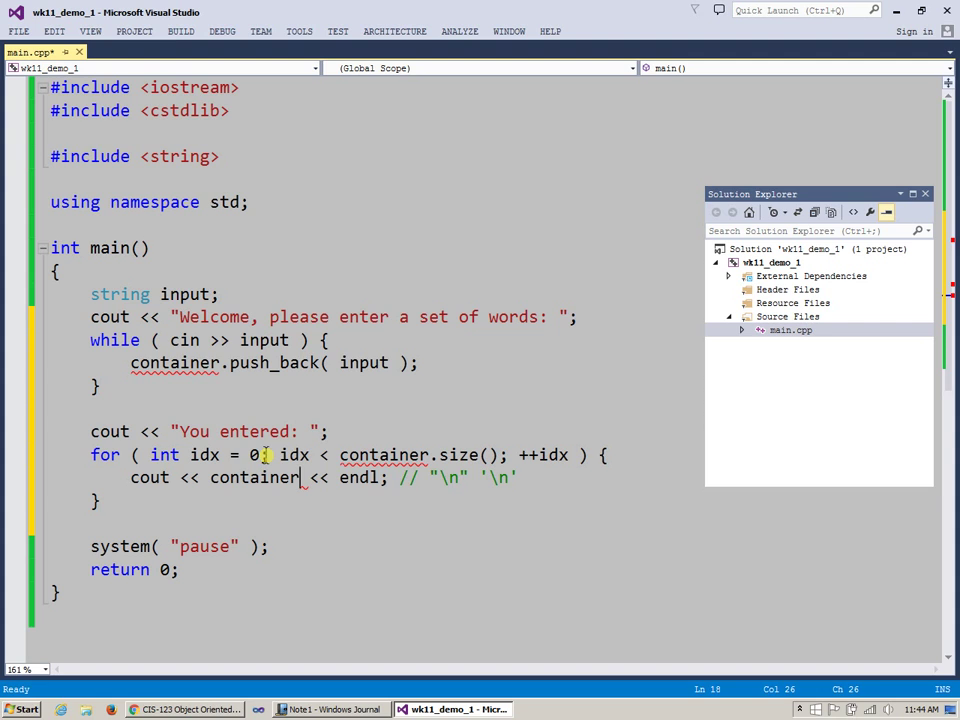
{"action": "type", "text": "[ idx"}
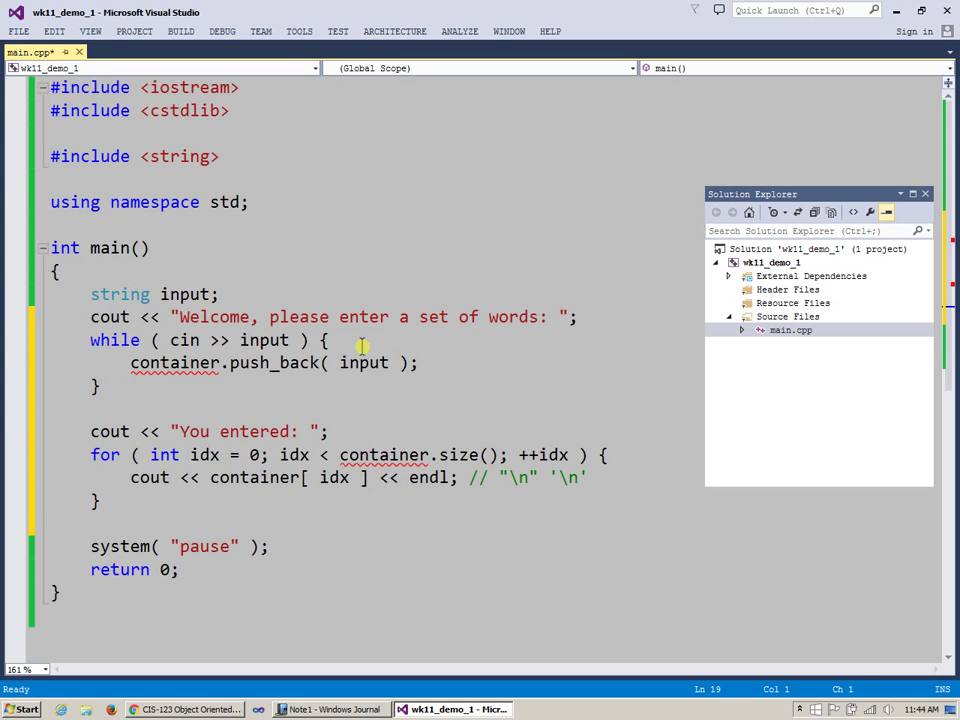
Comment the while loop body with // populate a set of words.
{"action": "type", "text": "//"}
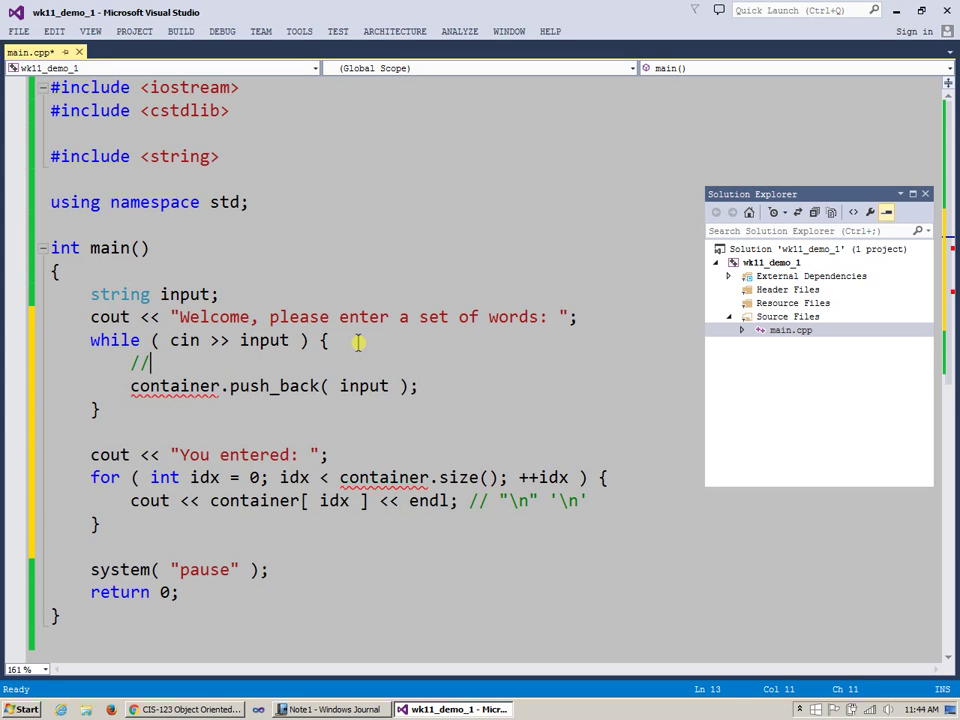
{"action": "type", "text": "populate"}
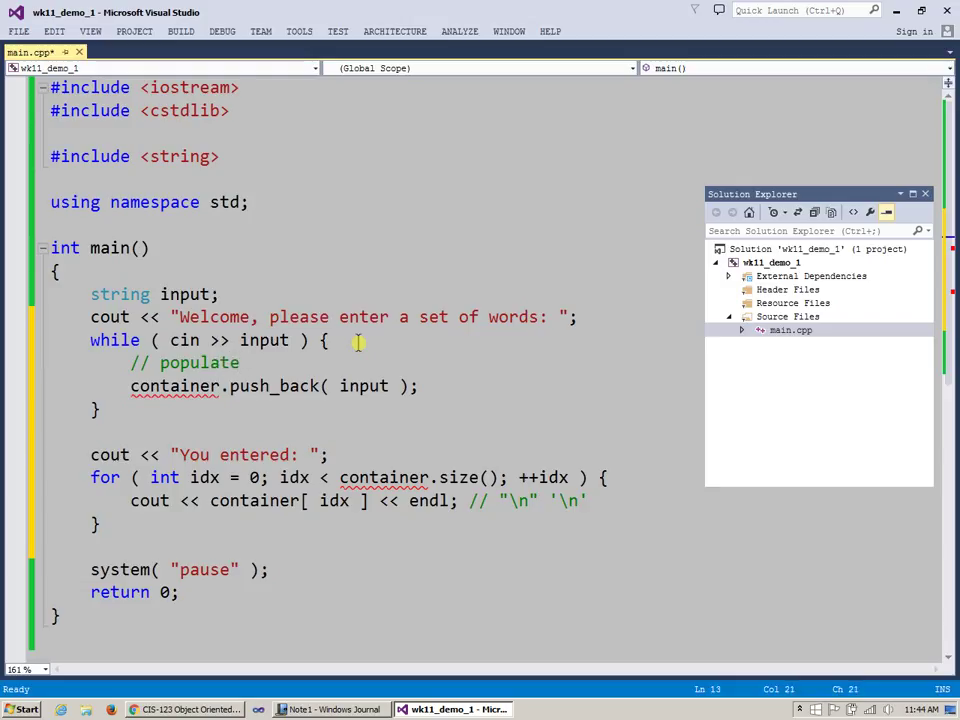
{"action": "type", "text": "my"}
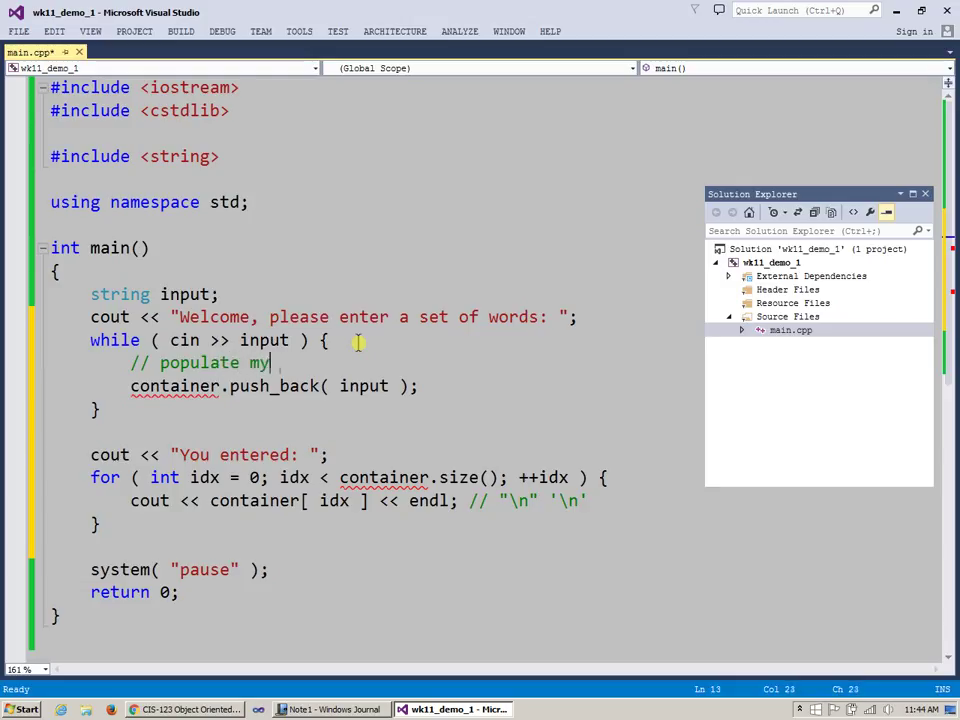
{"action": "type", "text": "a"}
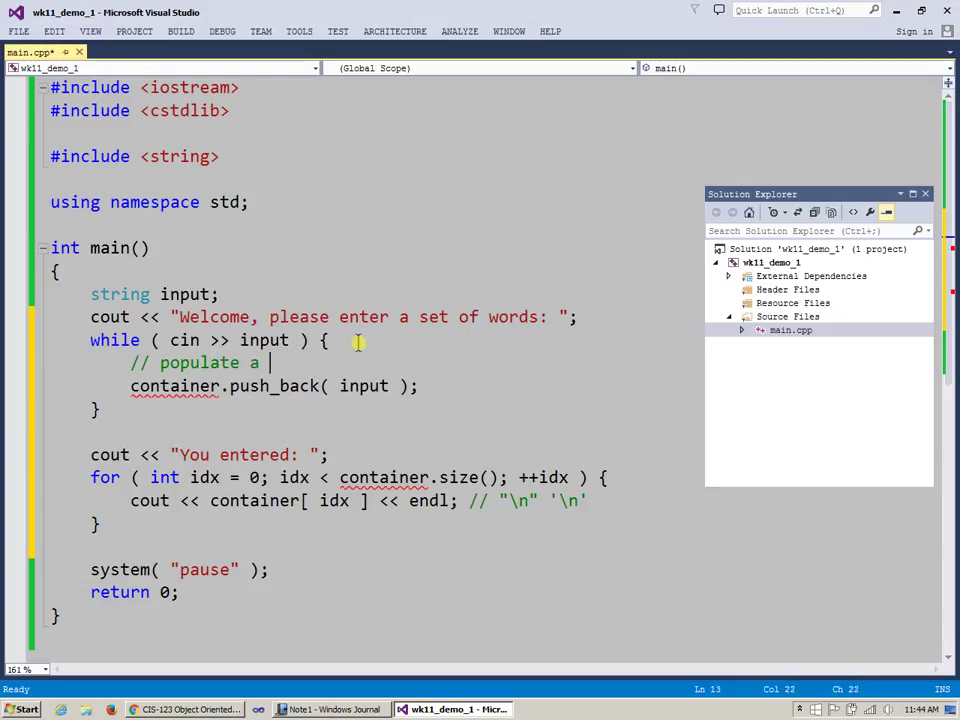
{"action": "type", "text": "set of"}
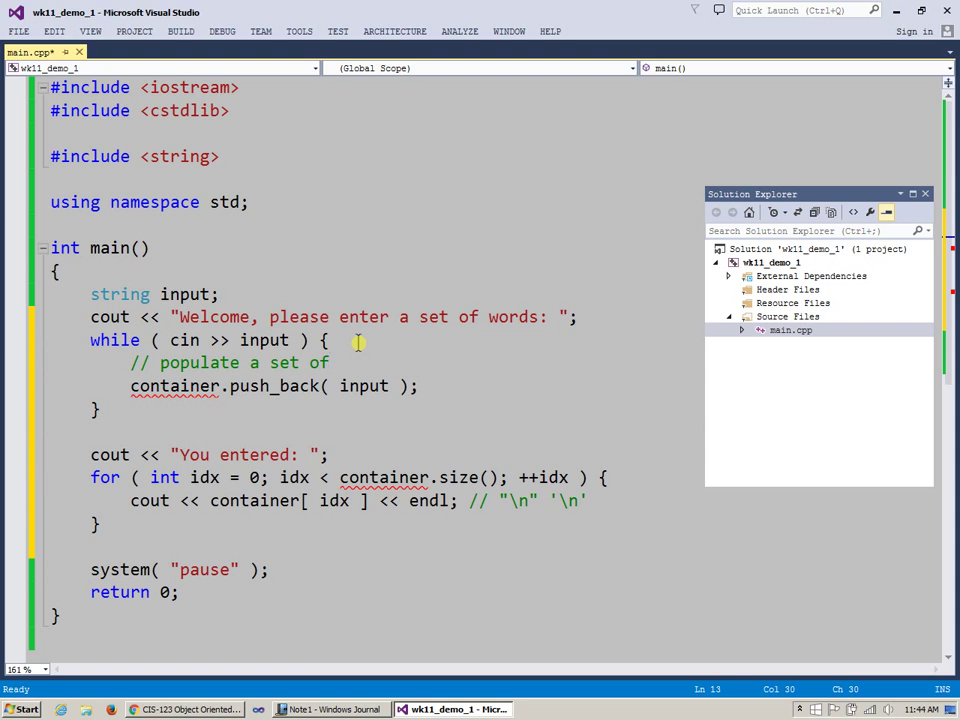
{"action": "type", "text": "words"}
{"action": "type", "text": "//"}
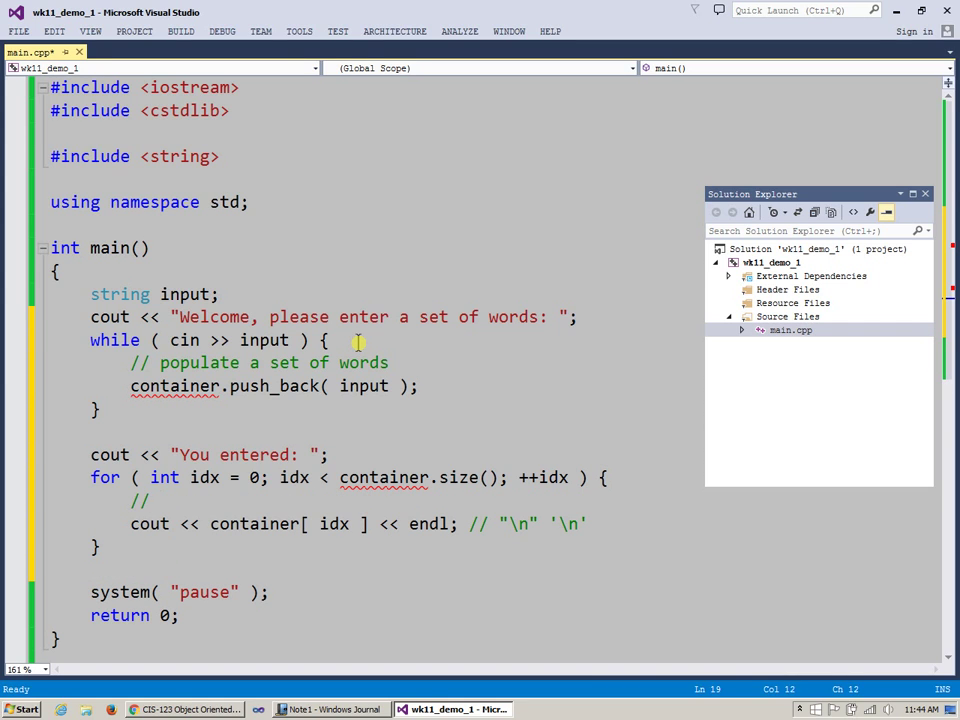
Comment the for loop body with // display individual words and highlight the undeclared container.
{"action": "type", "text": "display"}
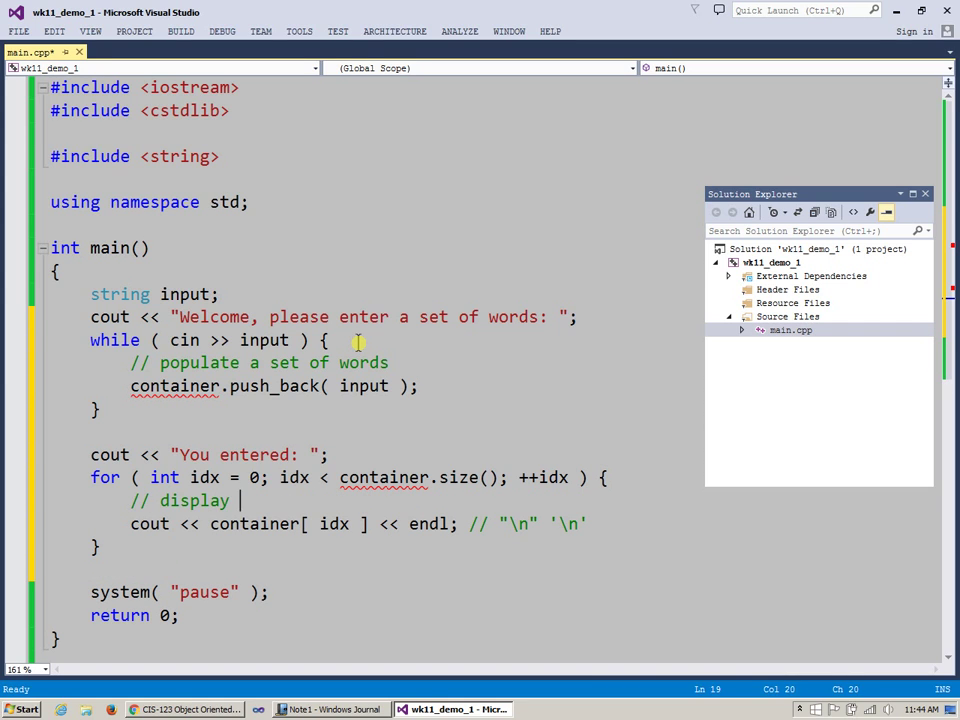
{"action": "type", "text": "indivi"}
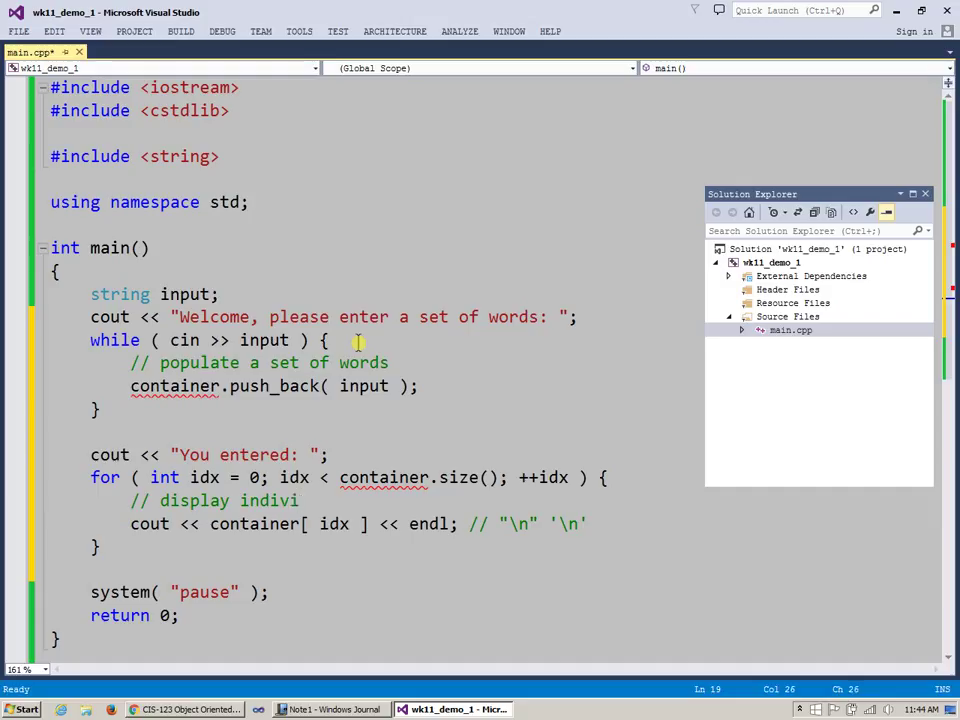
{"action": "type", "text": "dual words"}
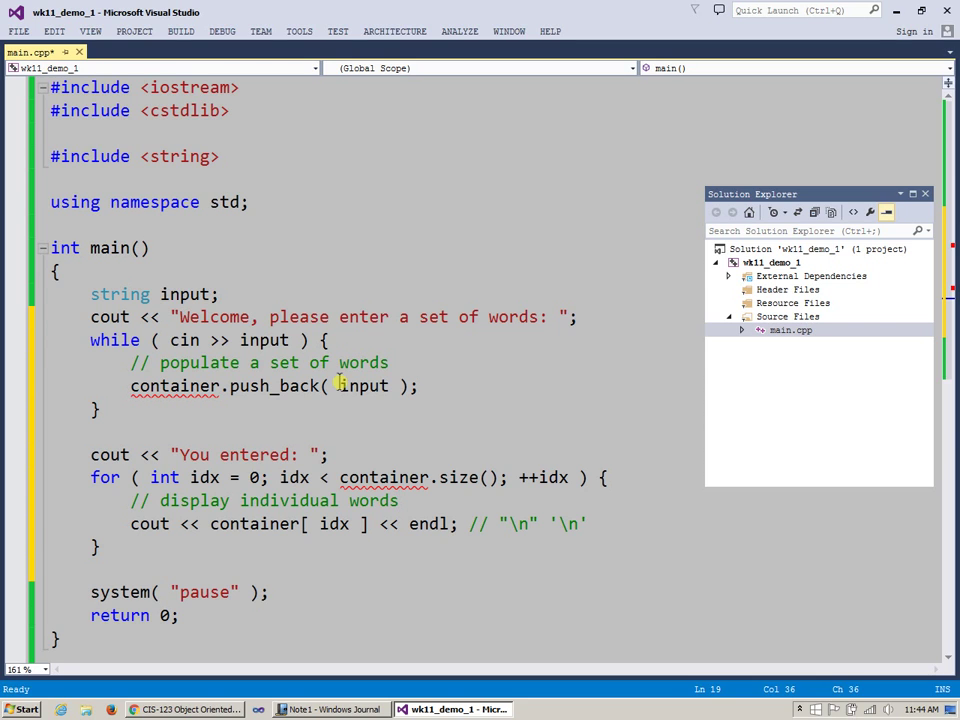
{"action": "double_click", "coordinate": [176, 386]}
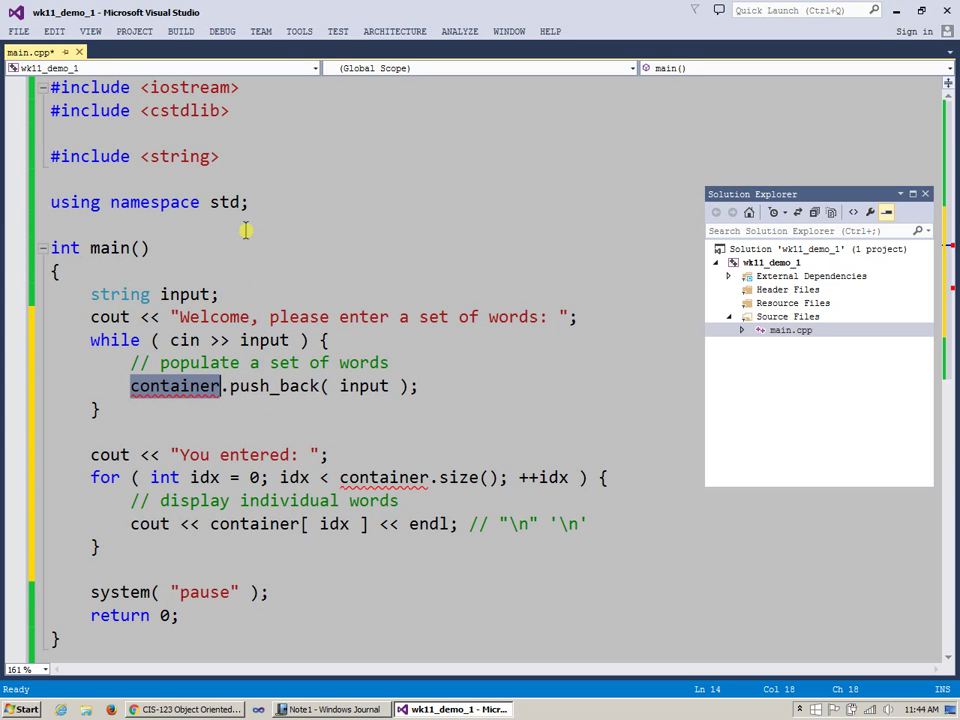
Add #include <vector> below the string include.
{"action": "left_click", "coordinate": [216, 156]}
{"action": "type", "text": "#"}
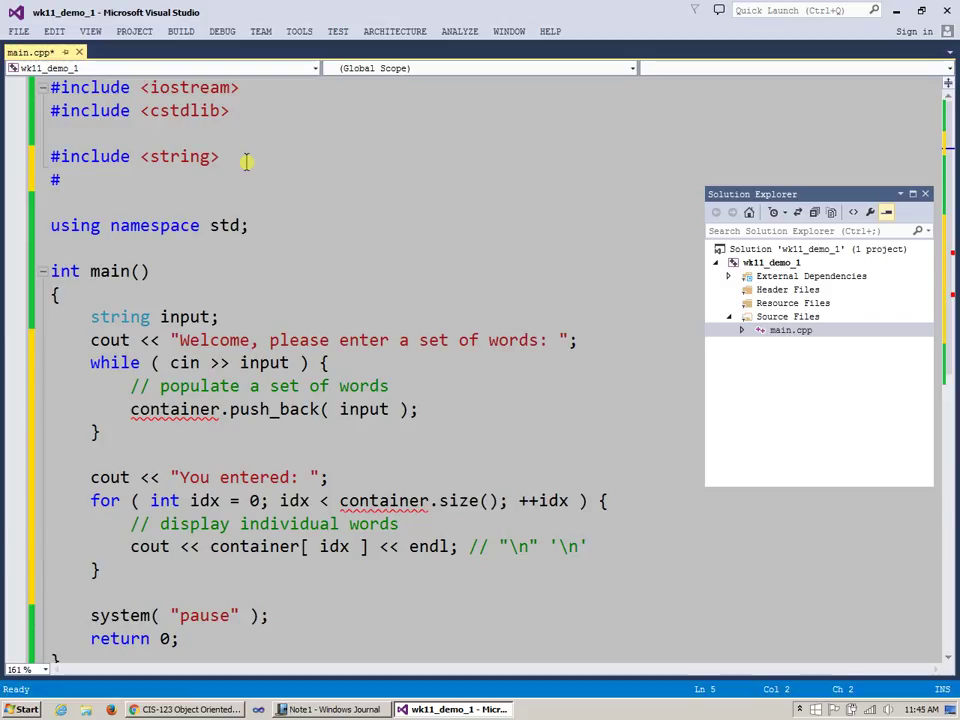
{"action": "type", "text": "include"}
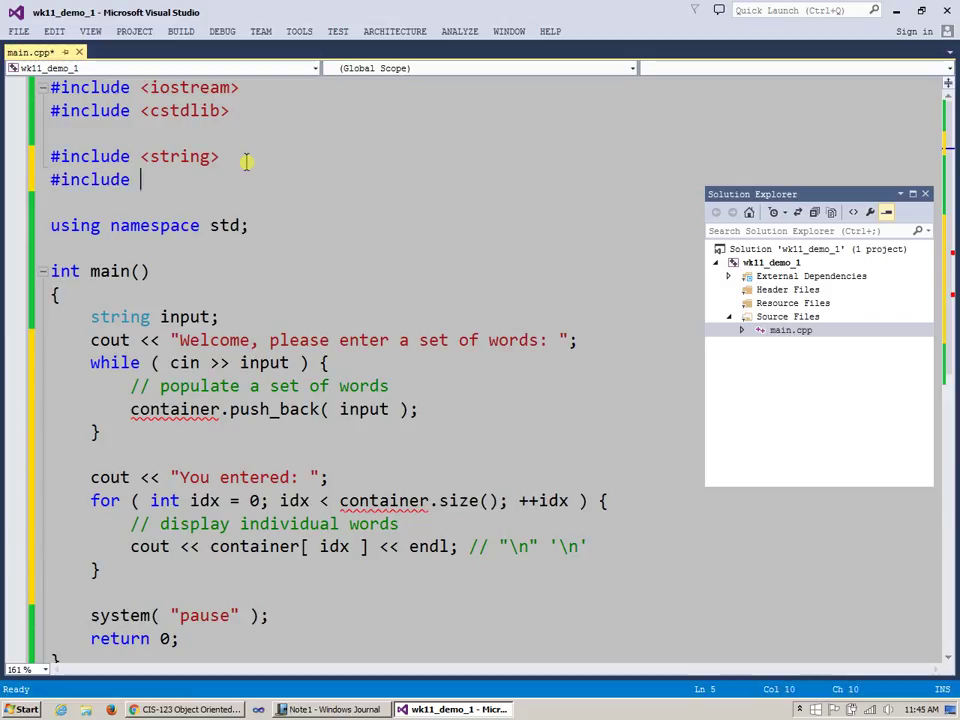
{"action": "type", "text": "<ve>"}
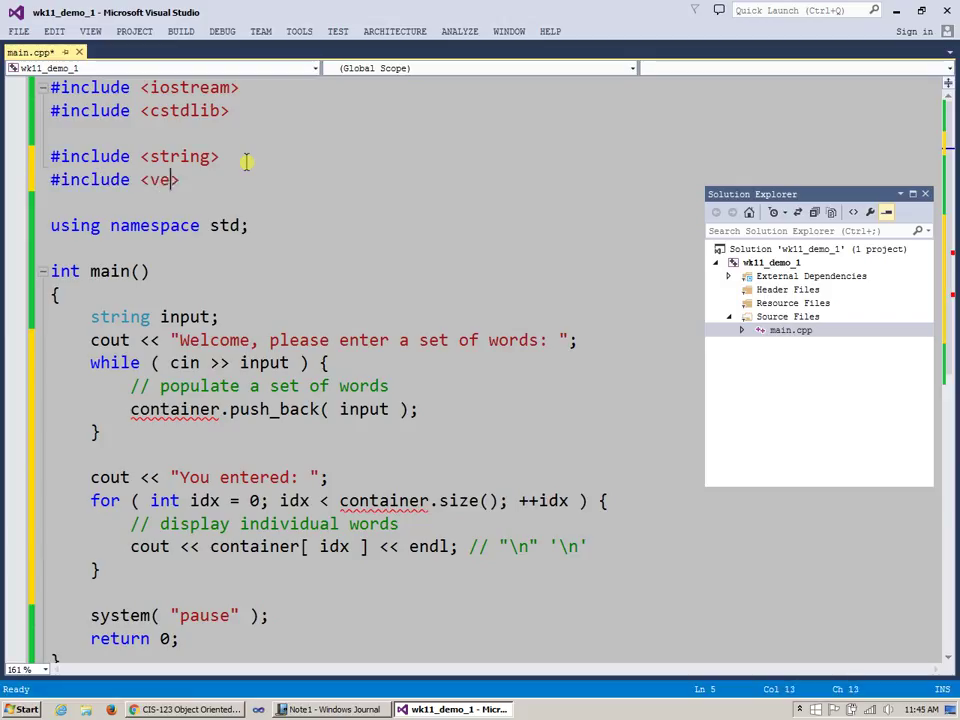
{"action": "type", "text": "ctor>"}
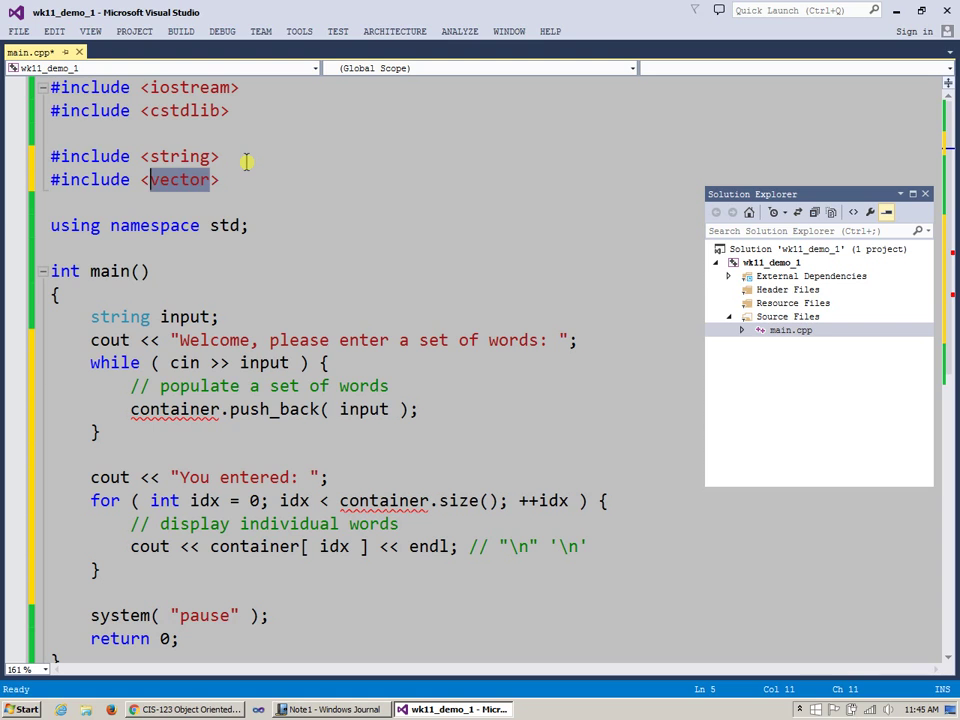
Declare vector< string > container; below the input string declaration.
{"action": "left_click", "coordinate": [160, 316]}
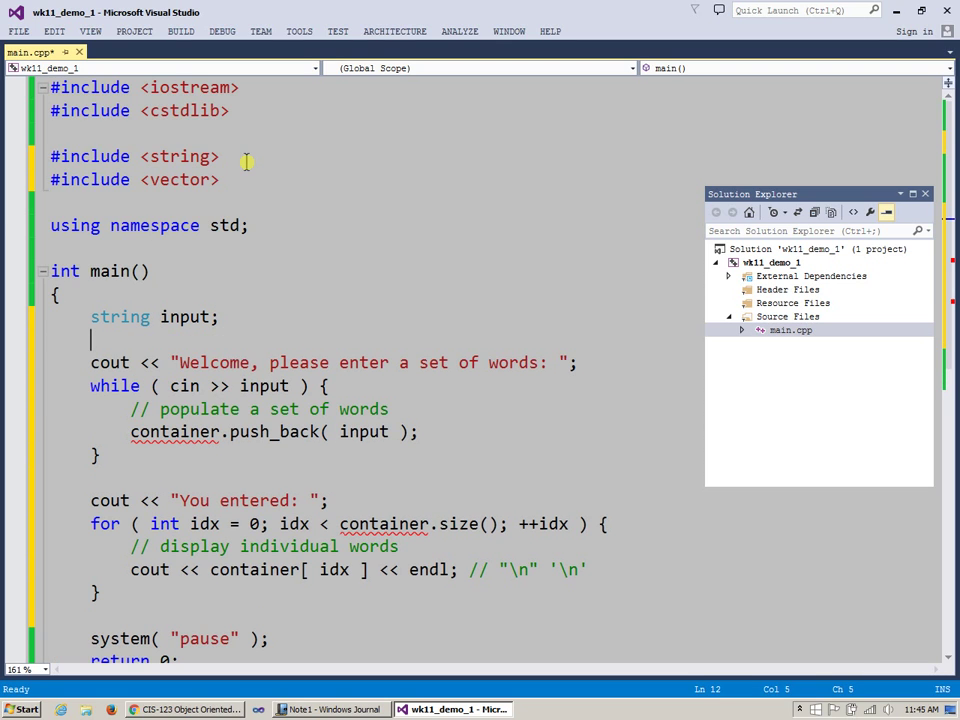
{"action": "type", "text": "vector"}
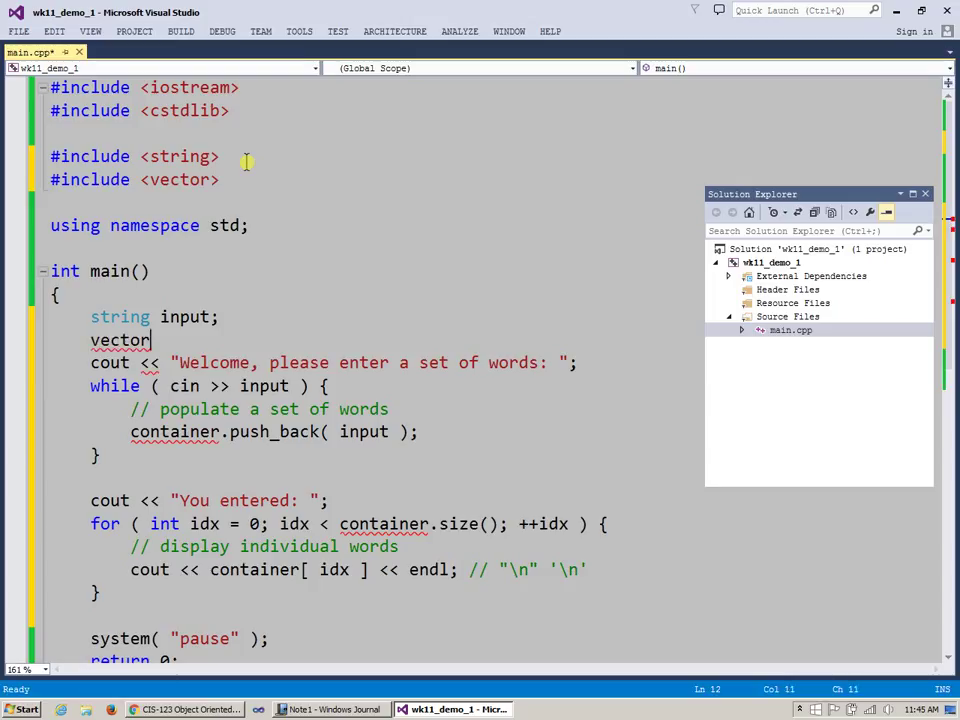
{"action": "type", "text": "<>"}
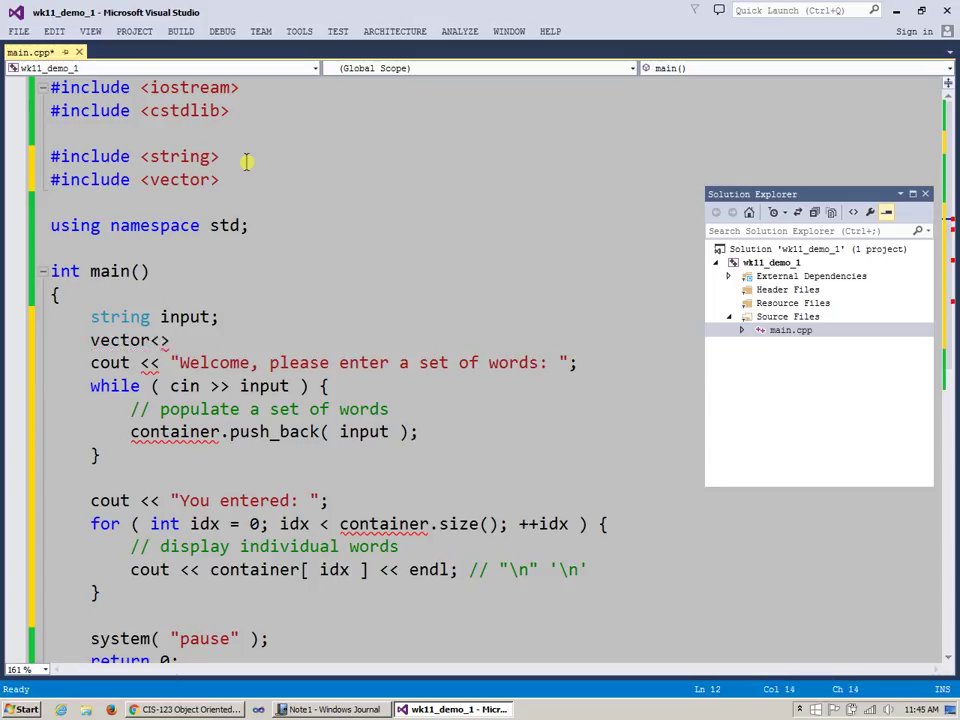
{"action": "type", "text": "conta"}
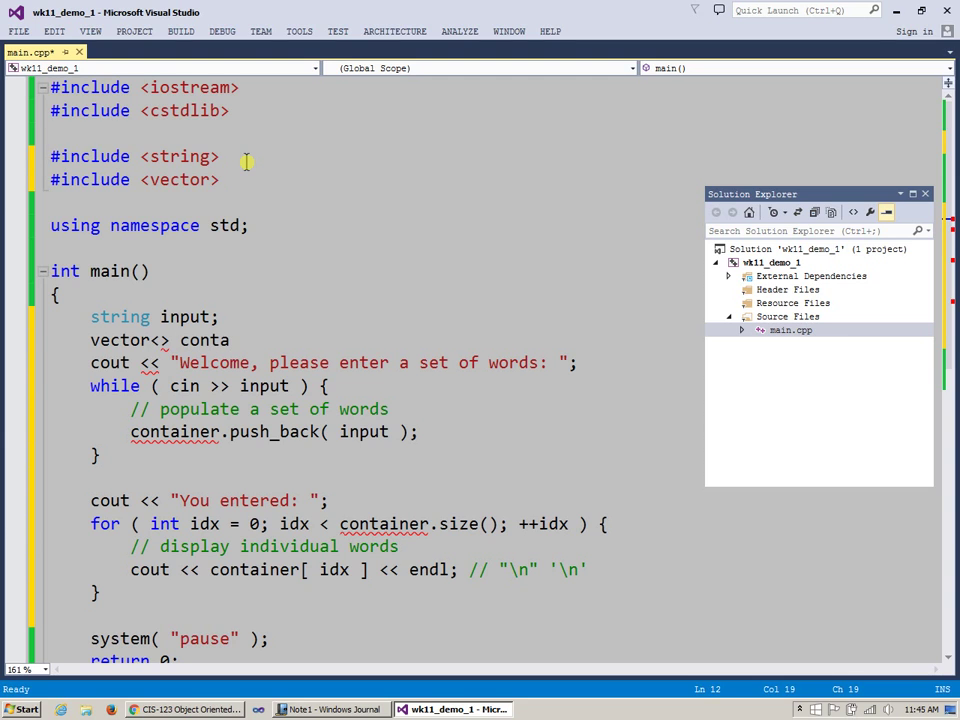
{"action": "type", "text": "iner;"}
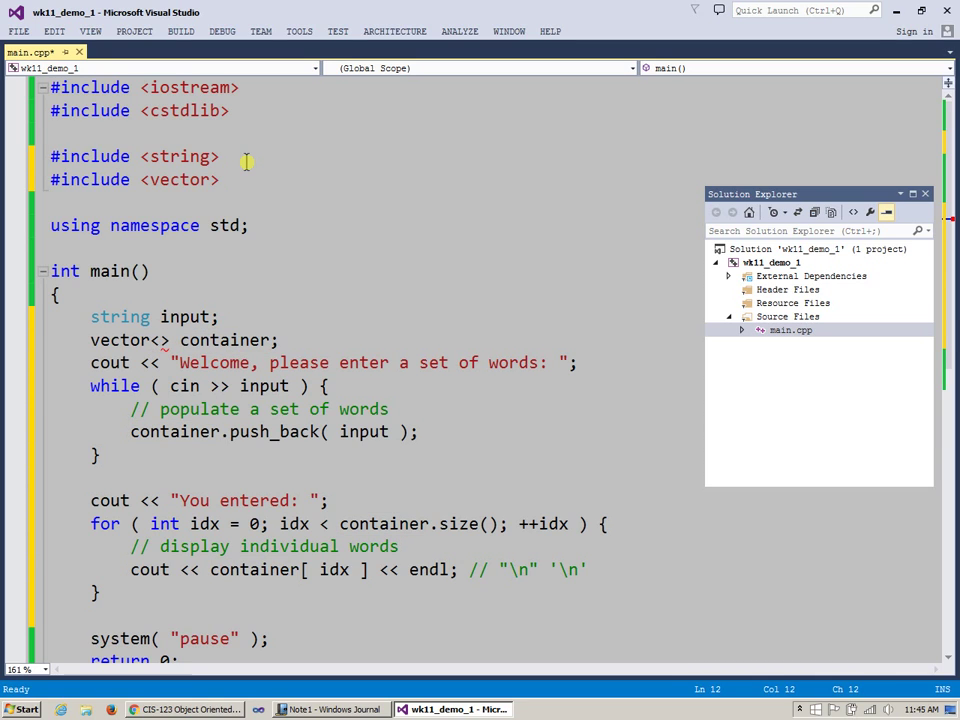
{"action": "type", "text": "s"}
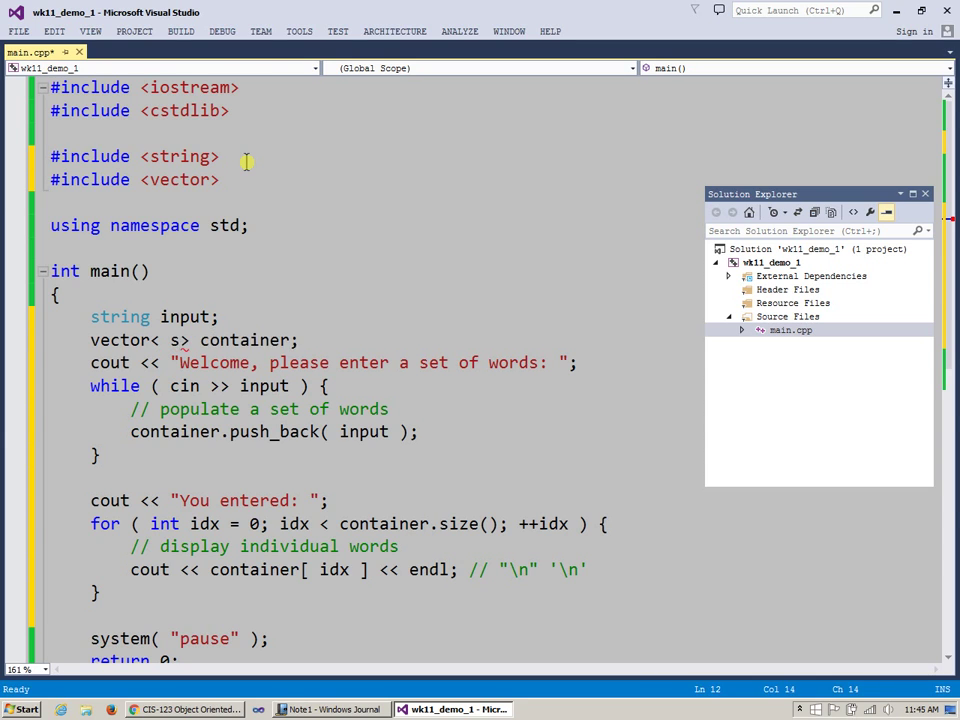
{"action": "type", "text": "tring"}
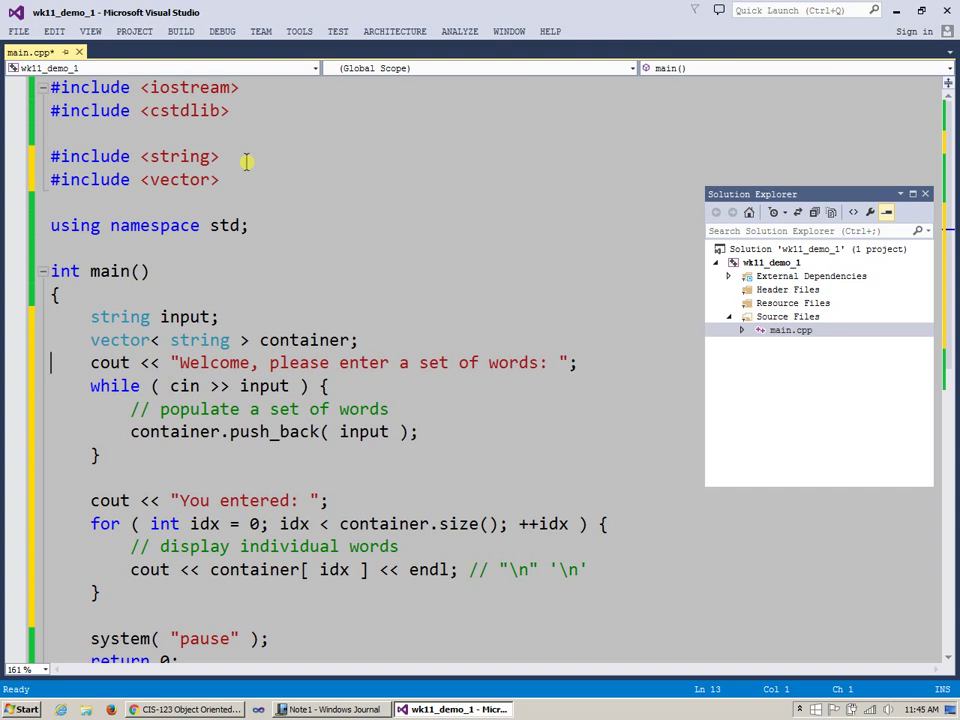
{"action": "mouse_move", "coordinate": [924, 184]}
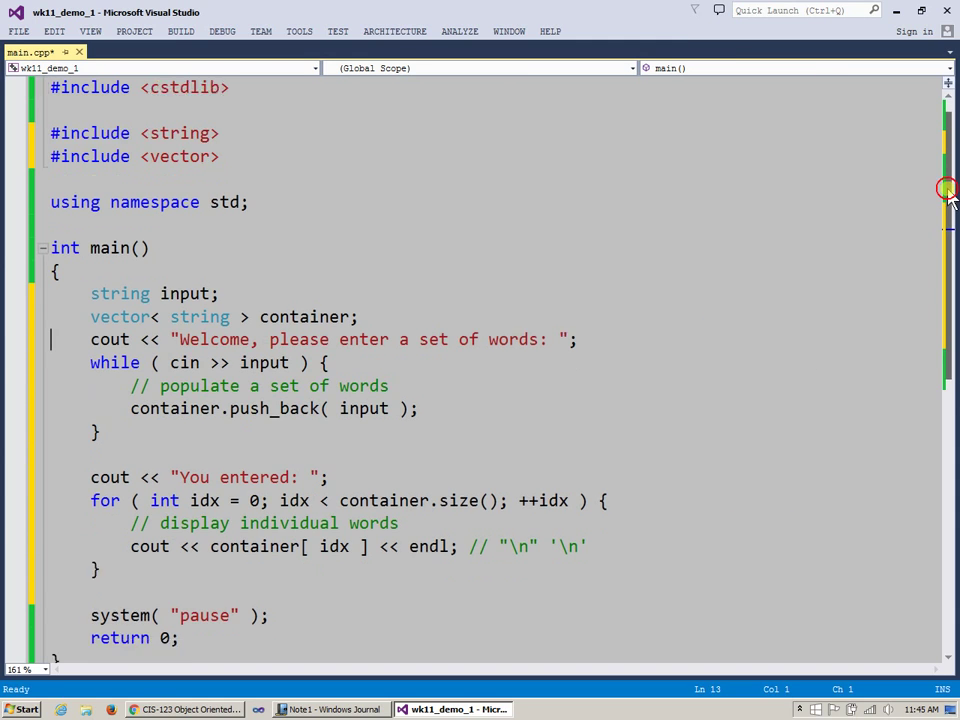
{"action": "scroll", "scroll_direction": "down", "scroll_amount": 3}
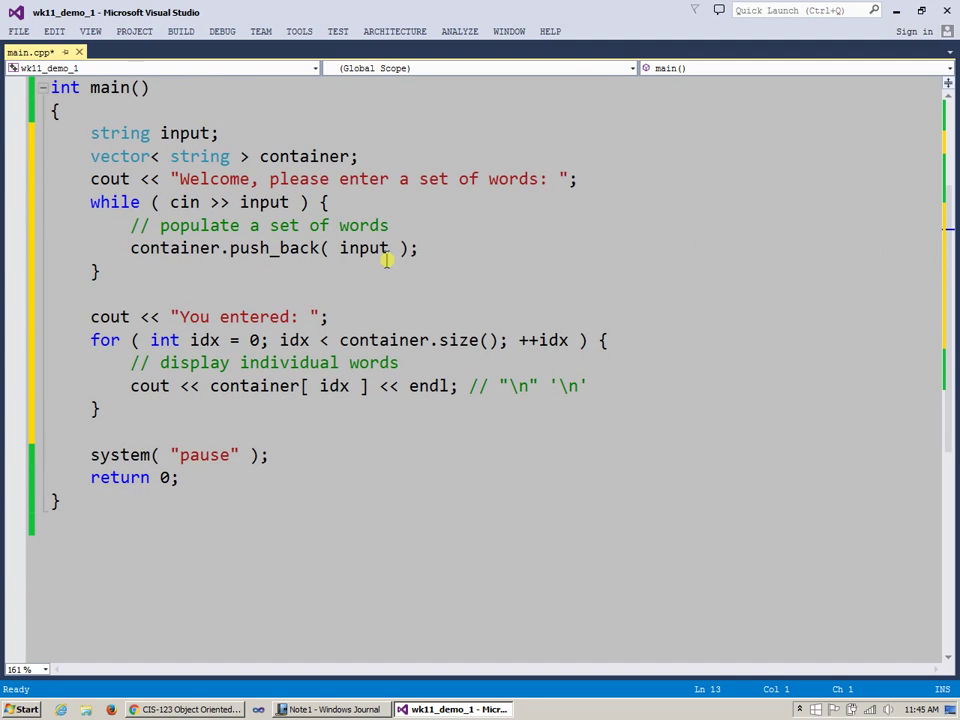
{"action": "mouse_move", "coordinate": [336, 160]}
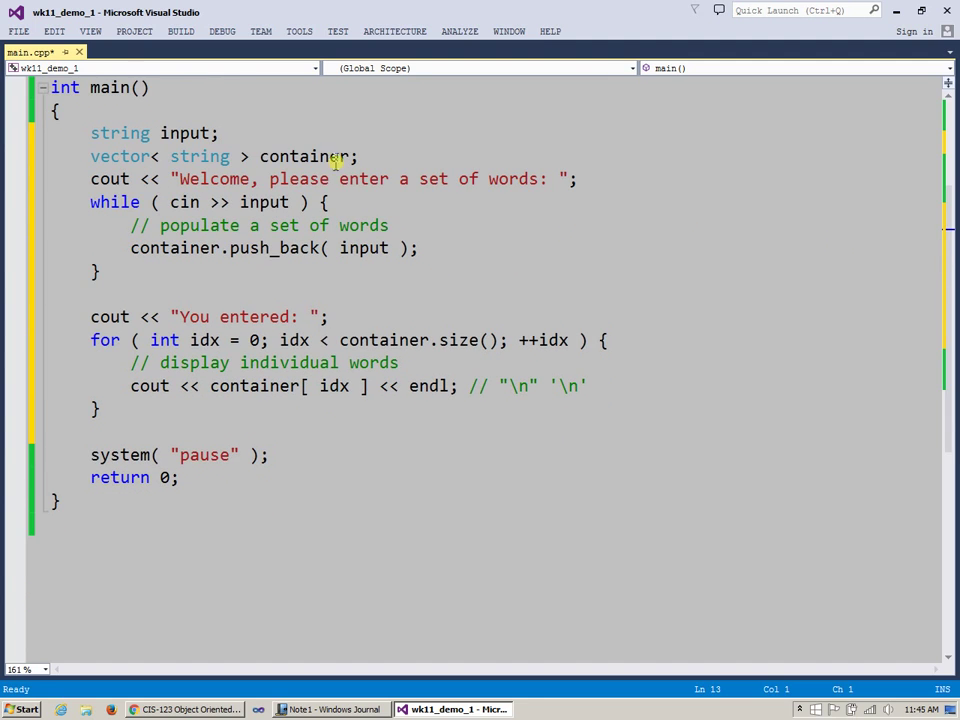
{"action": "double_click", "coordinate": [120, 132]}
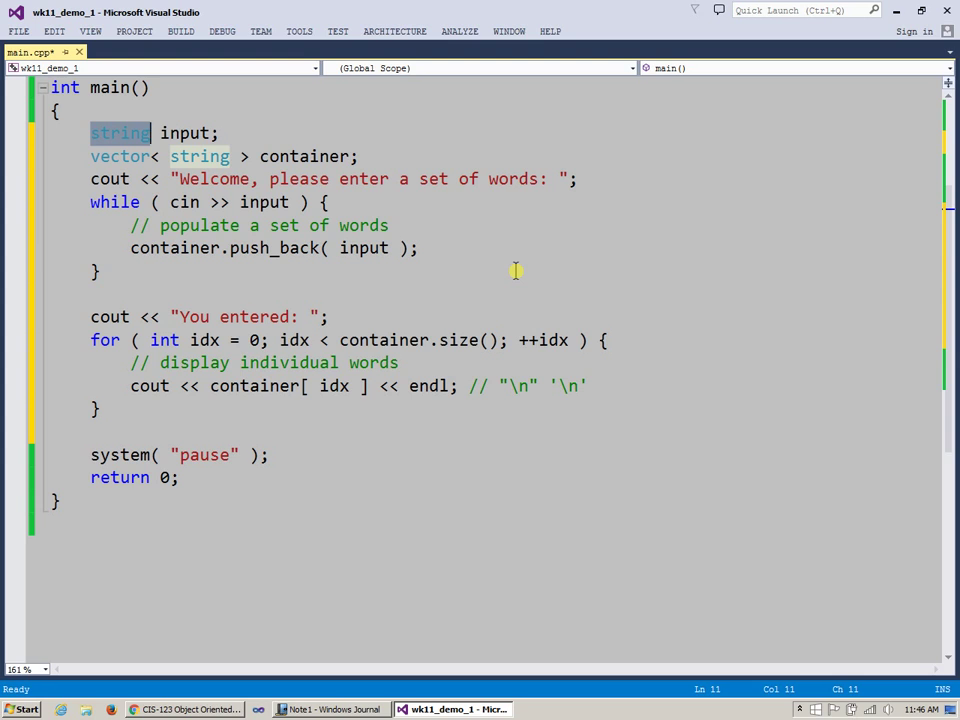
{"action": "mouse_move", "coordinate": [116, 156]}
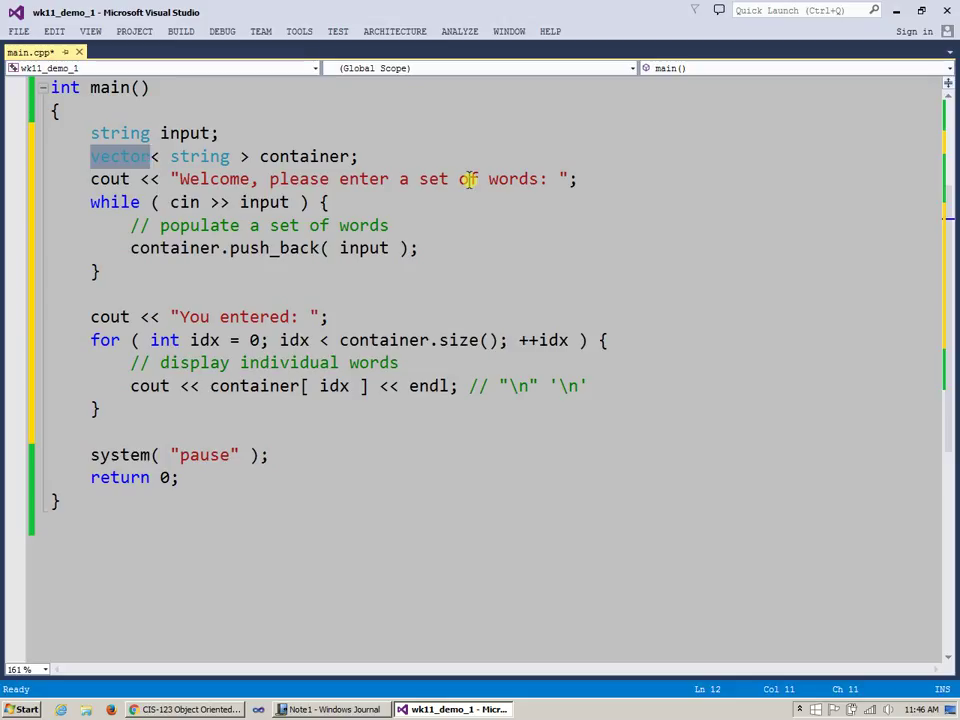
{"action": "double_click", "coordinate": [304, 156]}
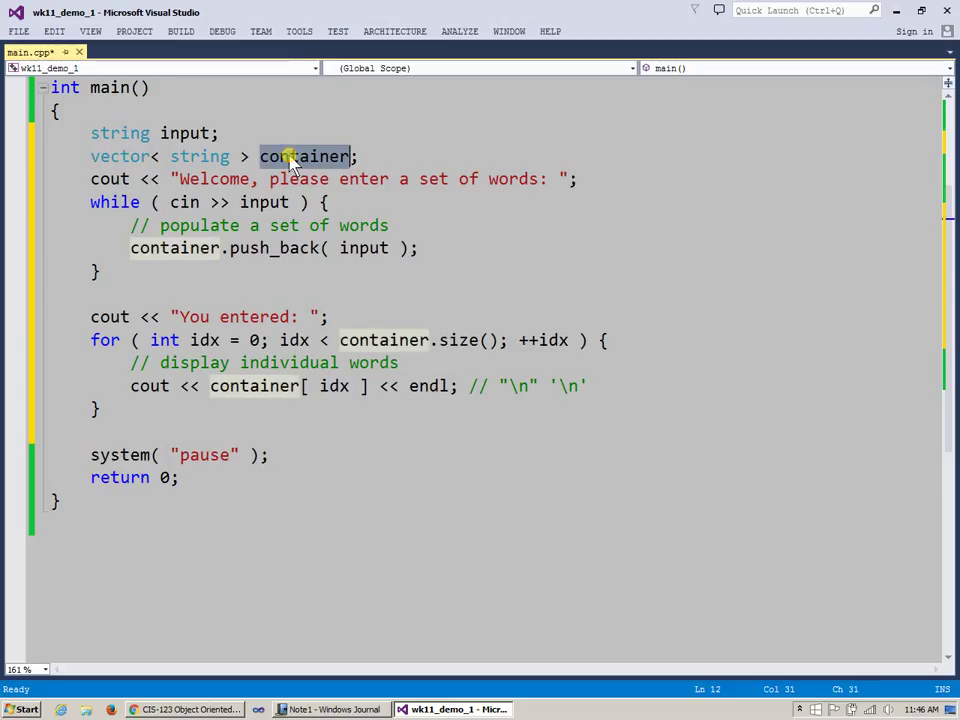
{"action": "mouse_move", "coordinate": [648, 204]}
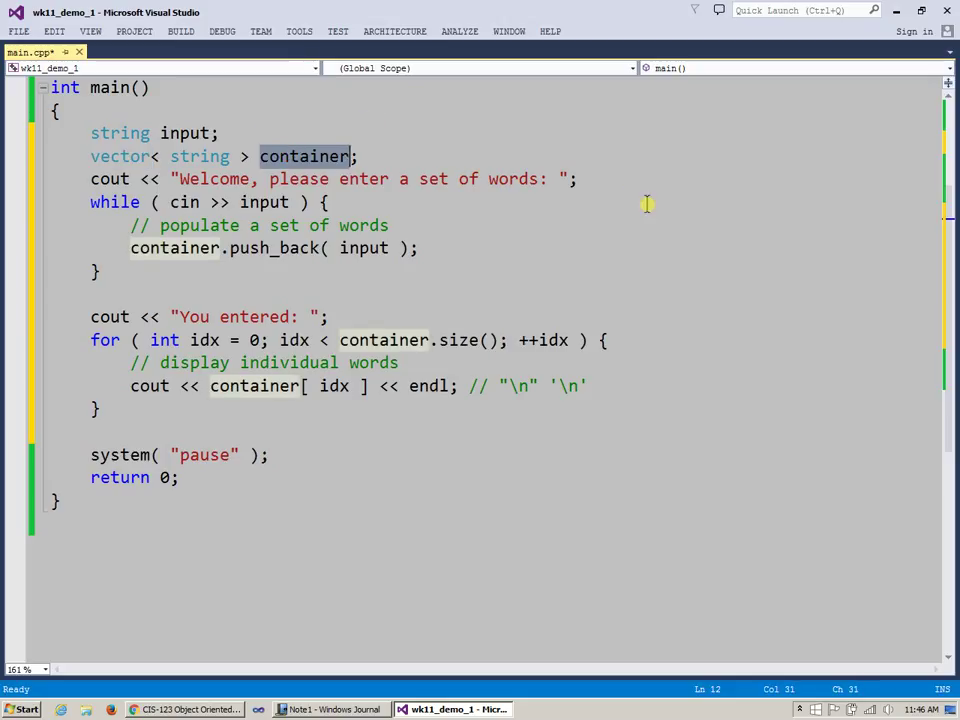
{"action": "mouse_move", "coordinate": [290, 248]}
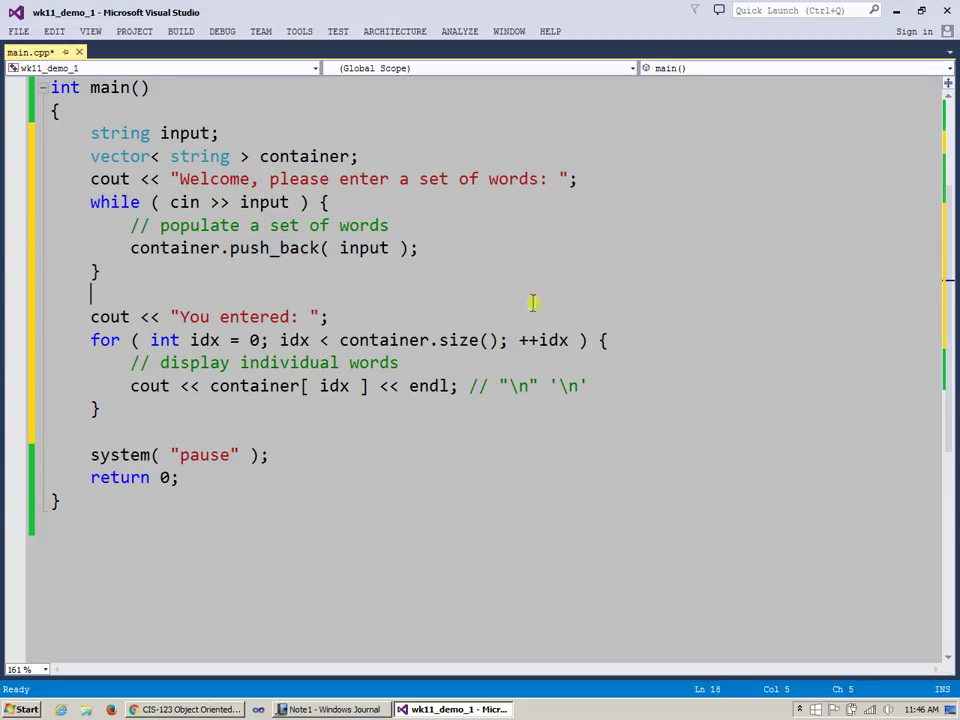
{"action": "mouse_move", "coordinate": [256, 390]}
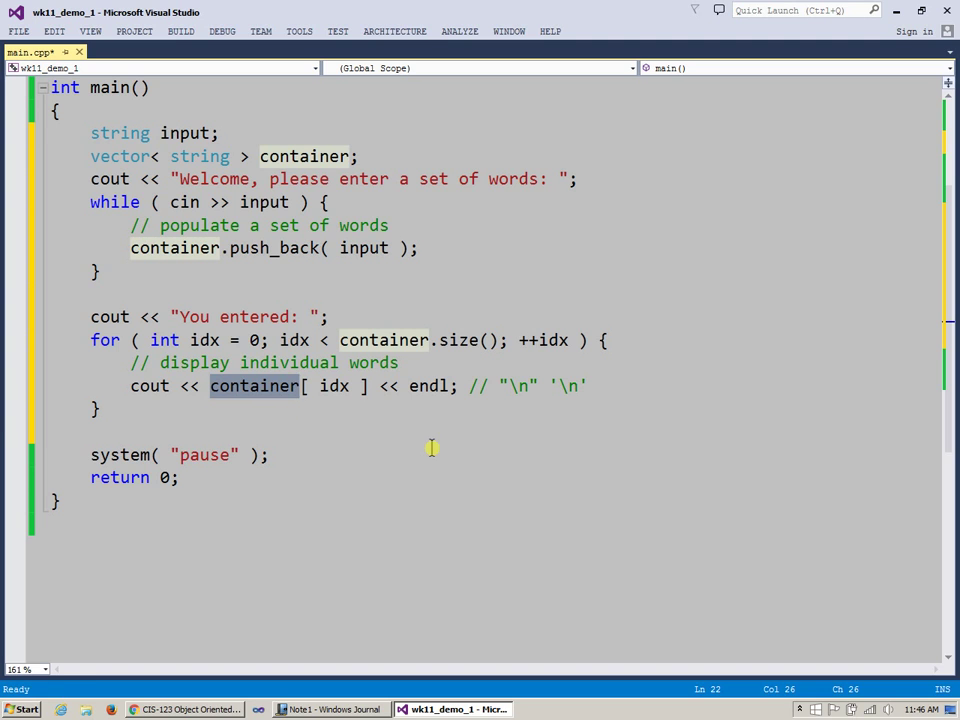
{"action": "key", "text": "ctrl+s"}
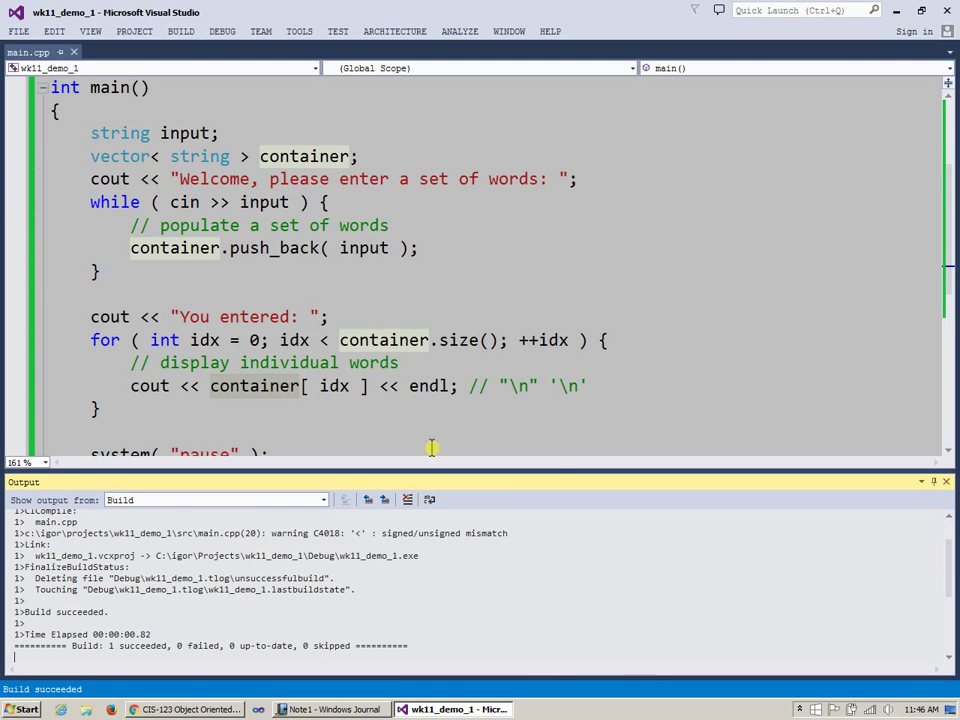
{"action": "mouse_move", "coordinate": [918, 480]}
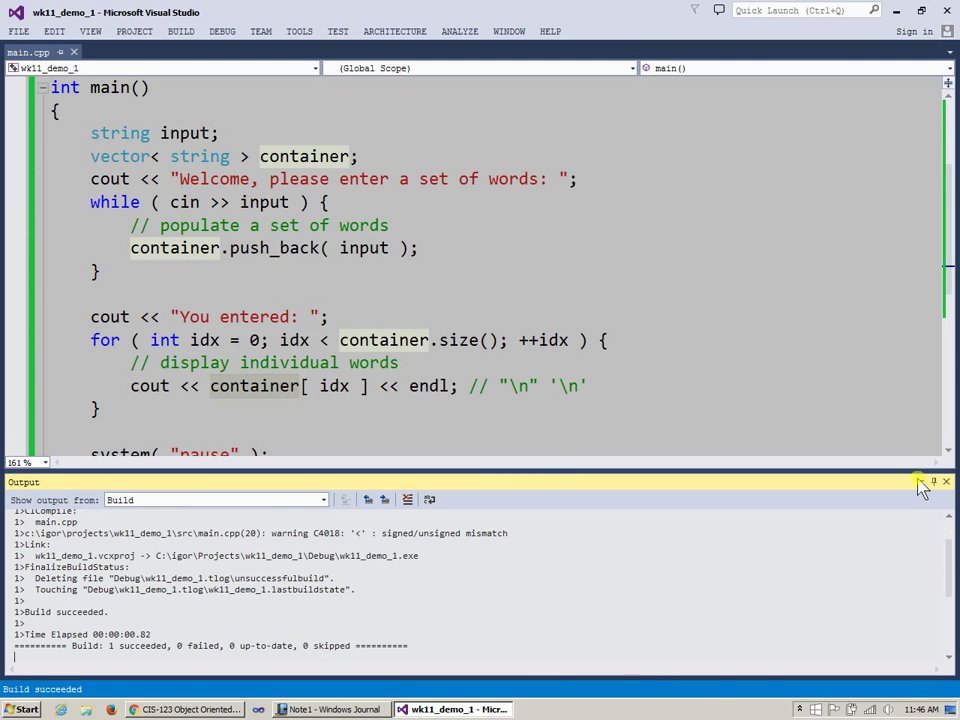
Close the build results panel after the successful build.
{"action": "left_click", "coordinate": [944, 480]}
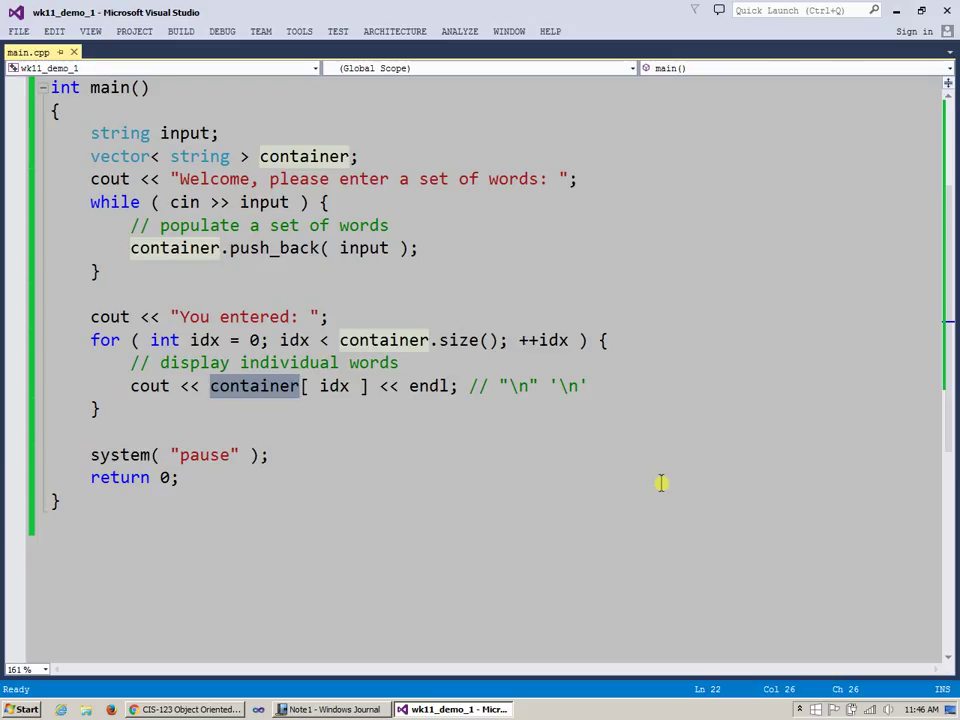
Run the program and enter 'one two three 4 5 6' plus further words in its console.
{"action": "key", "text": "F5"}
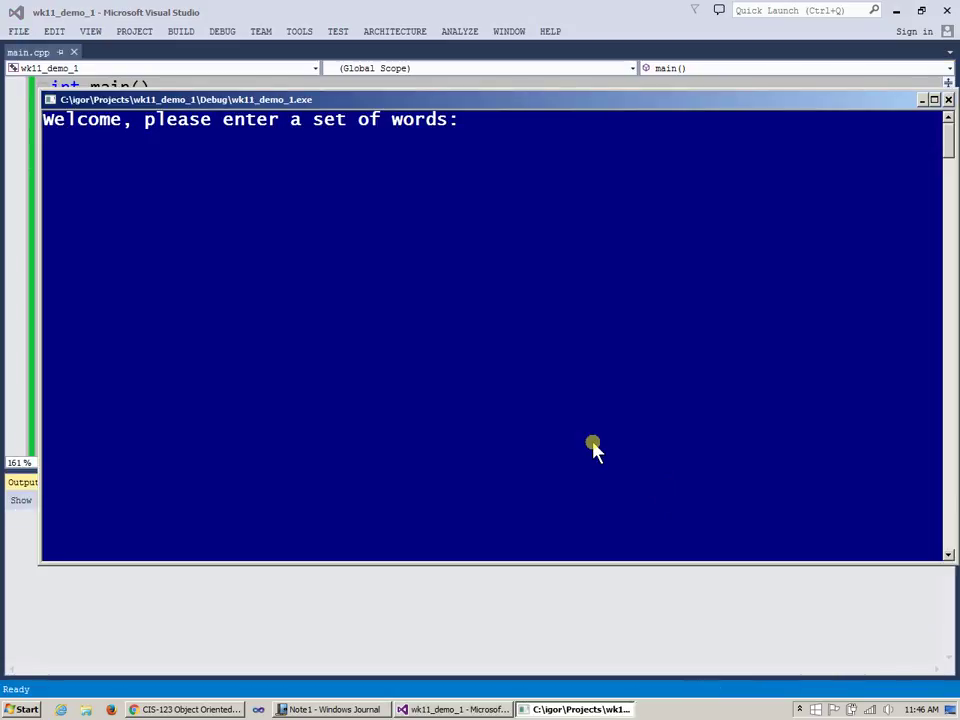
{"action": "type", "text": "one"}
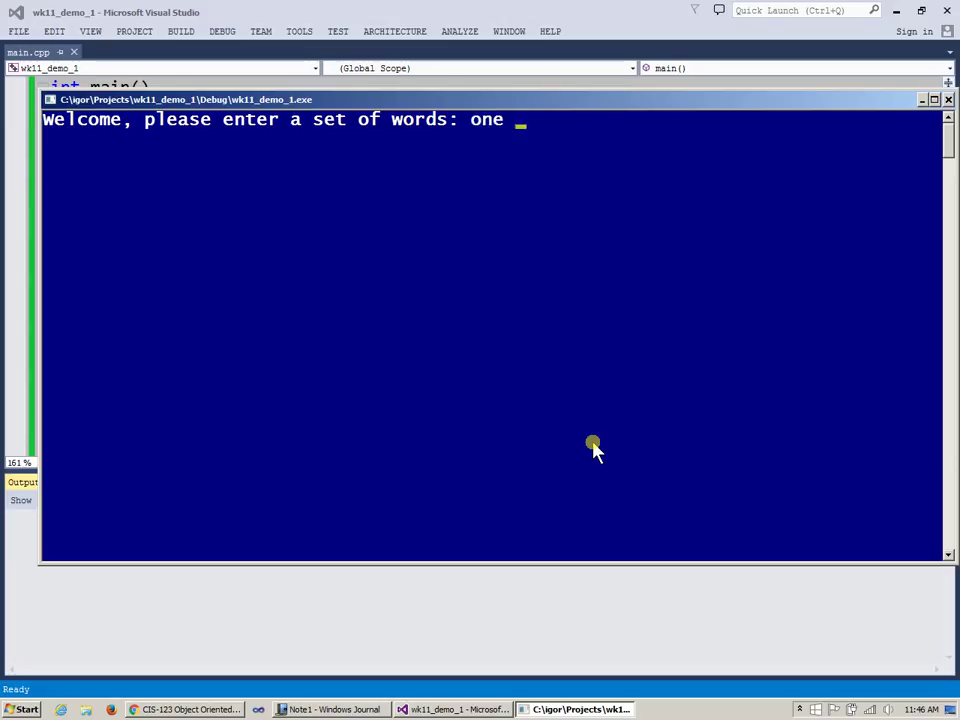
{"action": "type", "text": "two"}
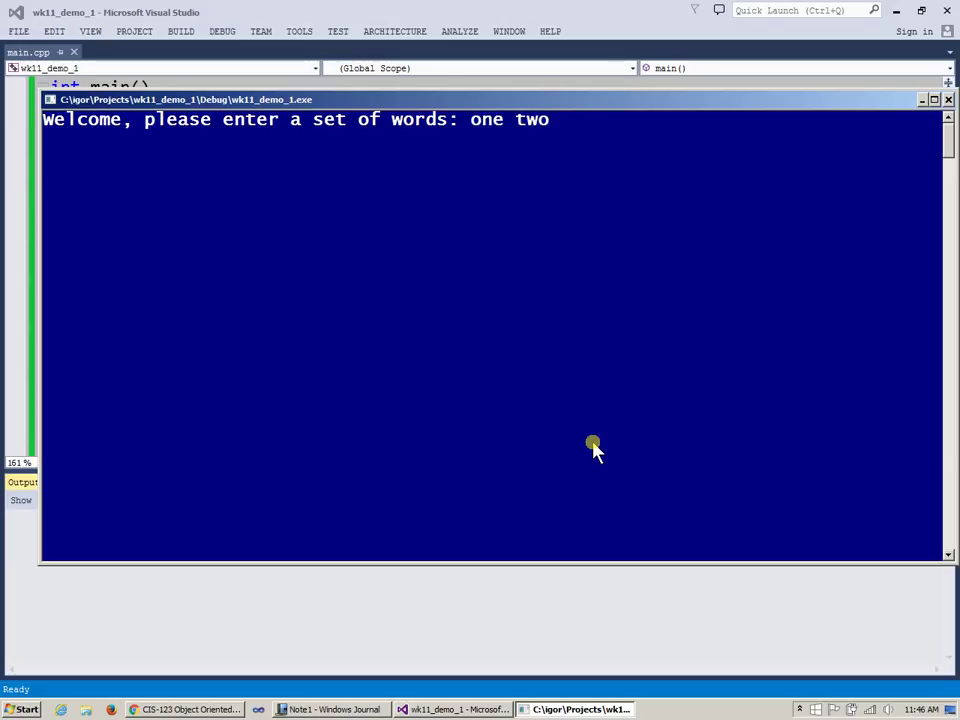
{"action": "type", "text": "three"}
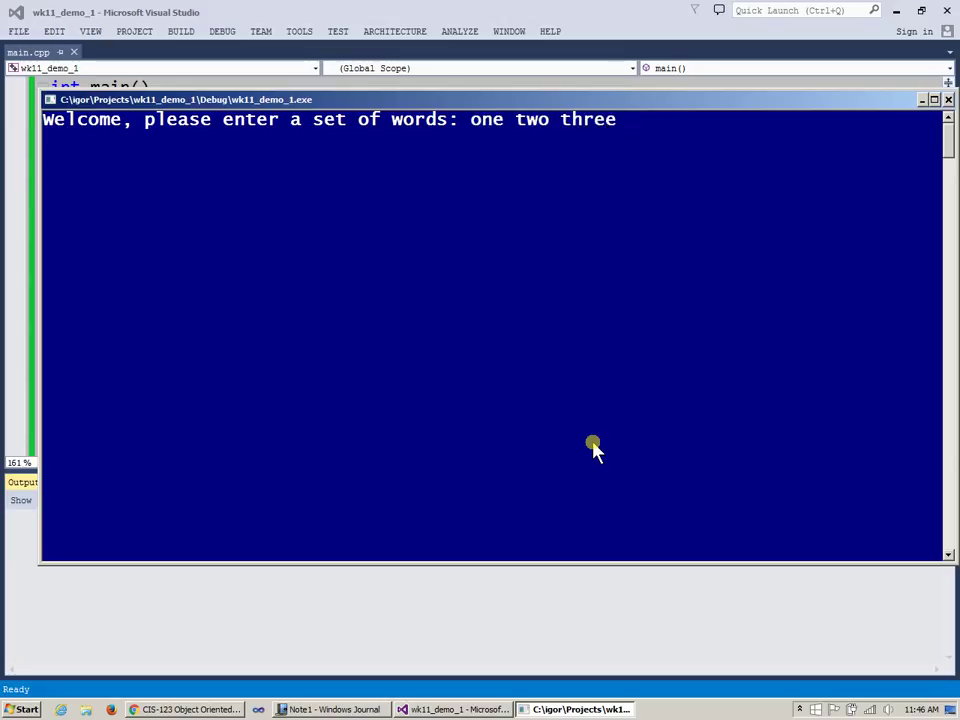
{"action": "type", "text": "4 5 6"}
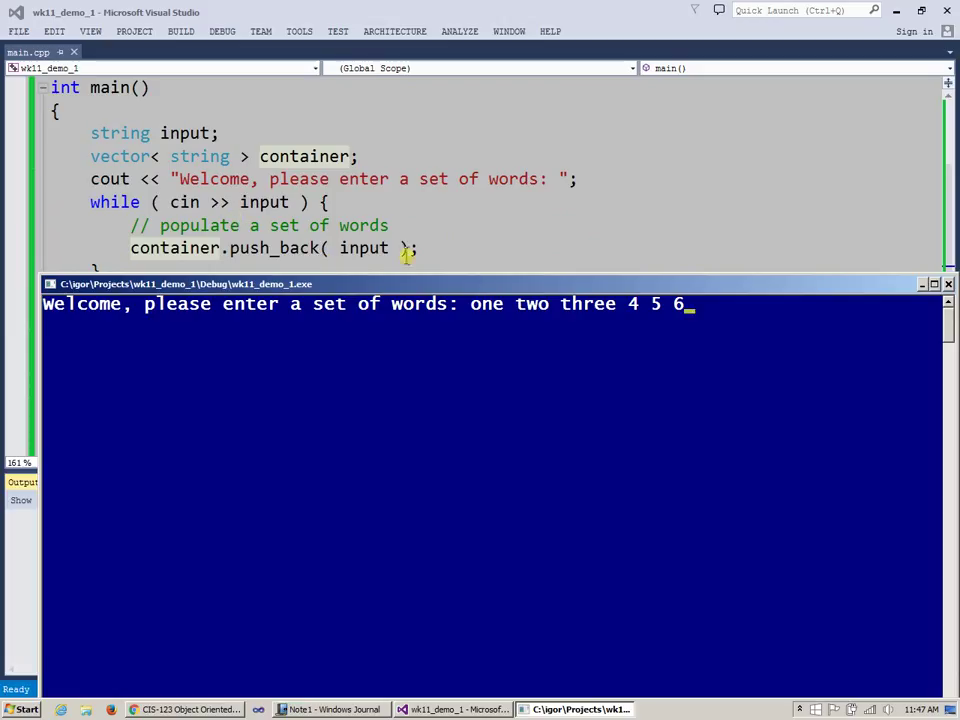
{"action": "mouse_move", "coordinate": [696, 324]}
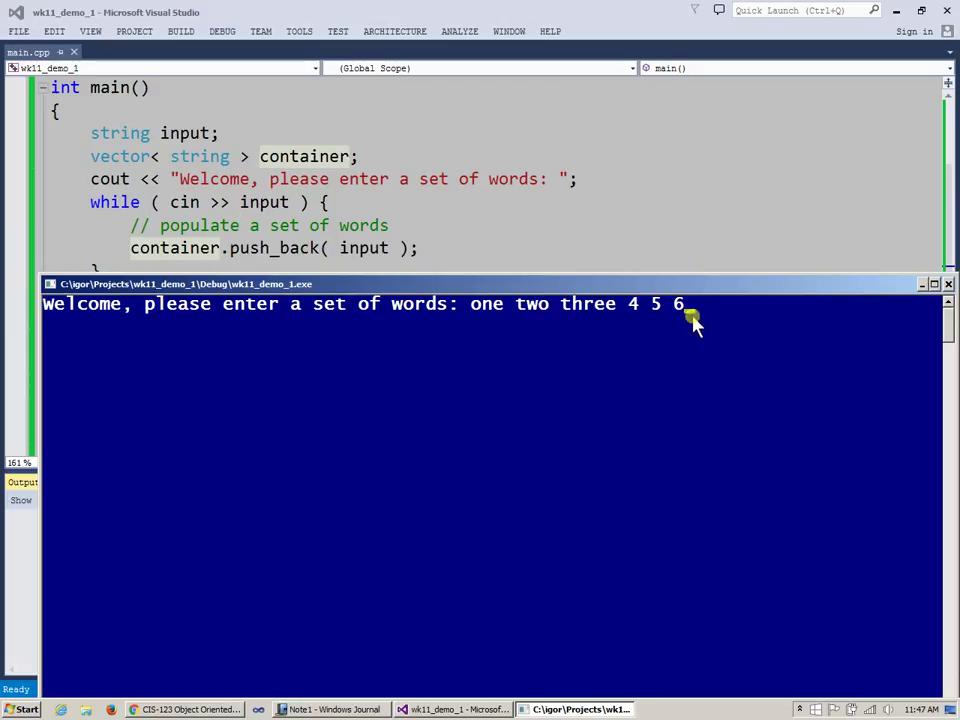
{"action": "mouse_move", "coordinate": [610, 290]}
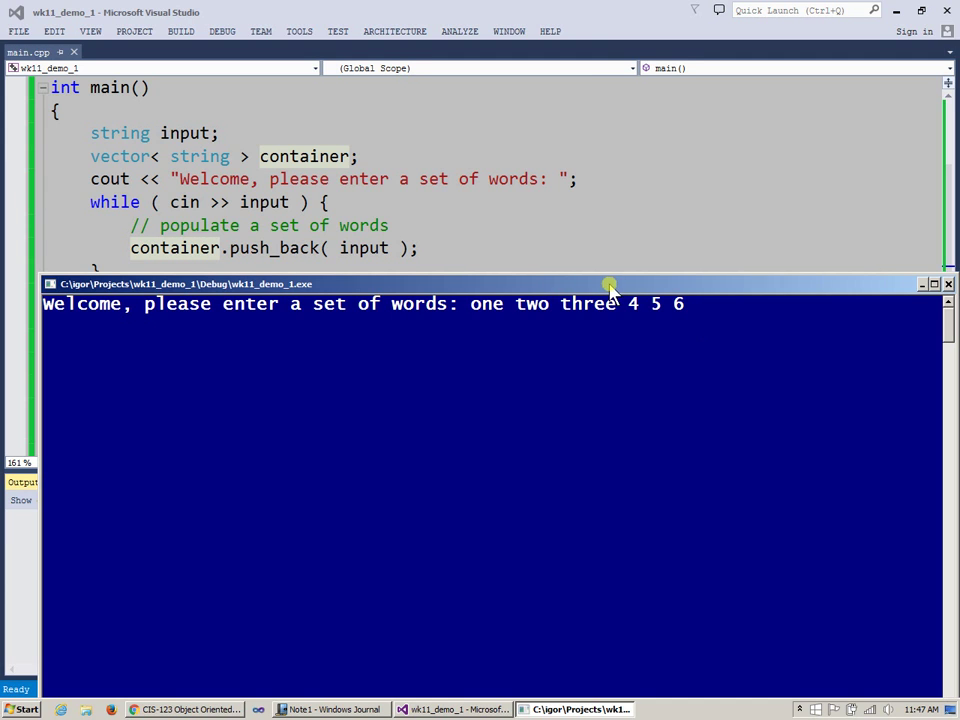
{"action": "mouse_move", "coordinate": [184, 202]}
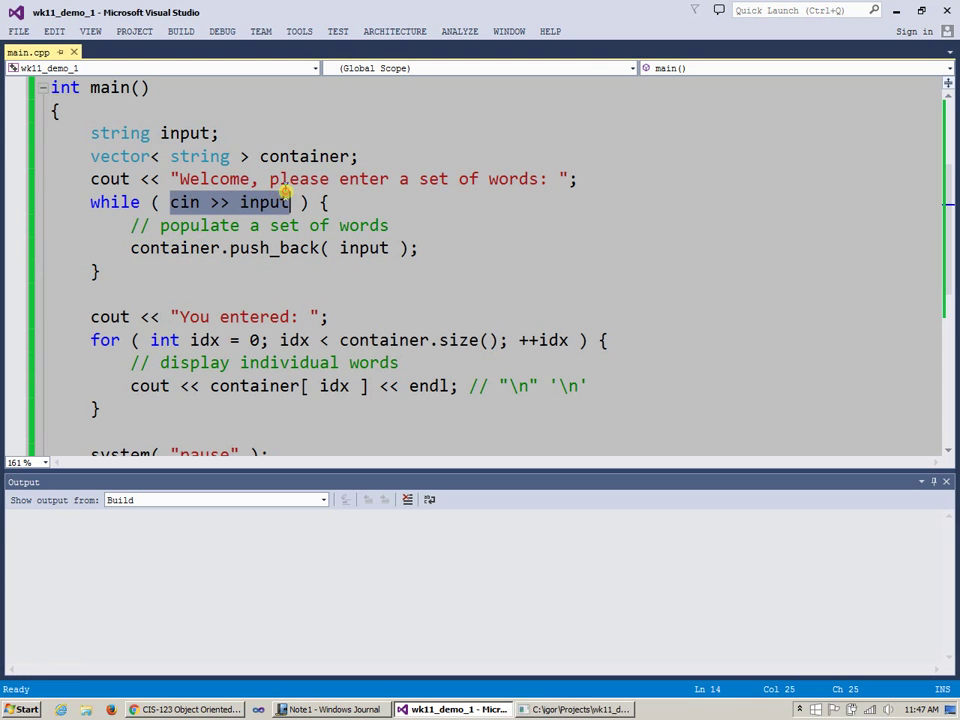
{"action": "mouse_move", "coordinate": [296, 216]}
{"action": "type", "text": "one two three 4 5 6"}
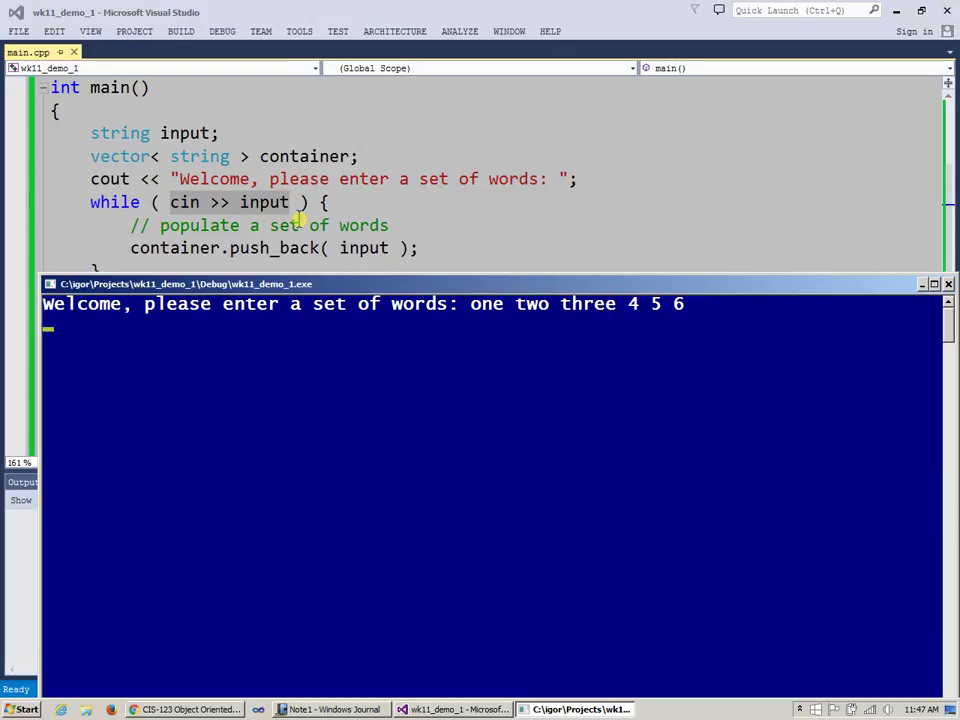
{"action": "type", "text": "ssss"}
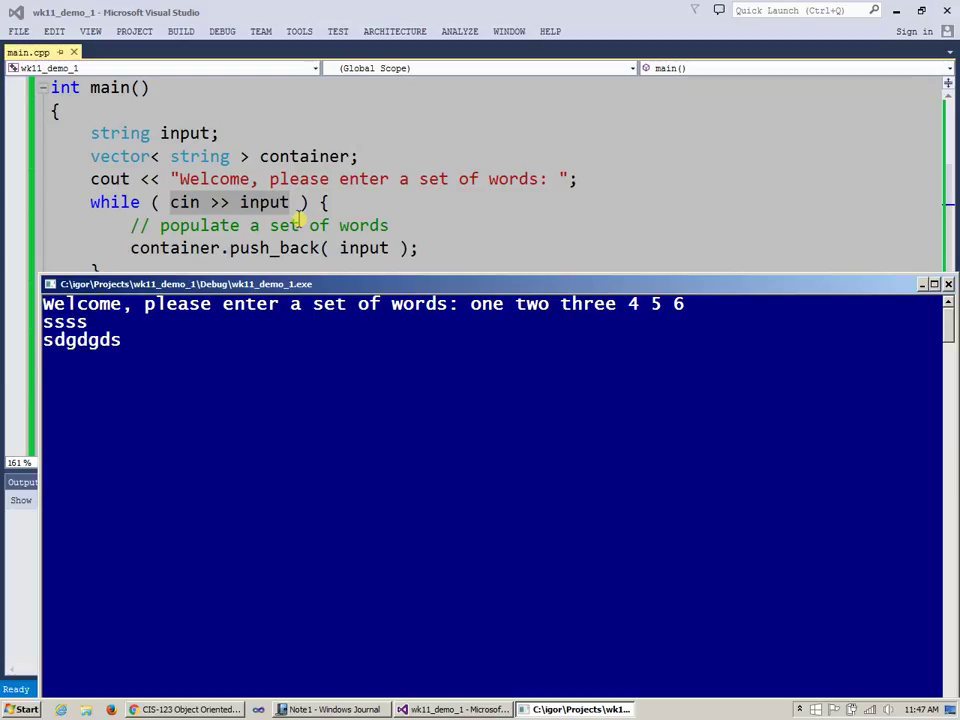
{"action": "type", "text": "dg"}
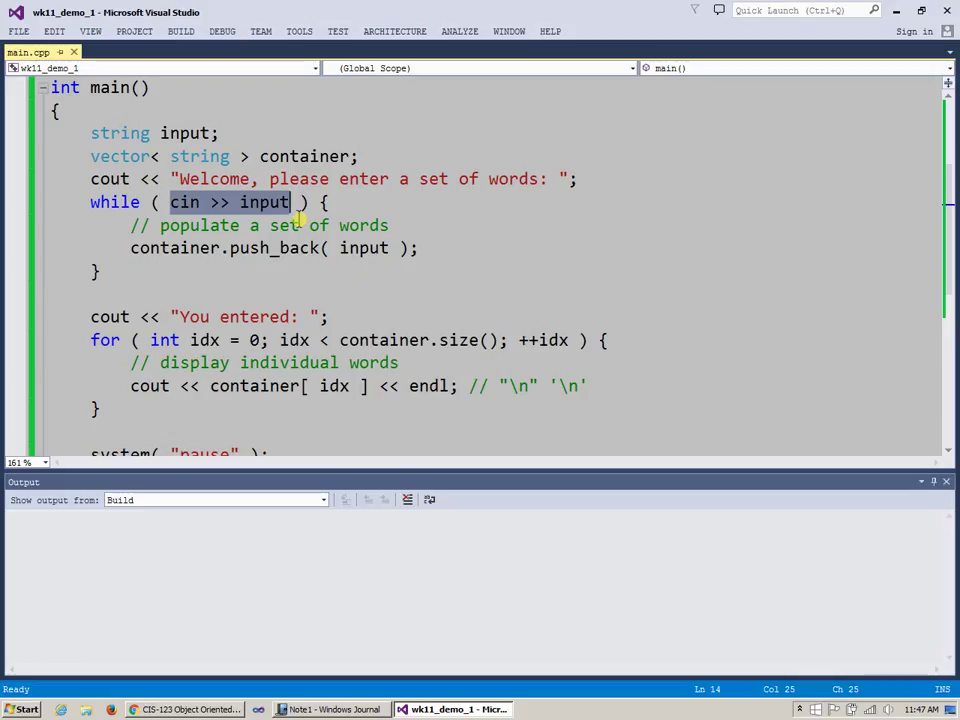
Extend the welcome prompt to mention following the words with "quit".
{"action": "left_click", "coordinate": [90, 294]}
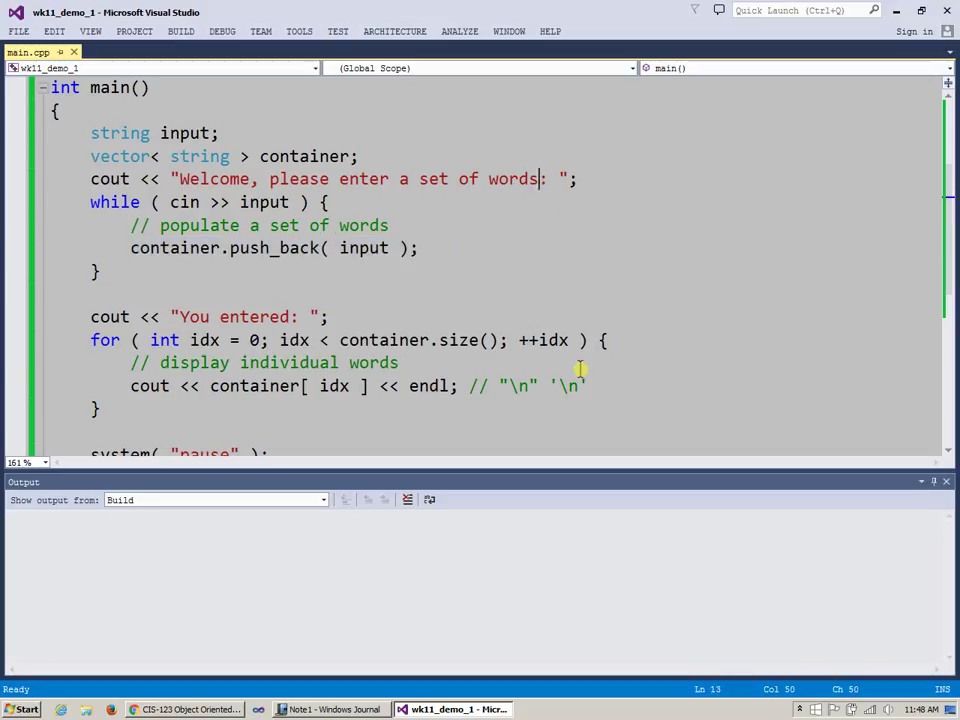
{"action": "type", "text": "followed by"}
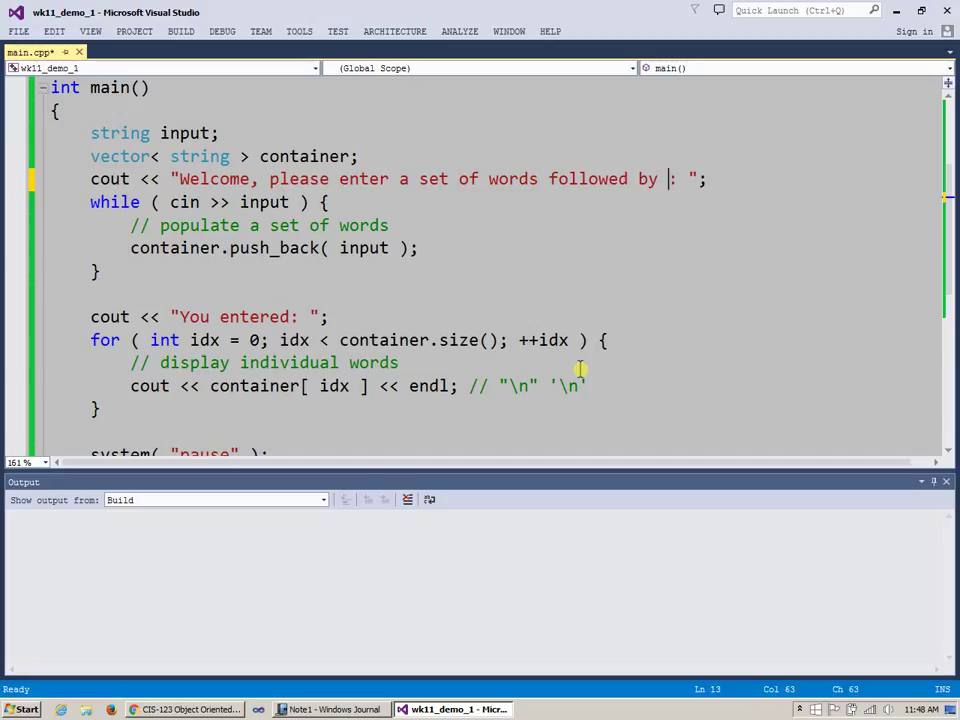
{"action": "type", "text": "\"\""}
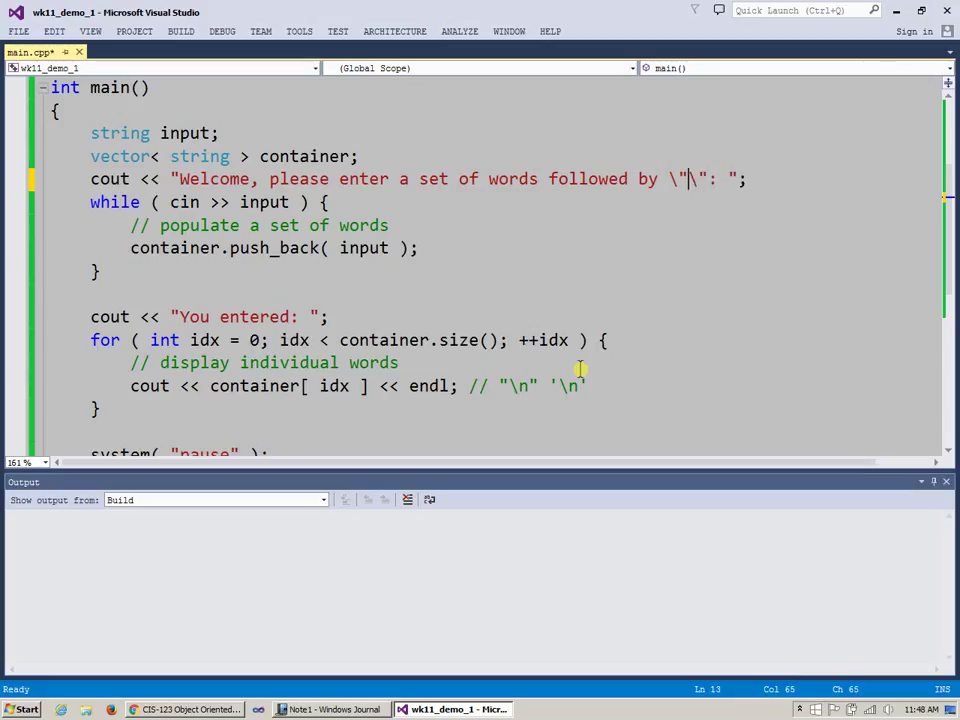
{"action": "type", "text": "quit"}
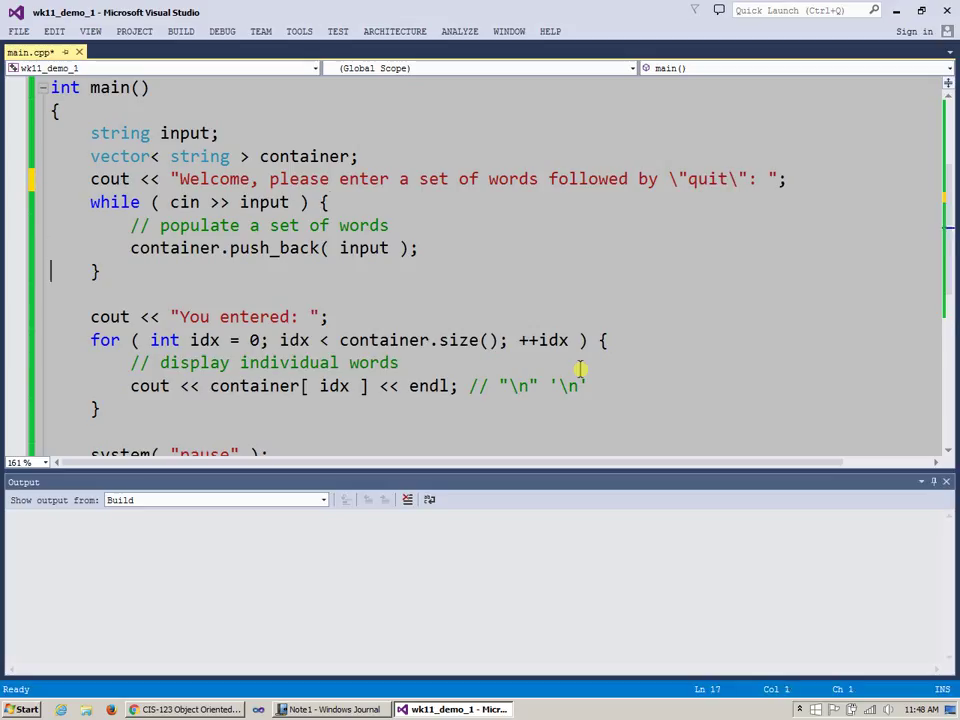
Add if ( input == "quit" ) { break; } inside the while loop.
{"action": "type", "text": "if"}
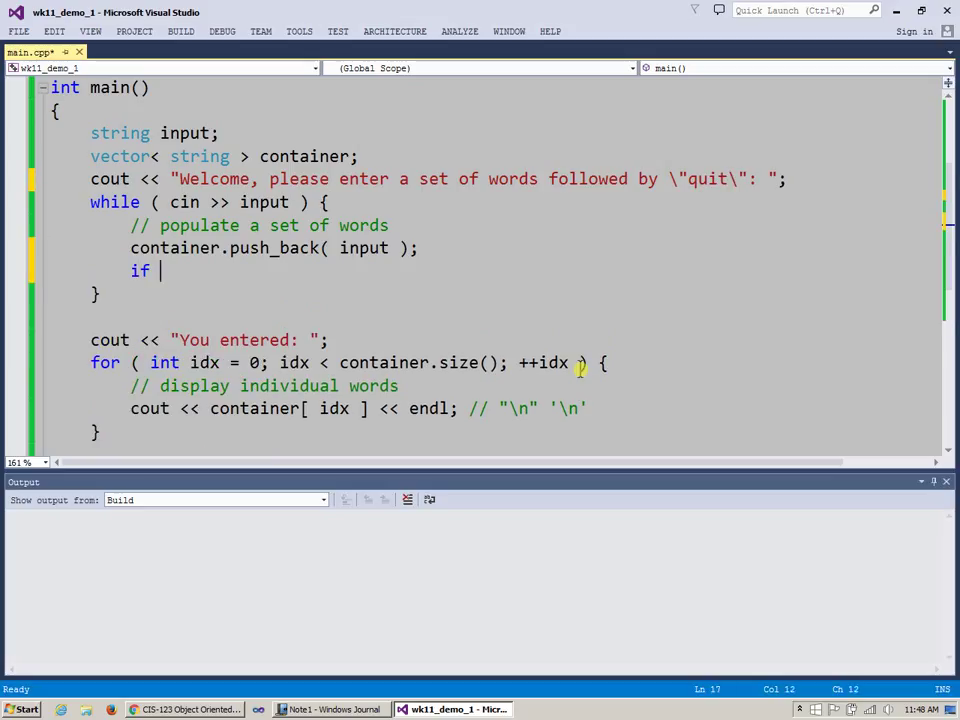
{"action": "type", "text": "( )"}
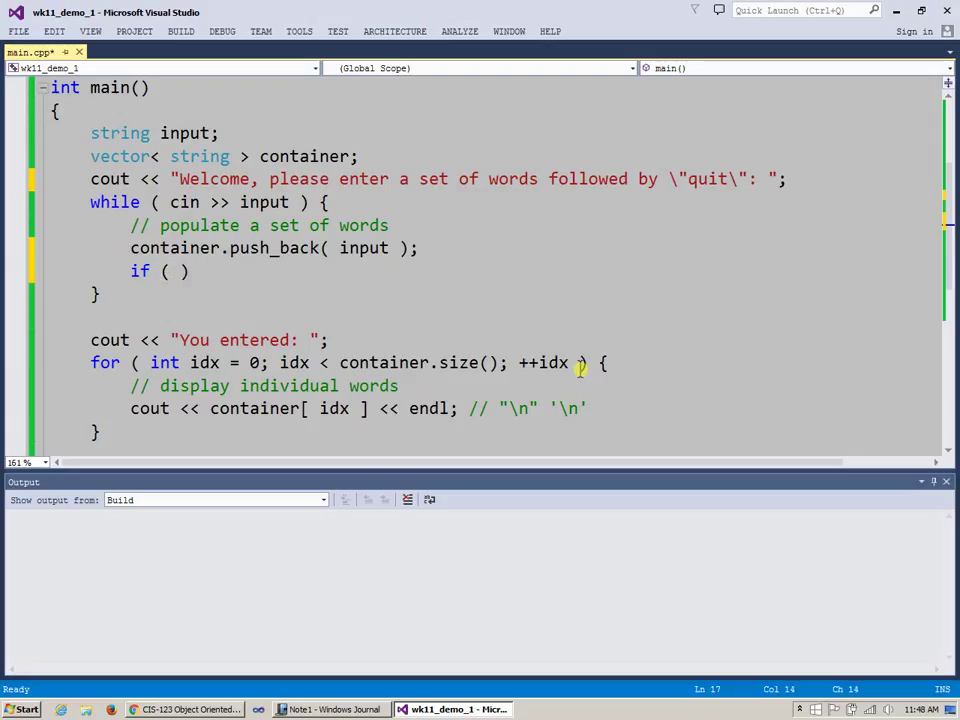
{"action": "type", "text": "inp"}
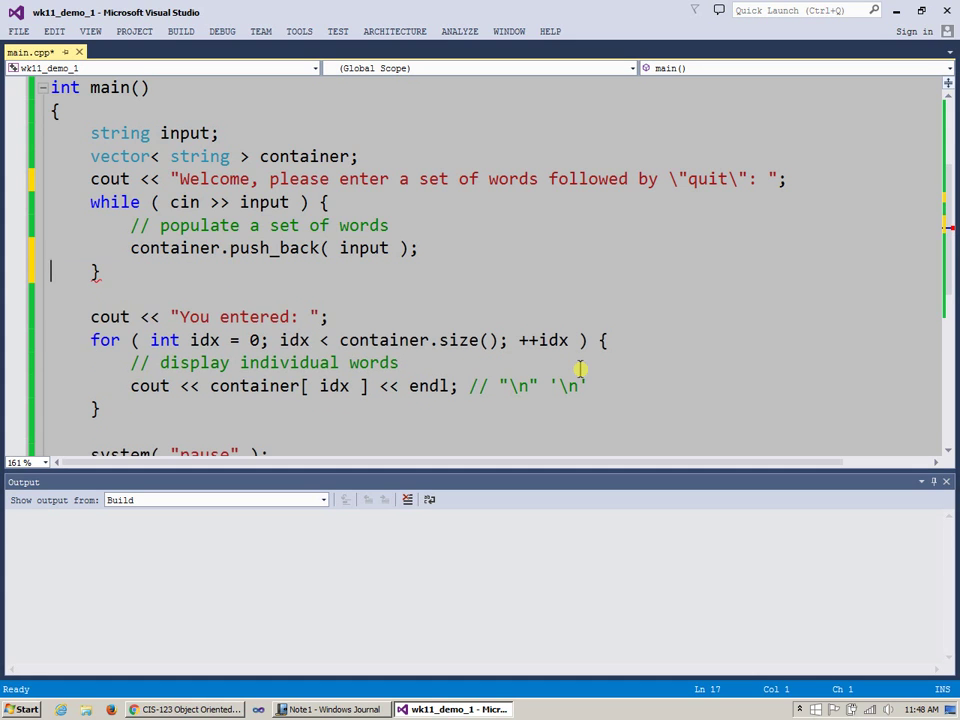
{"action": "type", "text": "if ( input == \"\""}
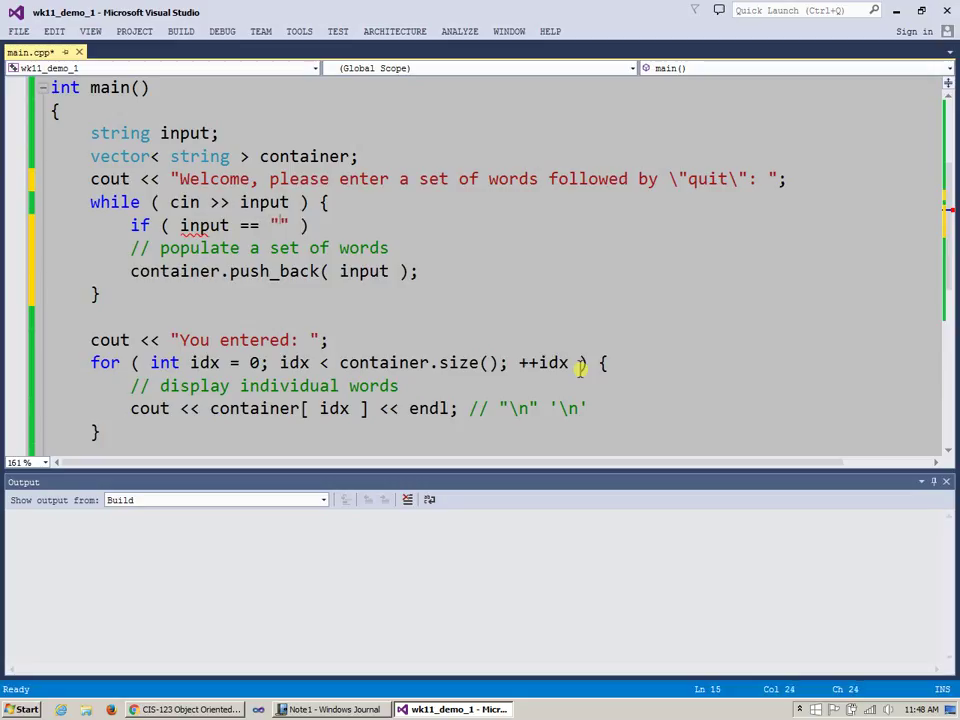
{"action": "type", "text": "quit"}
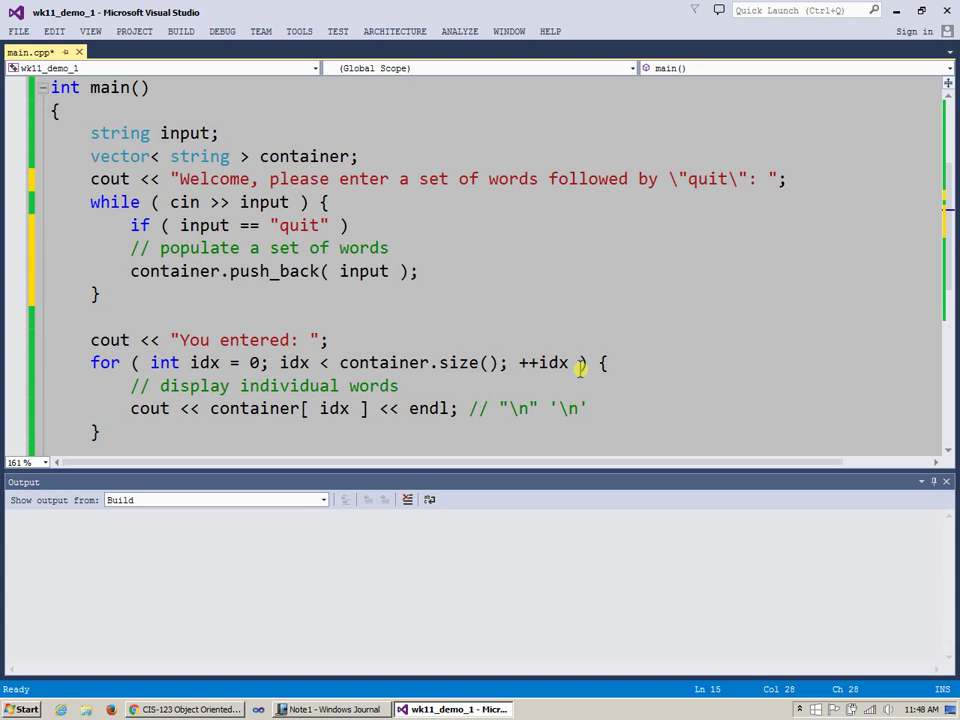
{"action": "mouse_move", "coordinate": [404, 240]}
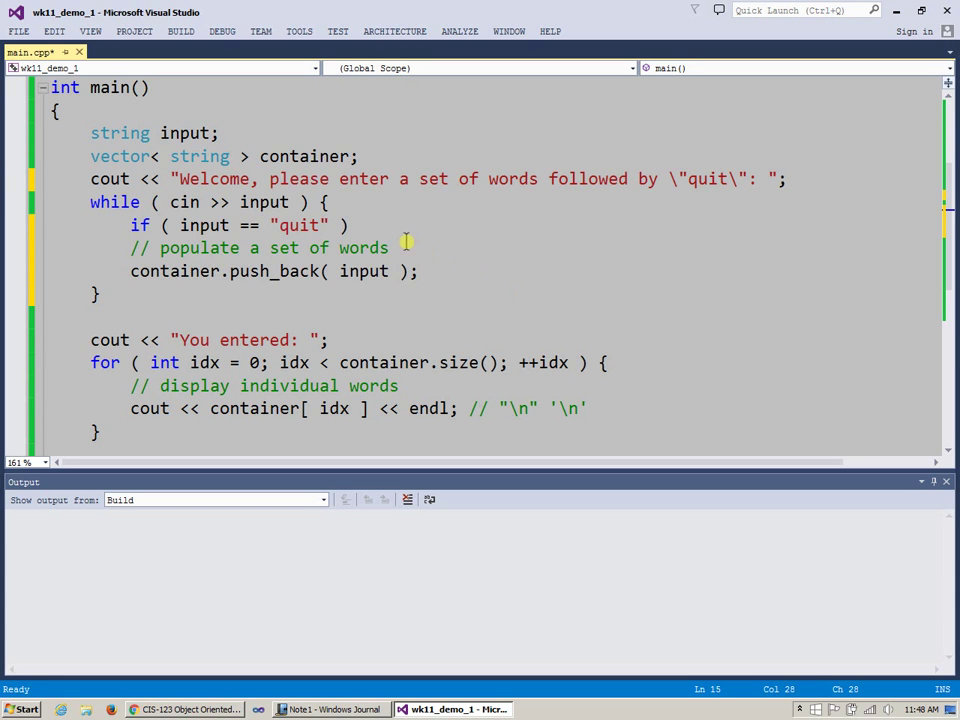
{"action": "type", "text": "{}"}
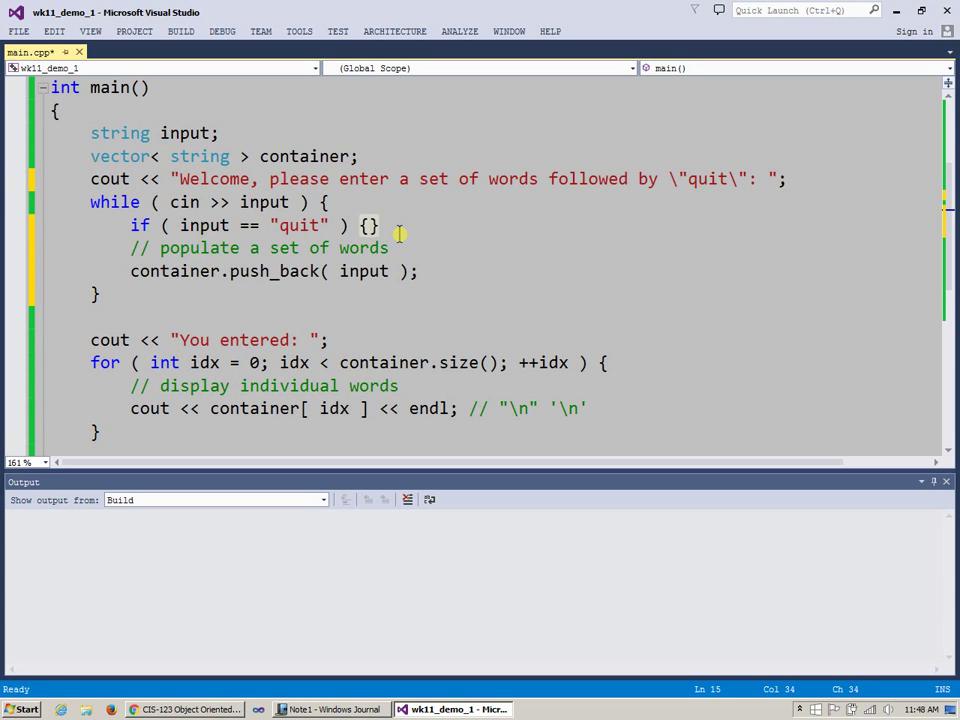
{"action": "key", "text": "Return"}
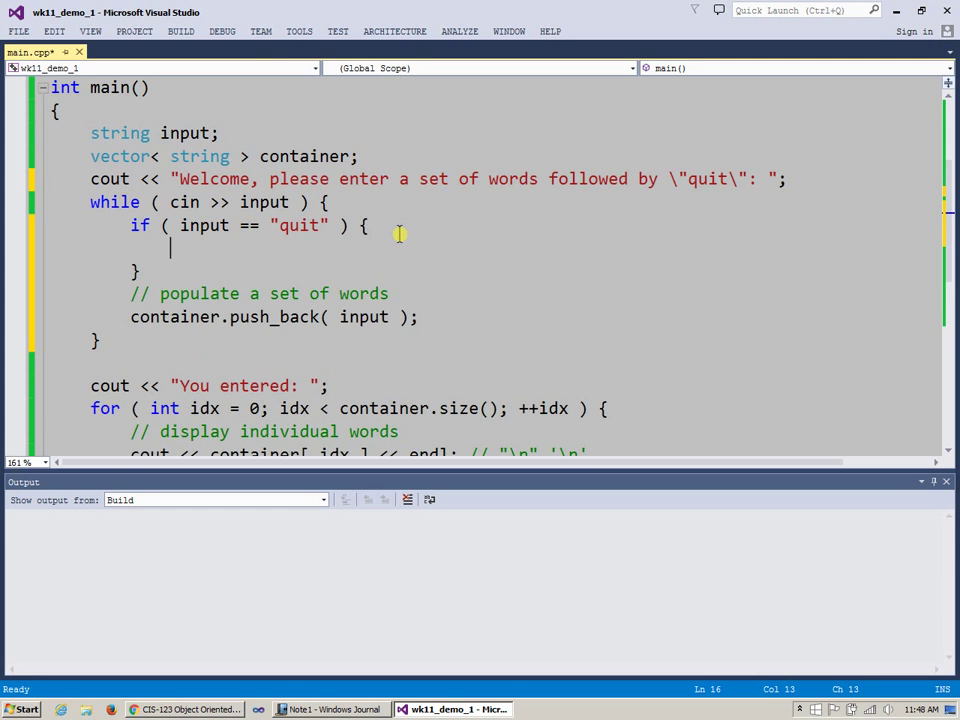
{"action": "type", "text": "break;"}
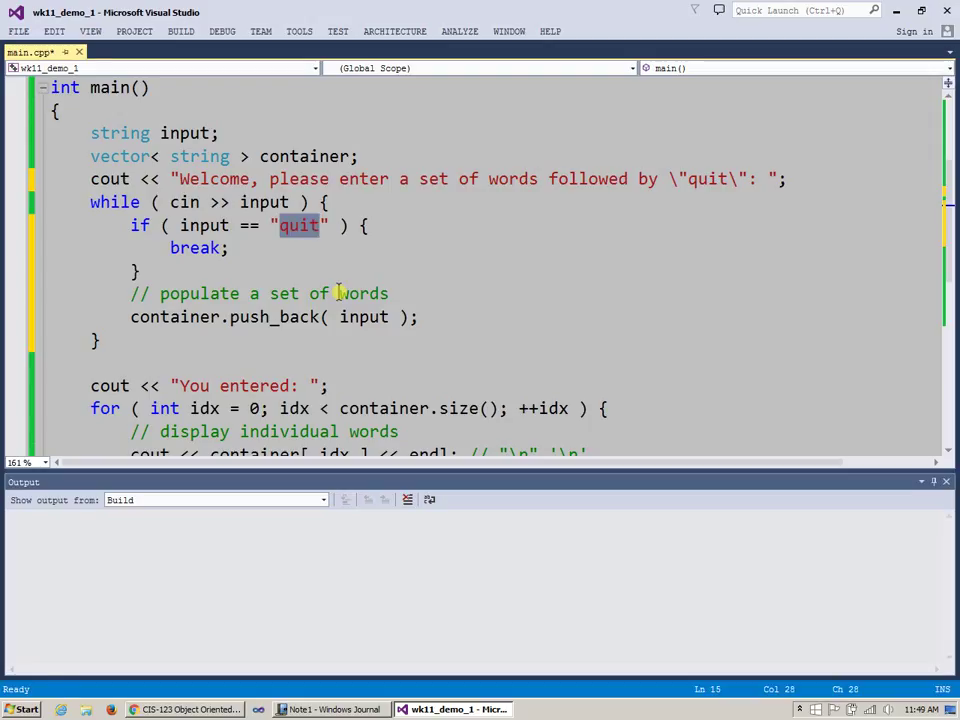
Save main.cpp and build the program with F7.
{"action": "key", "text": "ctrl+s"}
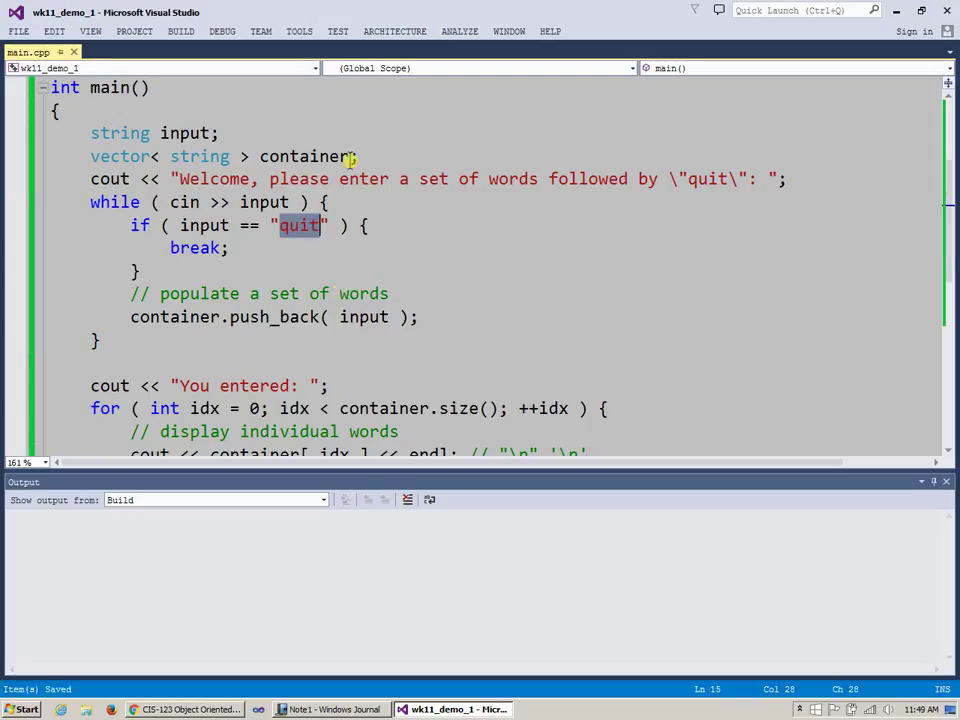
{"action": "key", "text": "F7"}
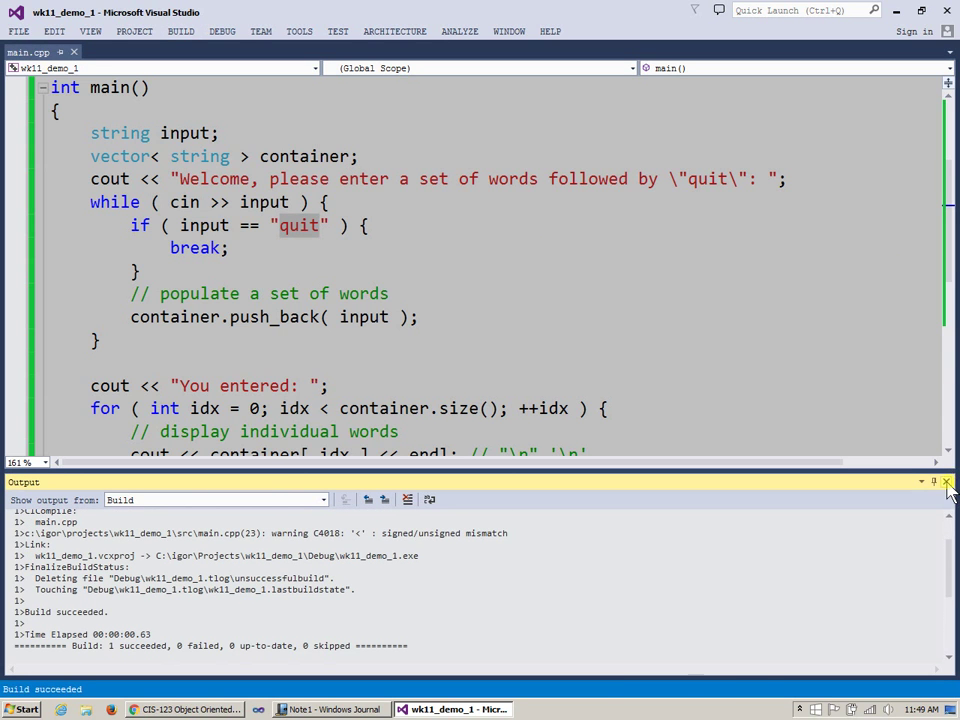
Run the program and feed it "1 two 3 four" then "quit" so it terminates.
{"action": "key", "text": "f5"}
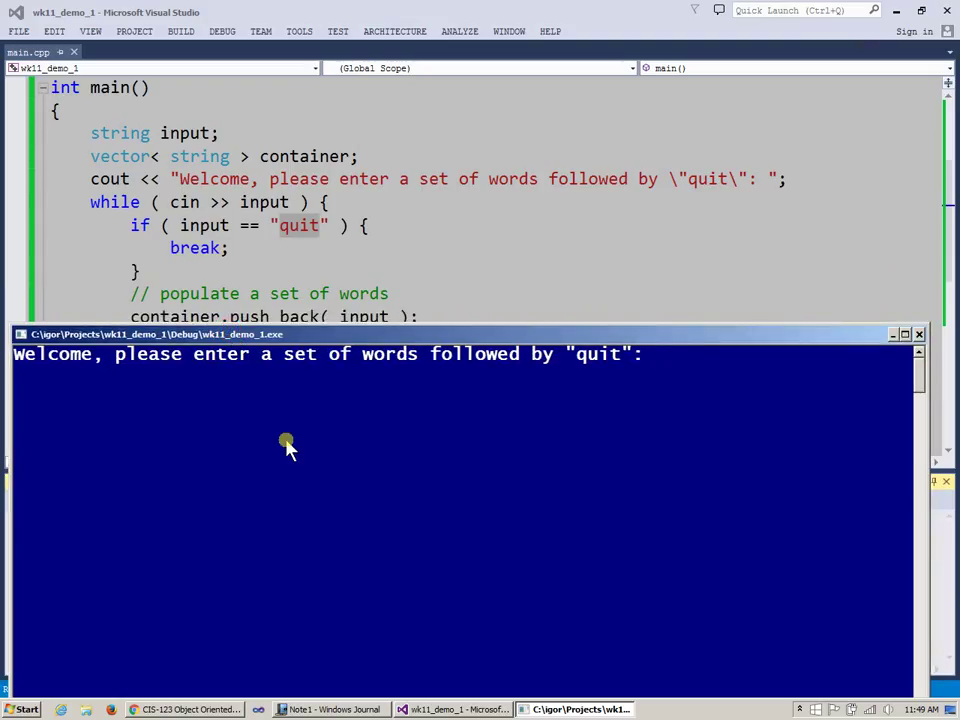
{"action": "type", "text": "1 two"}
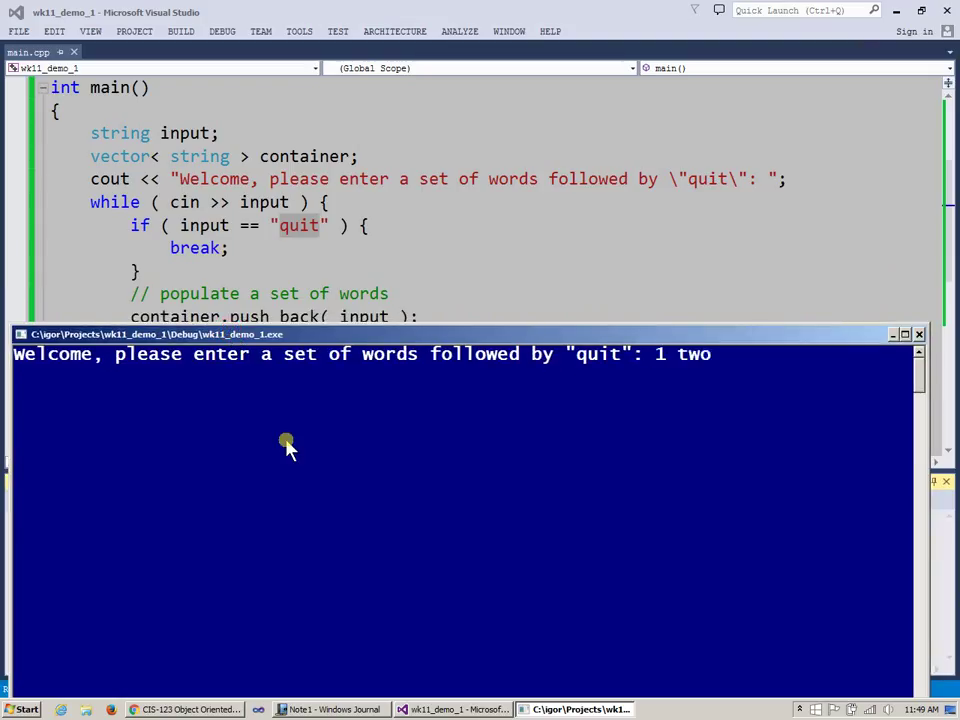
{"action": "type", "text": "3 four"}
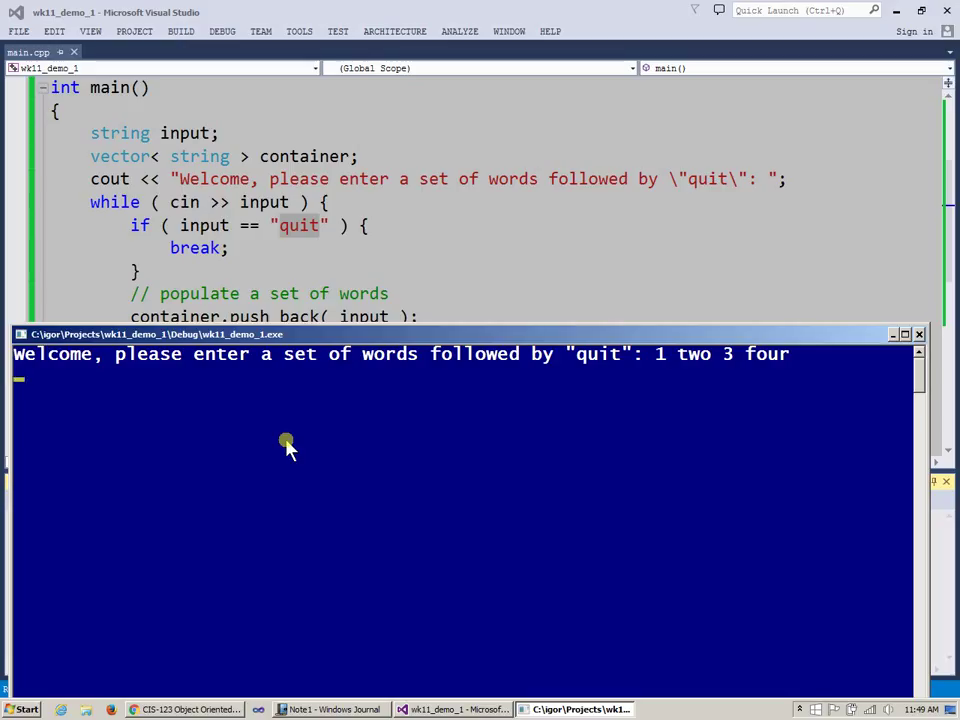
{"action": "type", "text": "quit"}
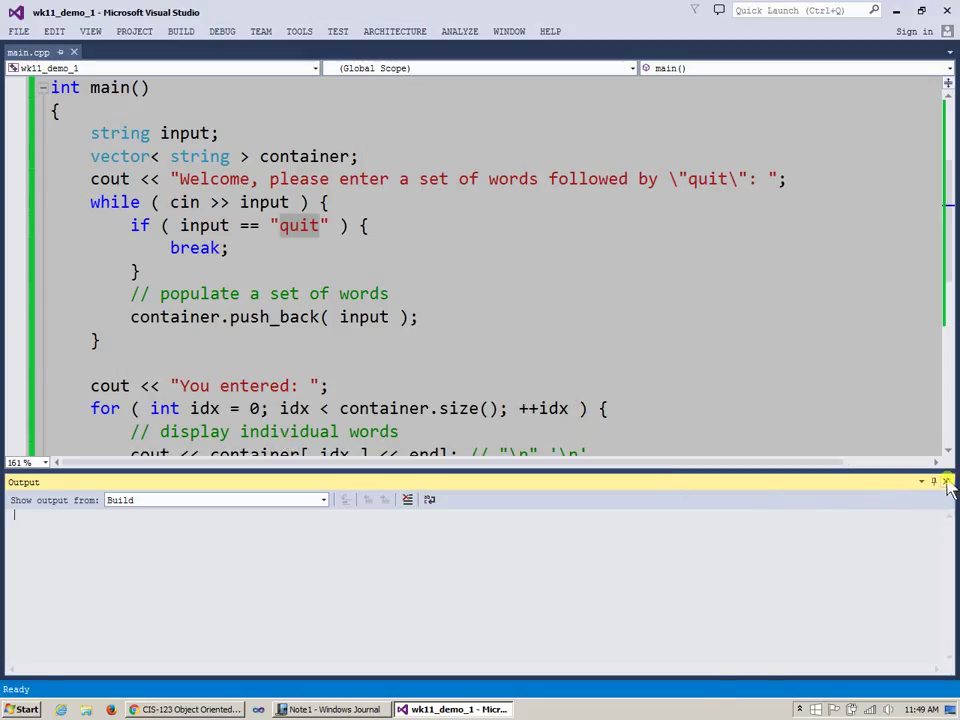
{"action": "left_click", "coordinate": [946, 480]}
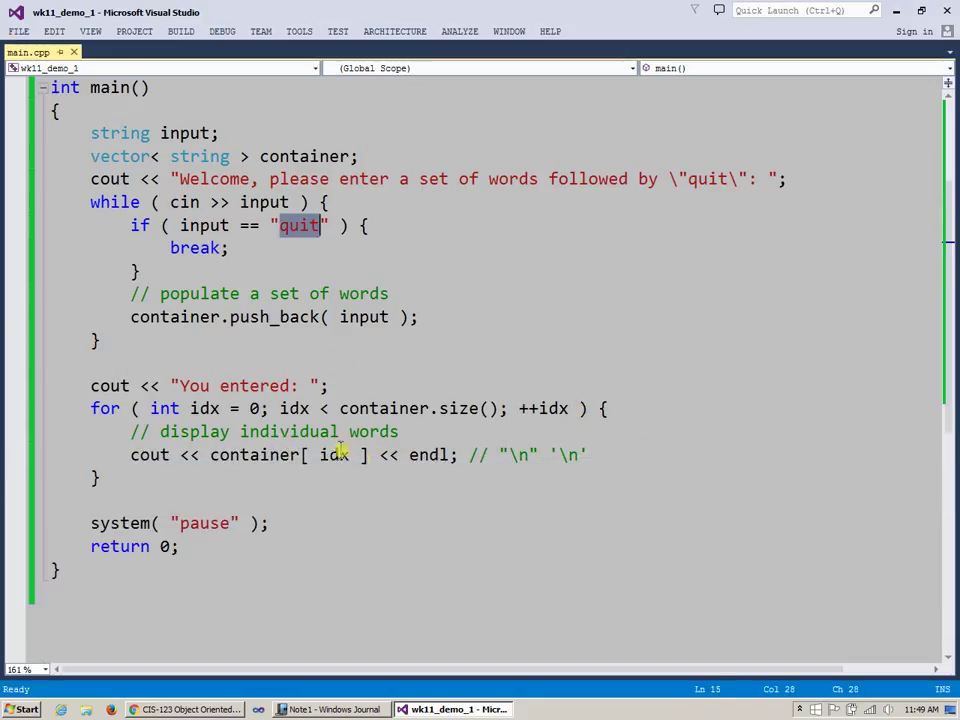
{"action": "mouse_move", "coordinate": [210, 466]}
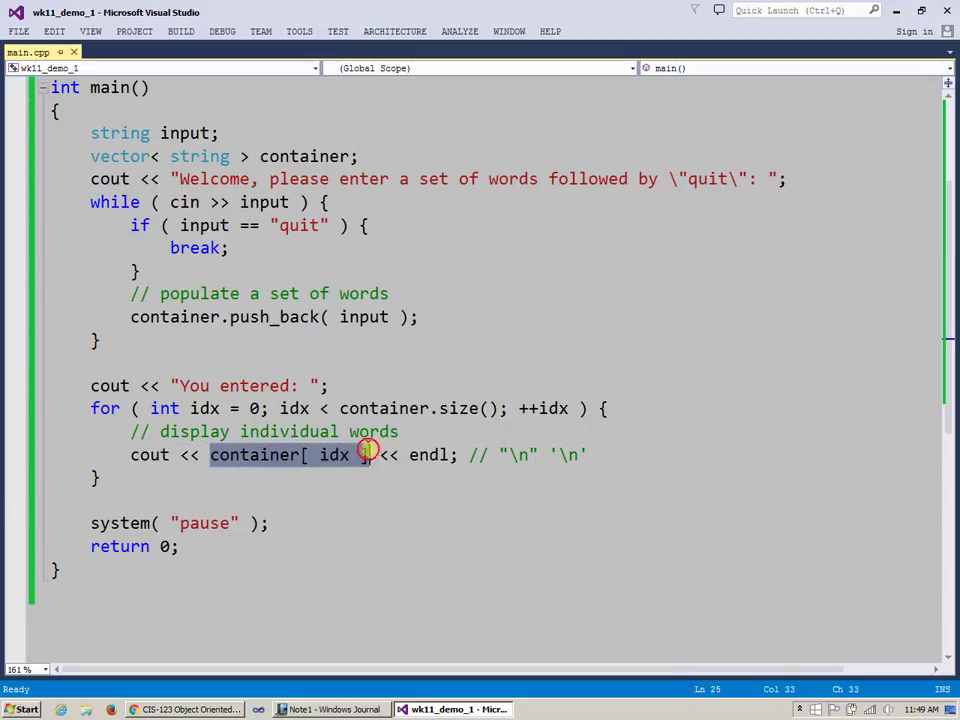
{"action": "mouse_move", "coordinate": [490, 558]}
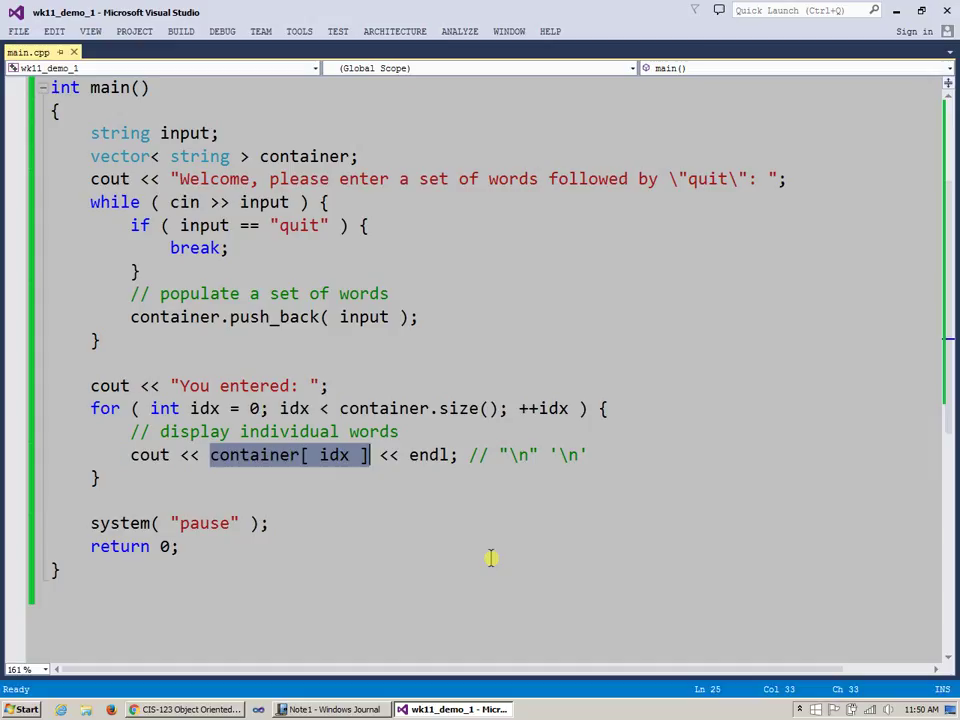
{"action": "mouse_move", "coordinate": [516, 526]}
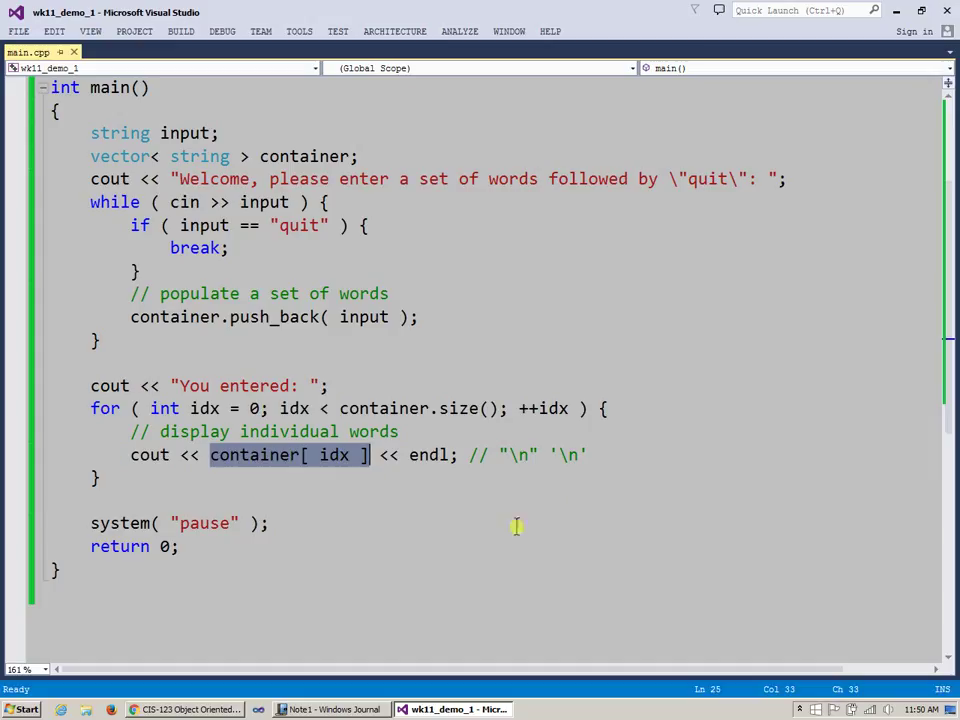
{"action": "mouse_move", "coordinate": [552, 528]}
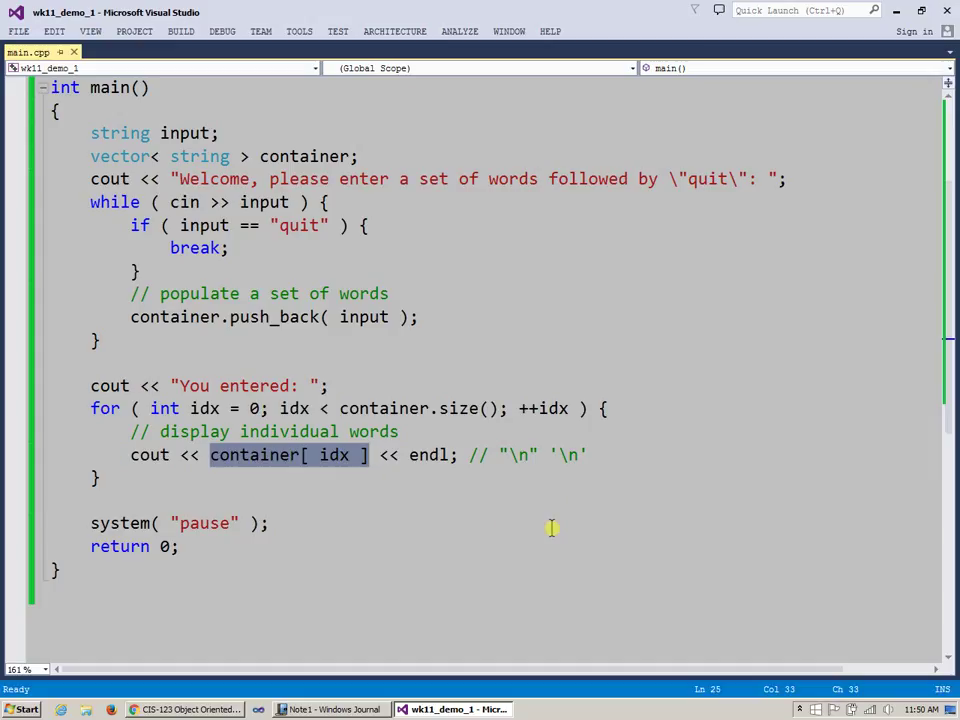
{"action": "mouse_move", "coordinate": [636, 418]}
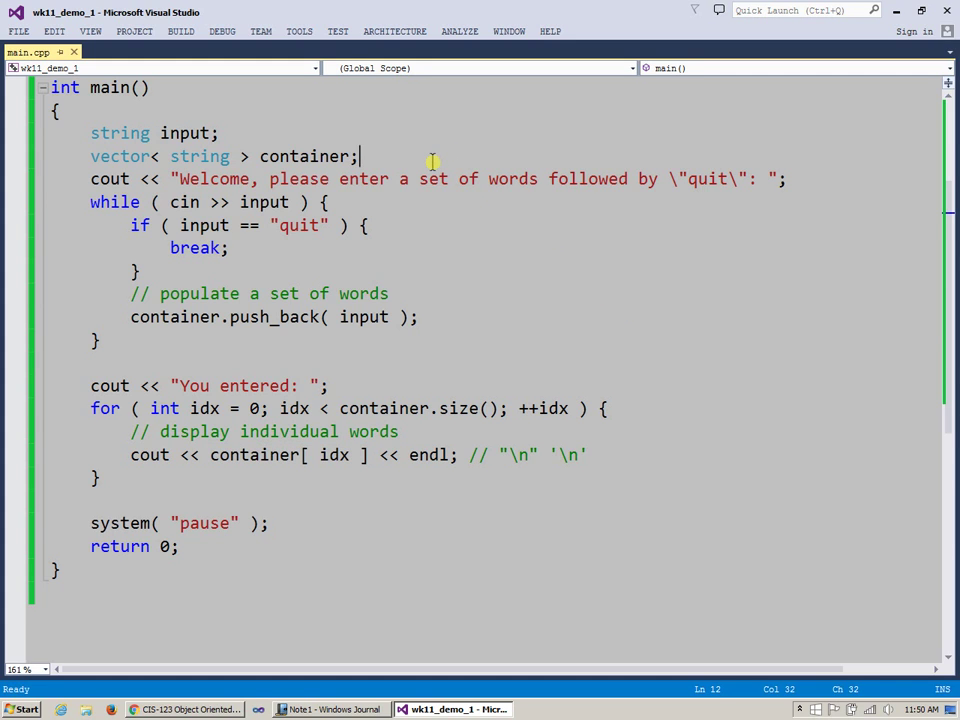
Add the line vector< int > int_container; beneath the string vector declaration.
{"action": "key", "text": "enter"}
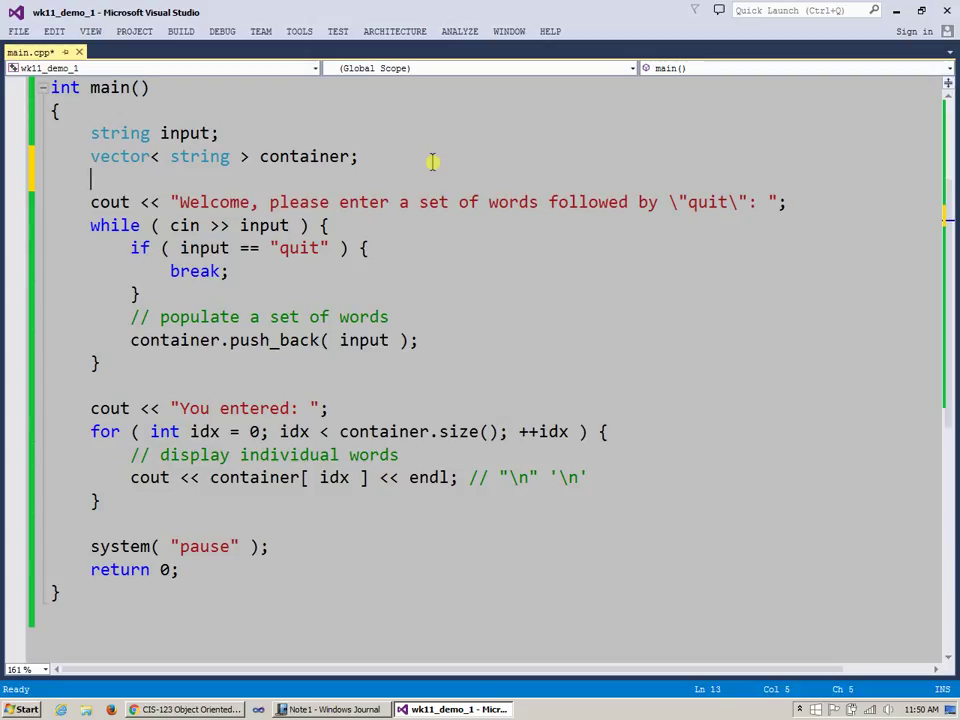
{"action": "type", "text": "vector< >"}
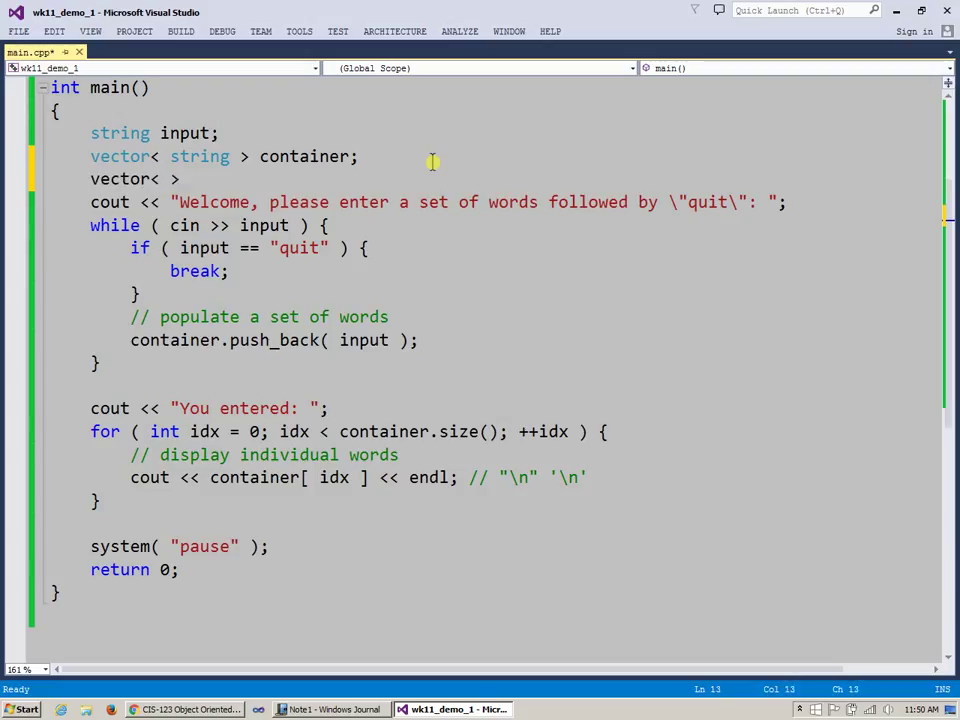
{"action": "type", "text": "int"}
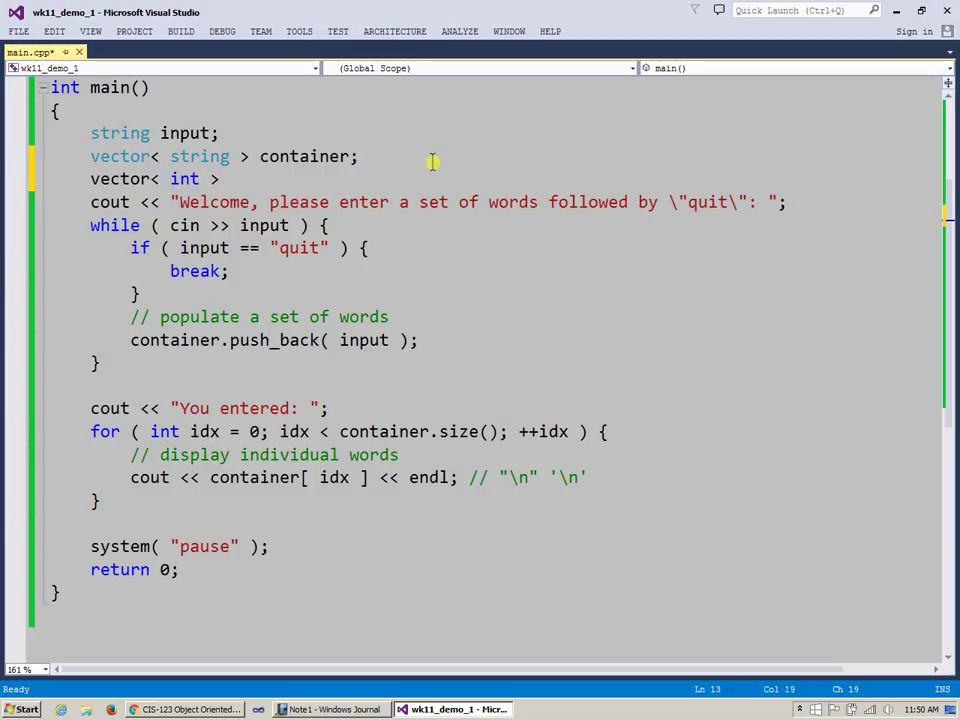
{"action": "type", "text": "int_conta"}
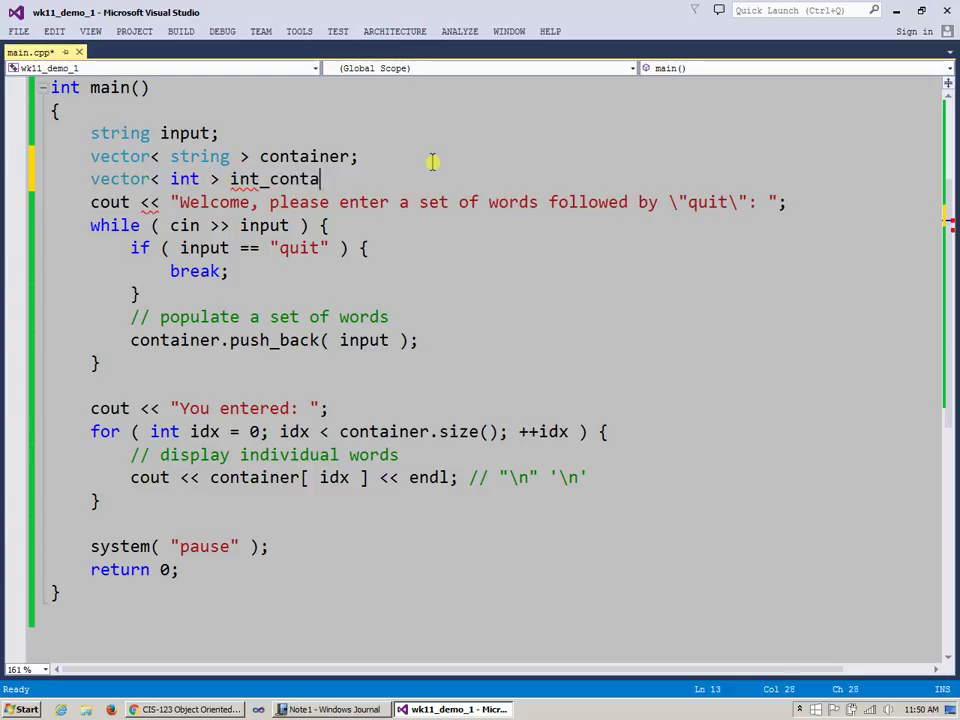
{"action": "type", "text": "iner"}
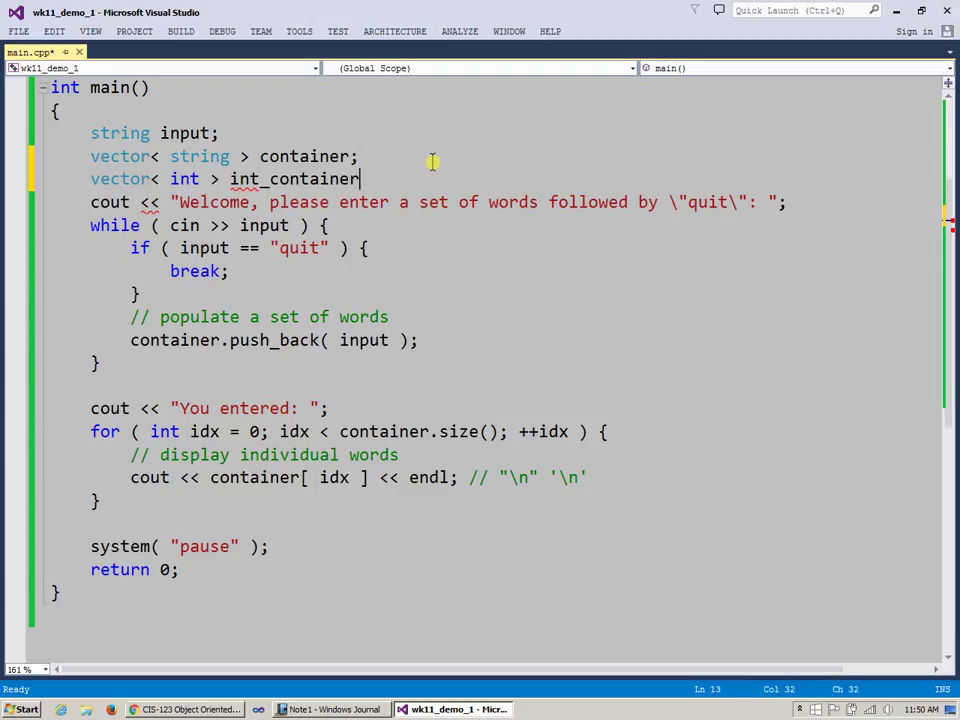
{"action": "type", "text": ";"}
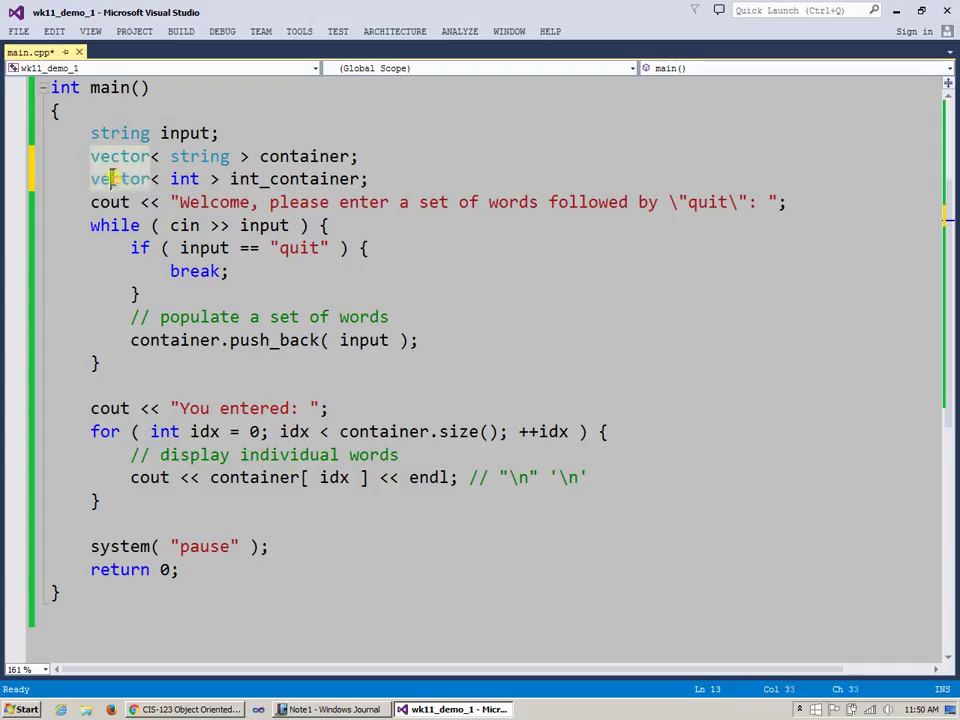
Highlight vector and int_container in the new line and scroll up to the #include lines.
{"action": "double_click", "coordinate": [120, 178]}
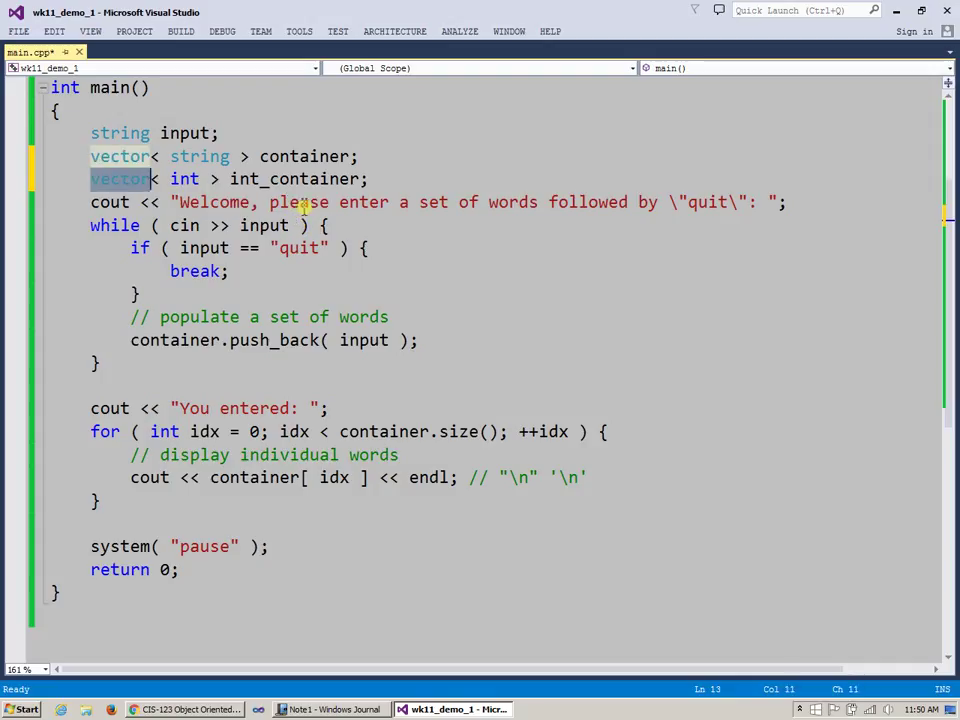
{"action": "double_click", "coordinate": [296, 180]}
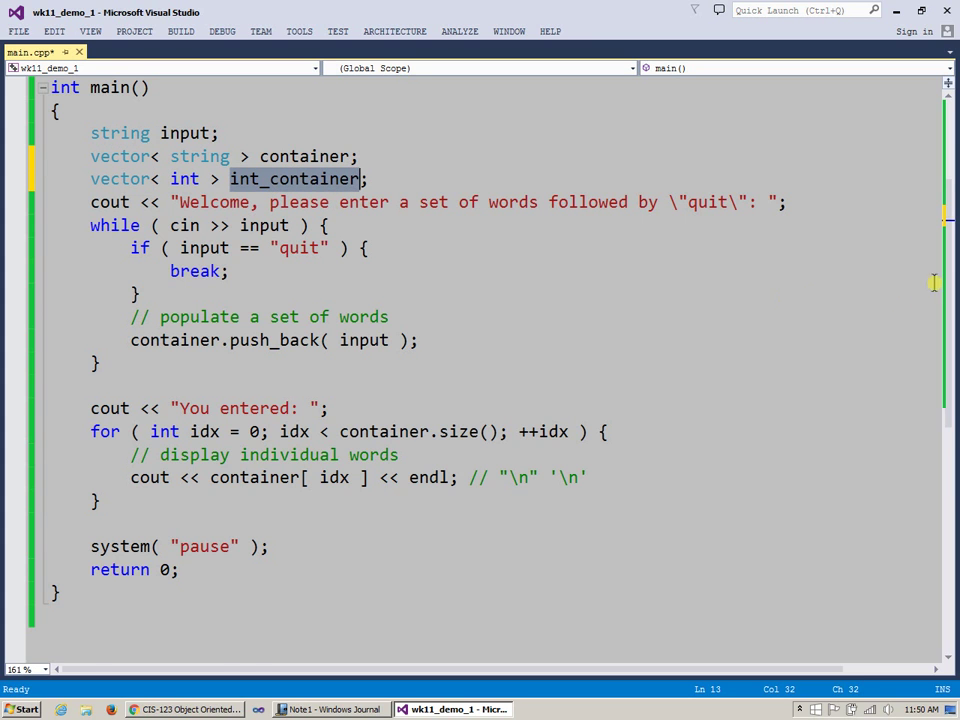
{"action": "scroll", "scroll_direction": "up", "scroll_amount": 3}
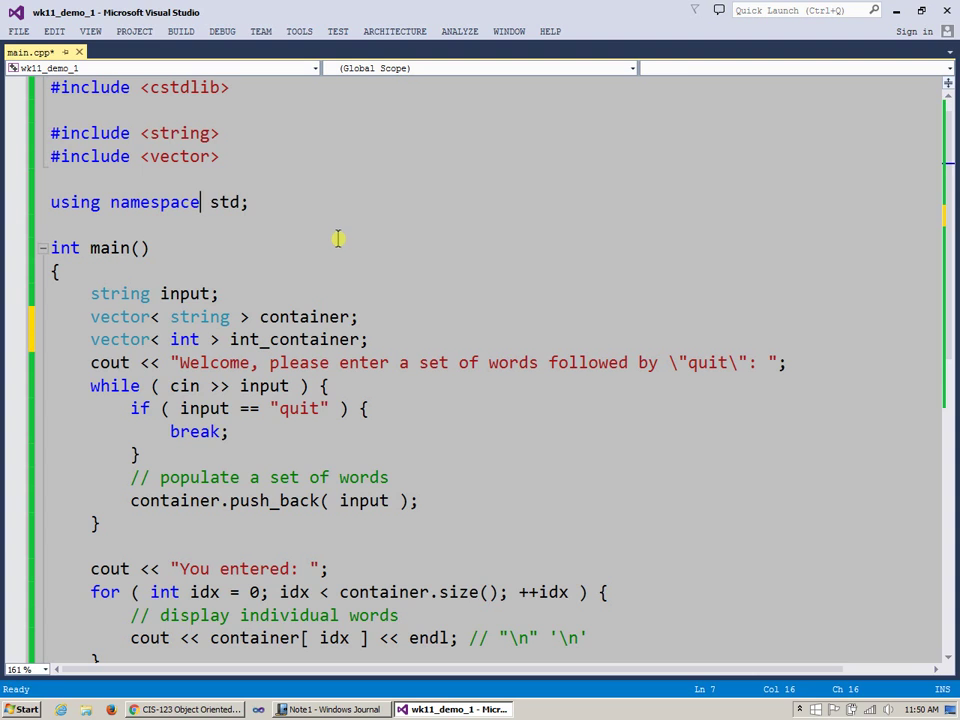
{"action": "left_click", "coordinate": [58, 270]}
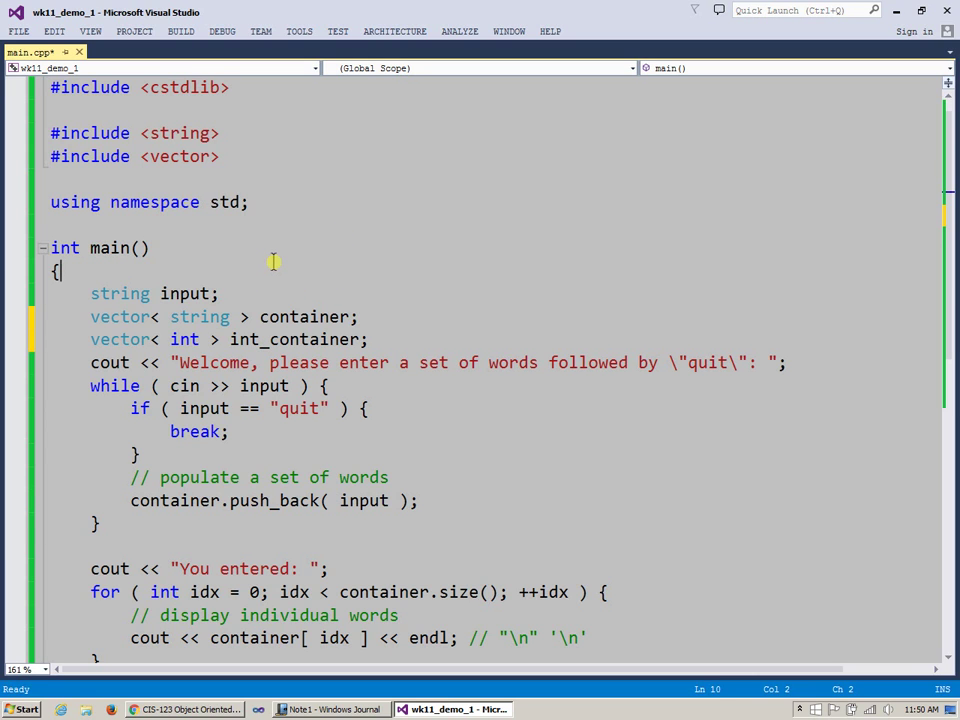
{"action": "double_click", "coordinate": [296, 340]}
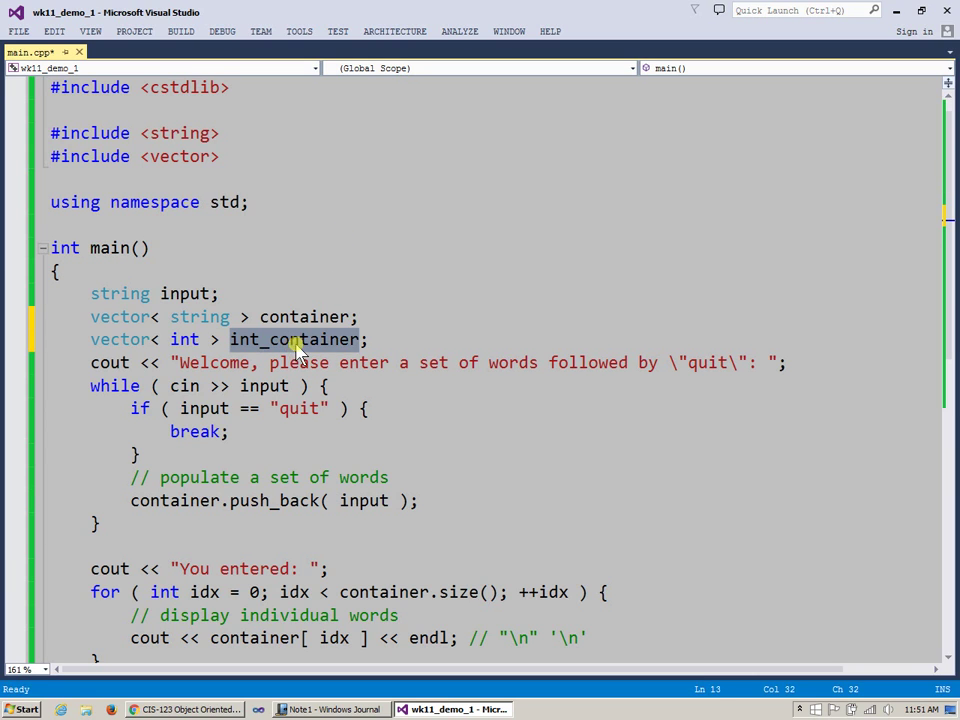
{"action": "left_click", "coordinate": [402, 340]}
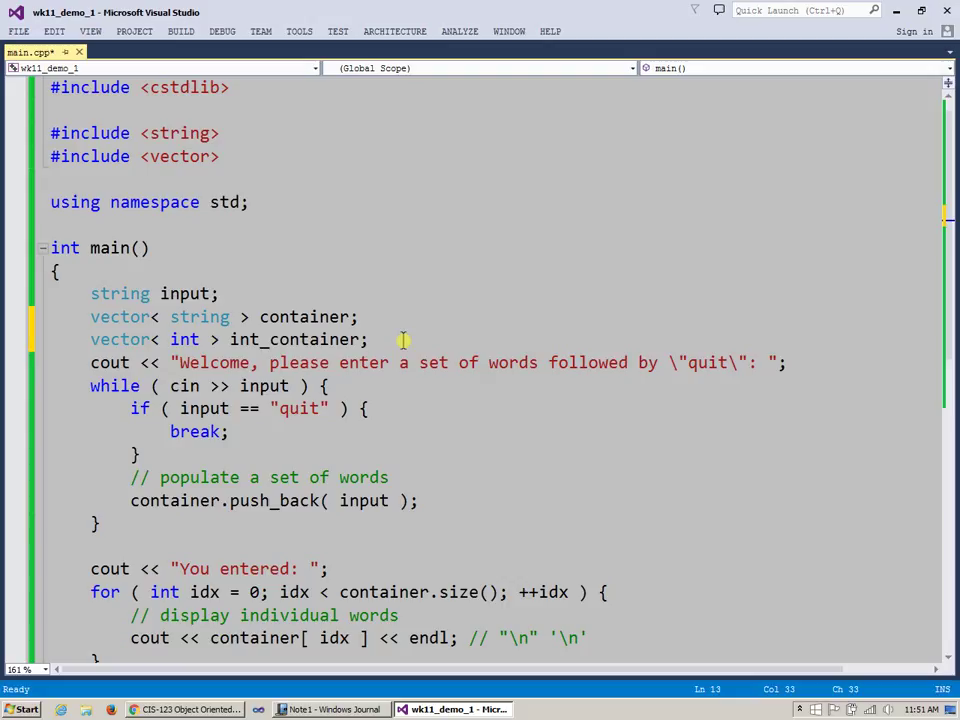